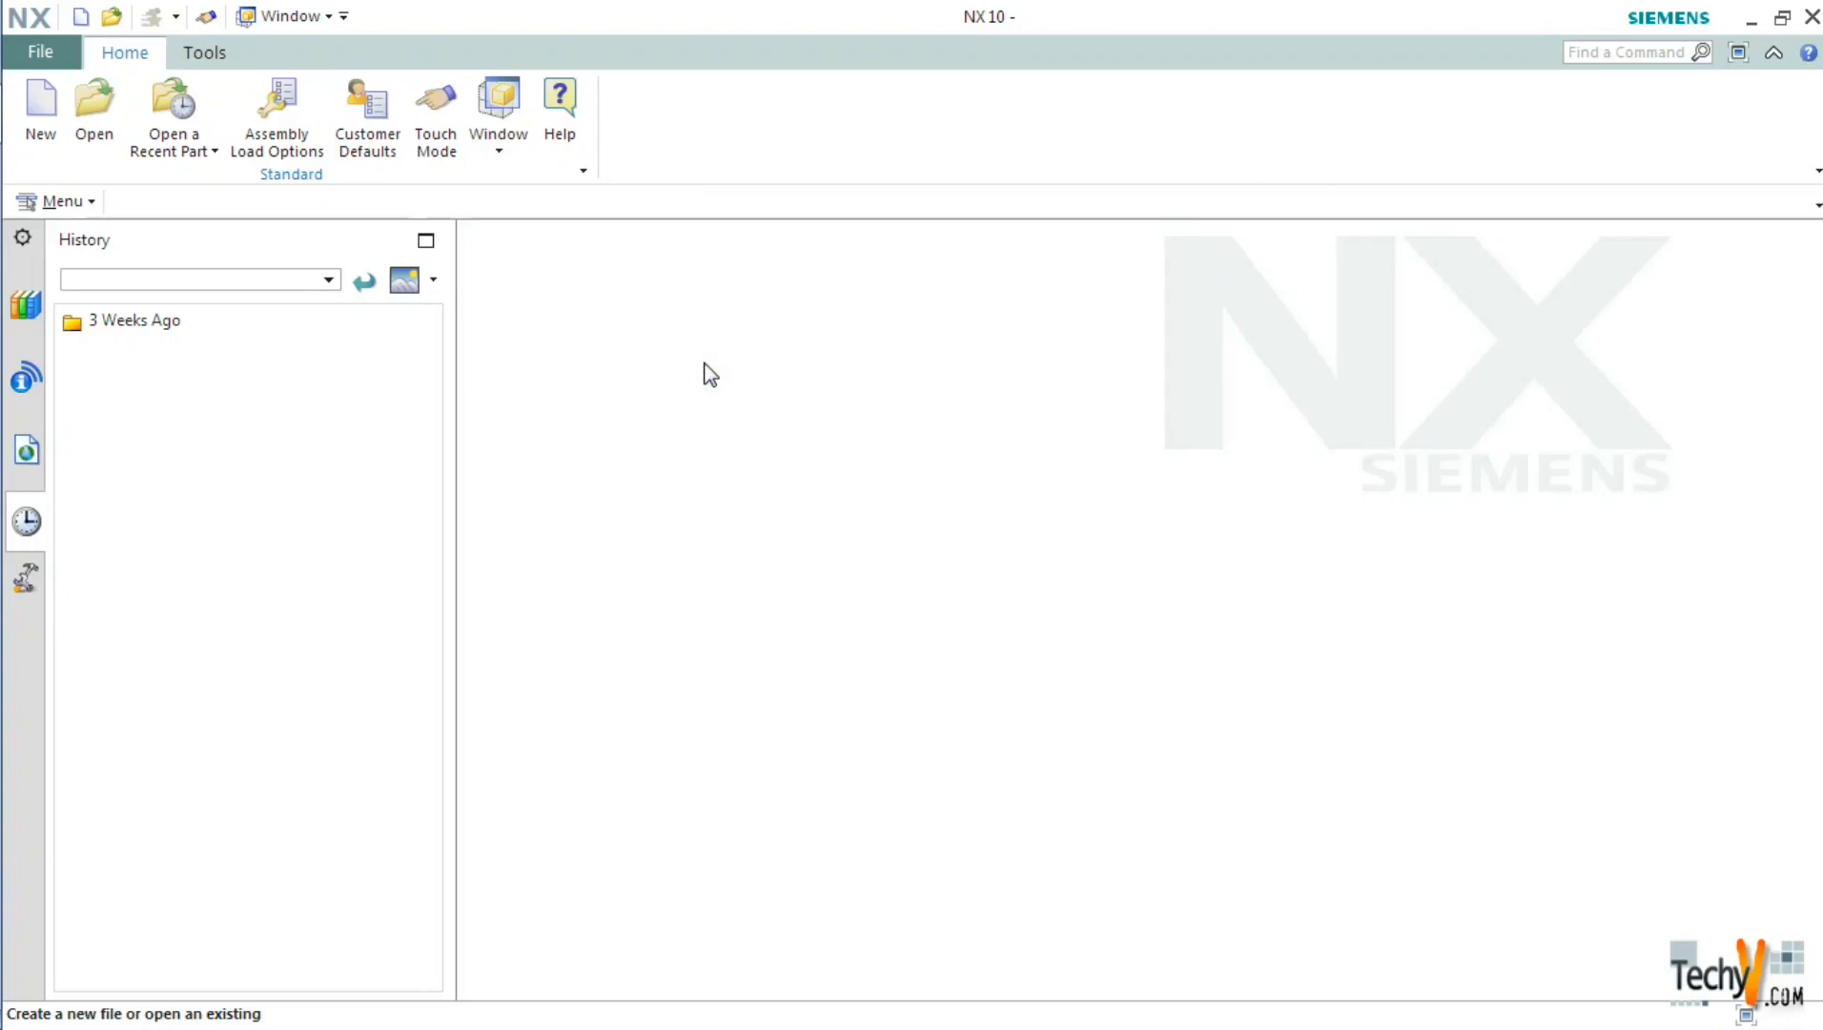
mouse_move(715, 372)
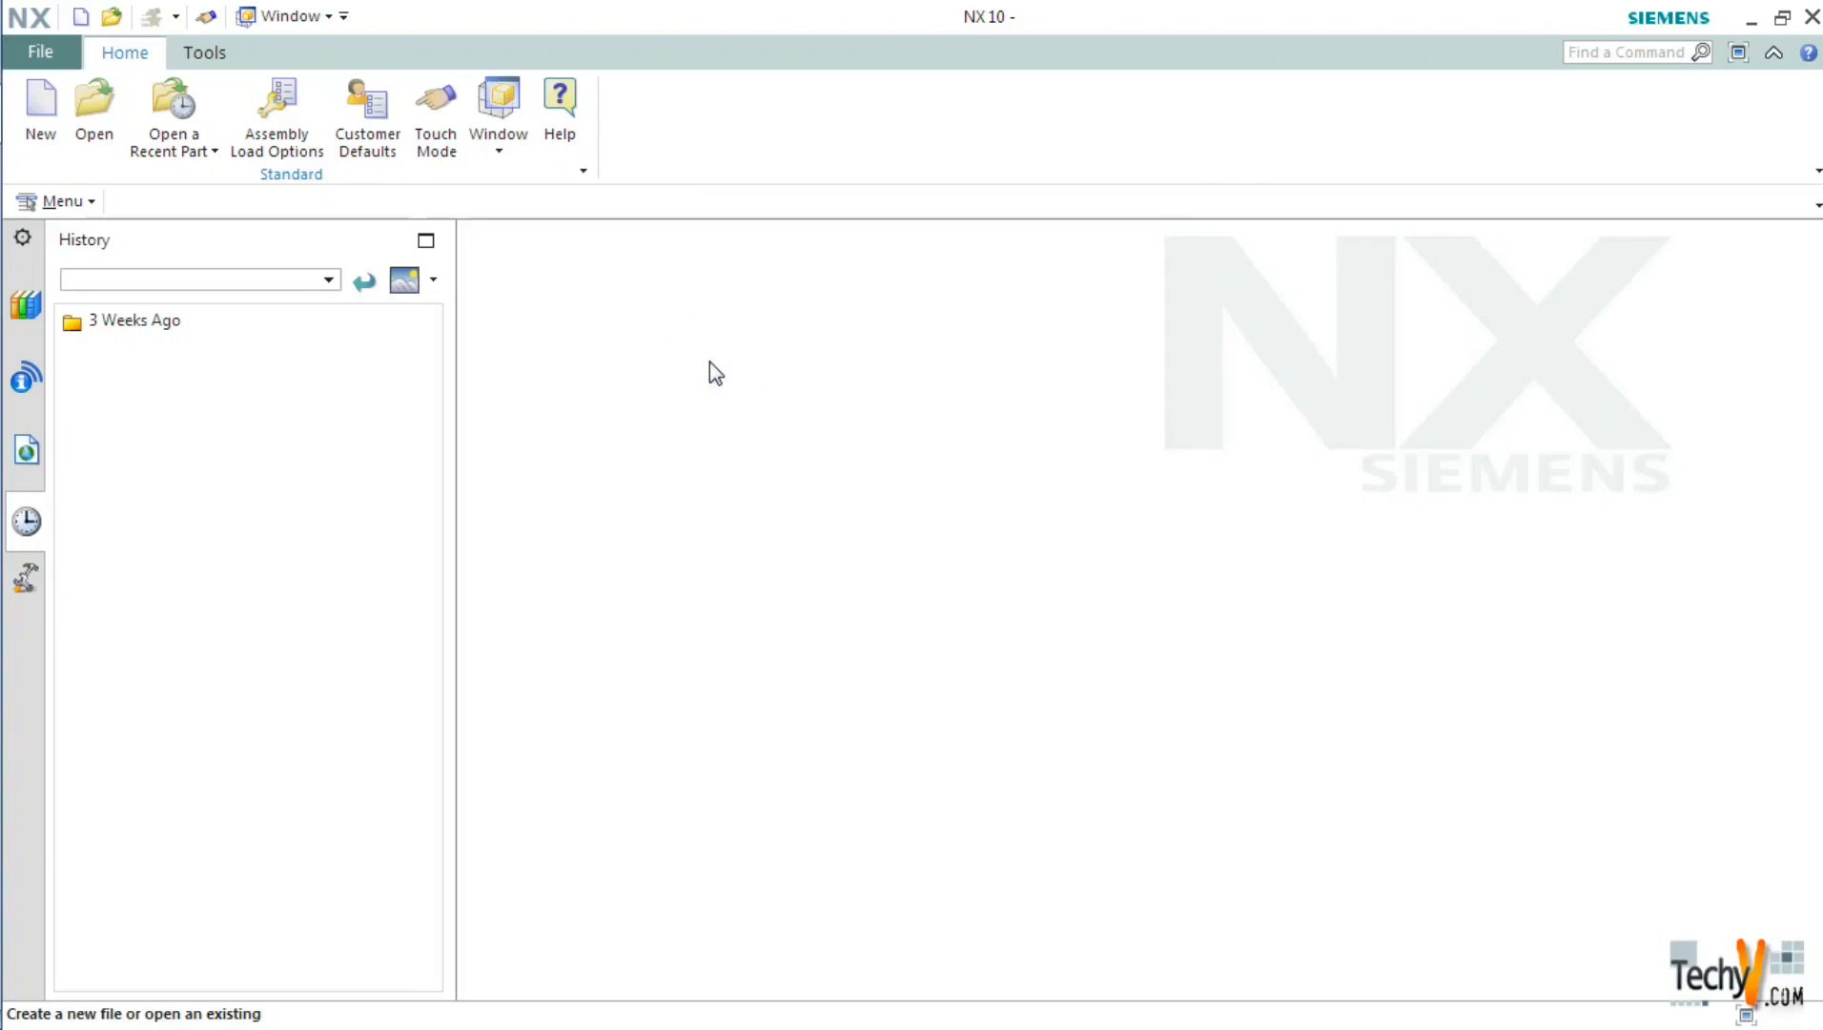
mouse_move(694, 325)
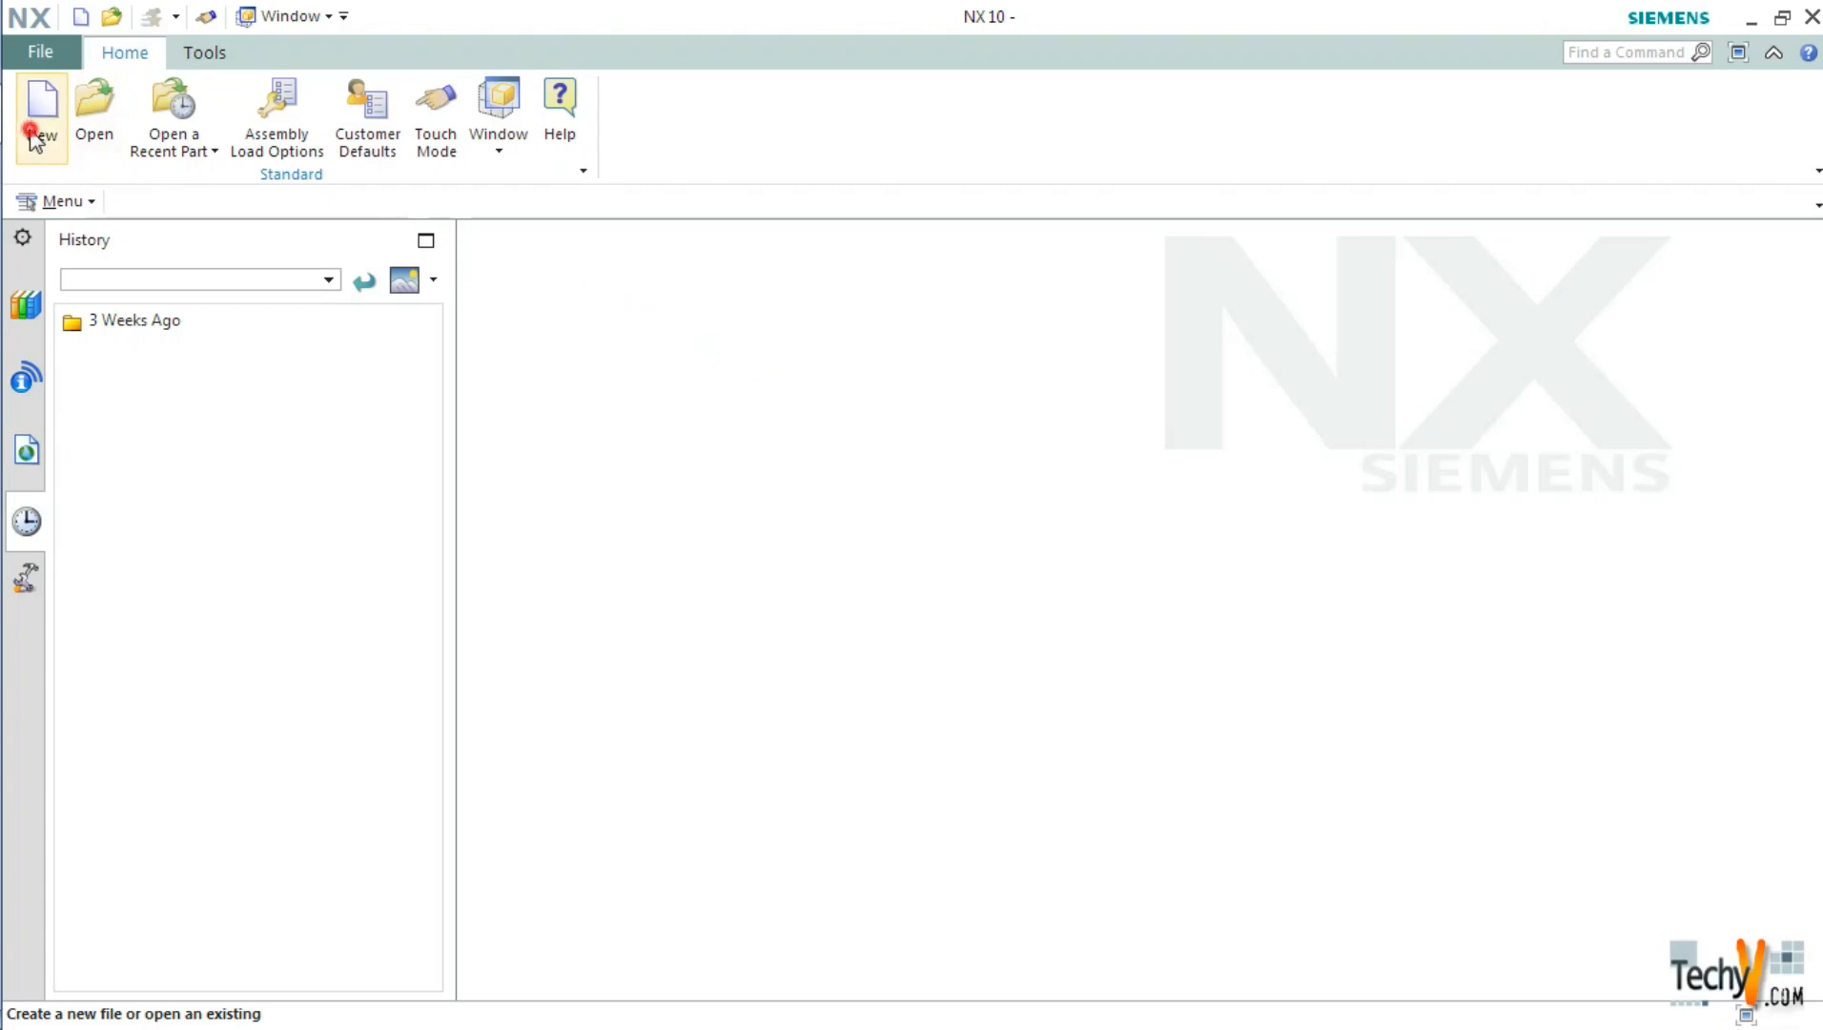
Create the millimetre Model part model1.prt and orbit around its datum CSYS
left_click(39, 105)
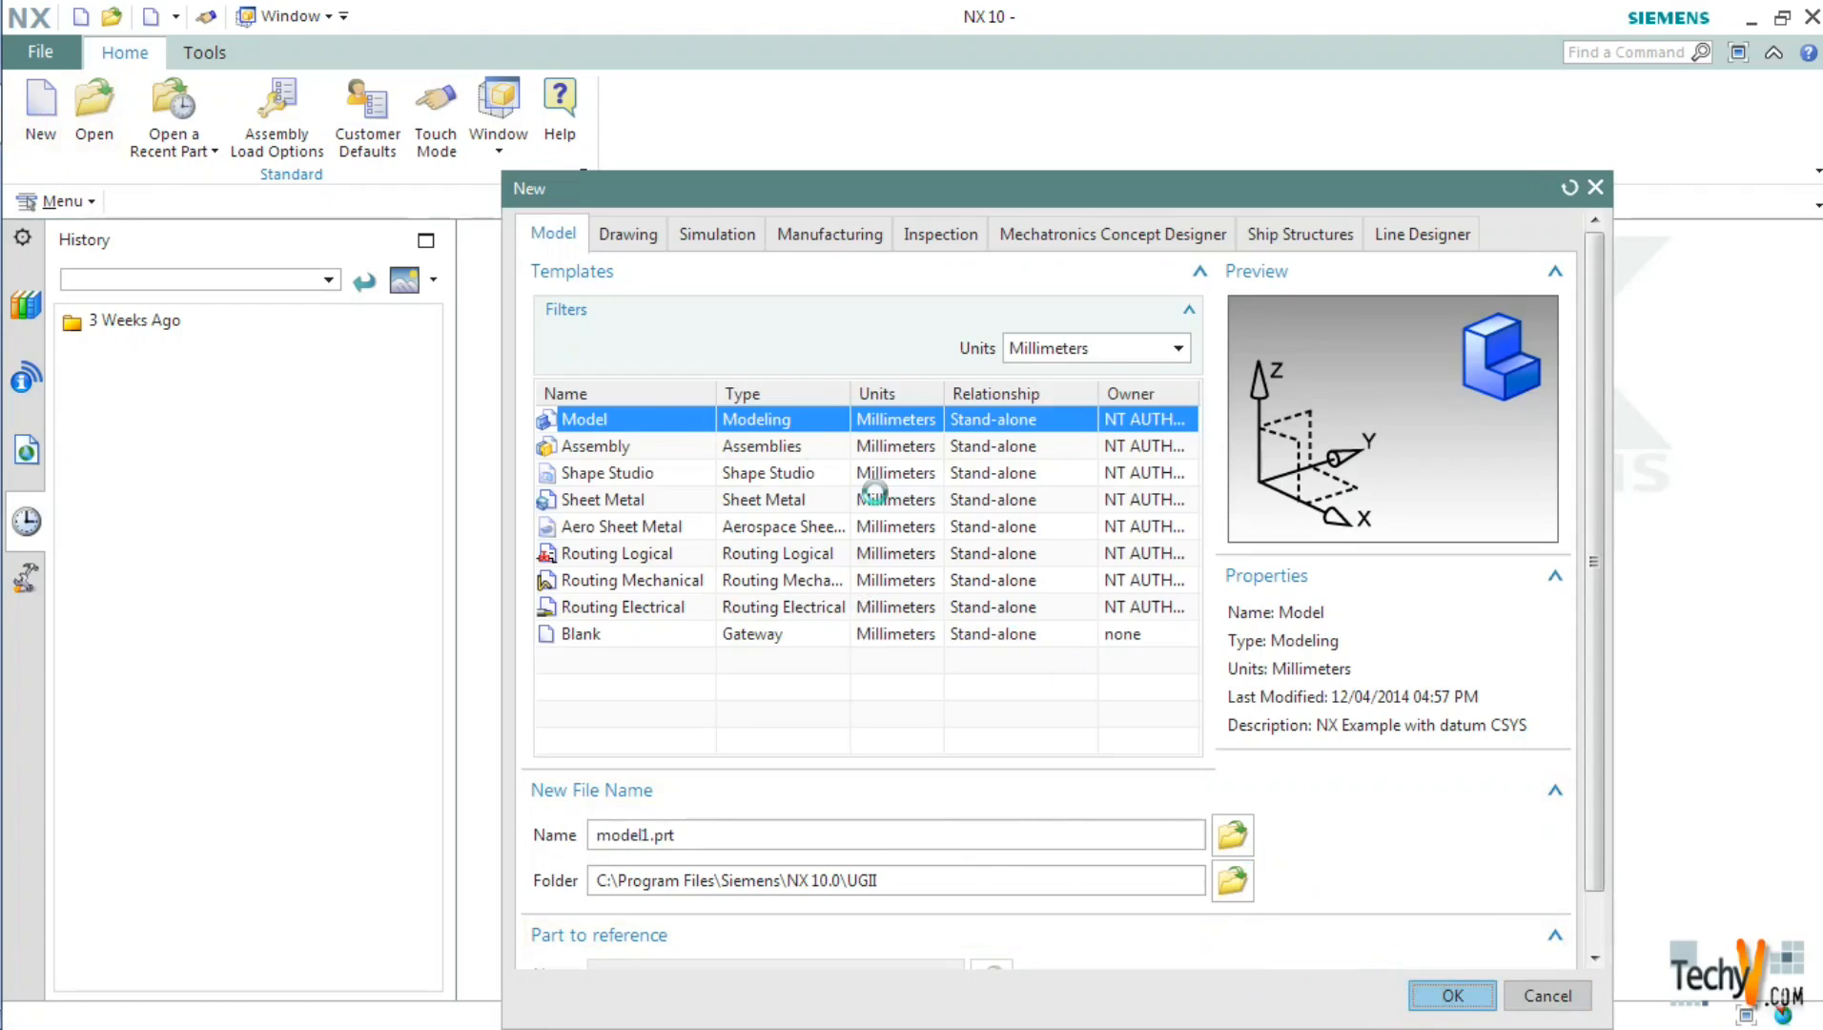
left_click(1451, 994)
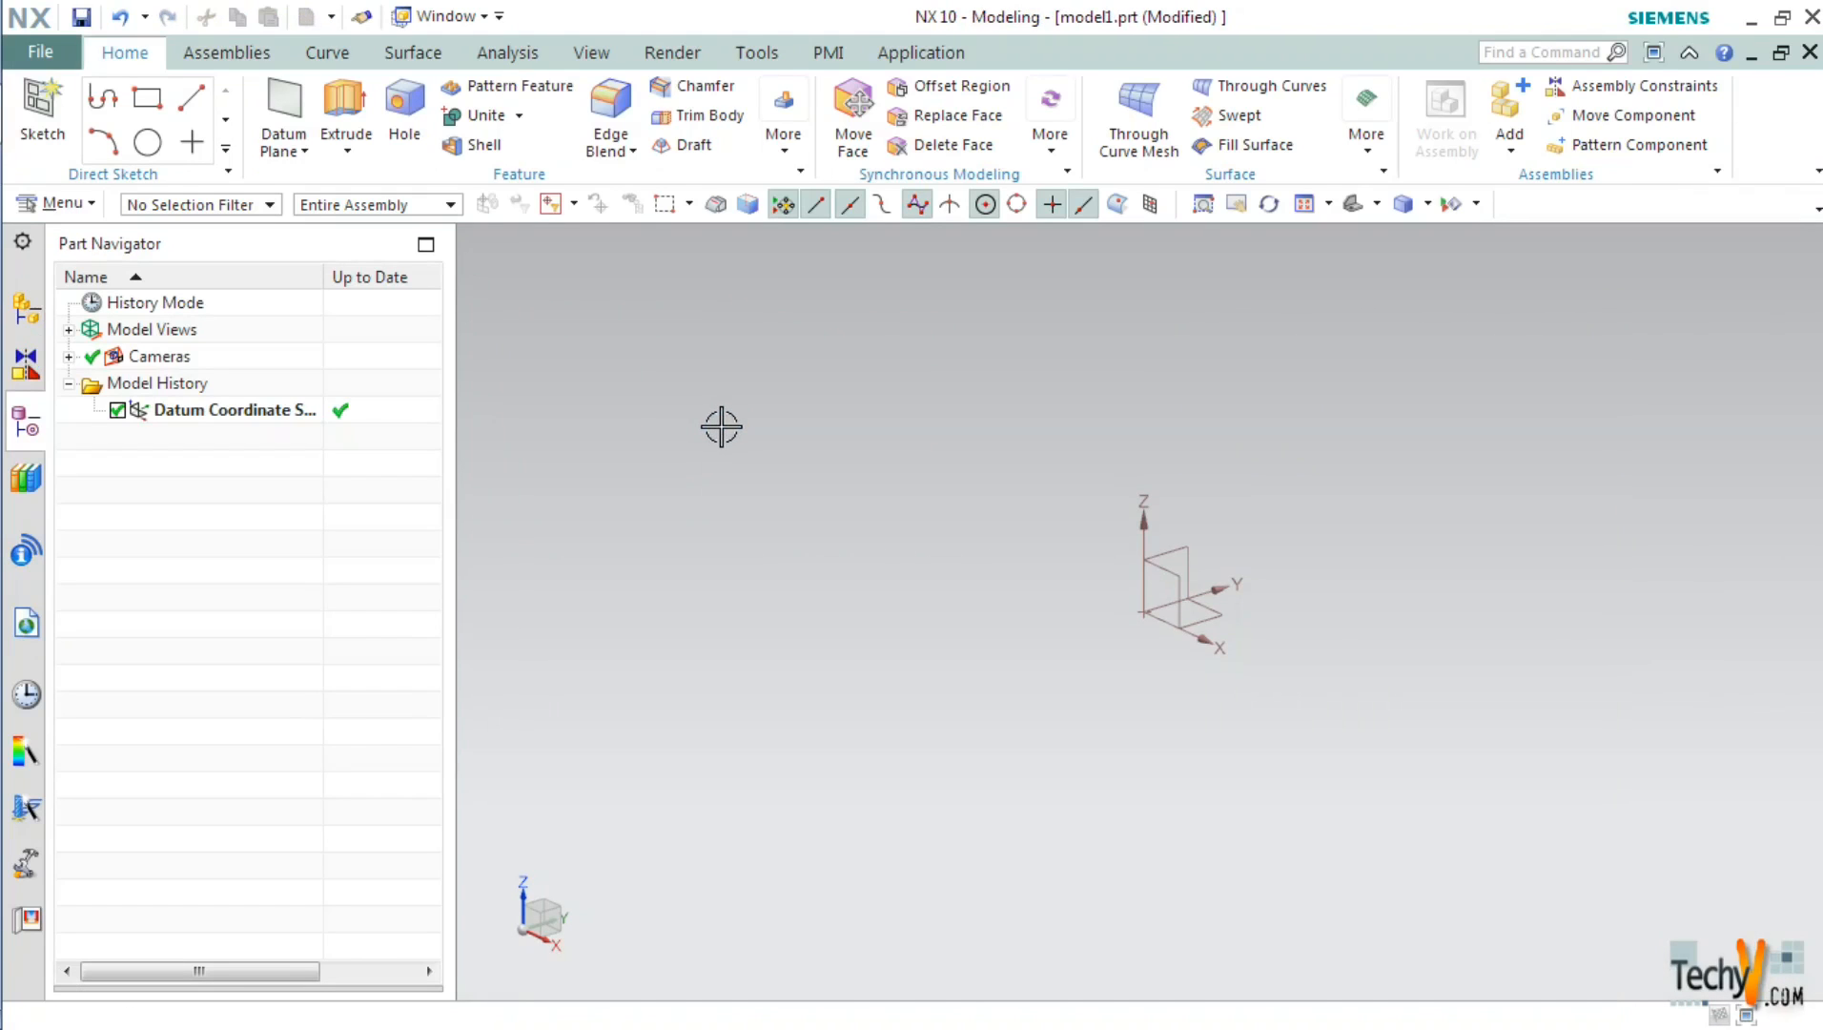
mouse_move(1044, 409)
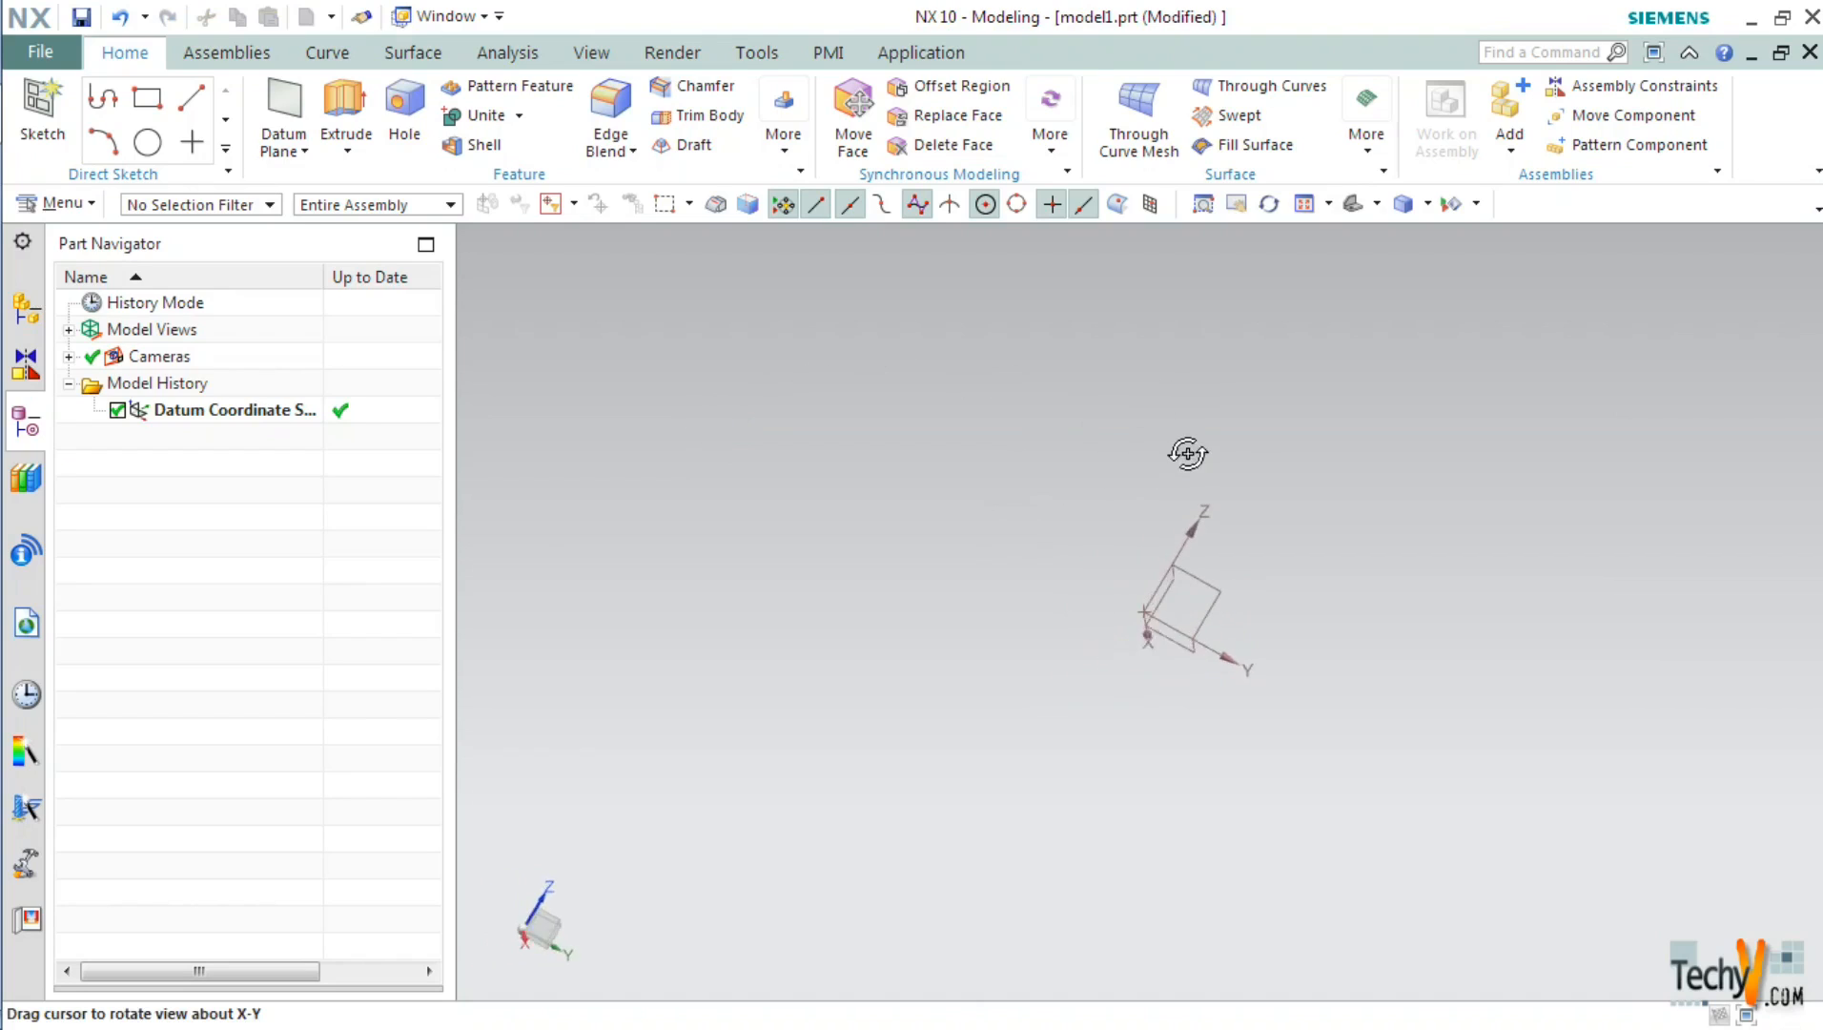
left_click_drag(1187, 453, 1167, 514)
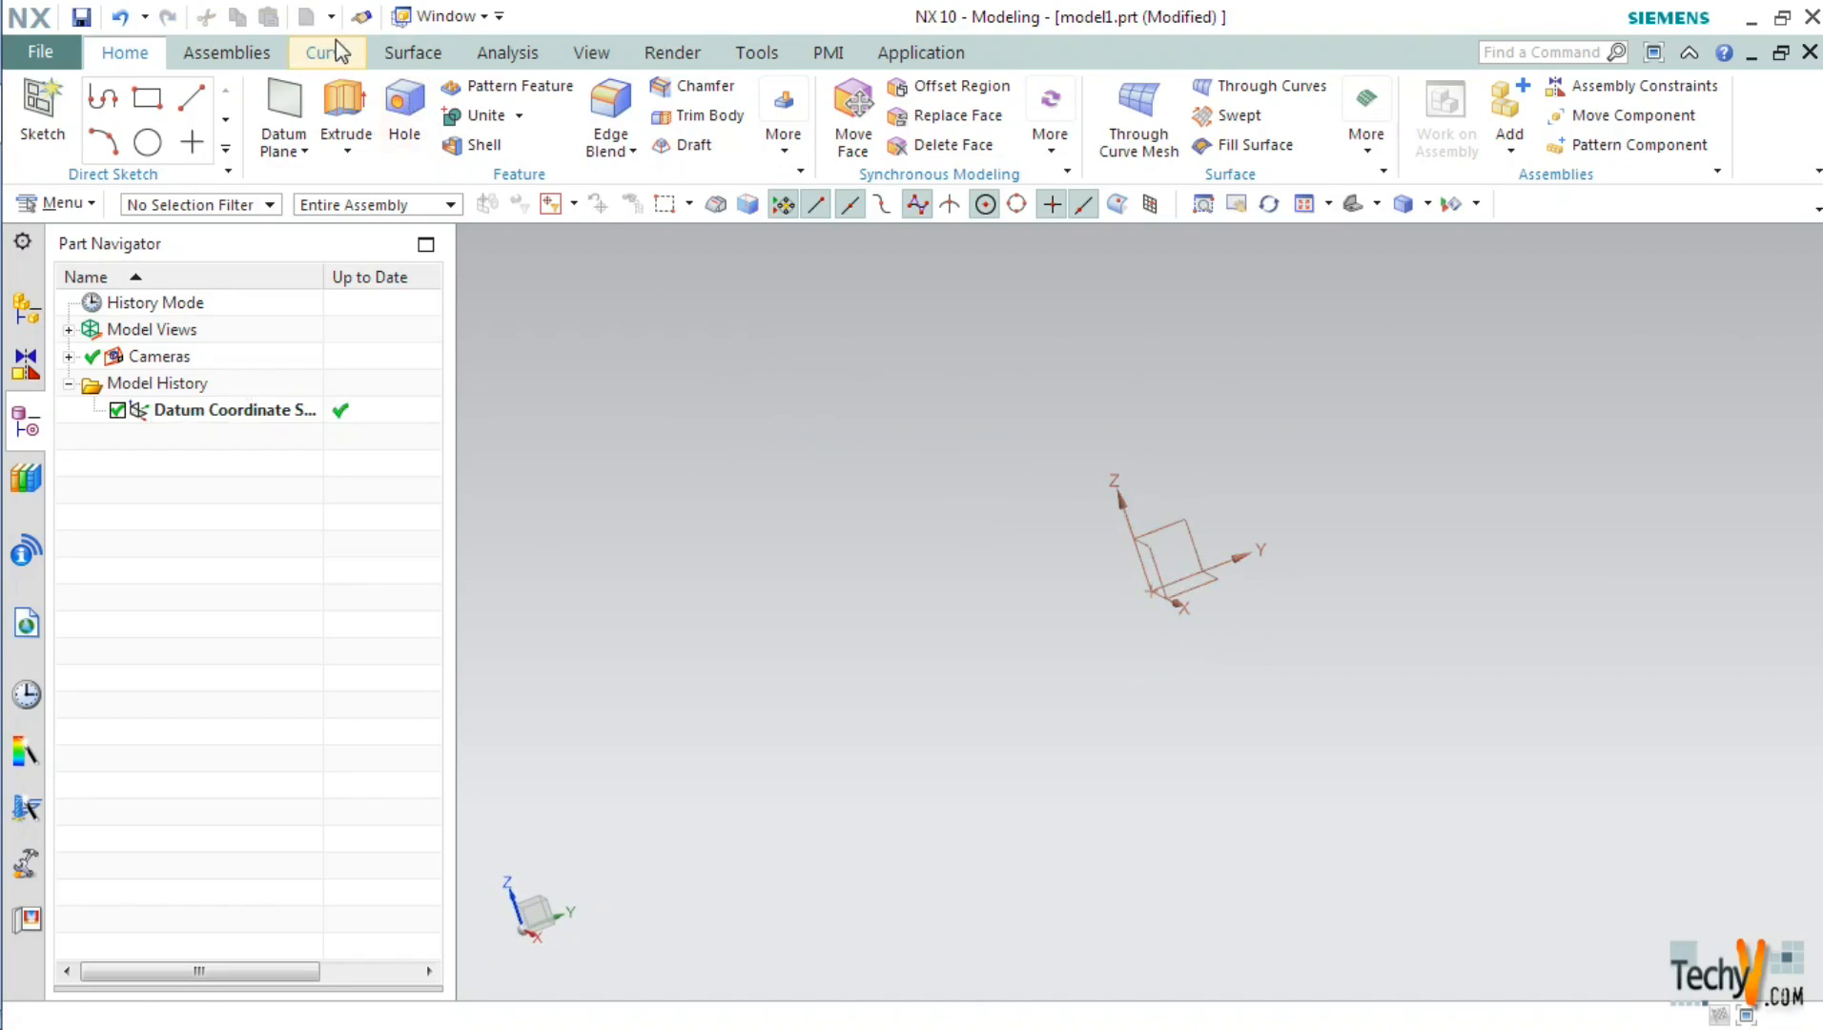
Start a helix on the datum CSYS, previewing 10 turns, 20 mm diameter, 10 mm pitch
left_click(327, 53)
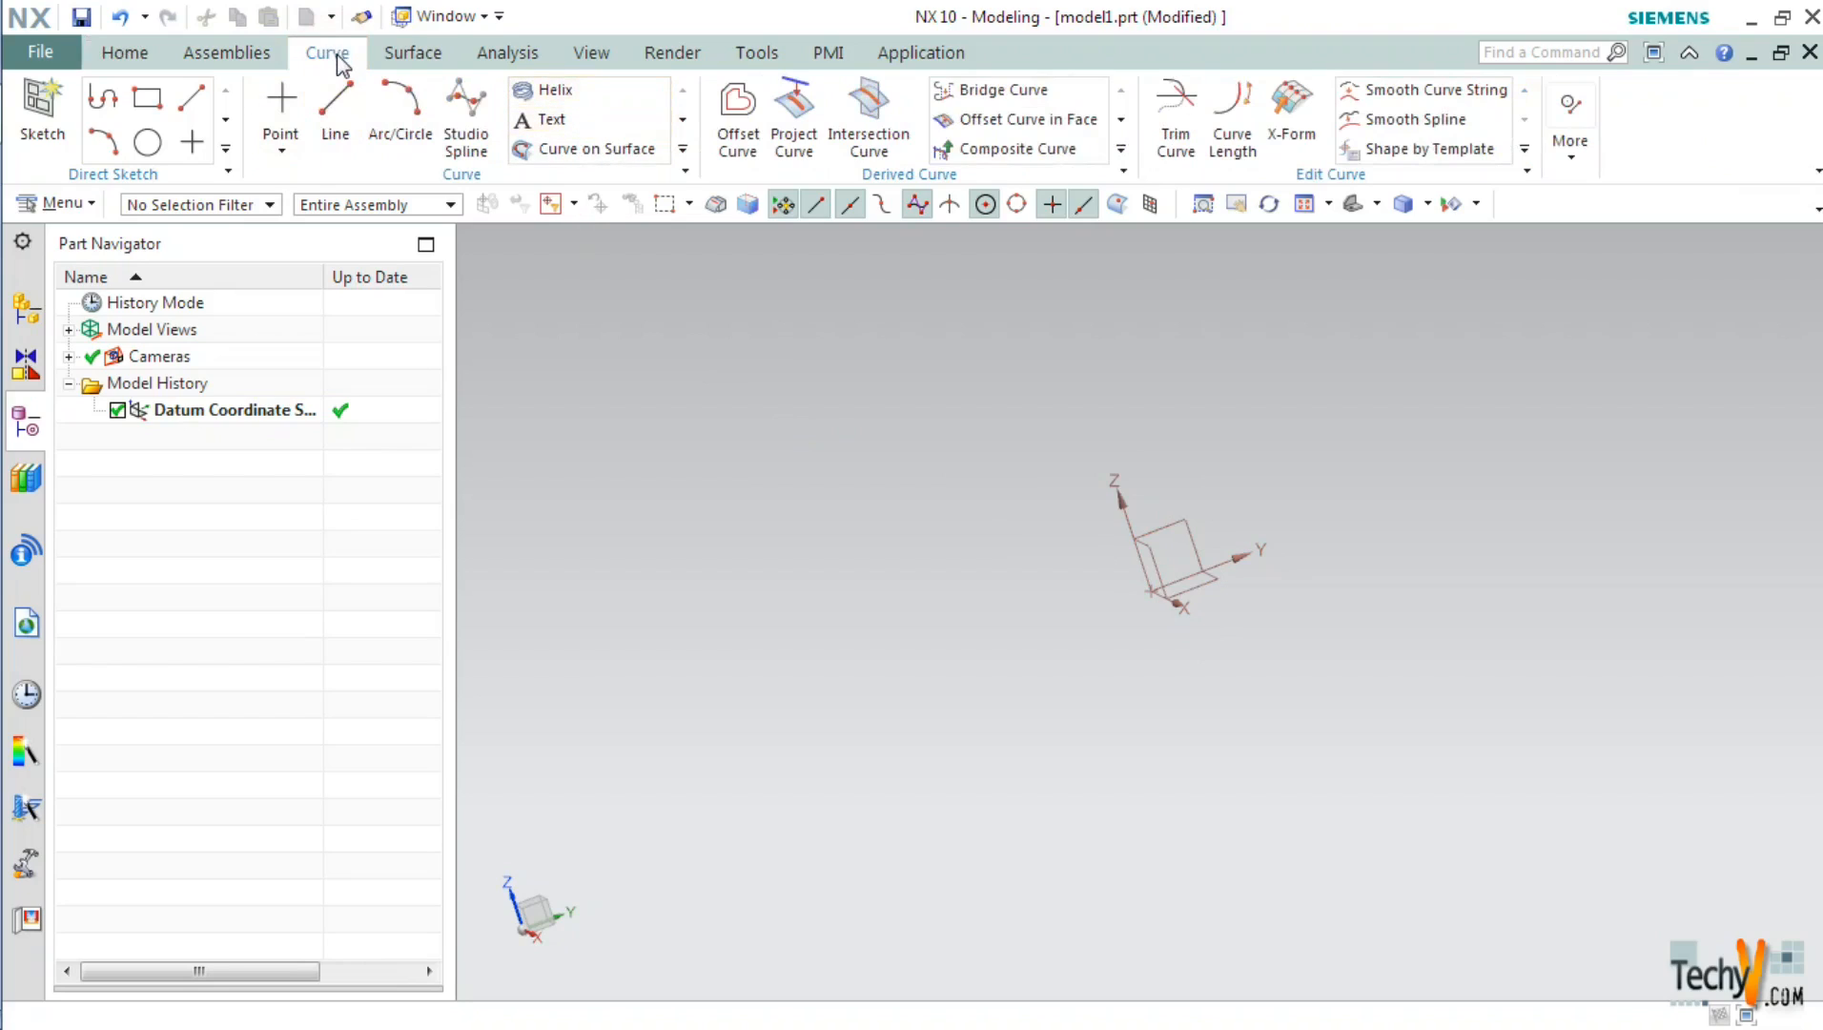
mouse_move(678, 176)
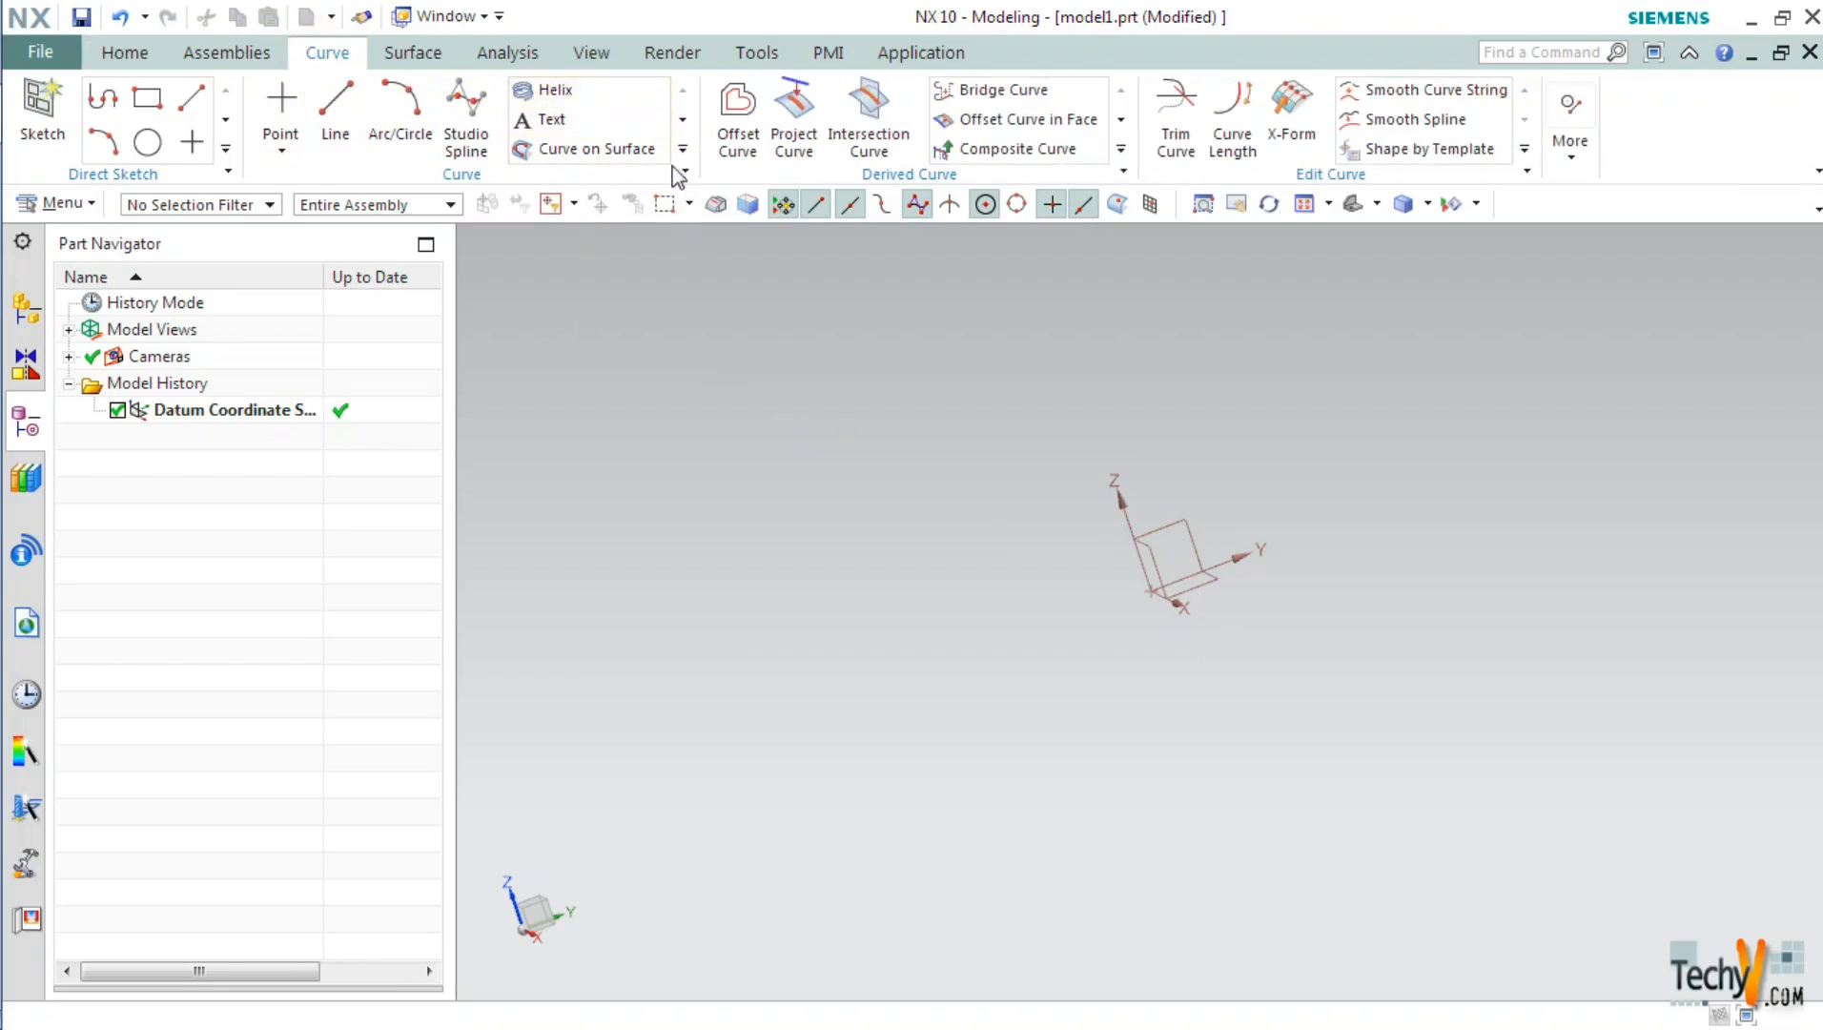
left_click(555, 89)
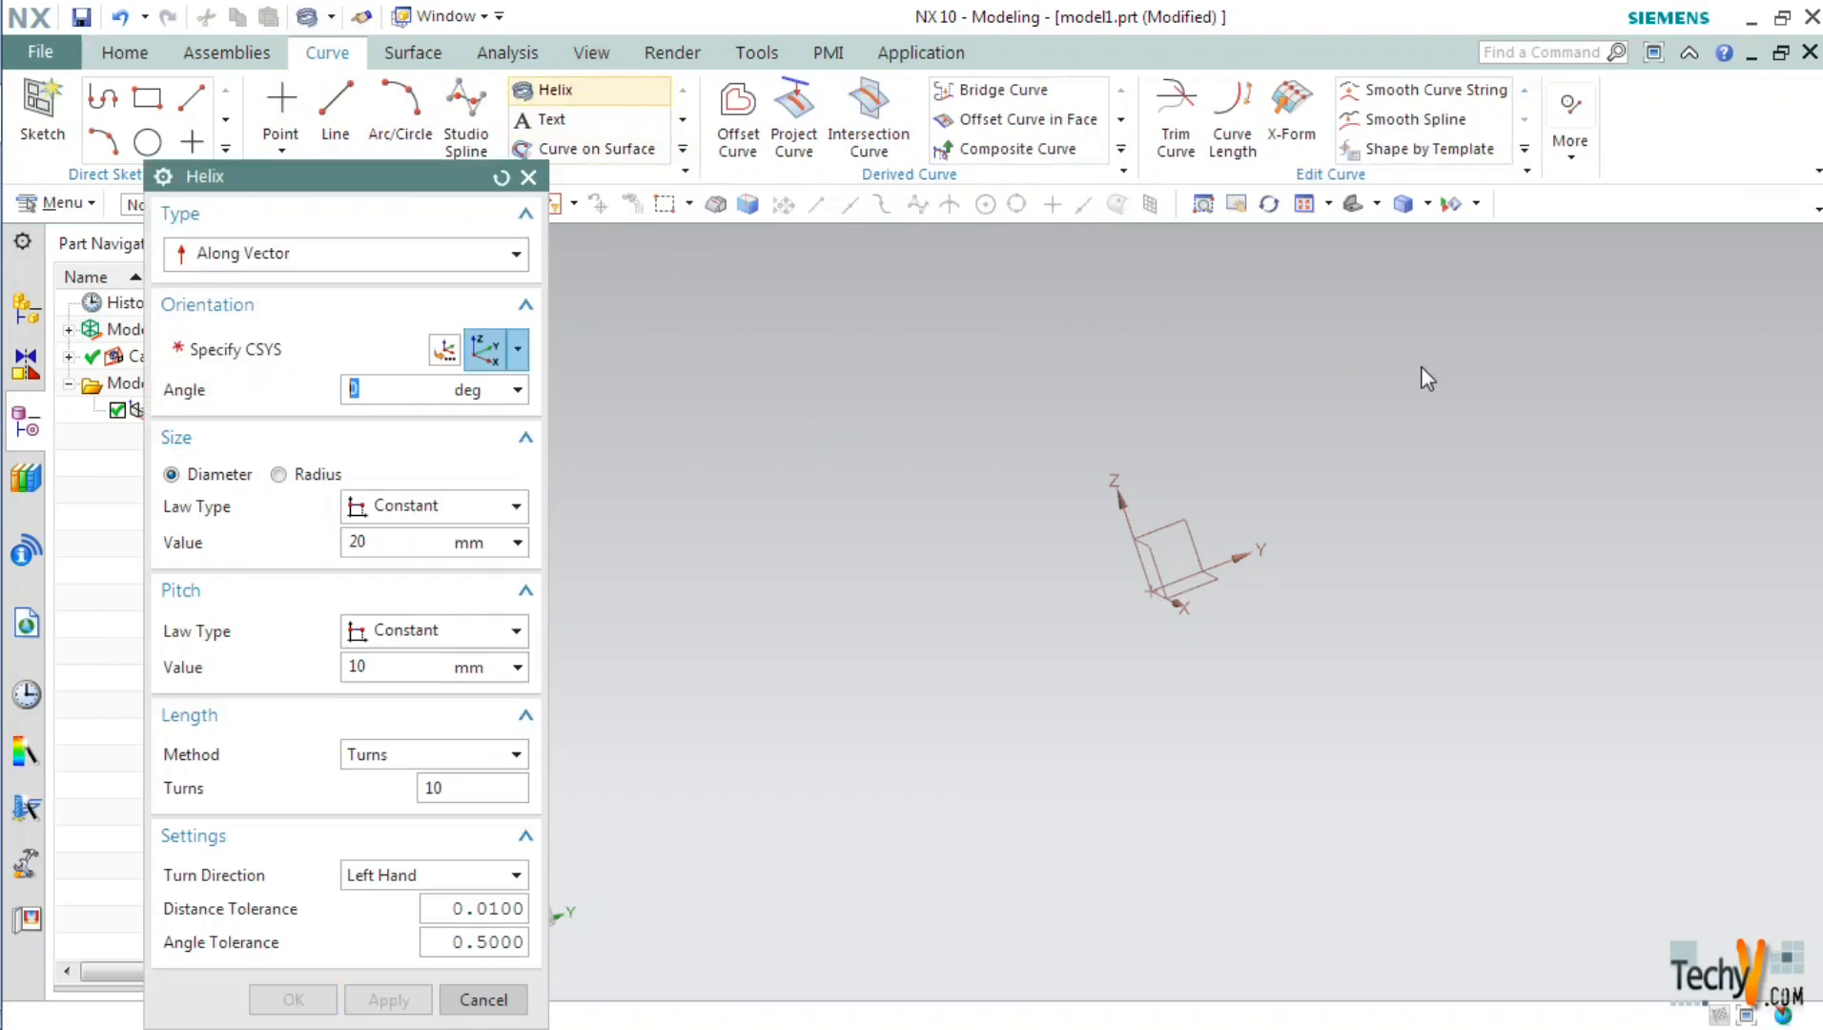
left_click(233, 349)
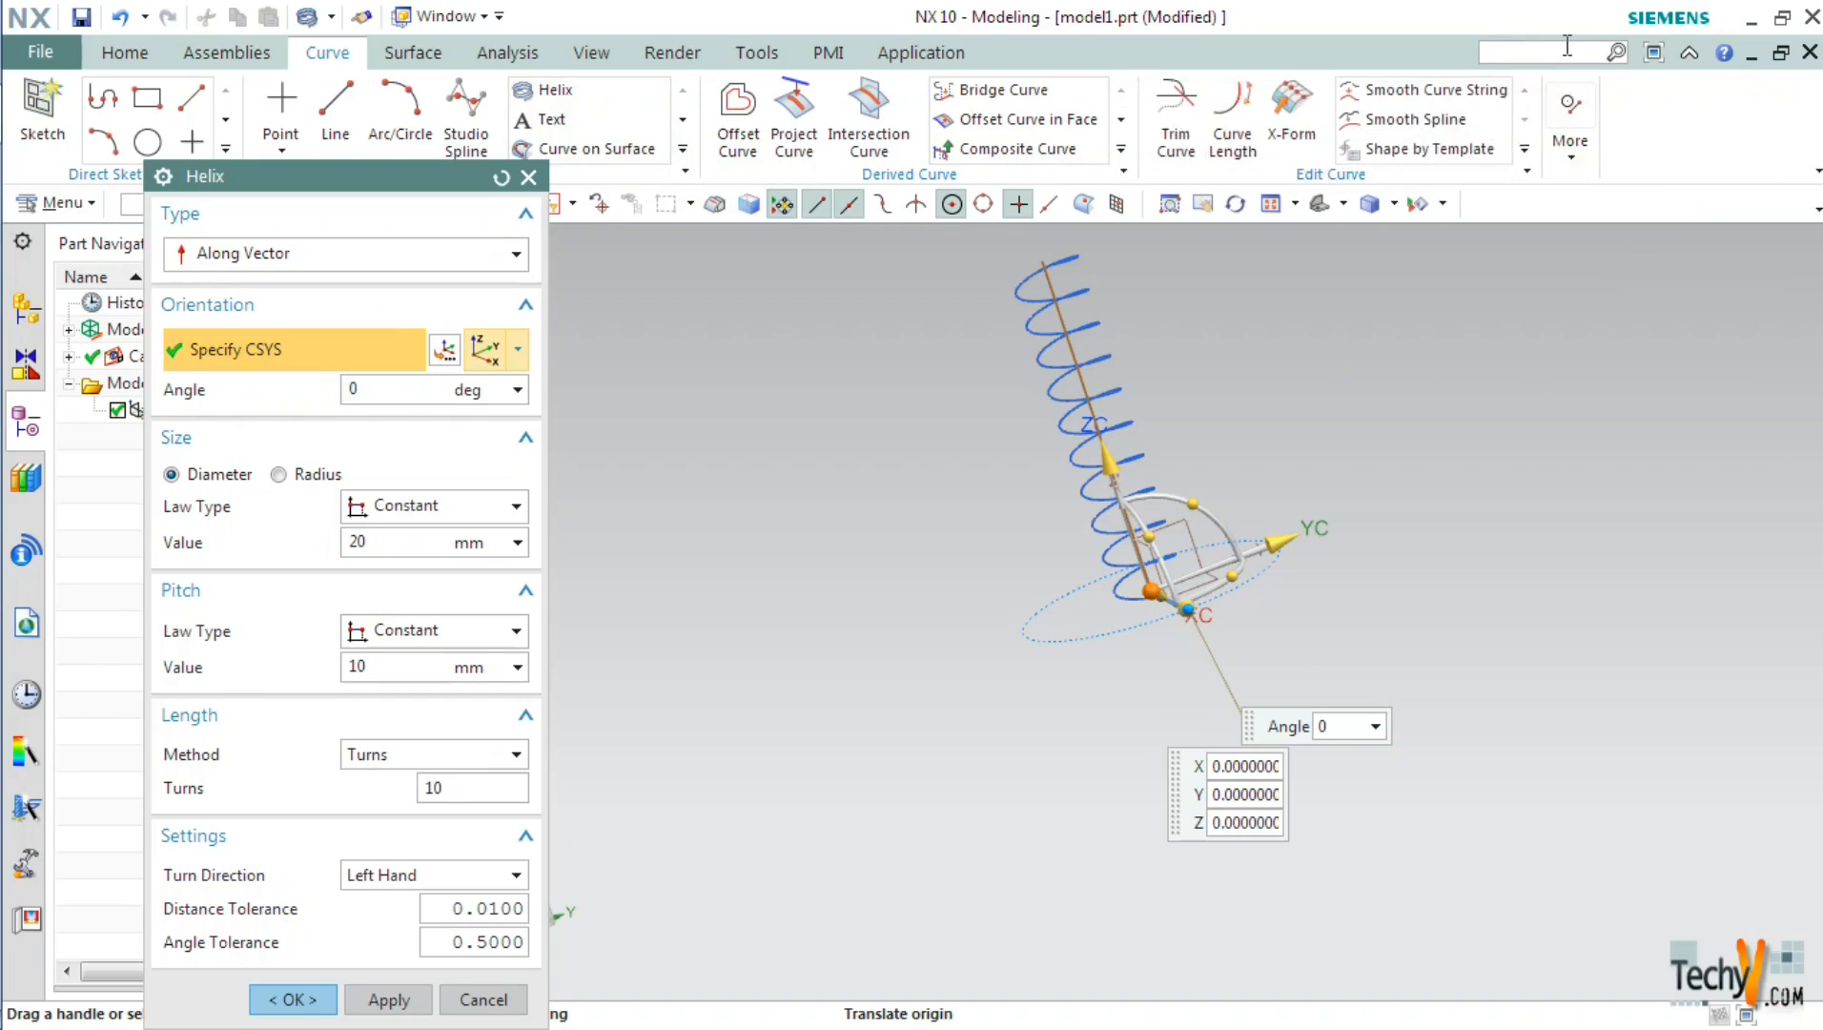
type("helix")
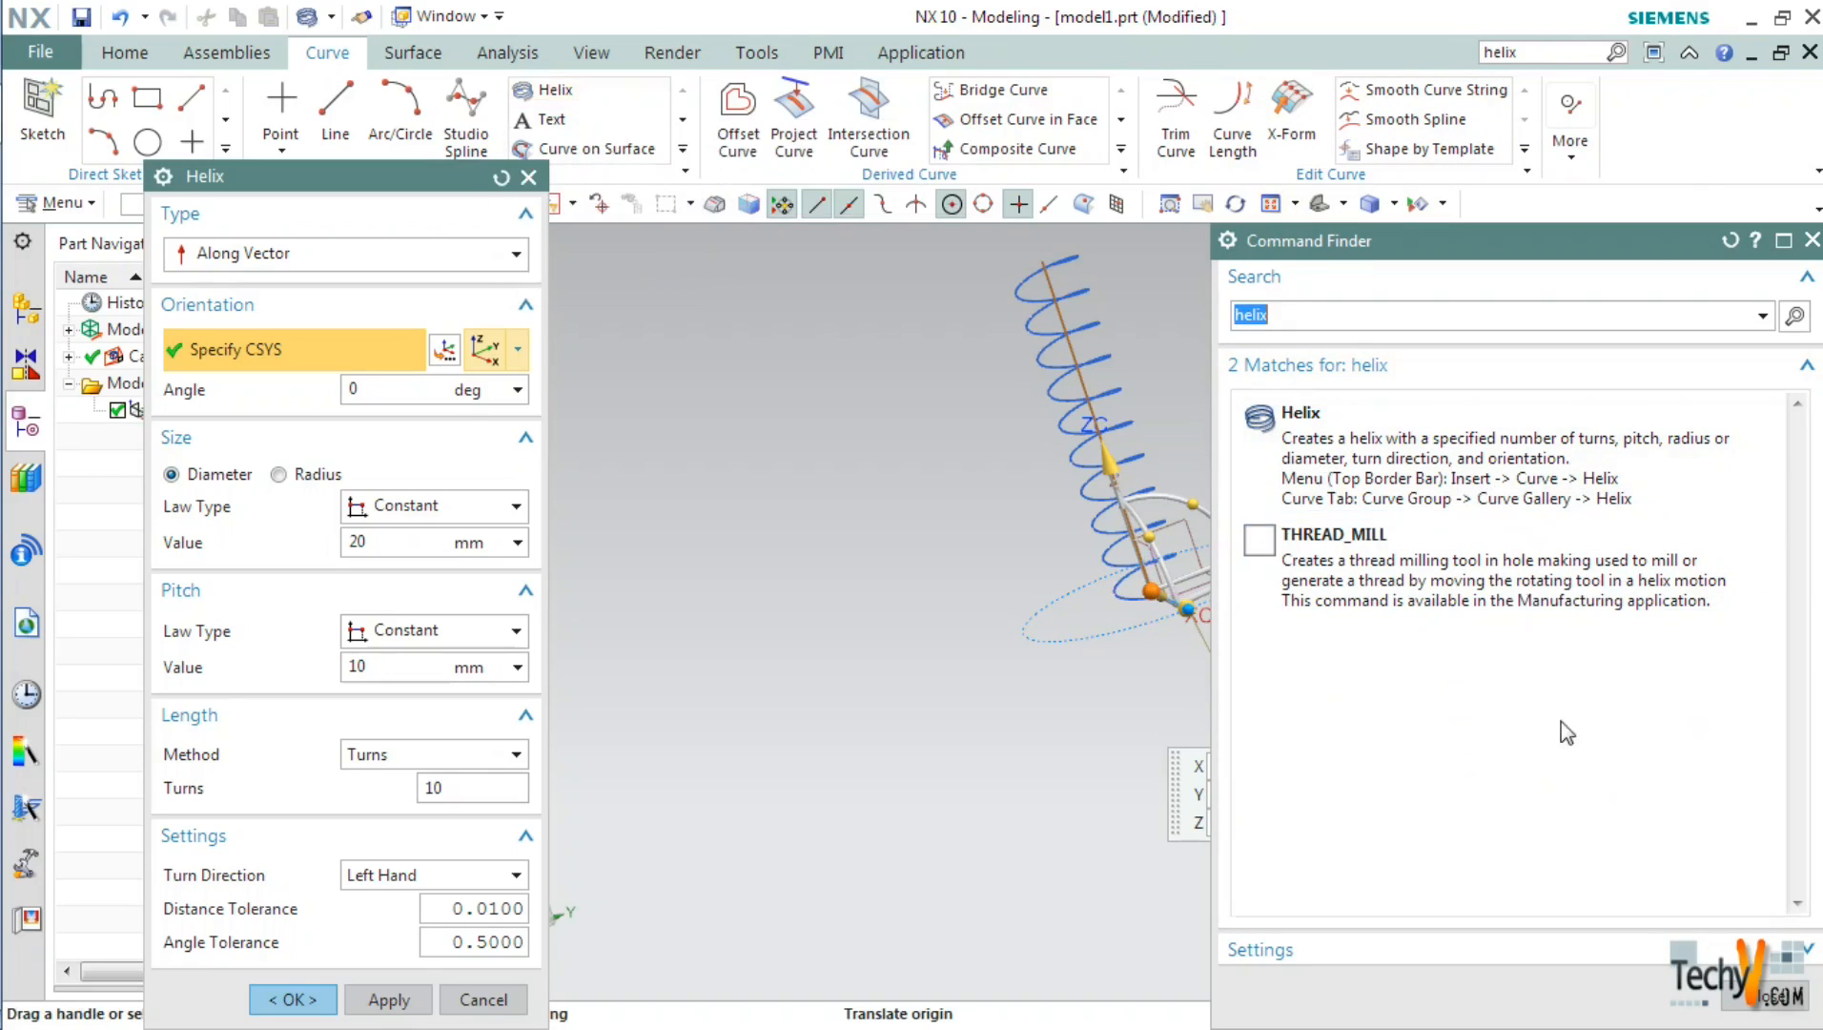
mouse_move(1509, 526)
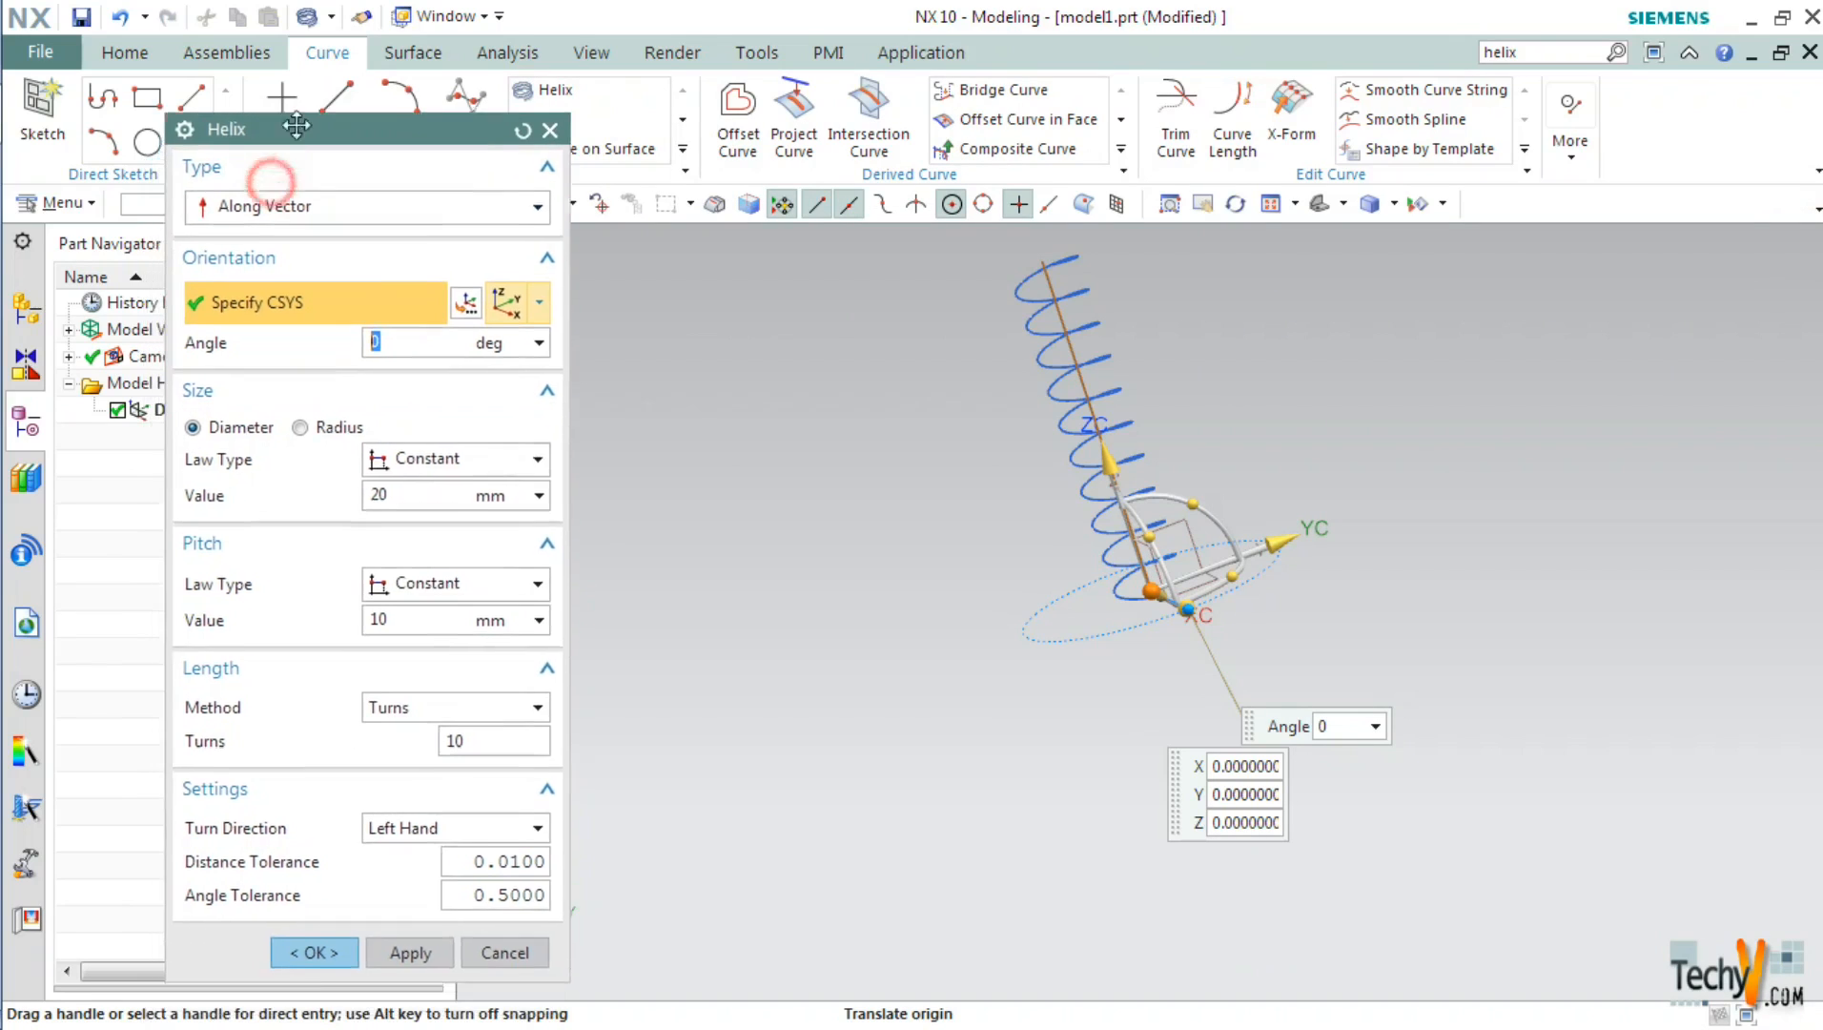
left_click_drag(297, 128, 317, 100)
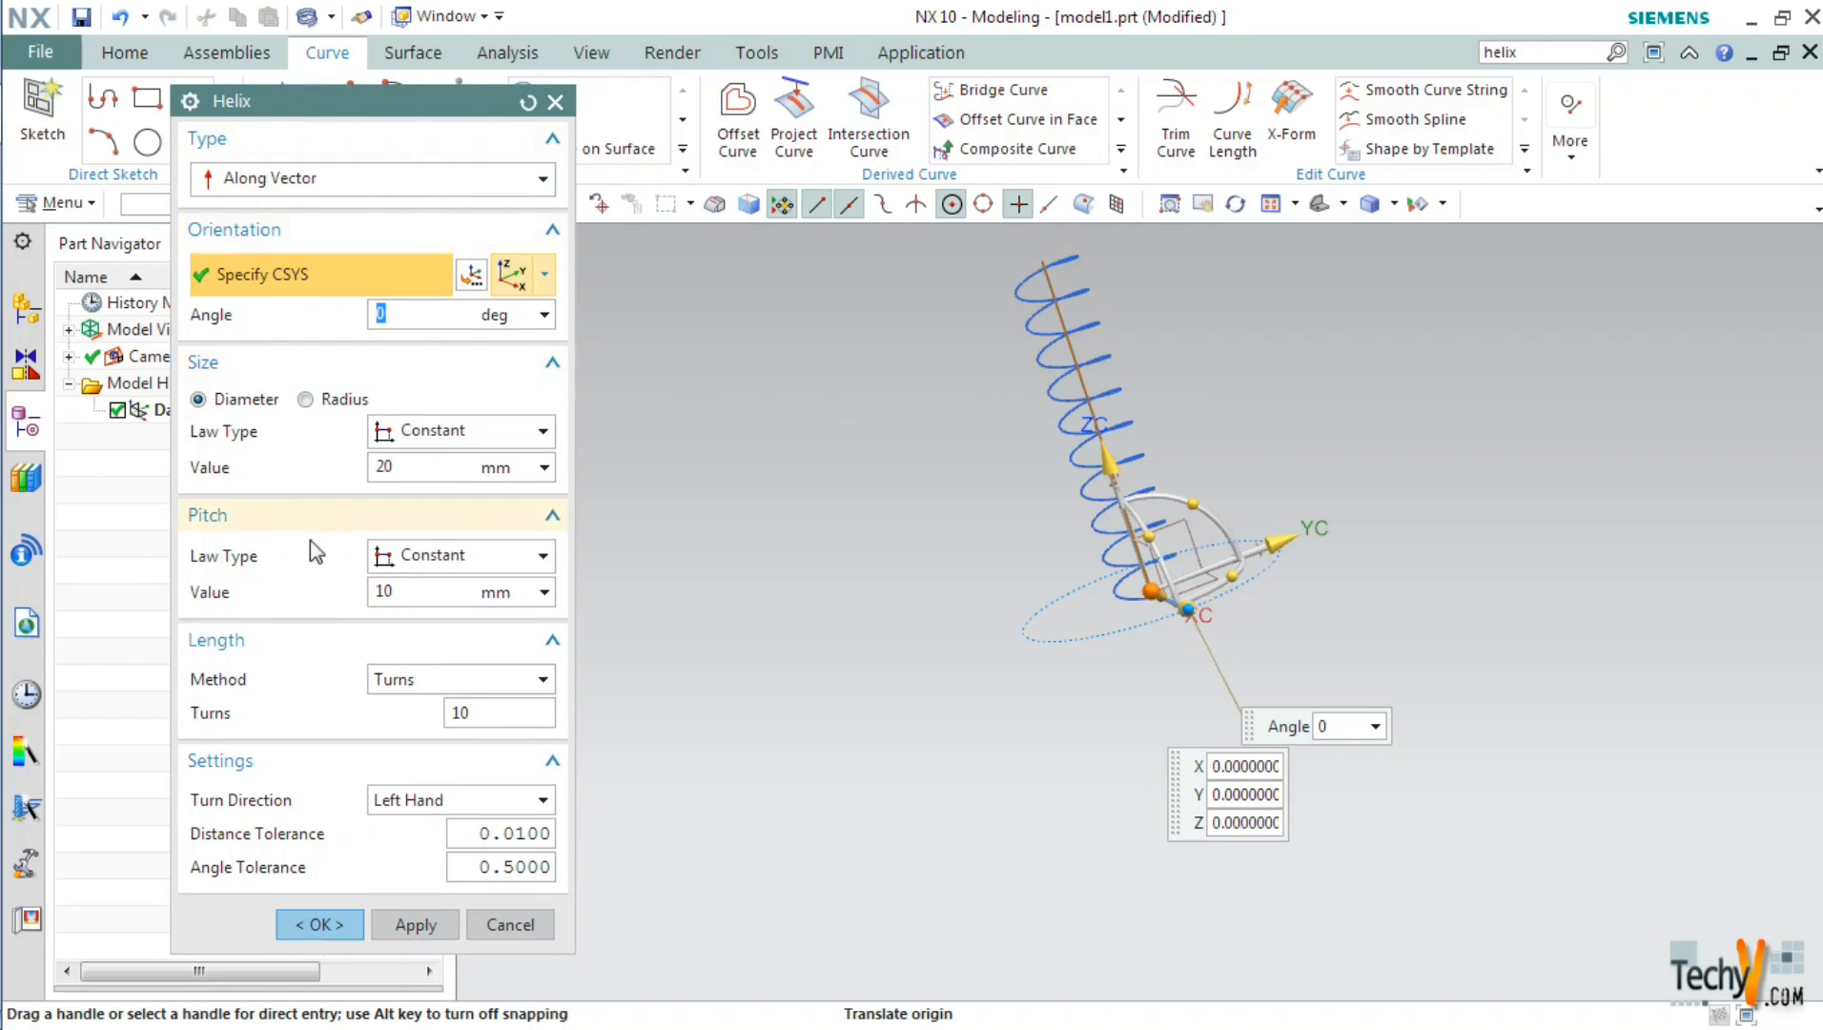
mouse_move(265, 770)
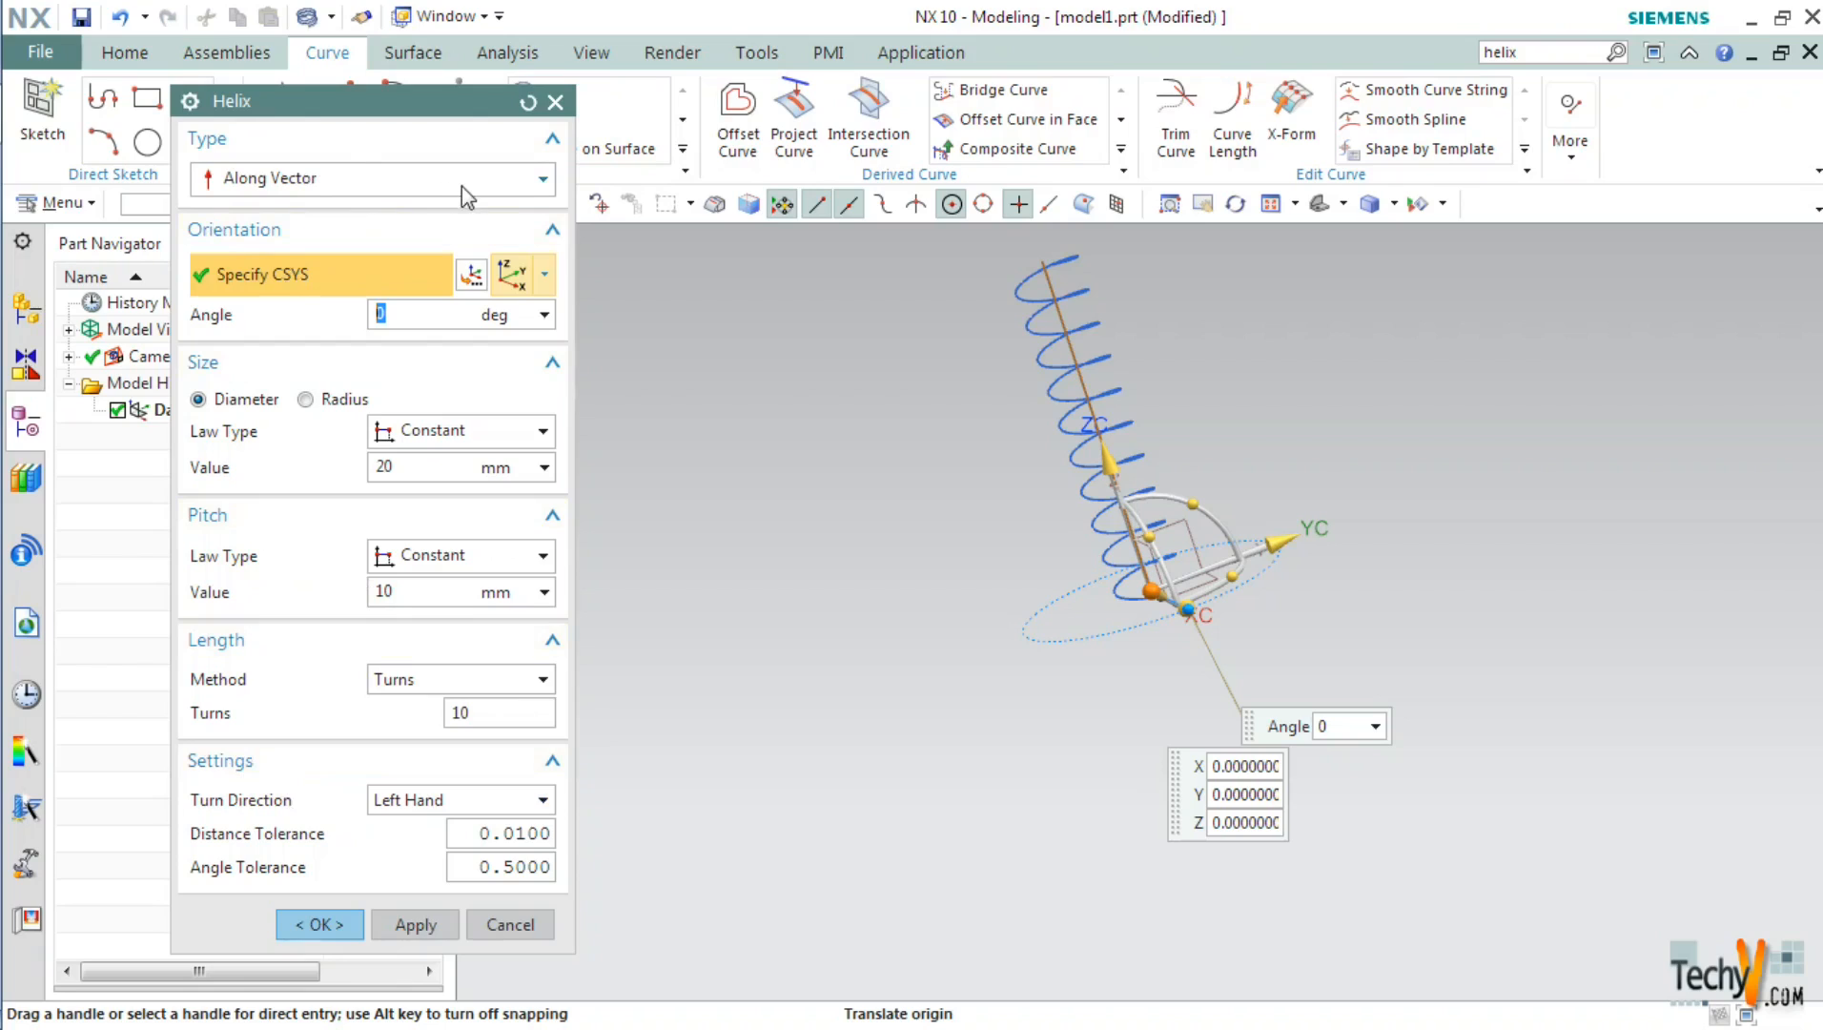
left_click(371, 178)
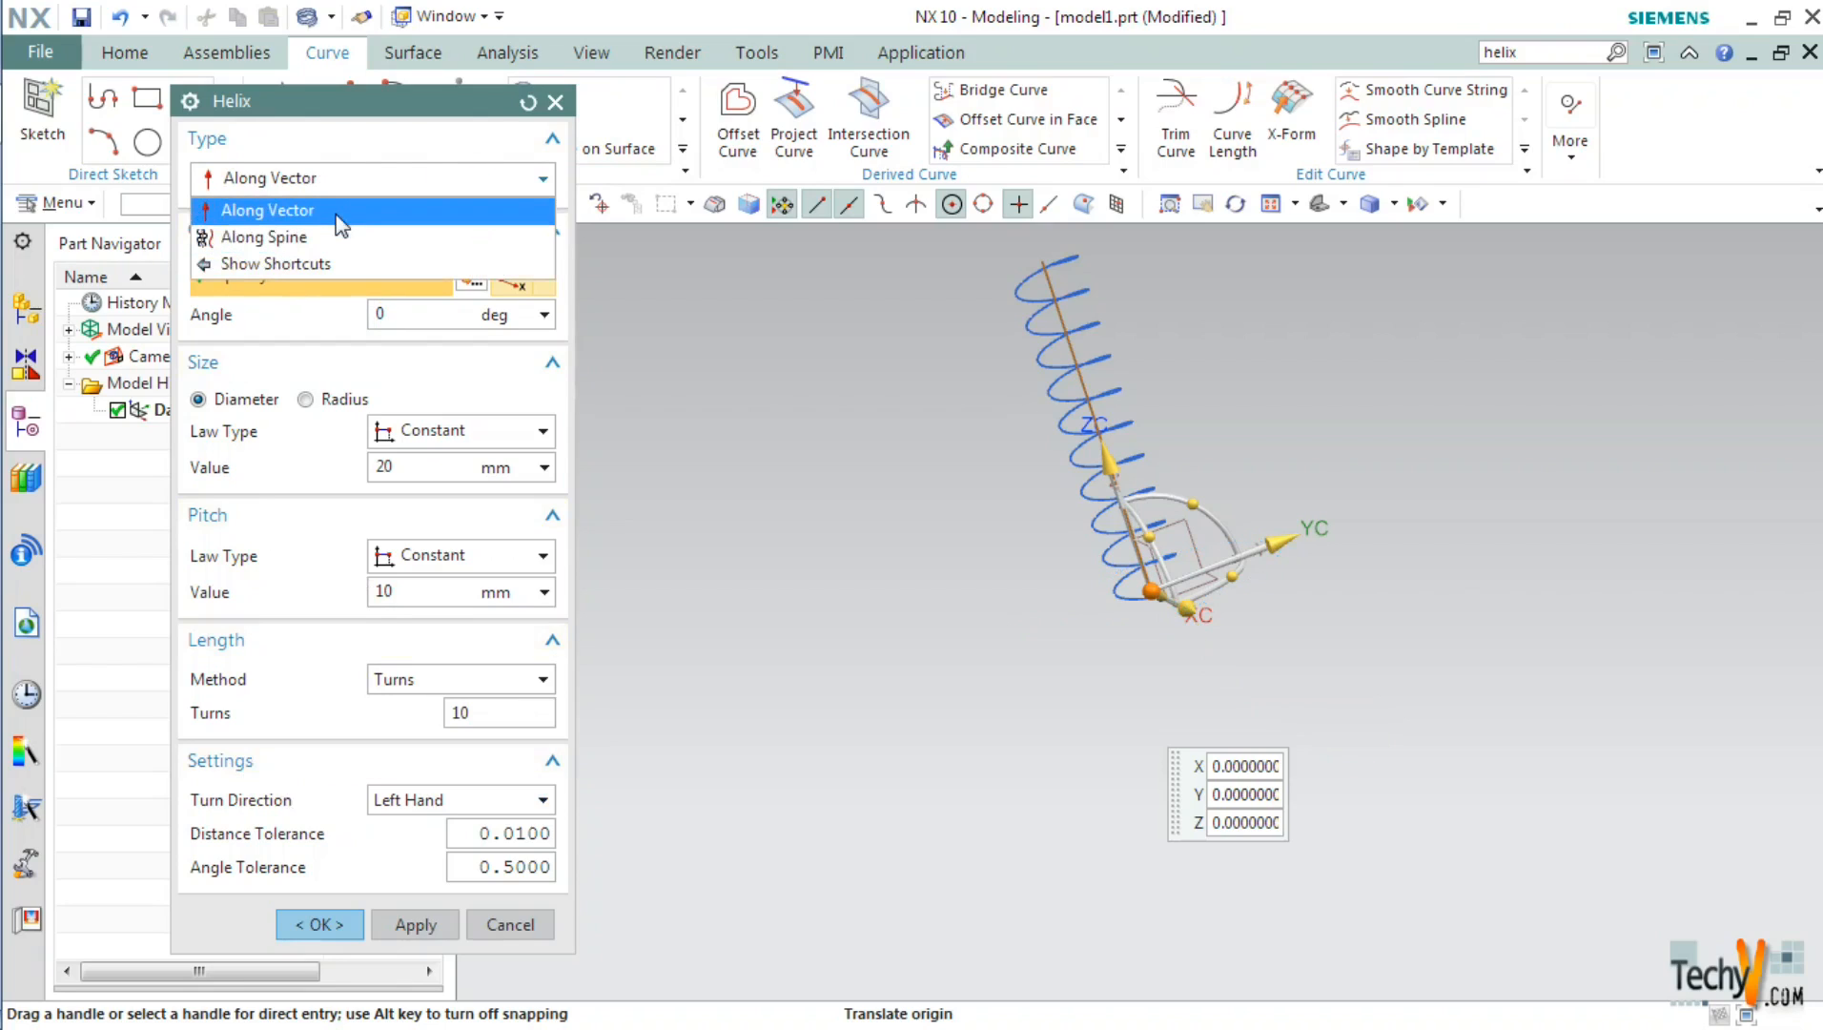
mouse_move(265, 238)
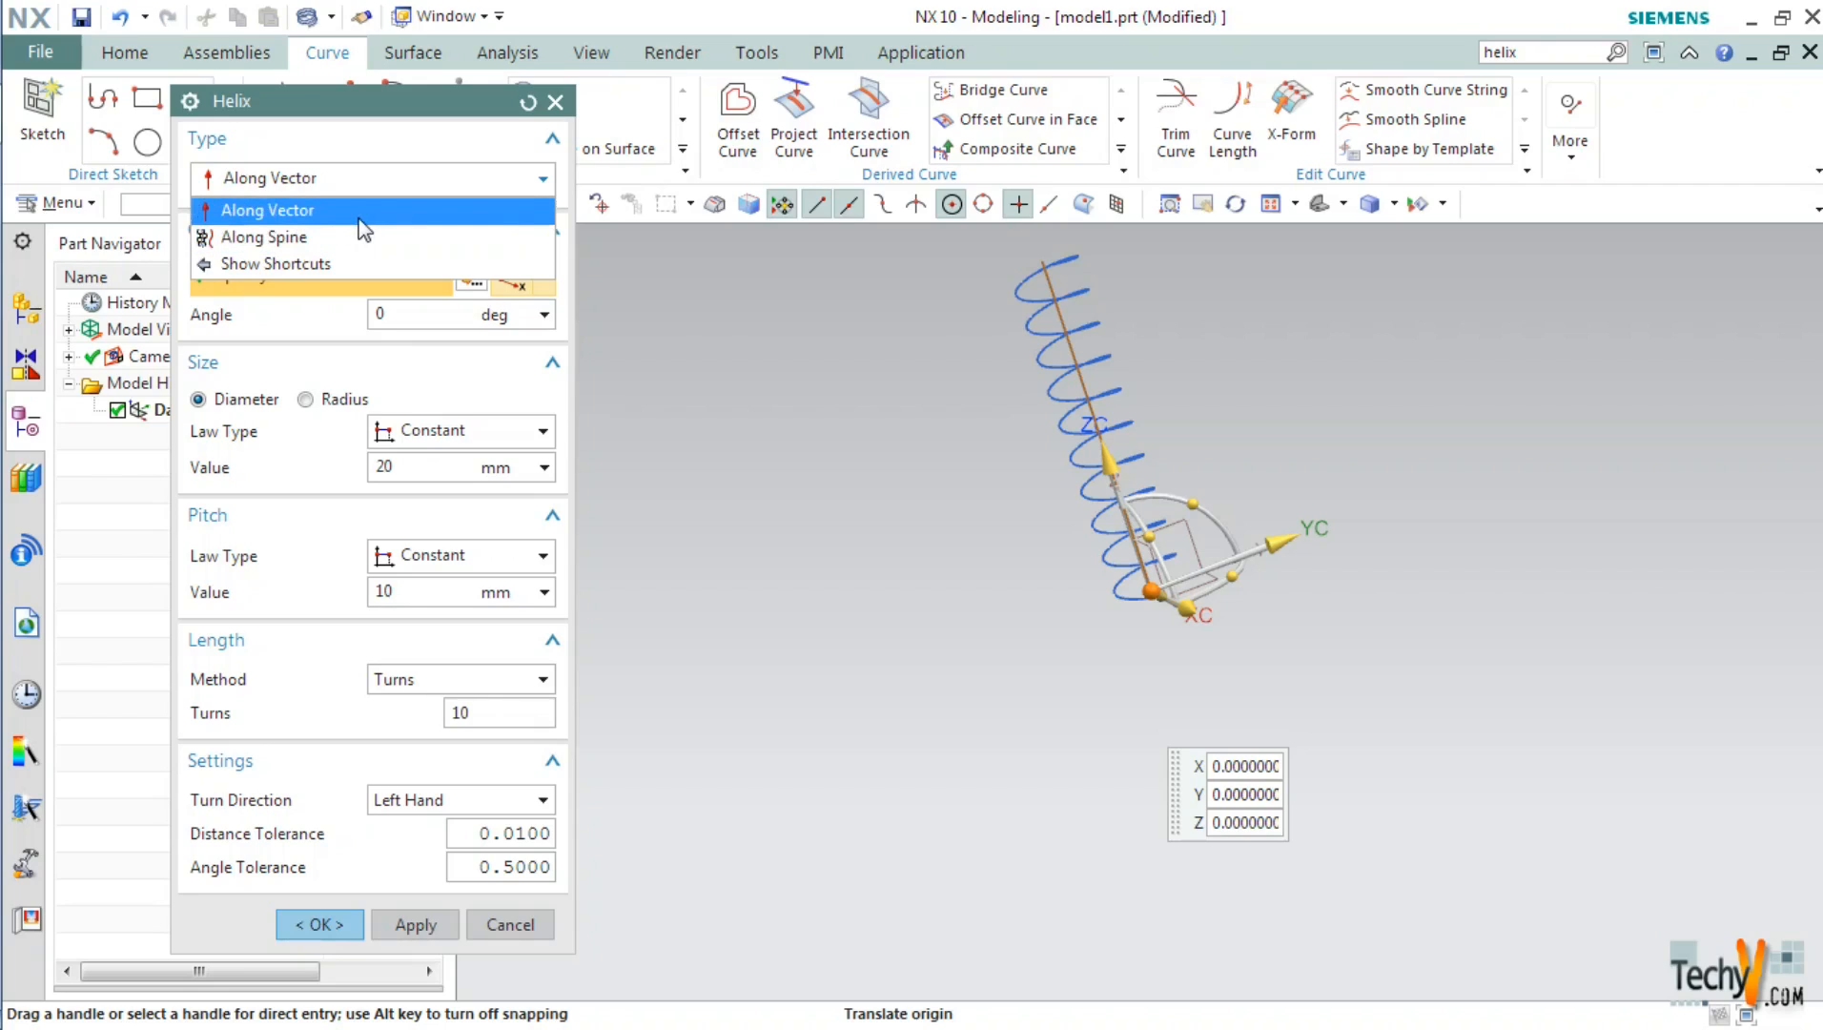
left_click(266, 210)
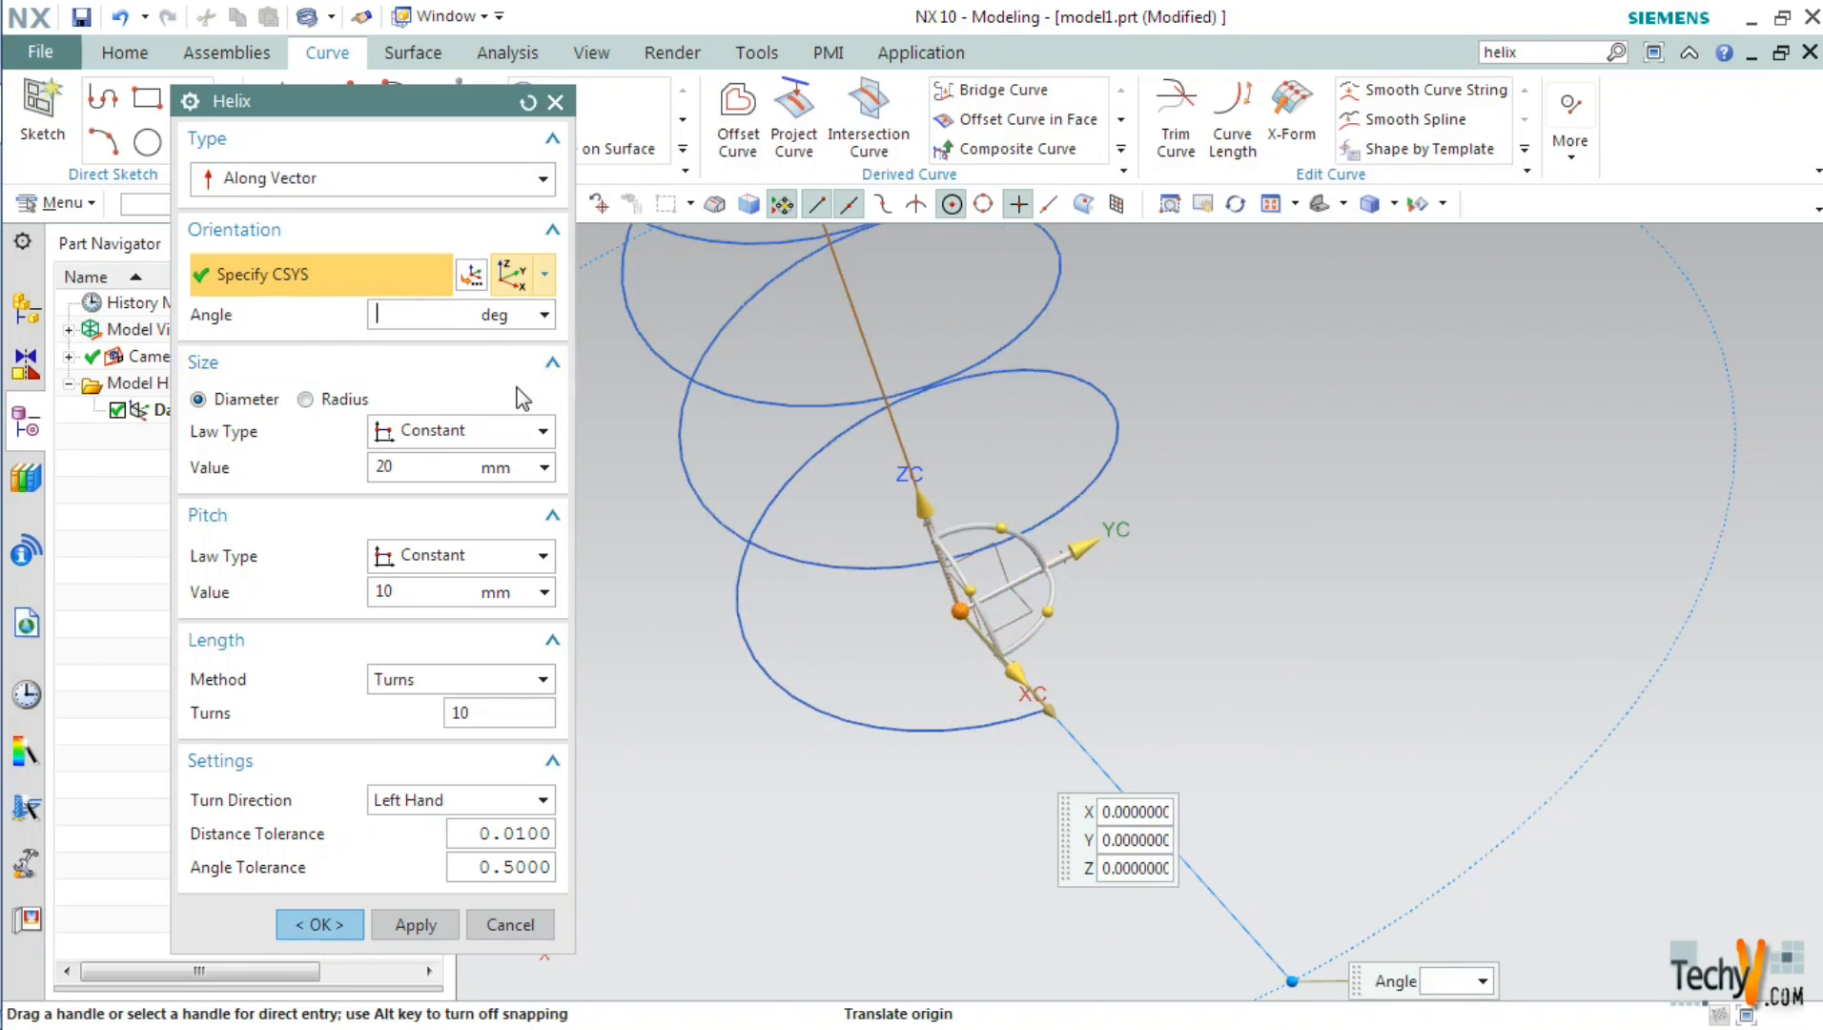
type("90")
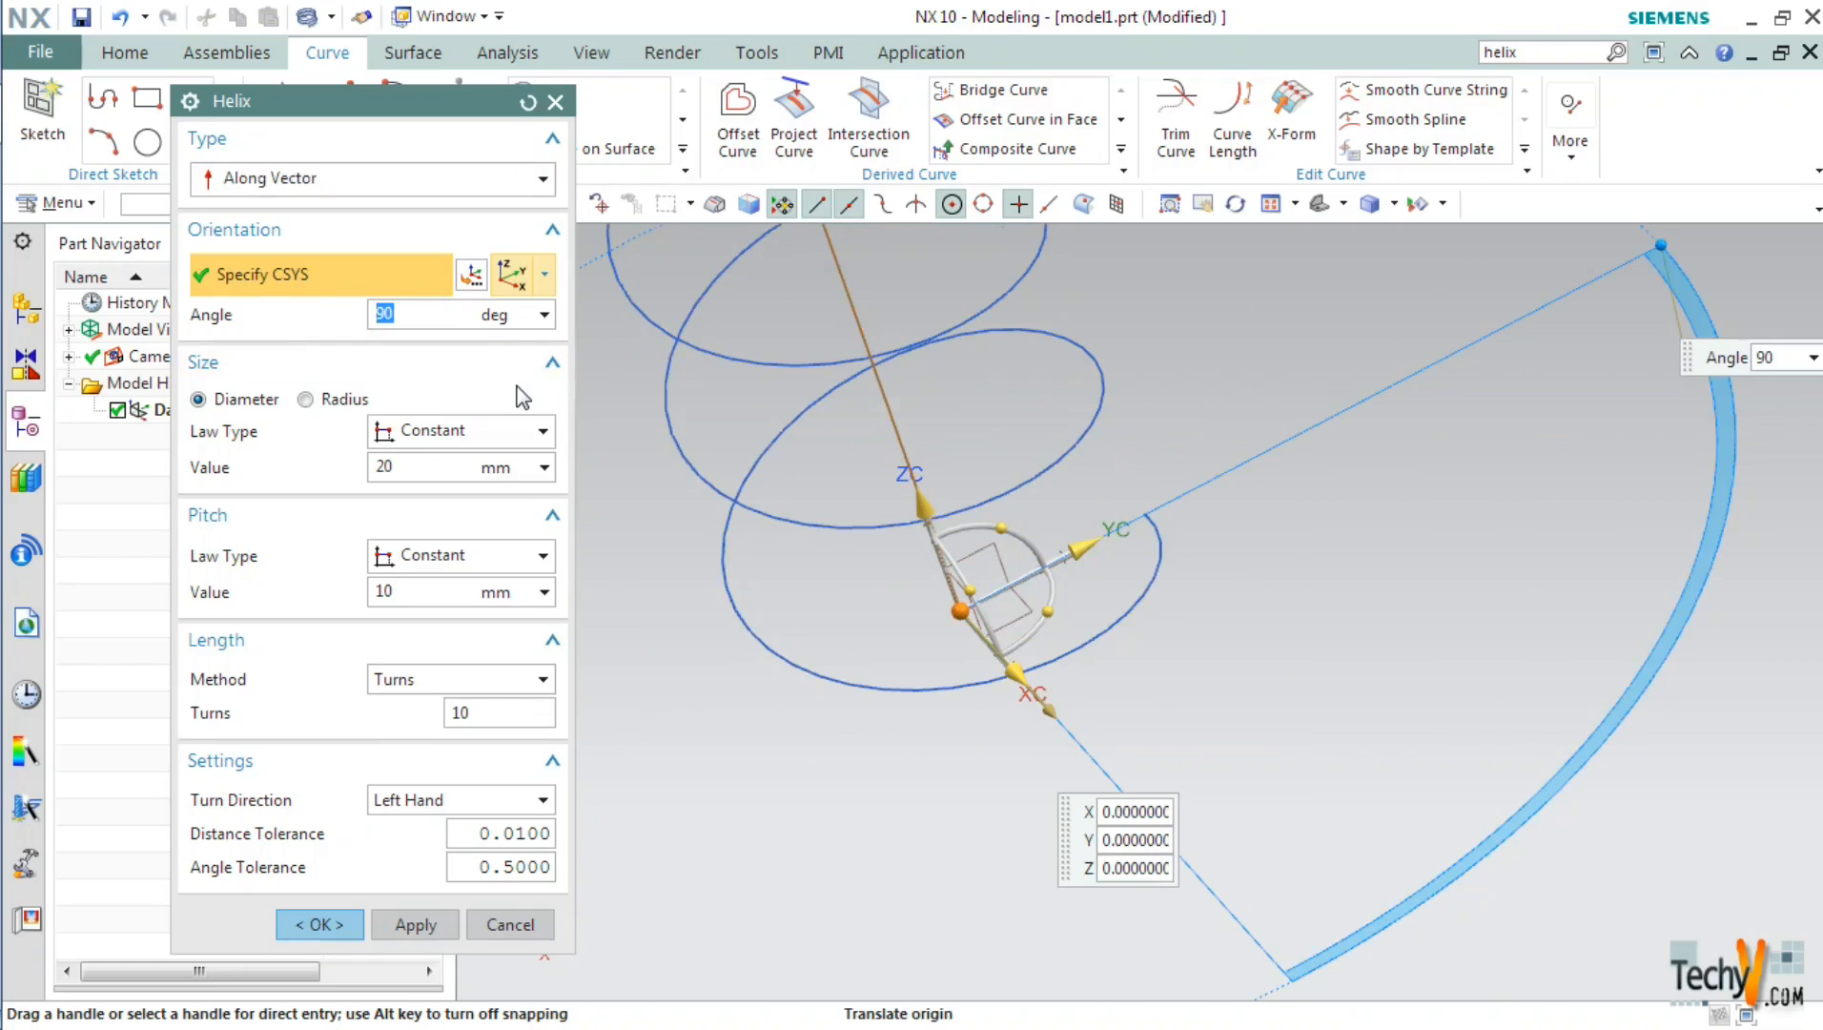
mouse_move(1156, 702)
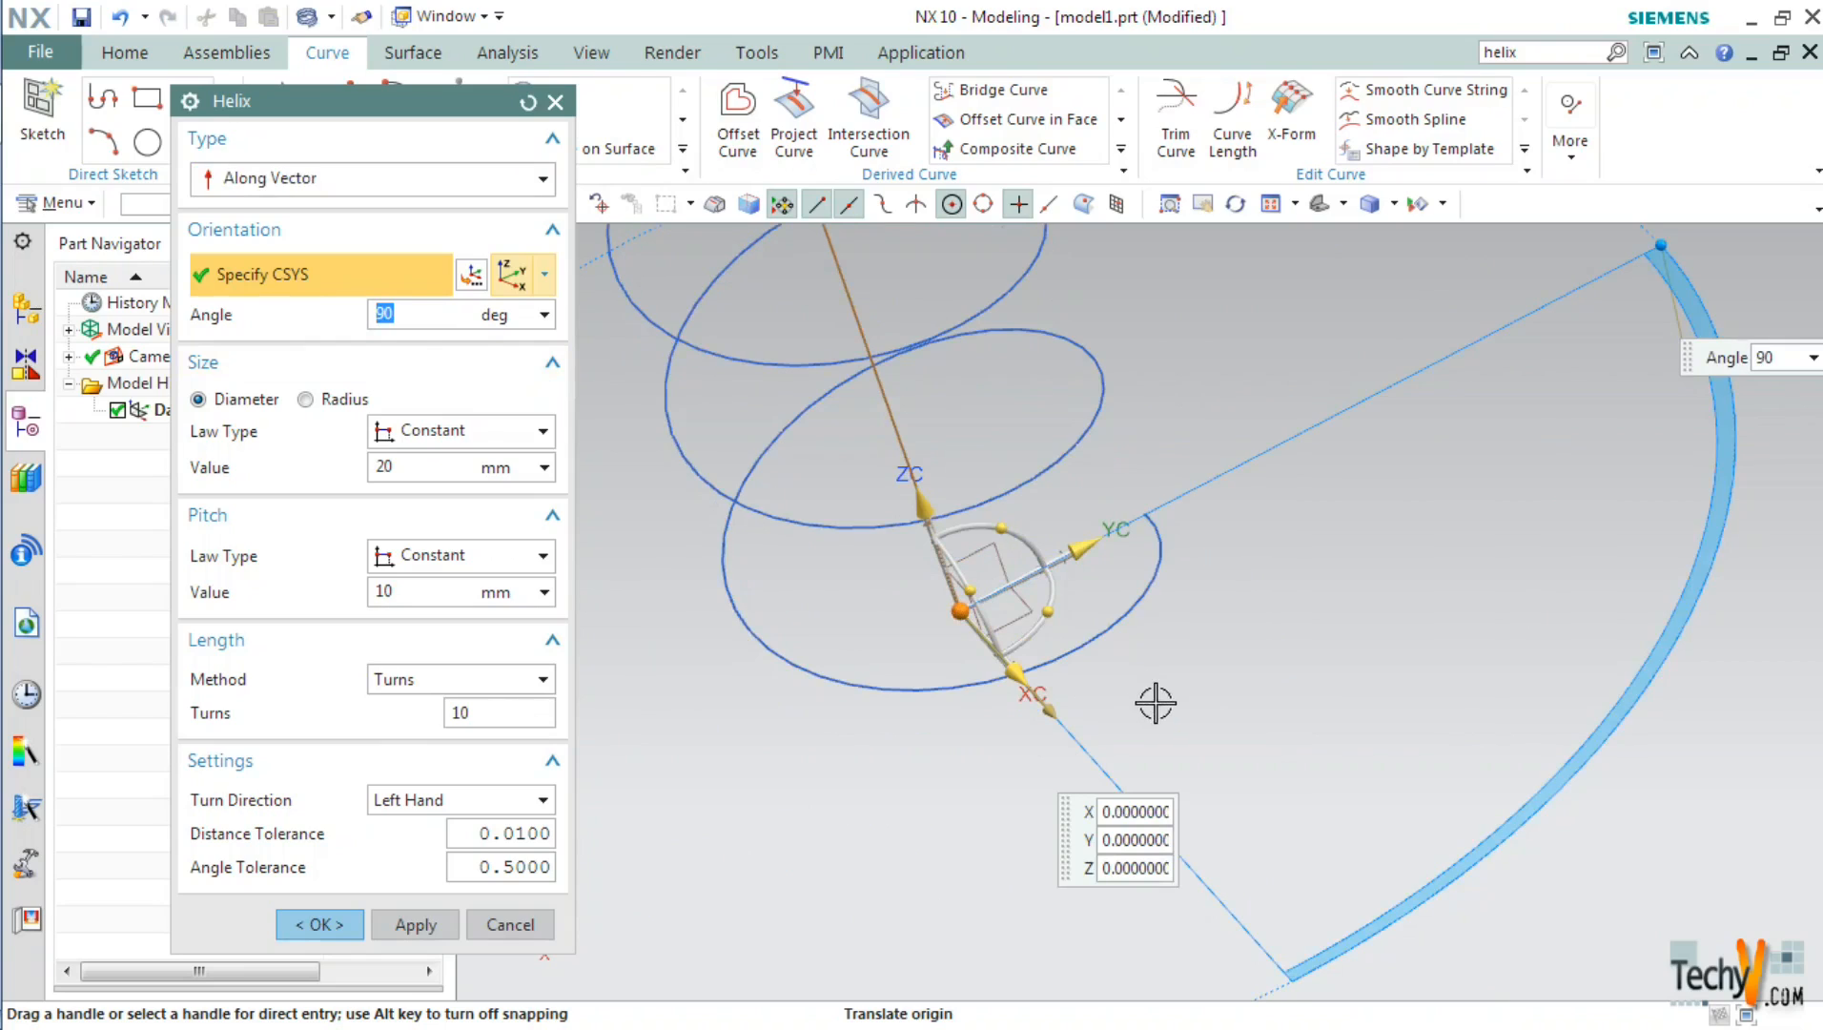
mouse_move(1087, 695)
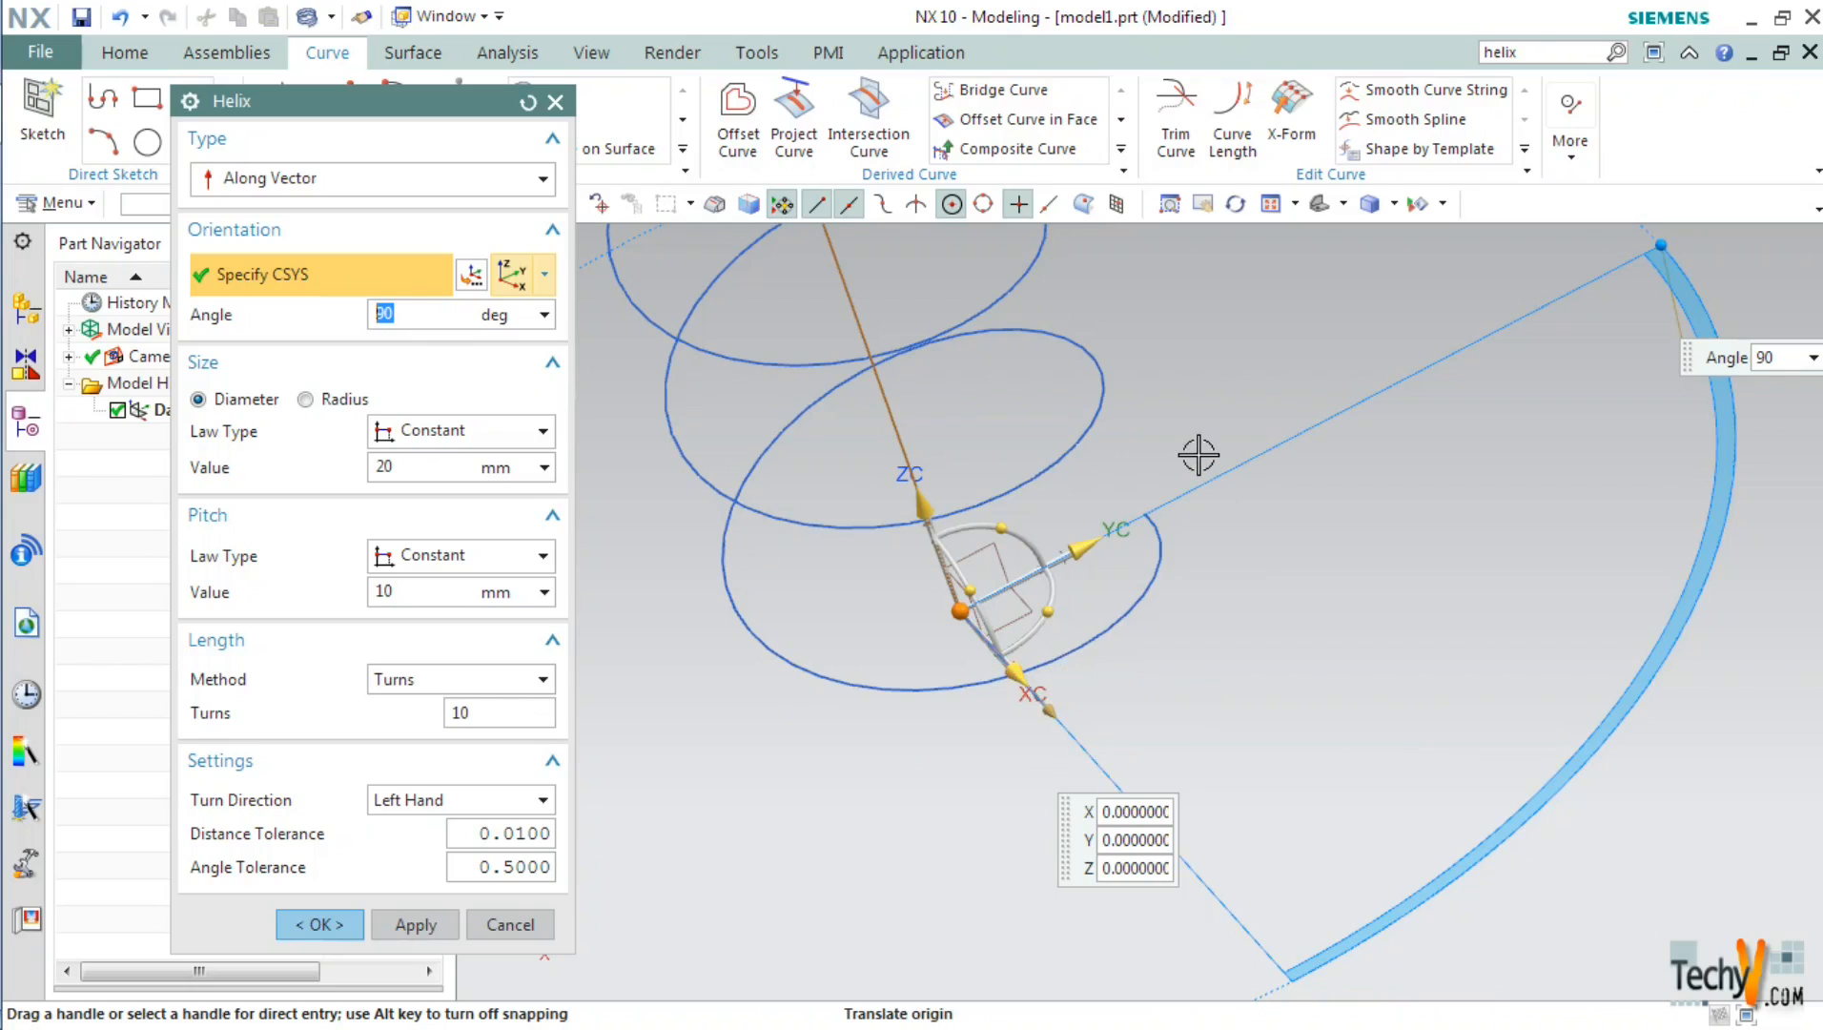
type("180")
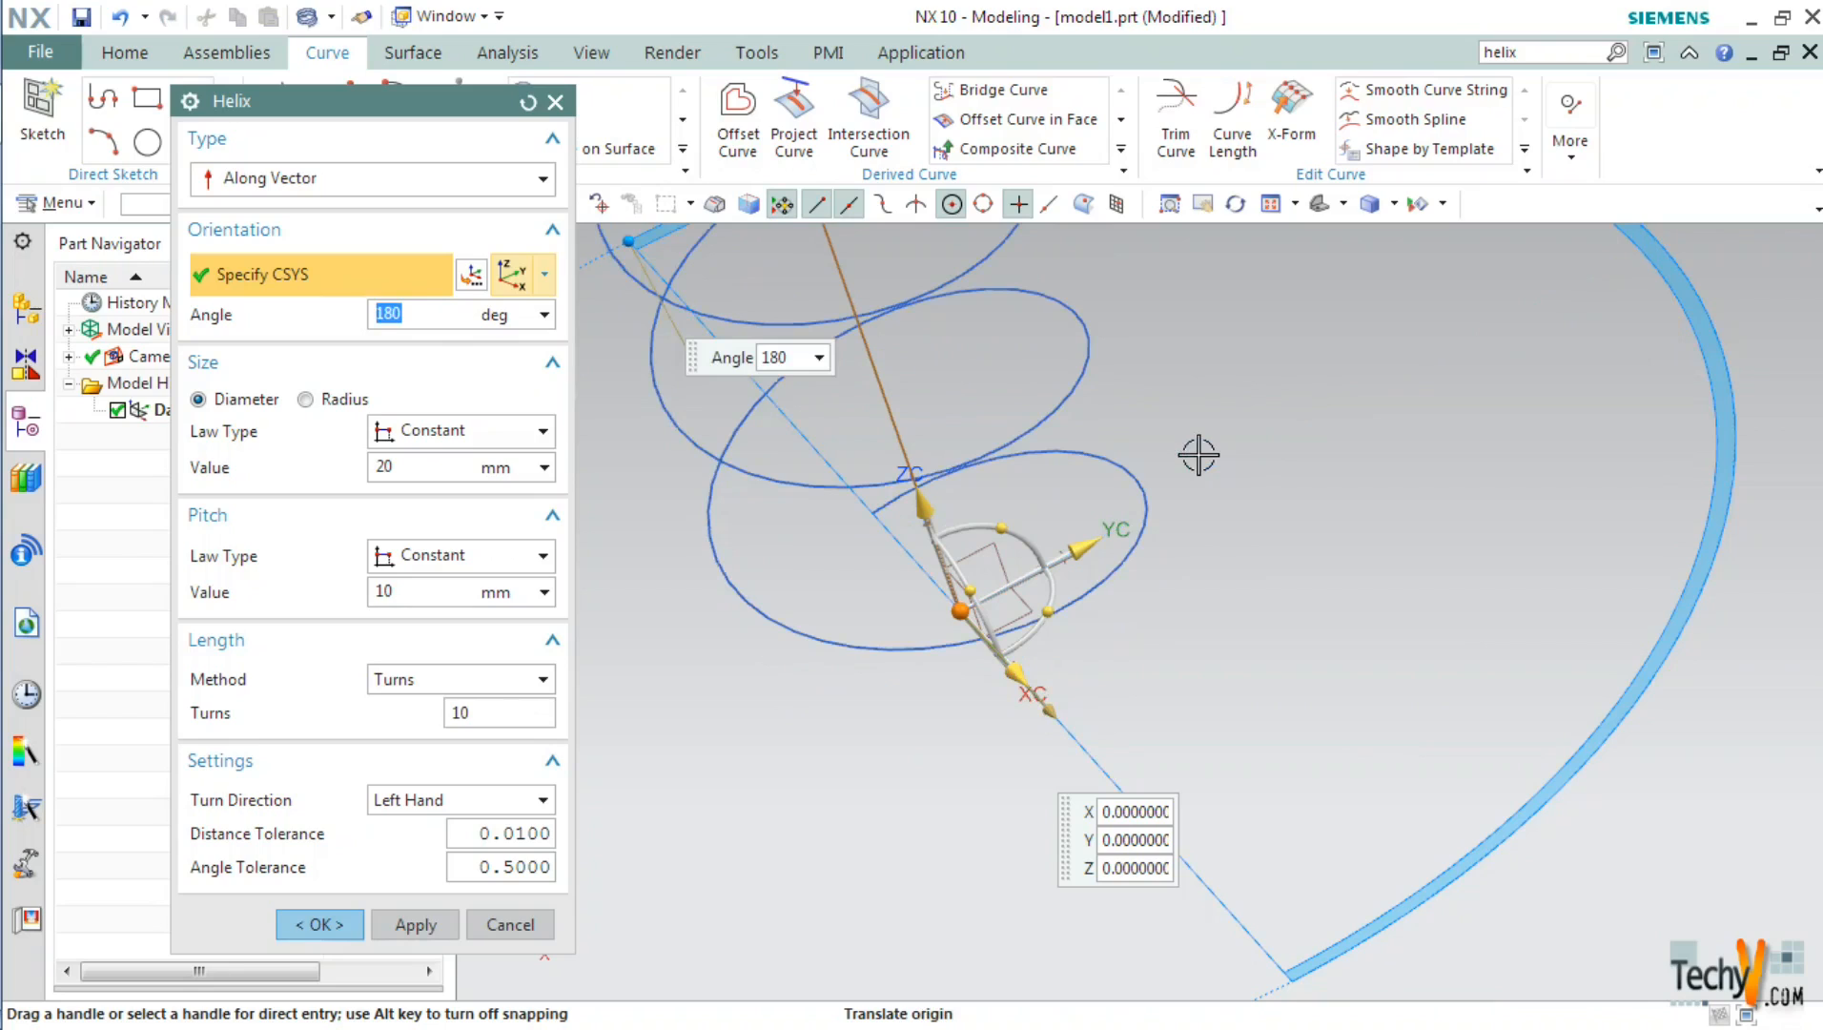
type("0")
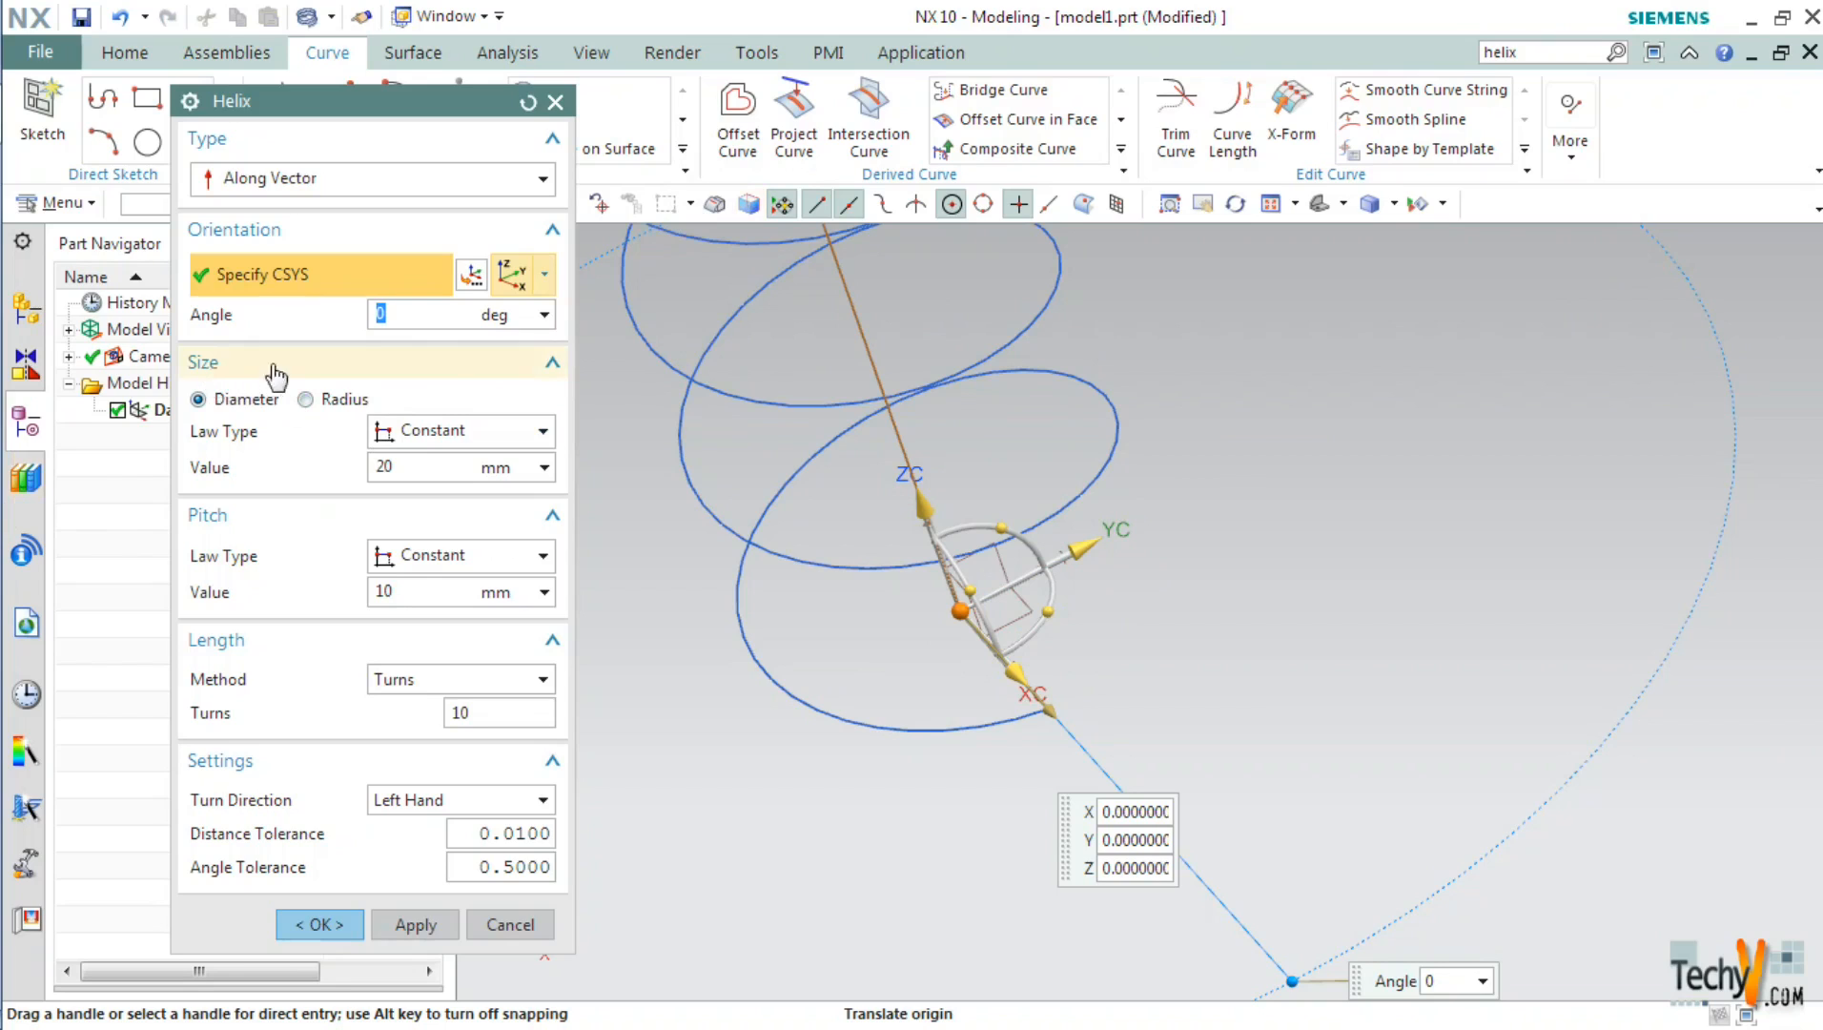
mouse_move(1160, 521)
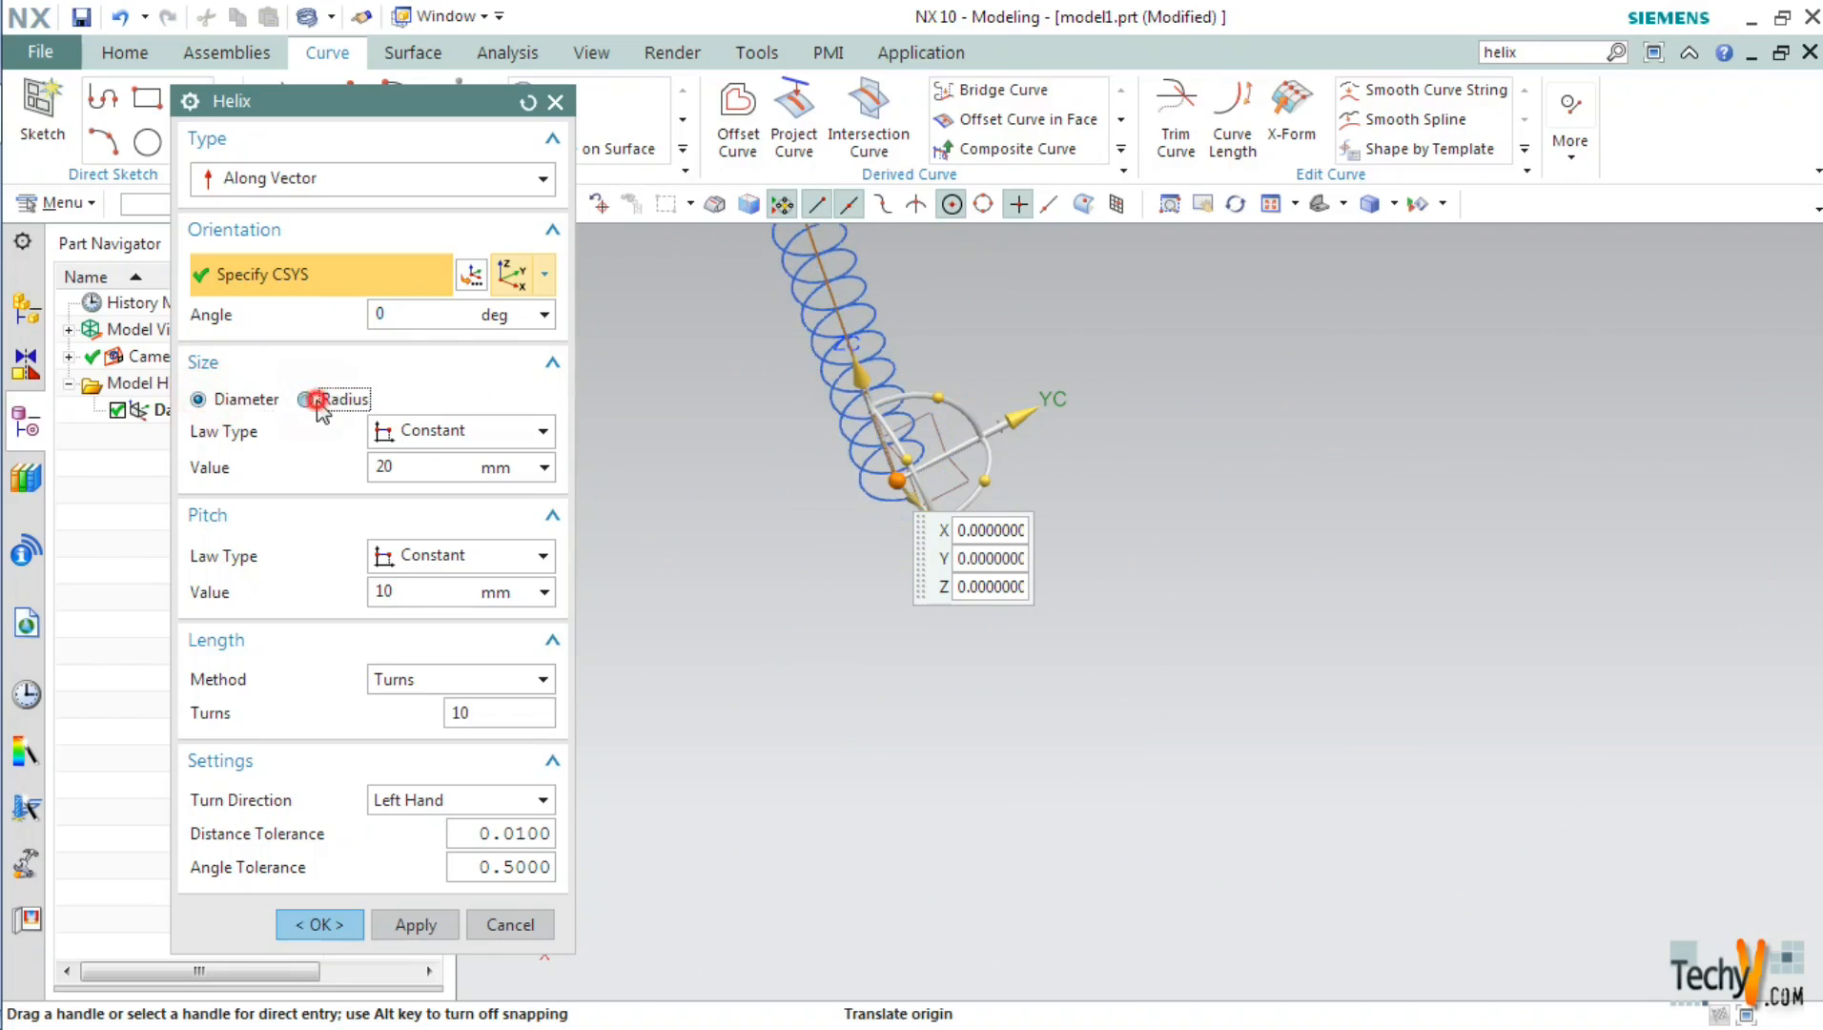
Set a Linear size law from 5 to 50 mm diameter, then switch it to Cubic
left_click(199, 398)
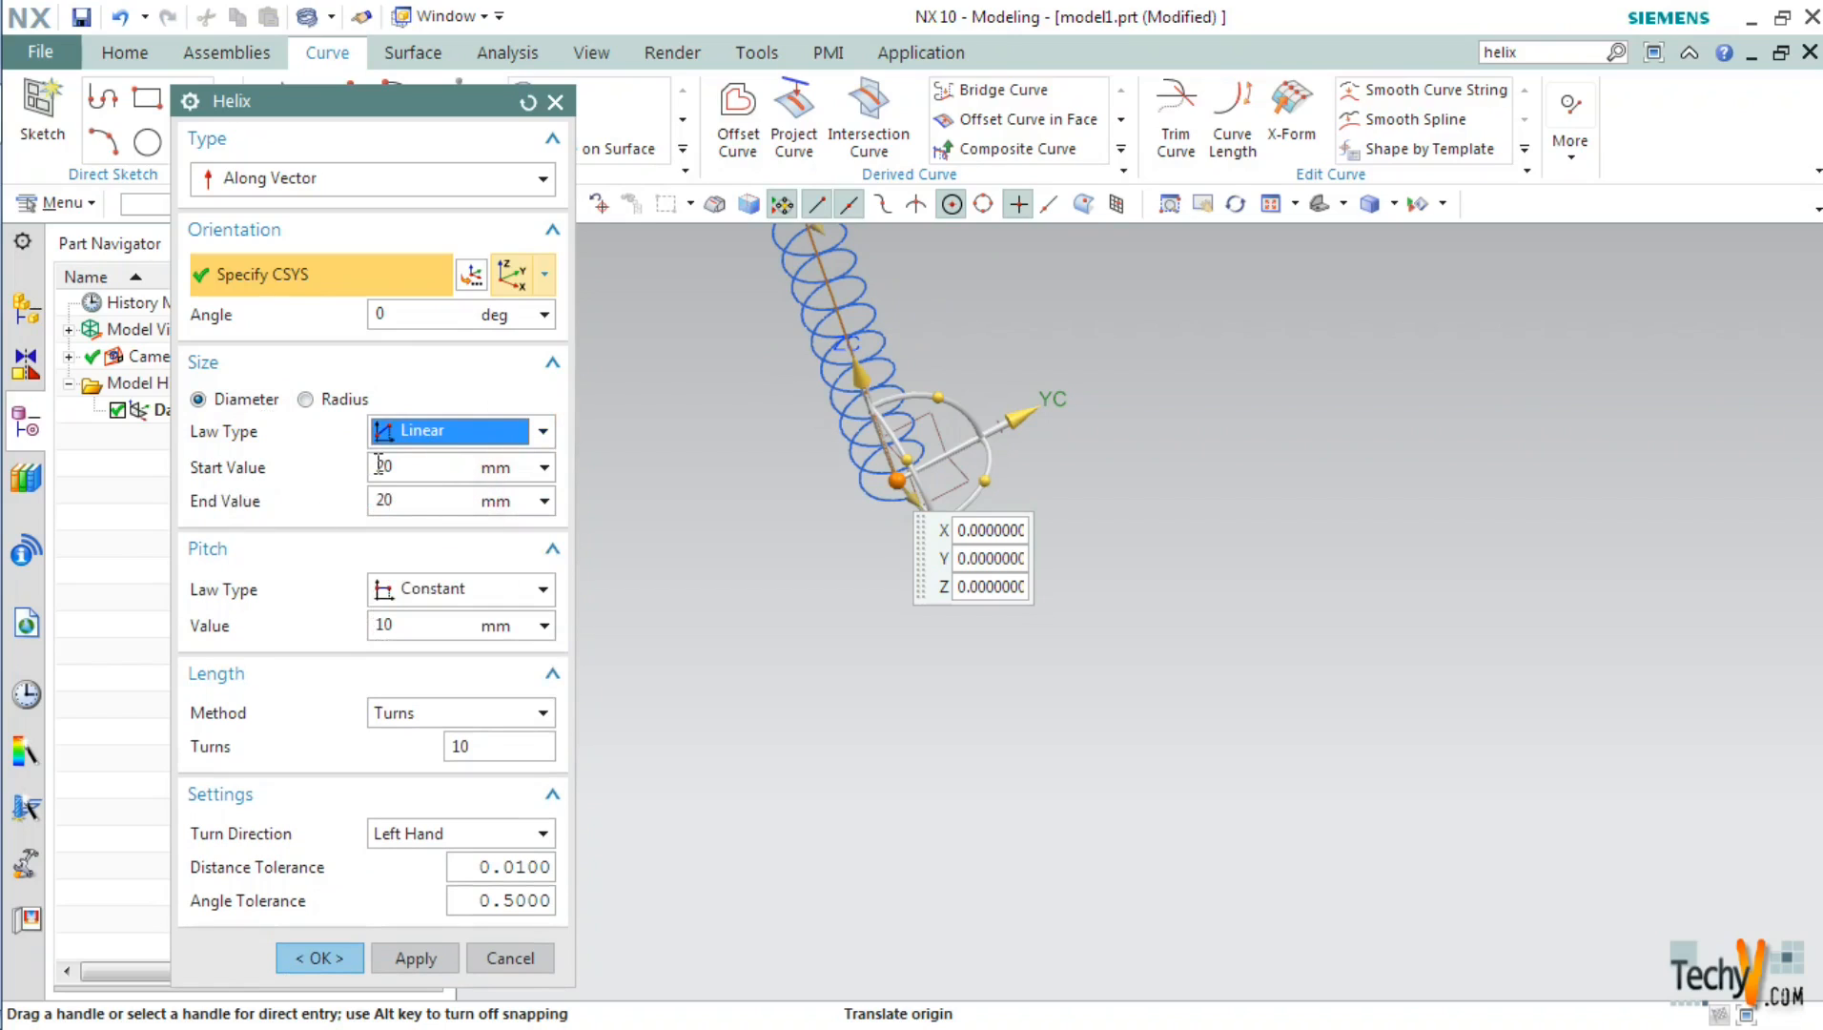
type("20")
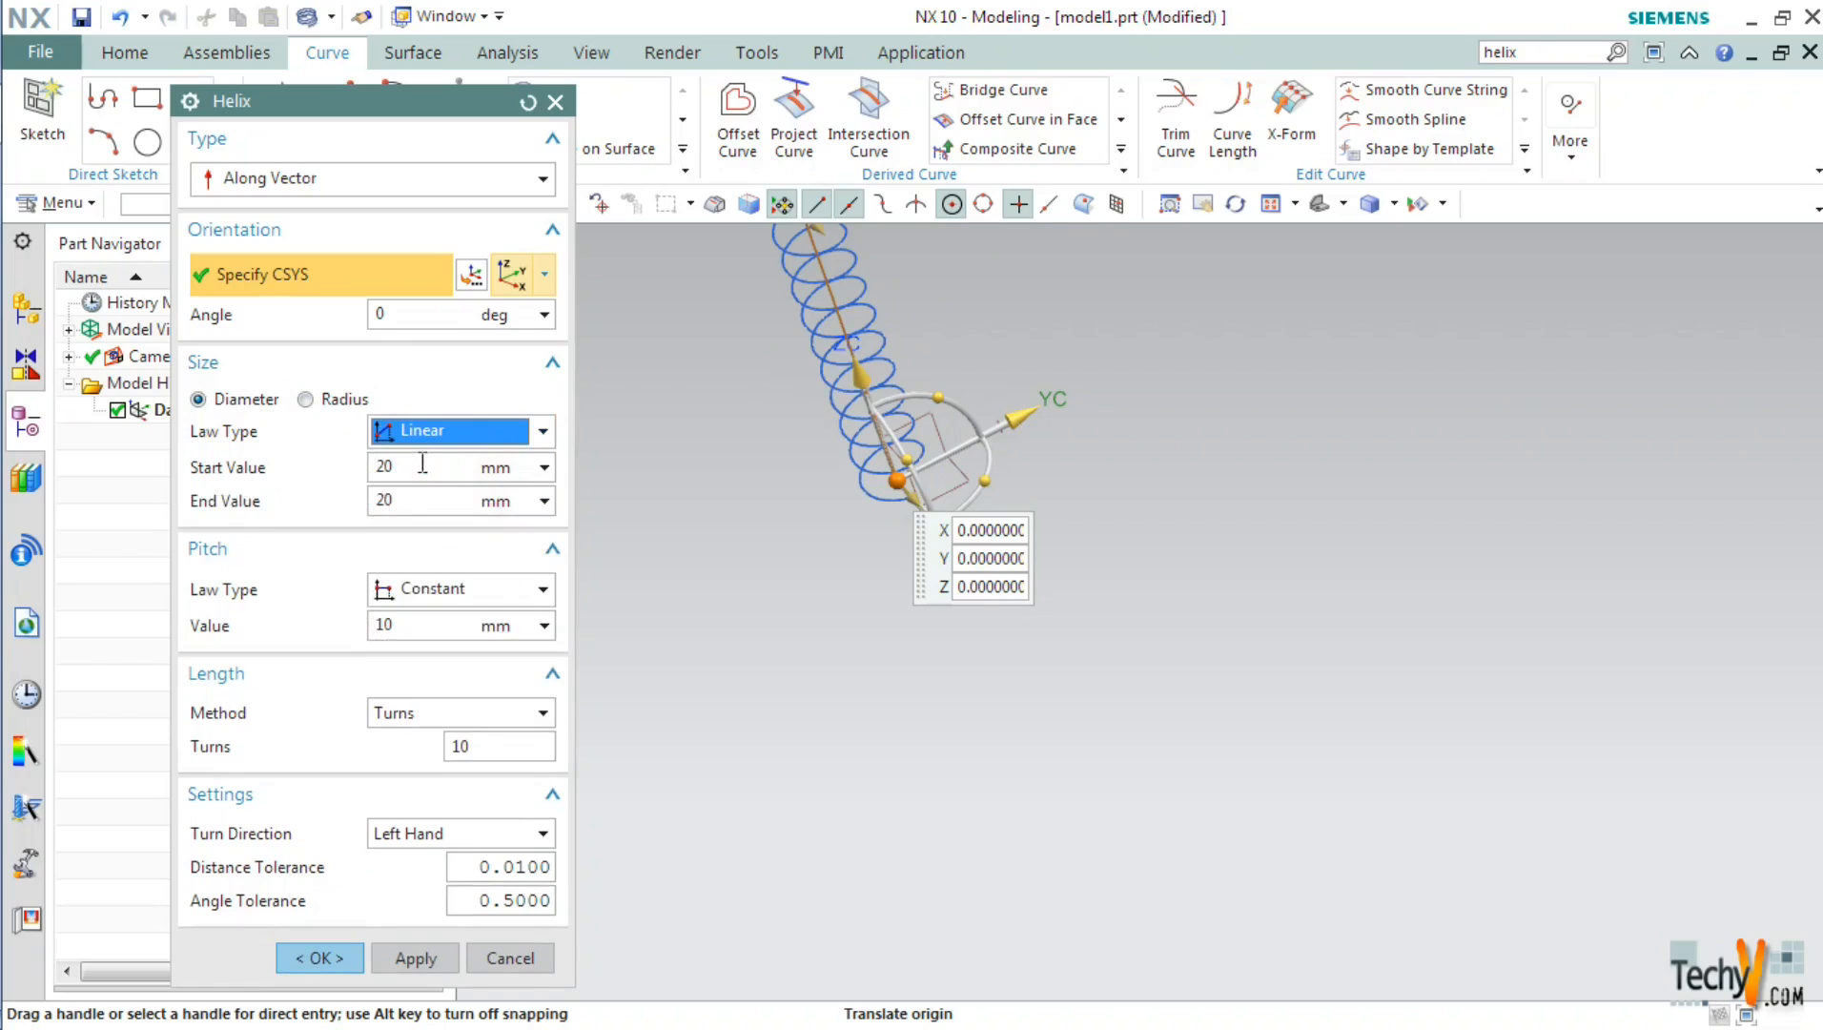
type("5")
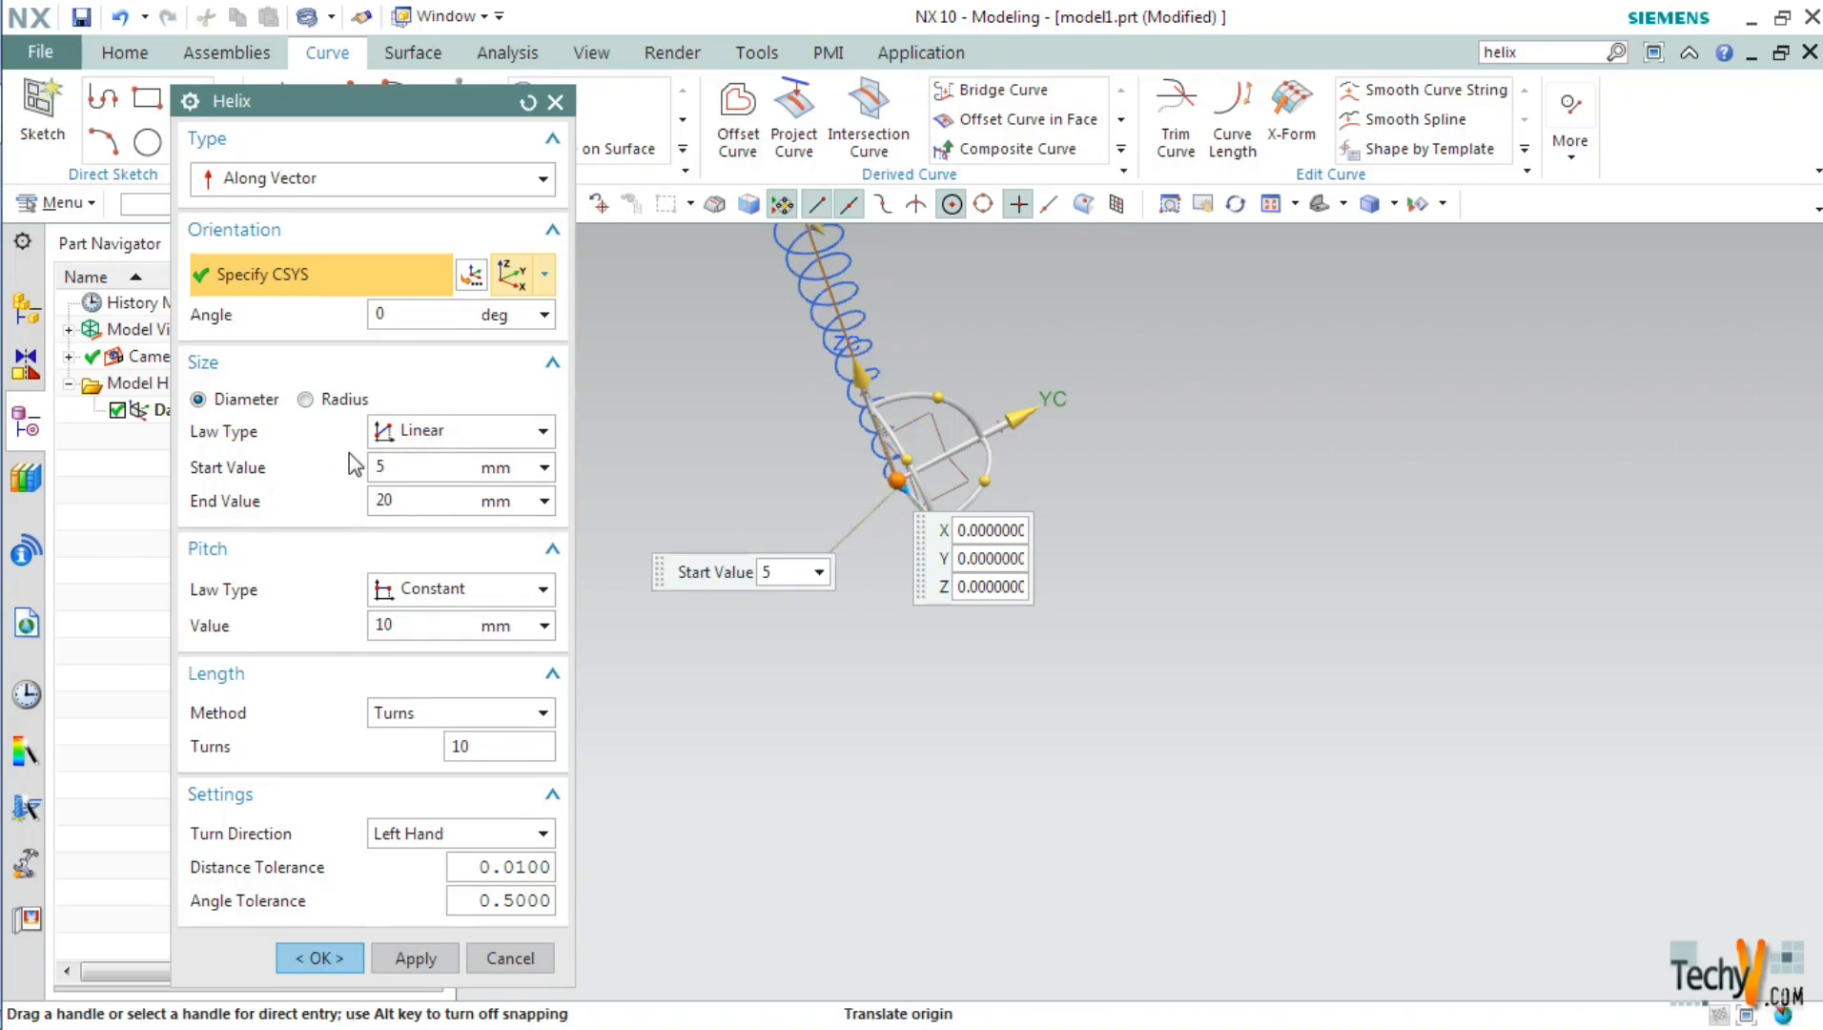
type("50")
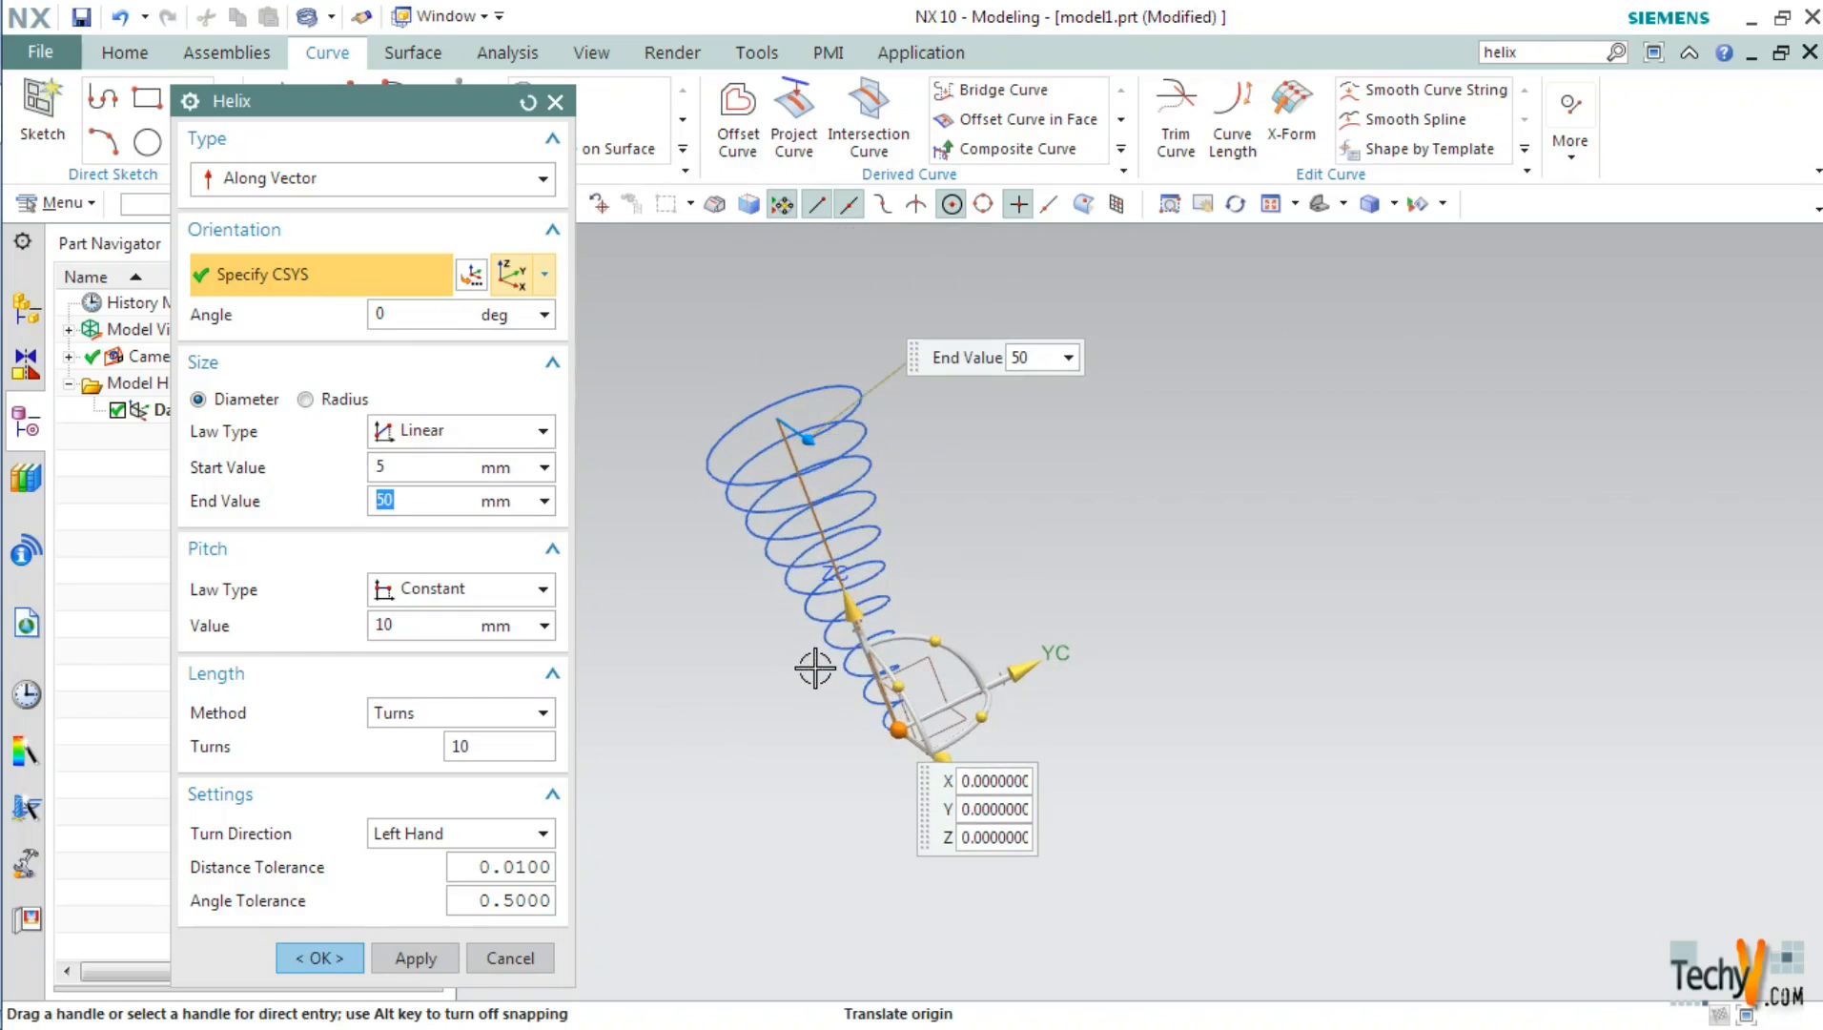
mouse_move(905, 730)
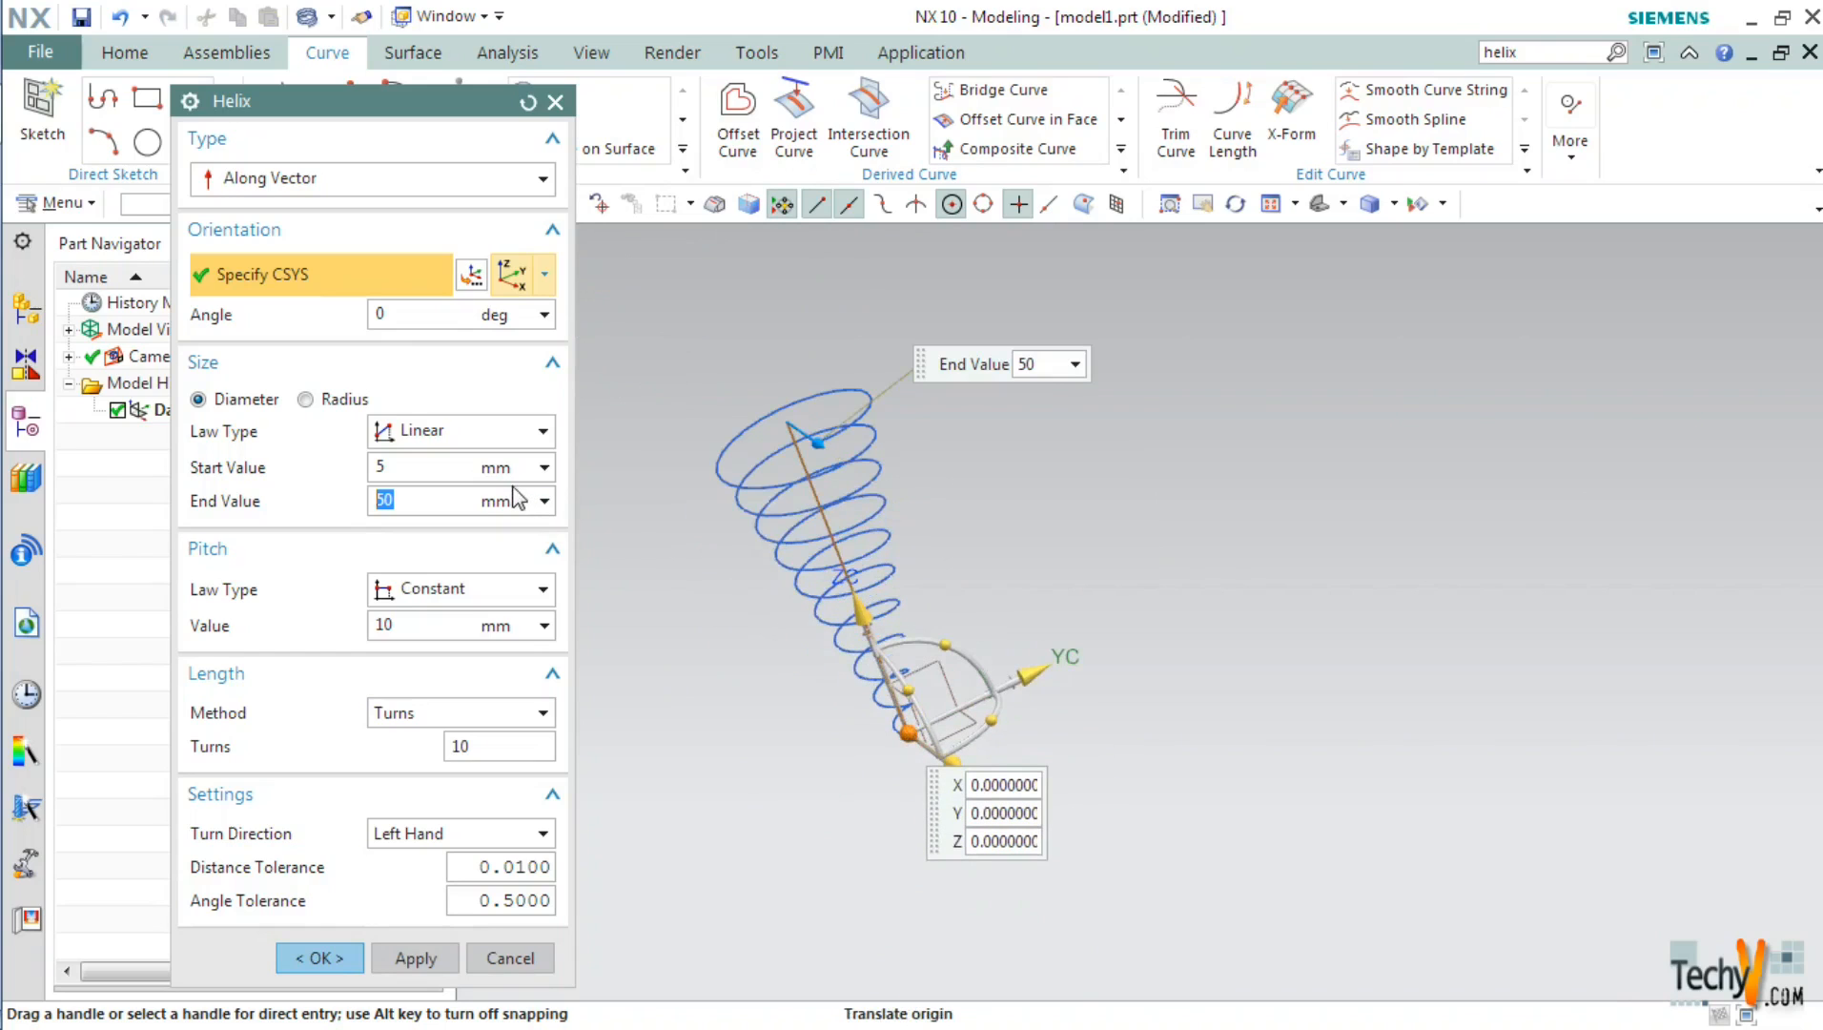
mouse_move(947, 453)
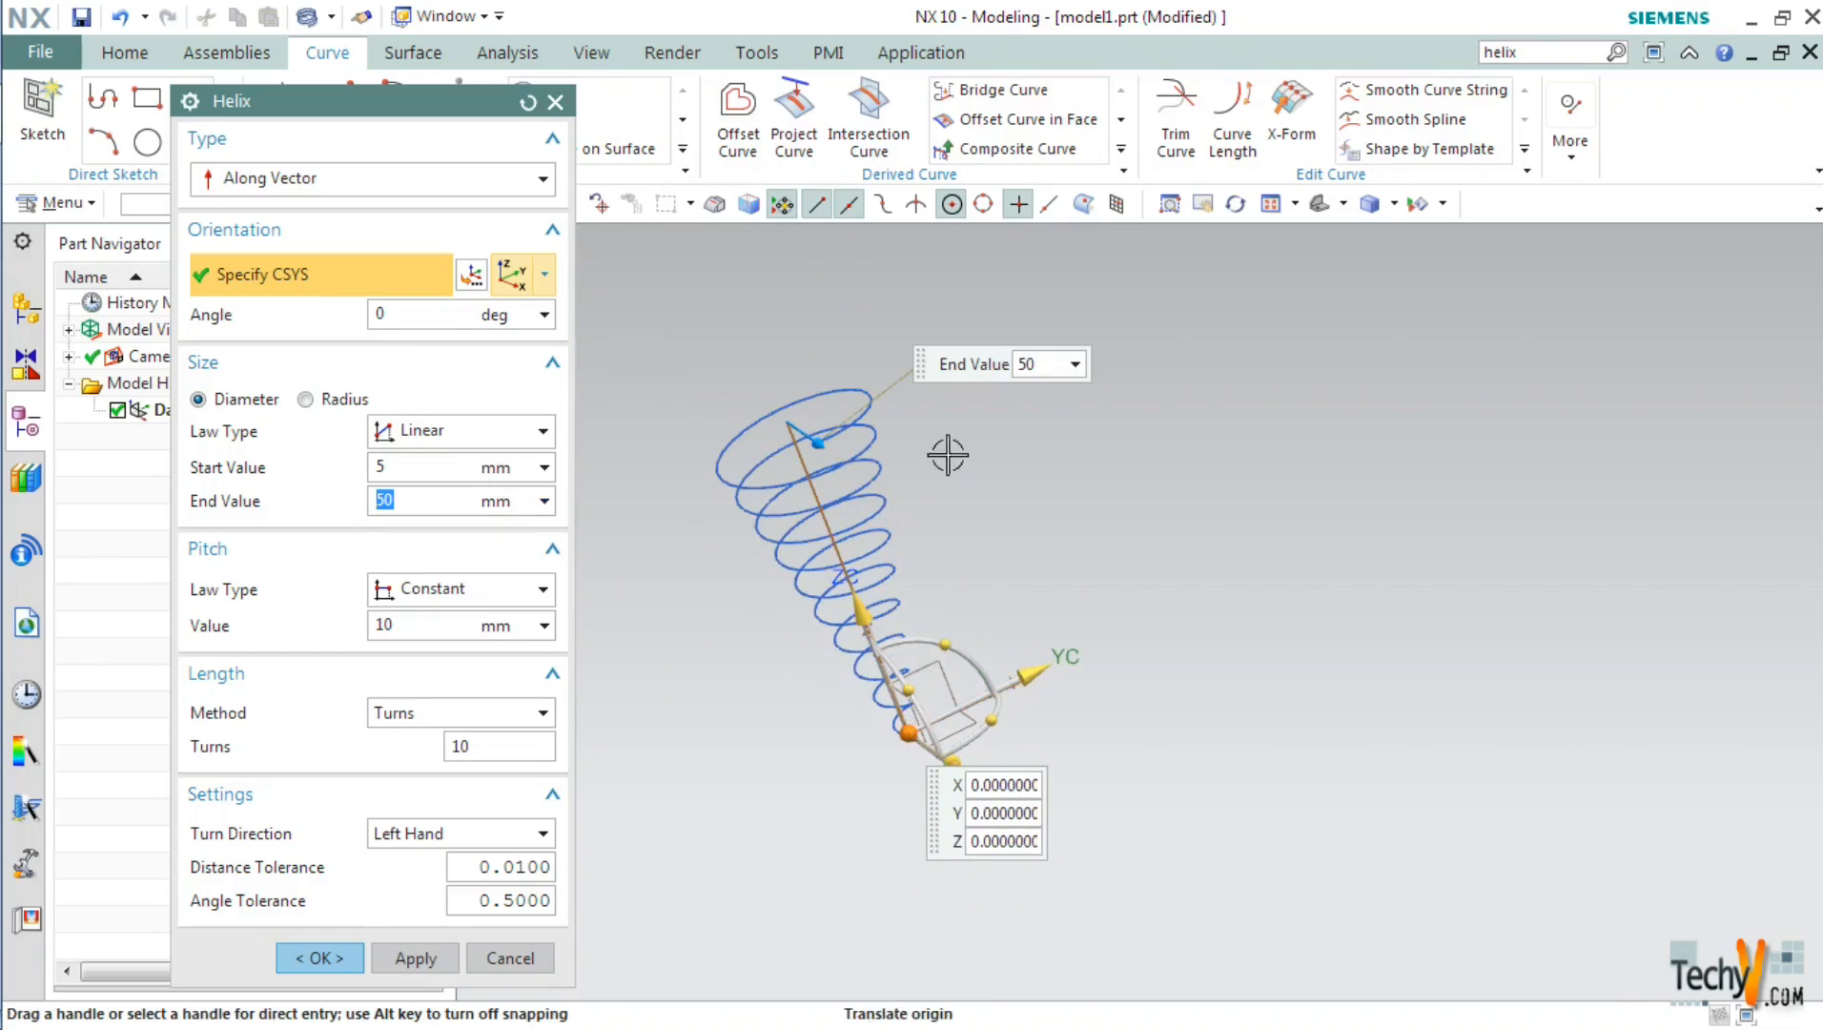
mouse_move(534, 441)
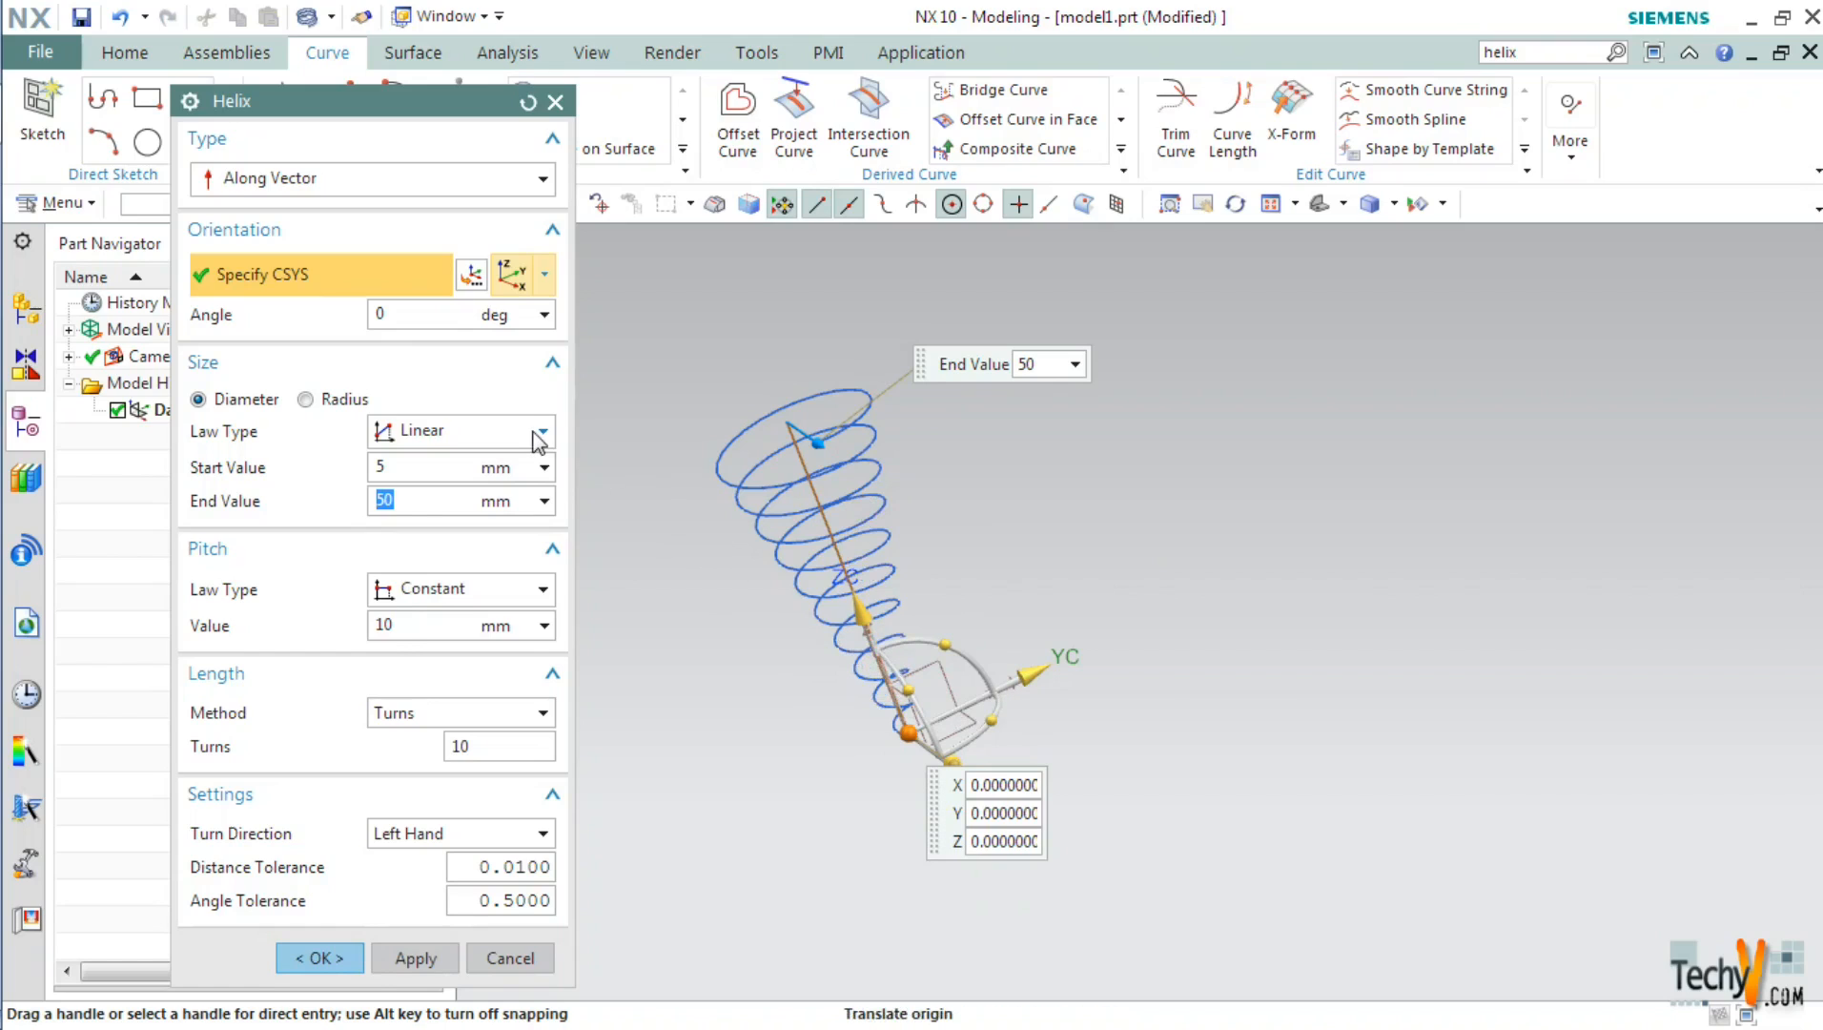
left_click(418, 431)
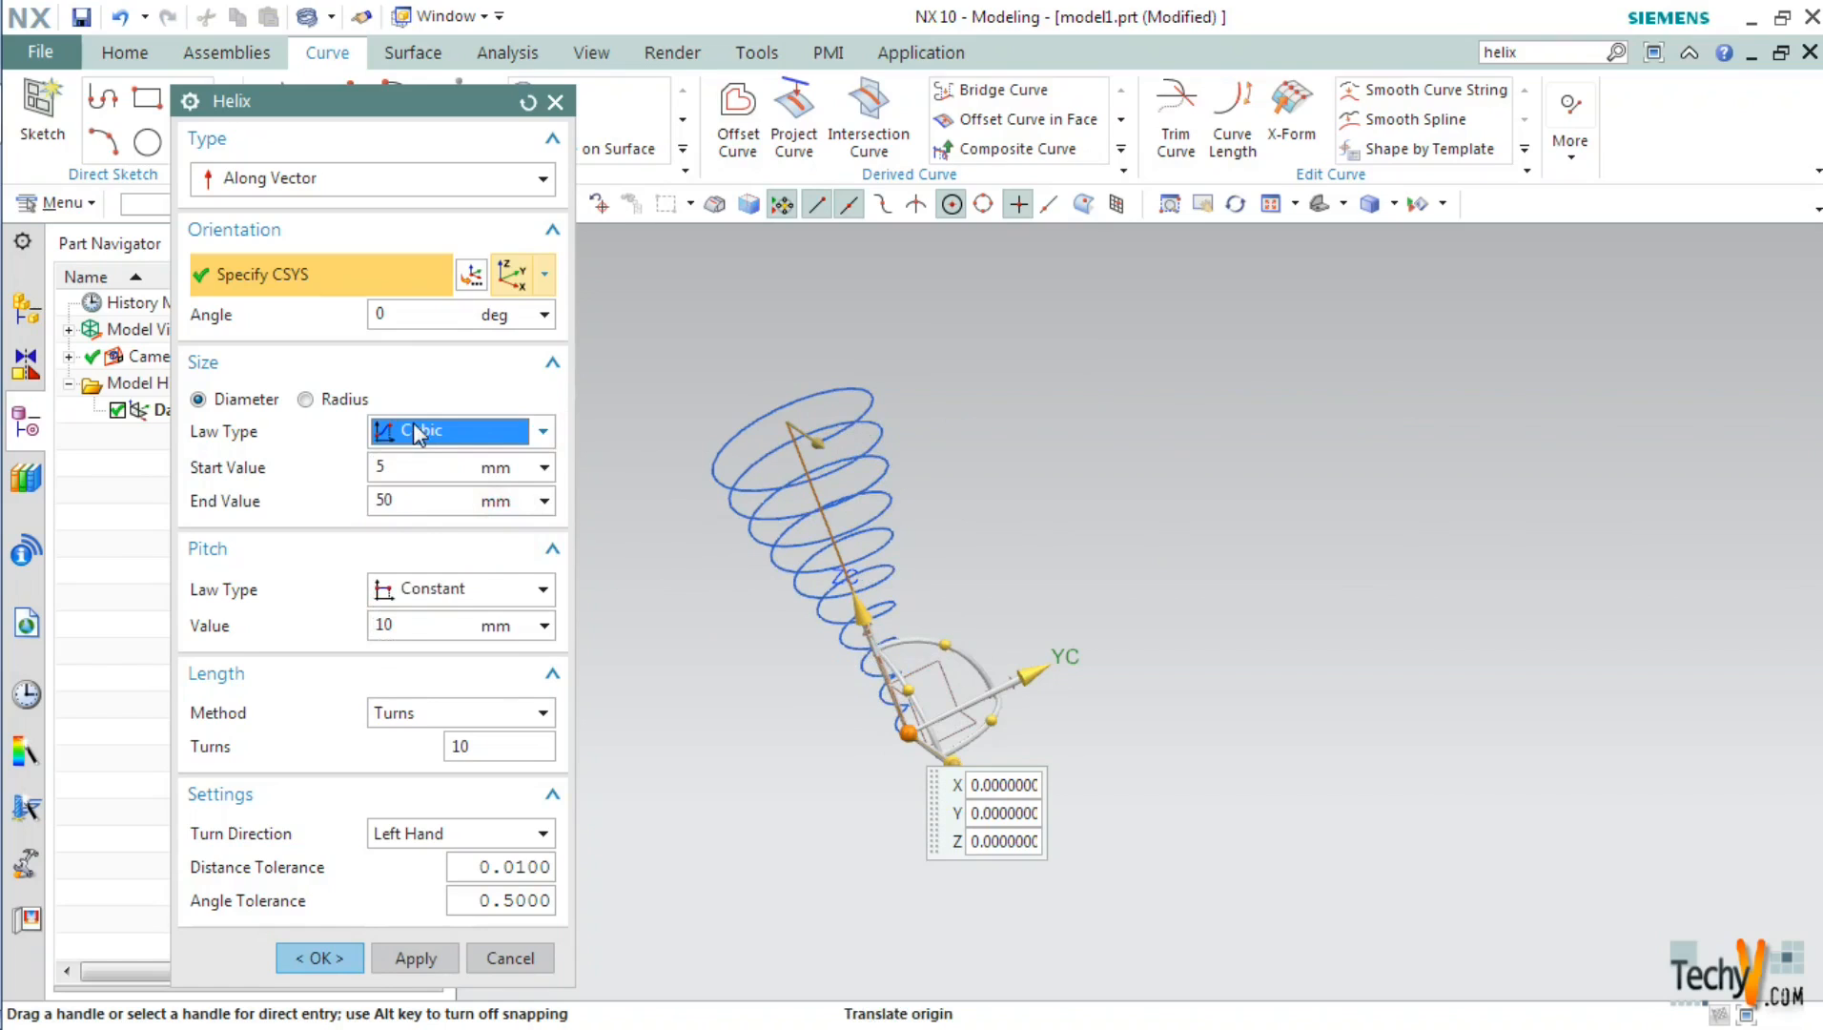
Switch the helix Size Law Type to Constant with a 20 mm diameter
left_click(457, 430)
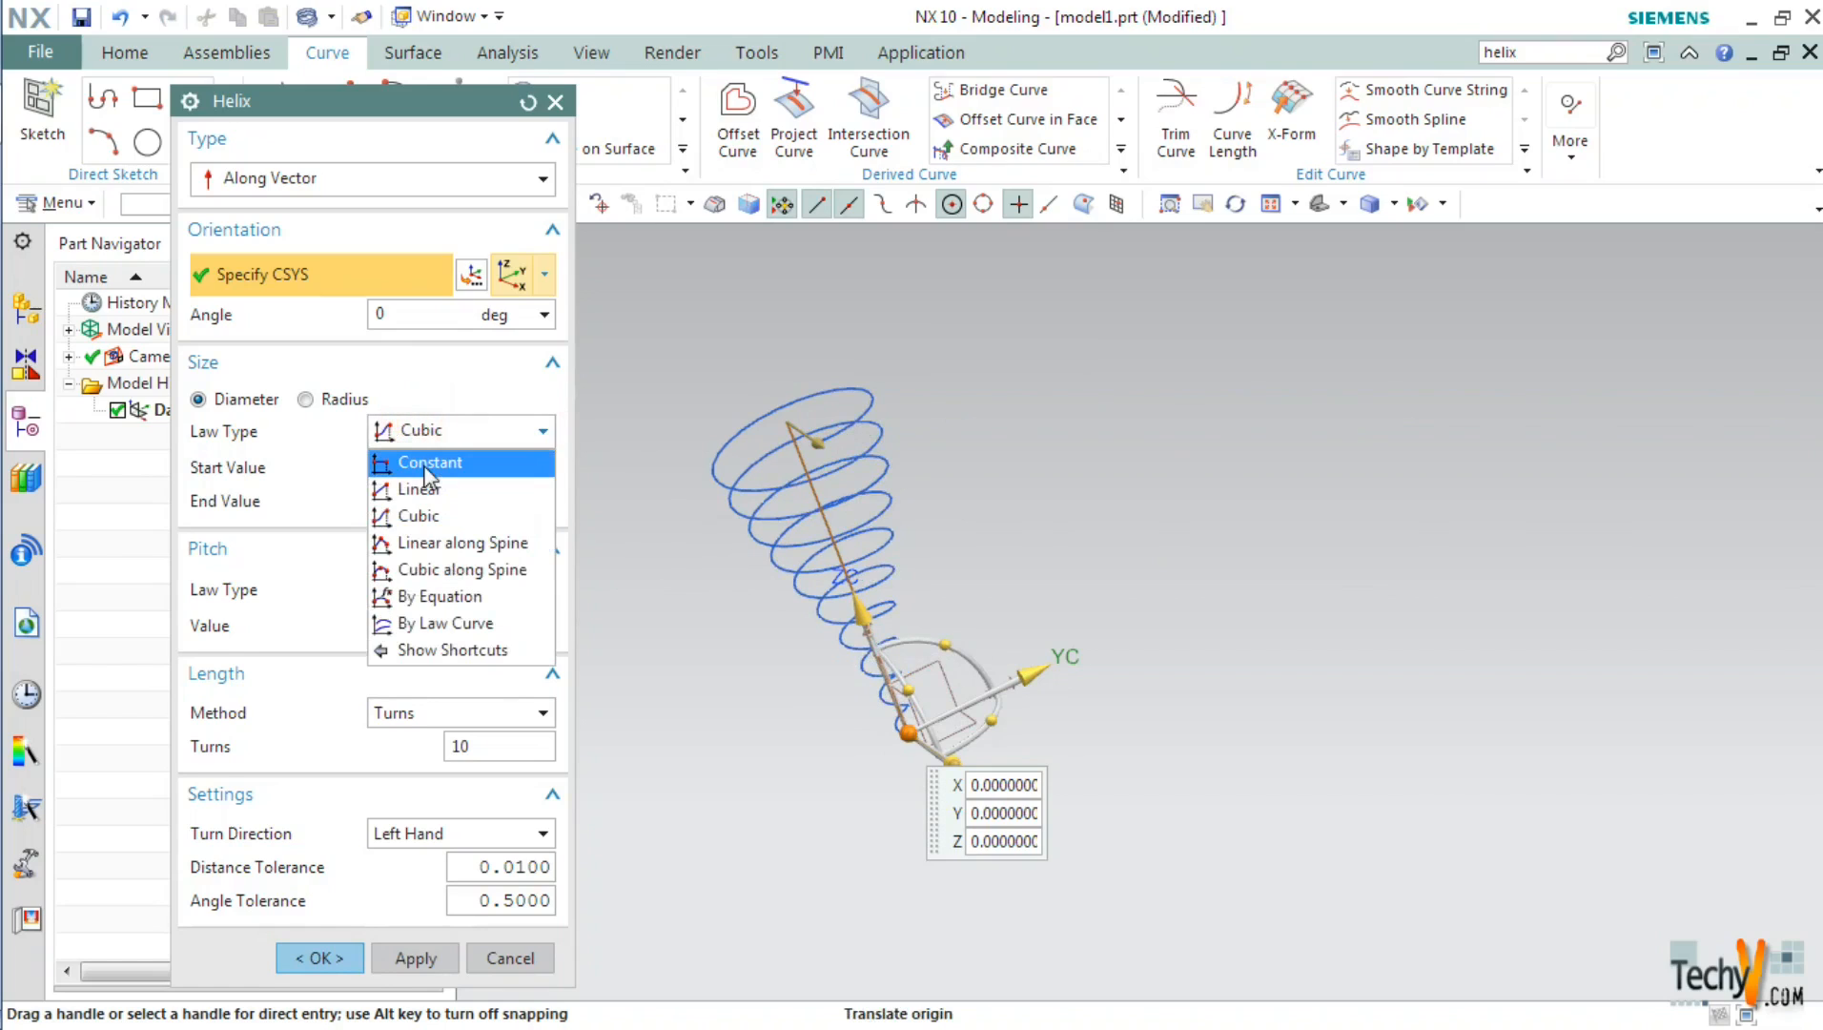
left_click(429, 461)
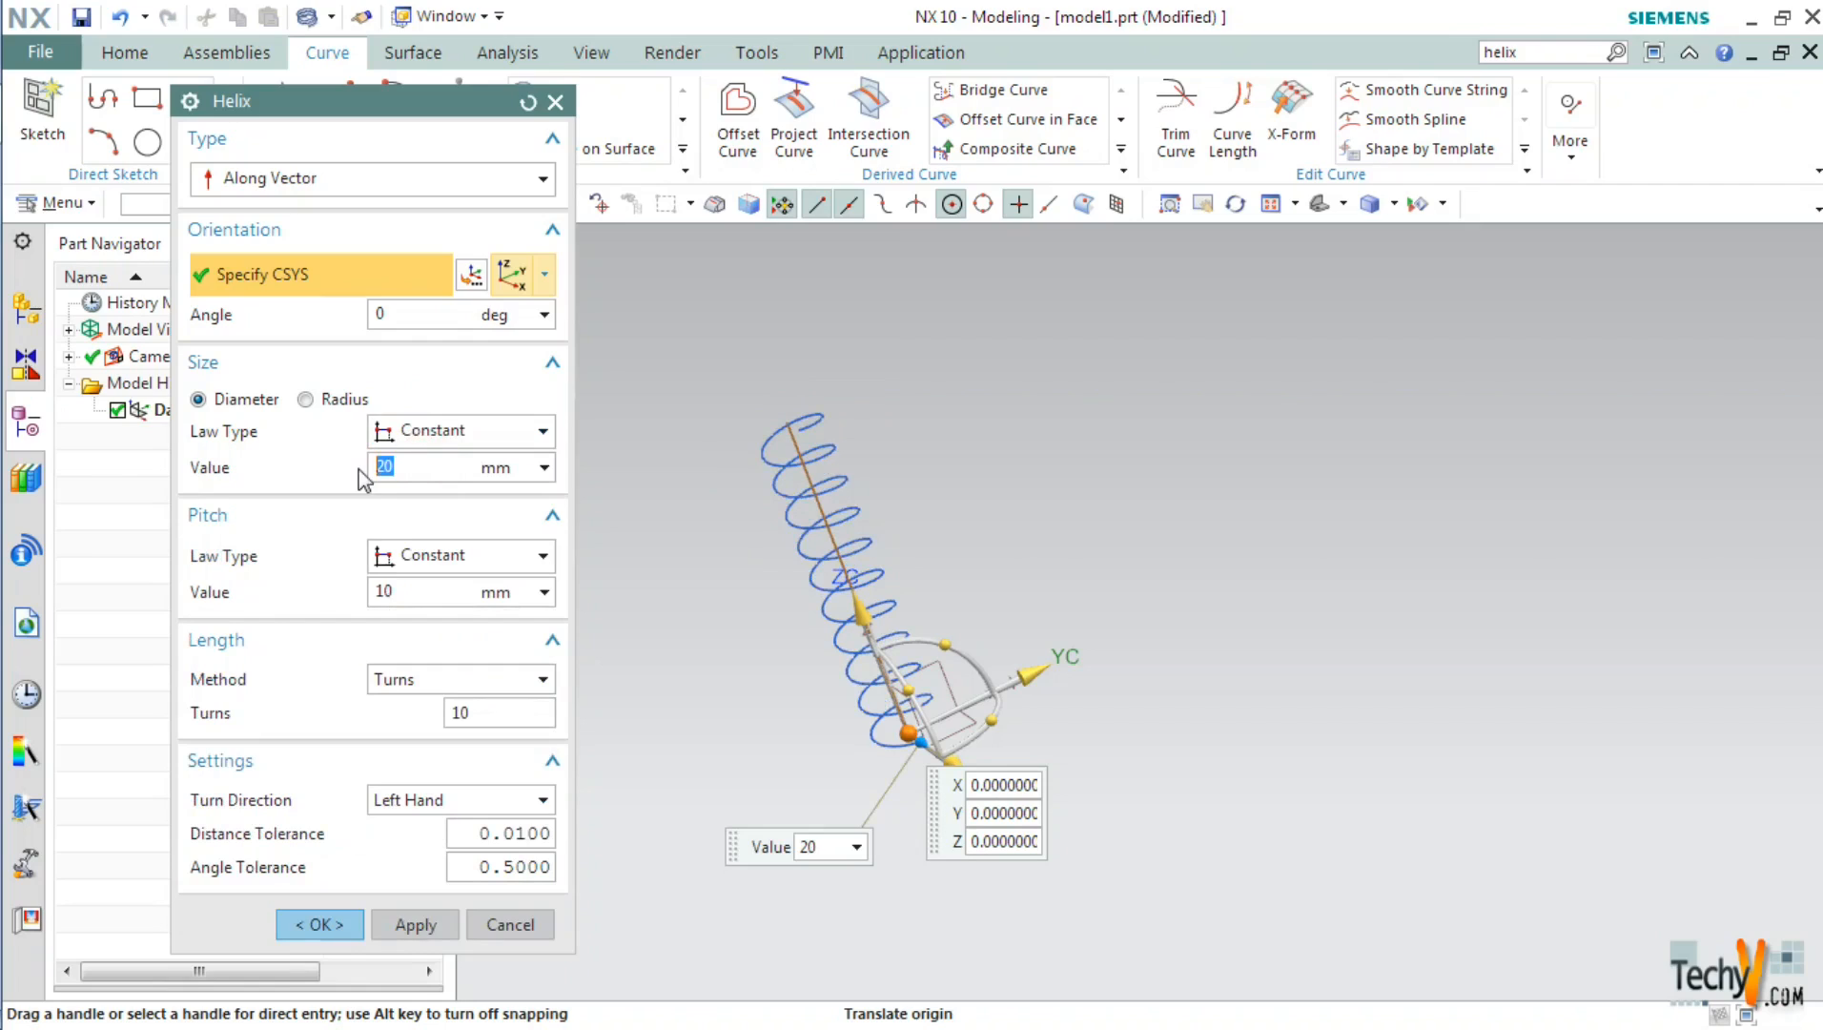
mouse_move(258, 556)
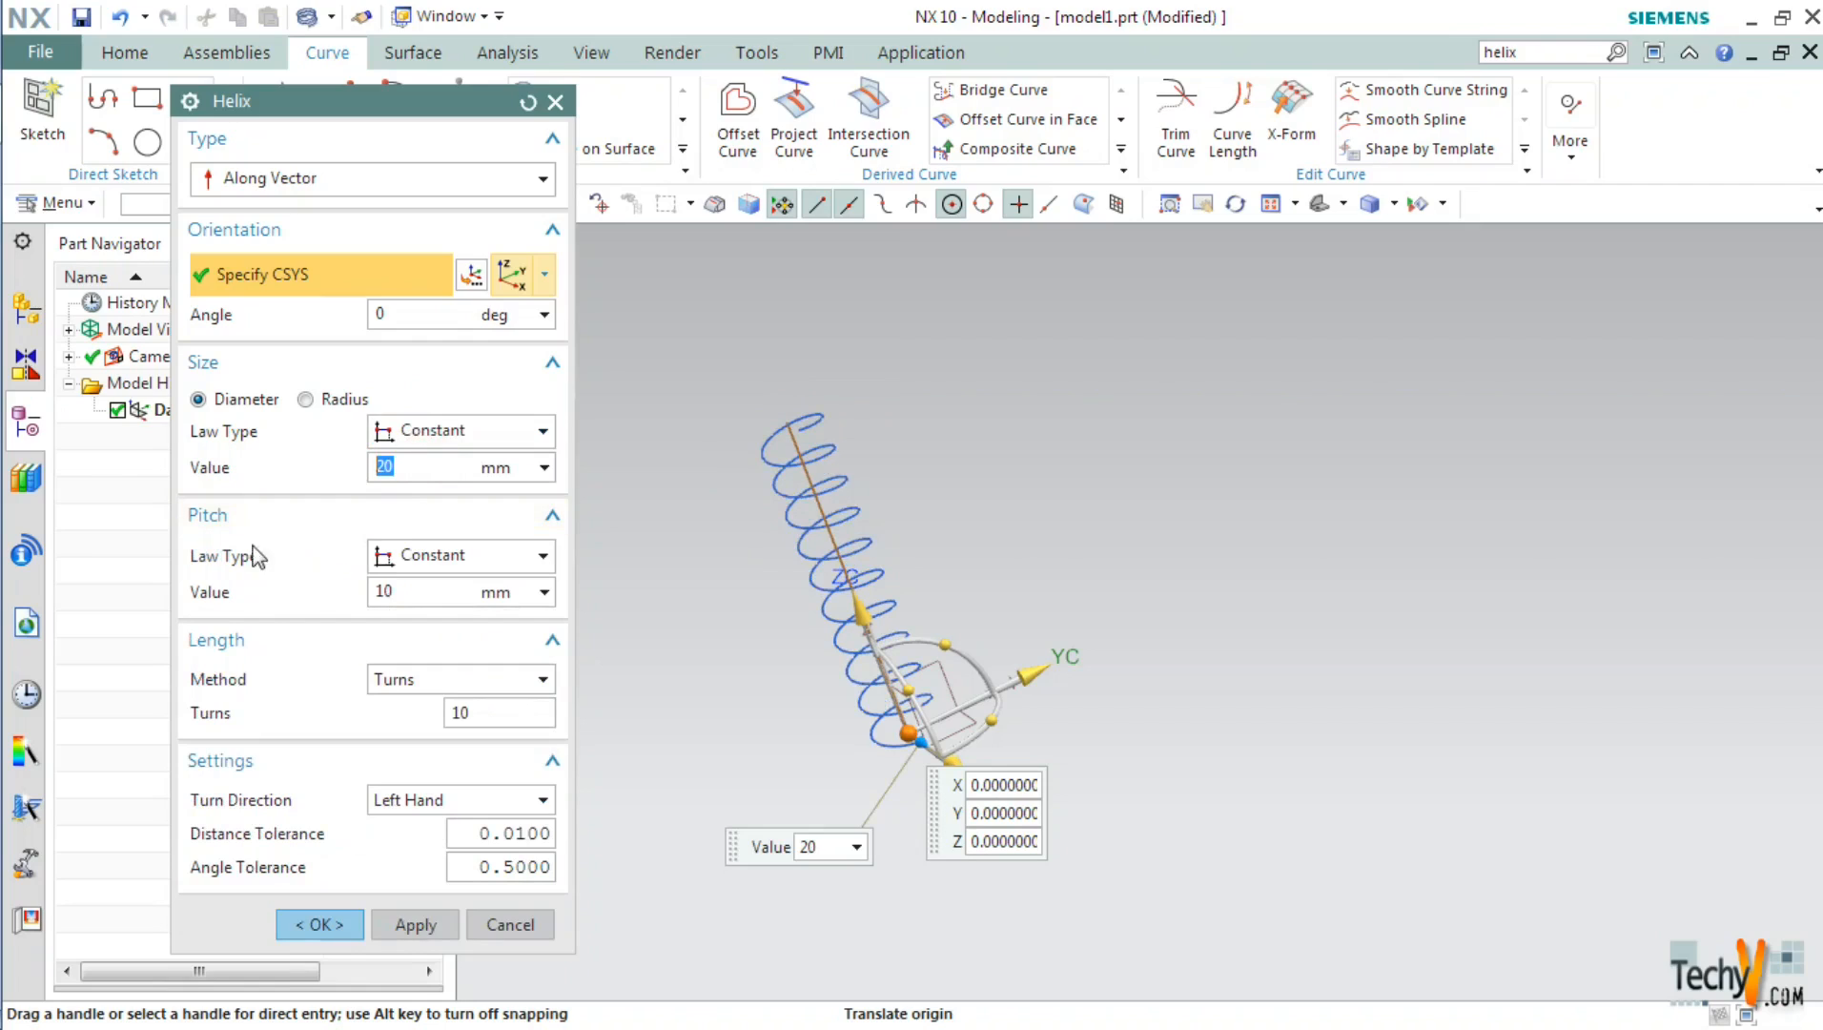
mouse_move(499, 514)
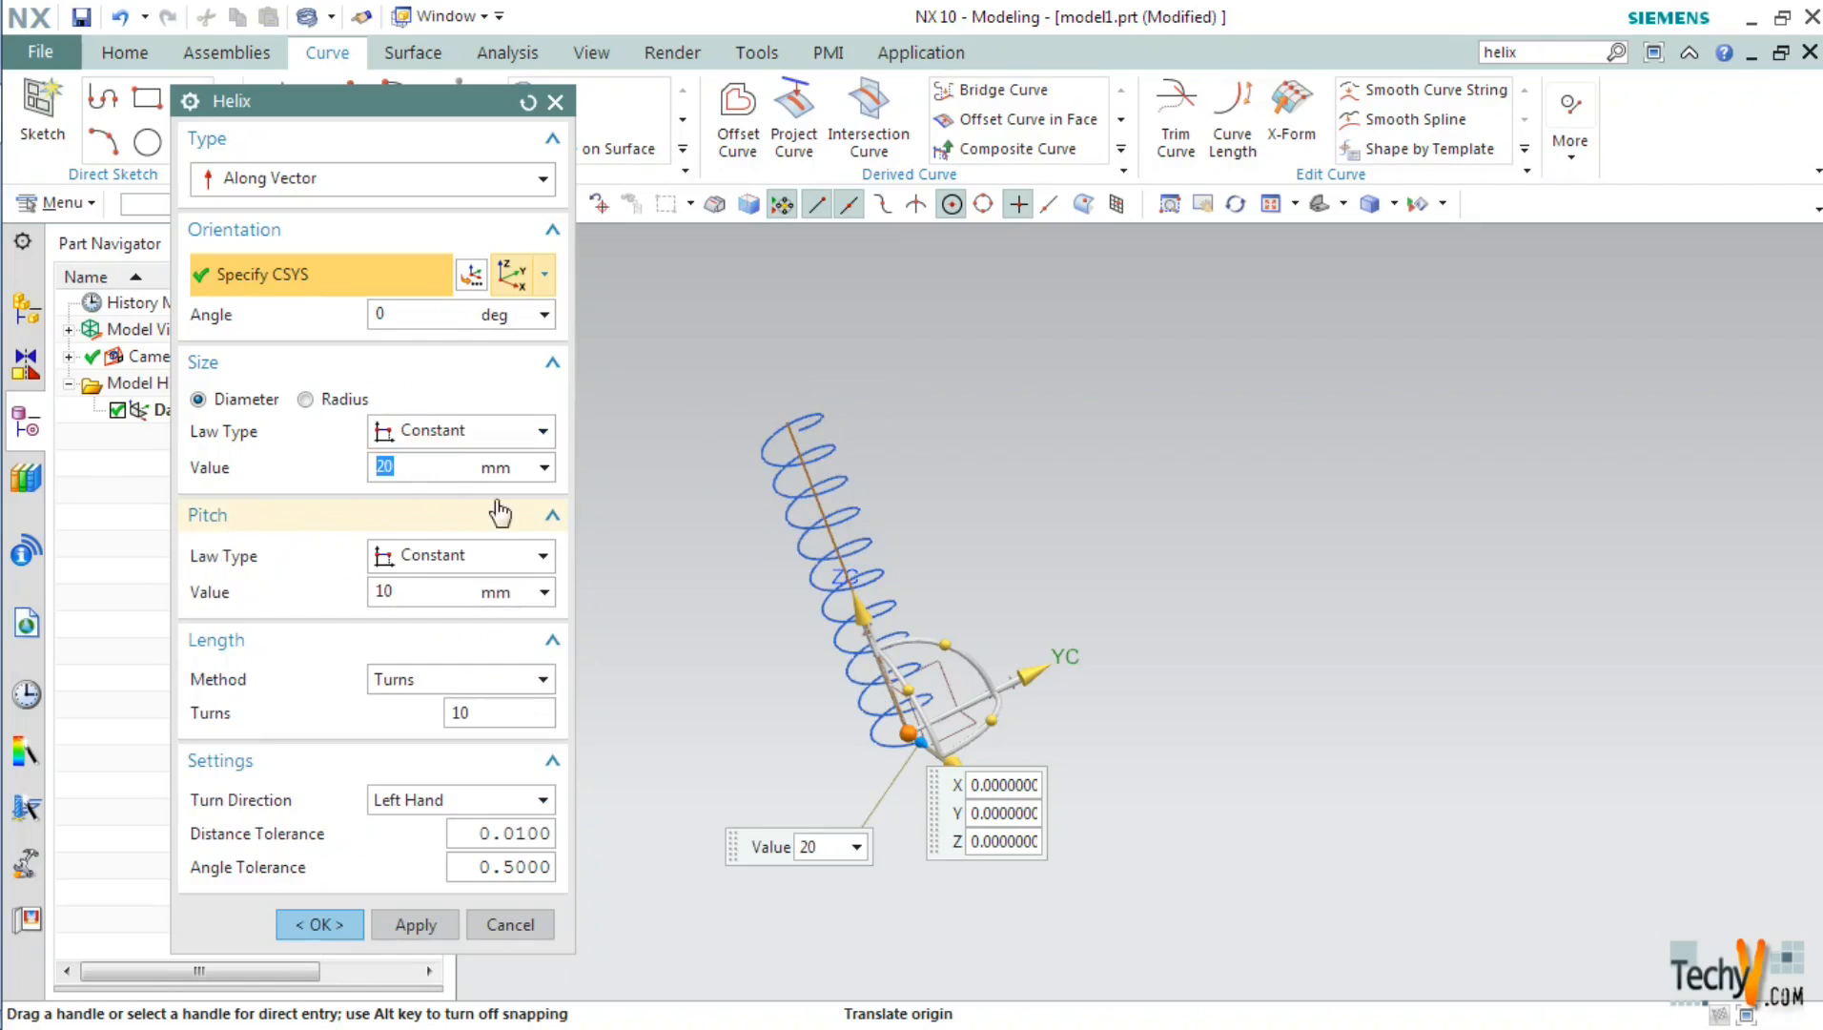
mouse_move(366, 515)
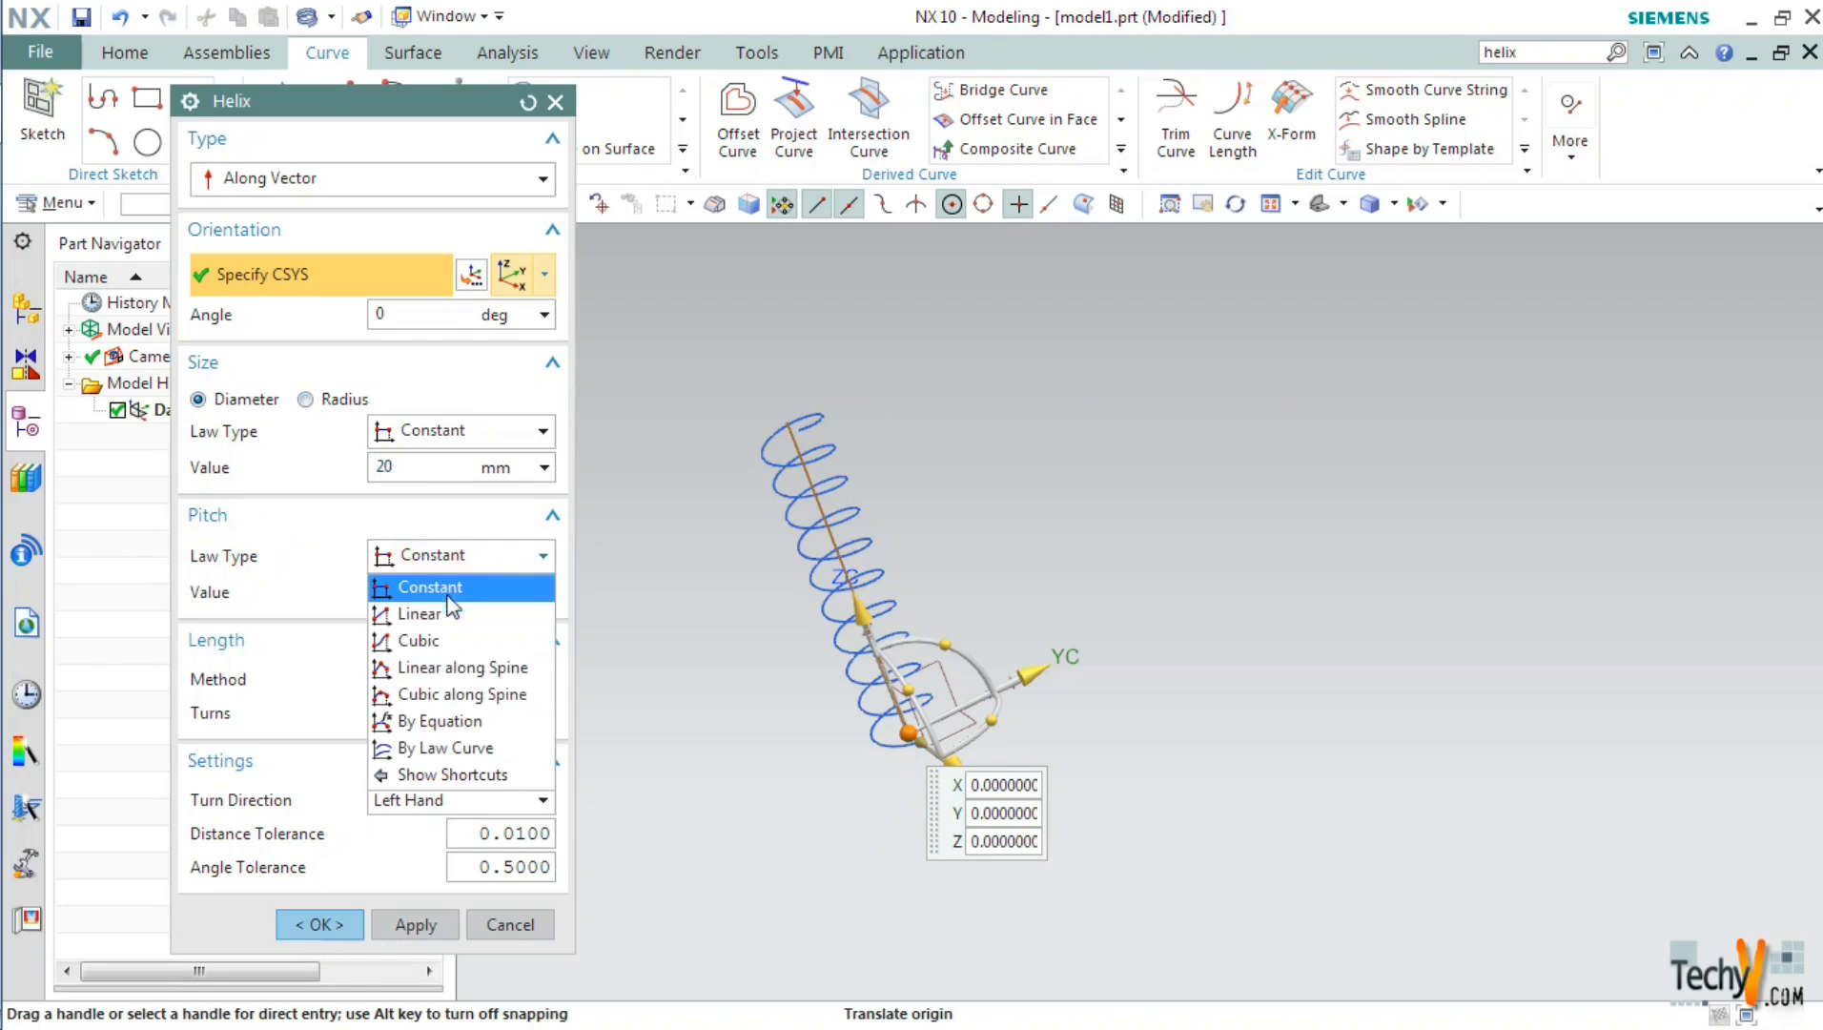
mouse_move(453, 614)
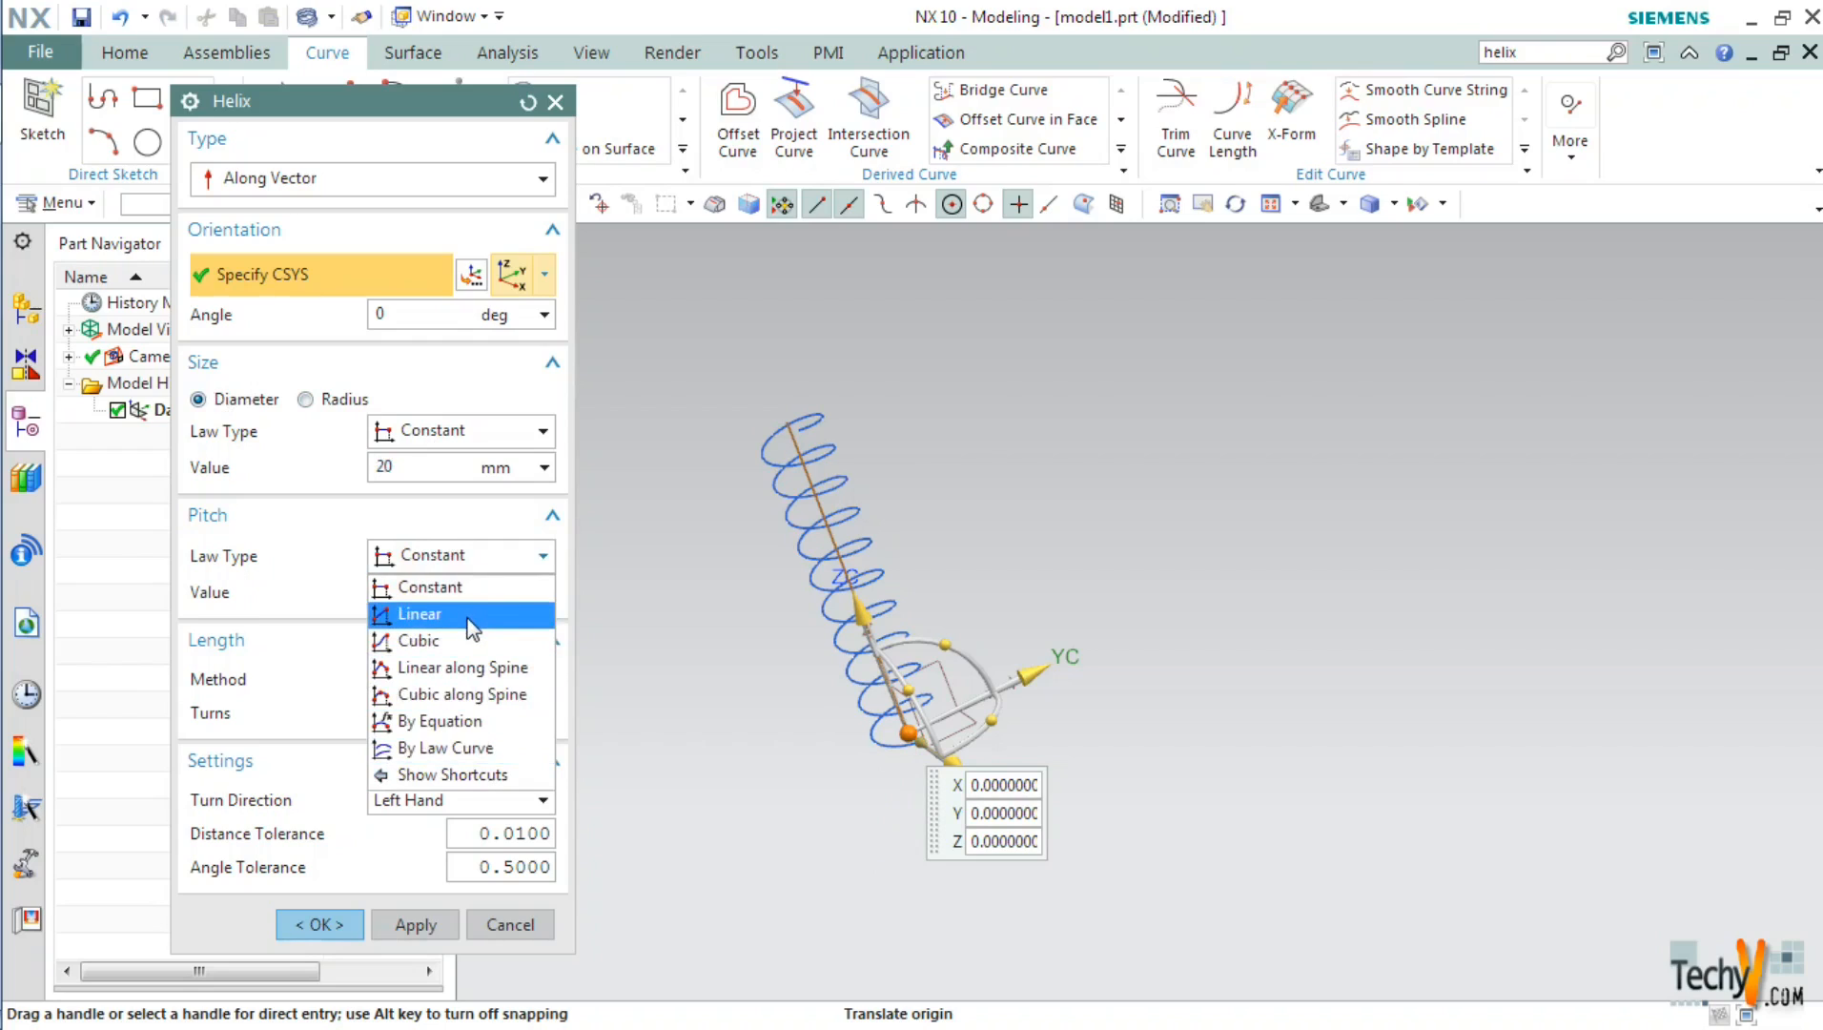
Set a Linear pitch law from 5 to 50 mm, then change it to Cubic
left_click(415, 612)
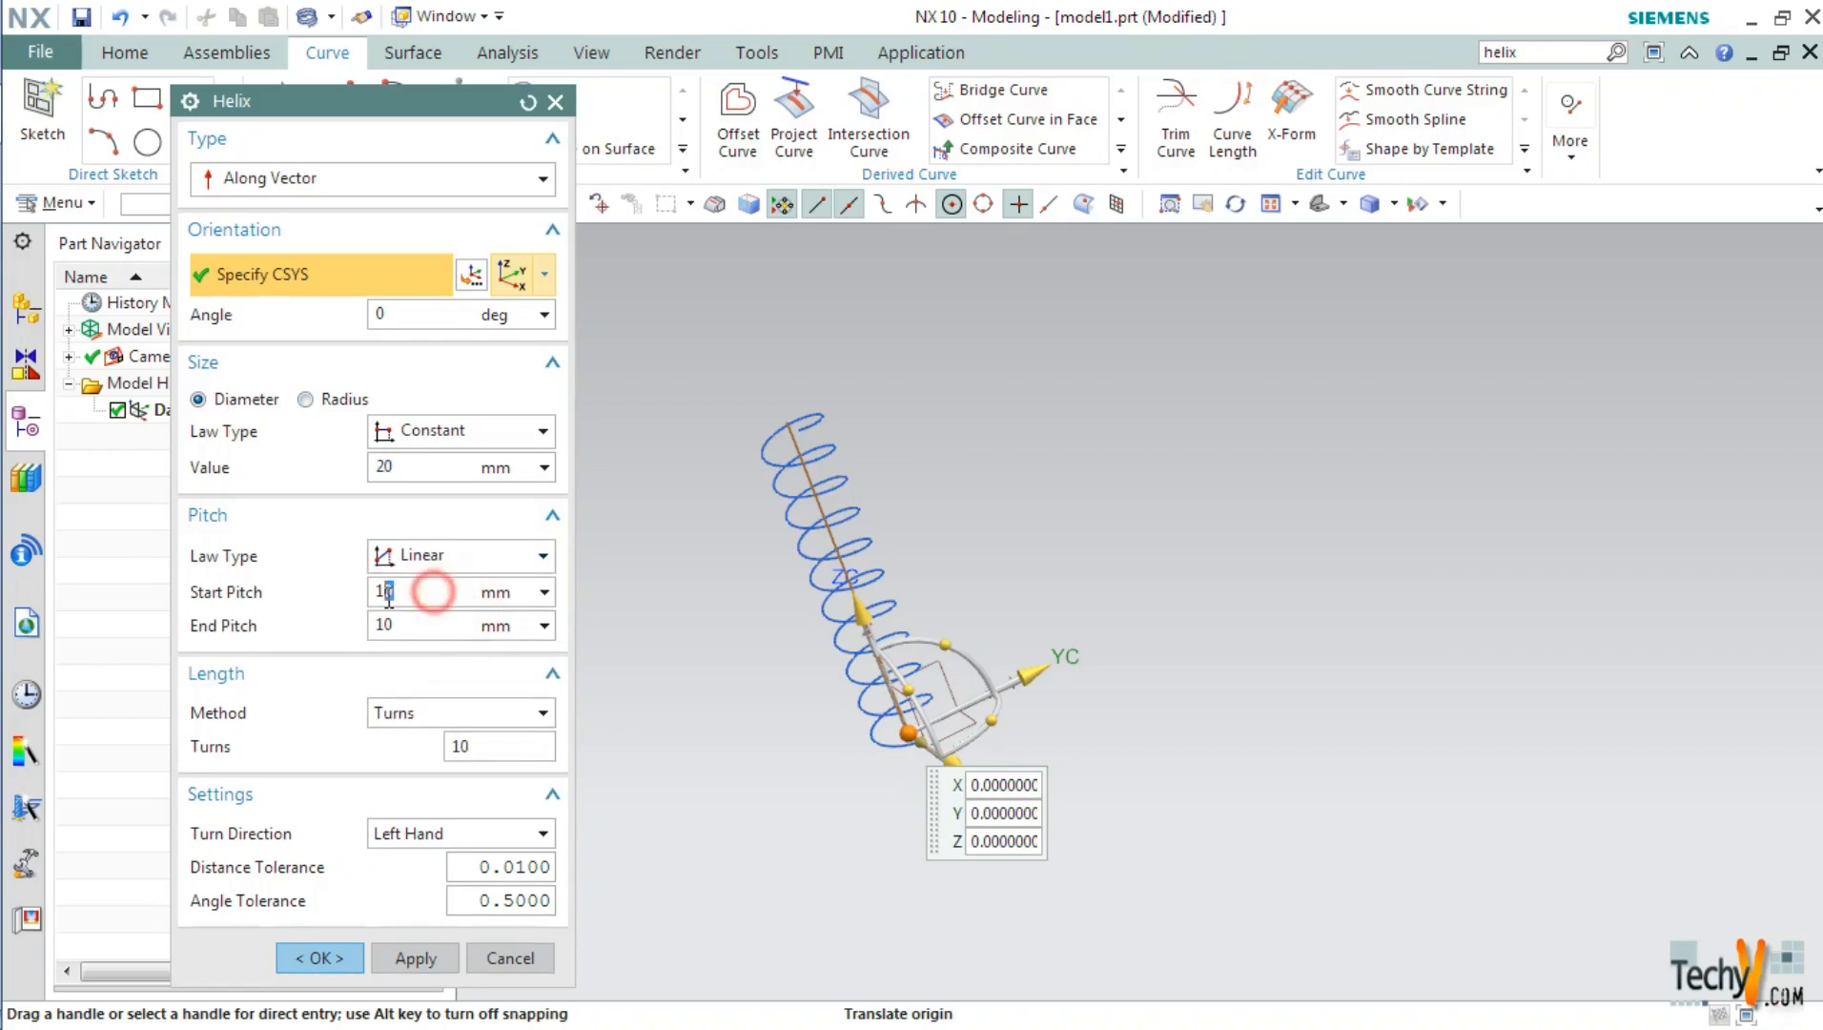
type("5")
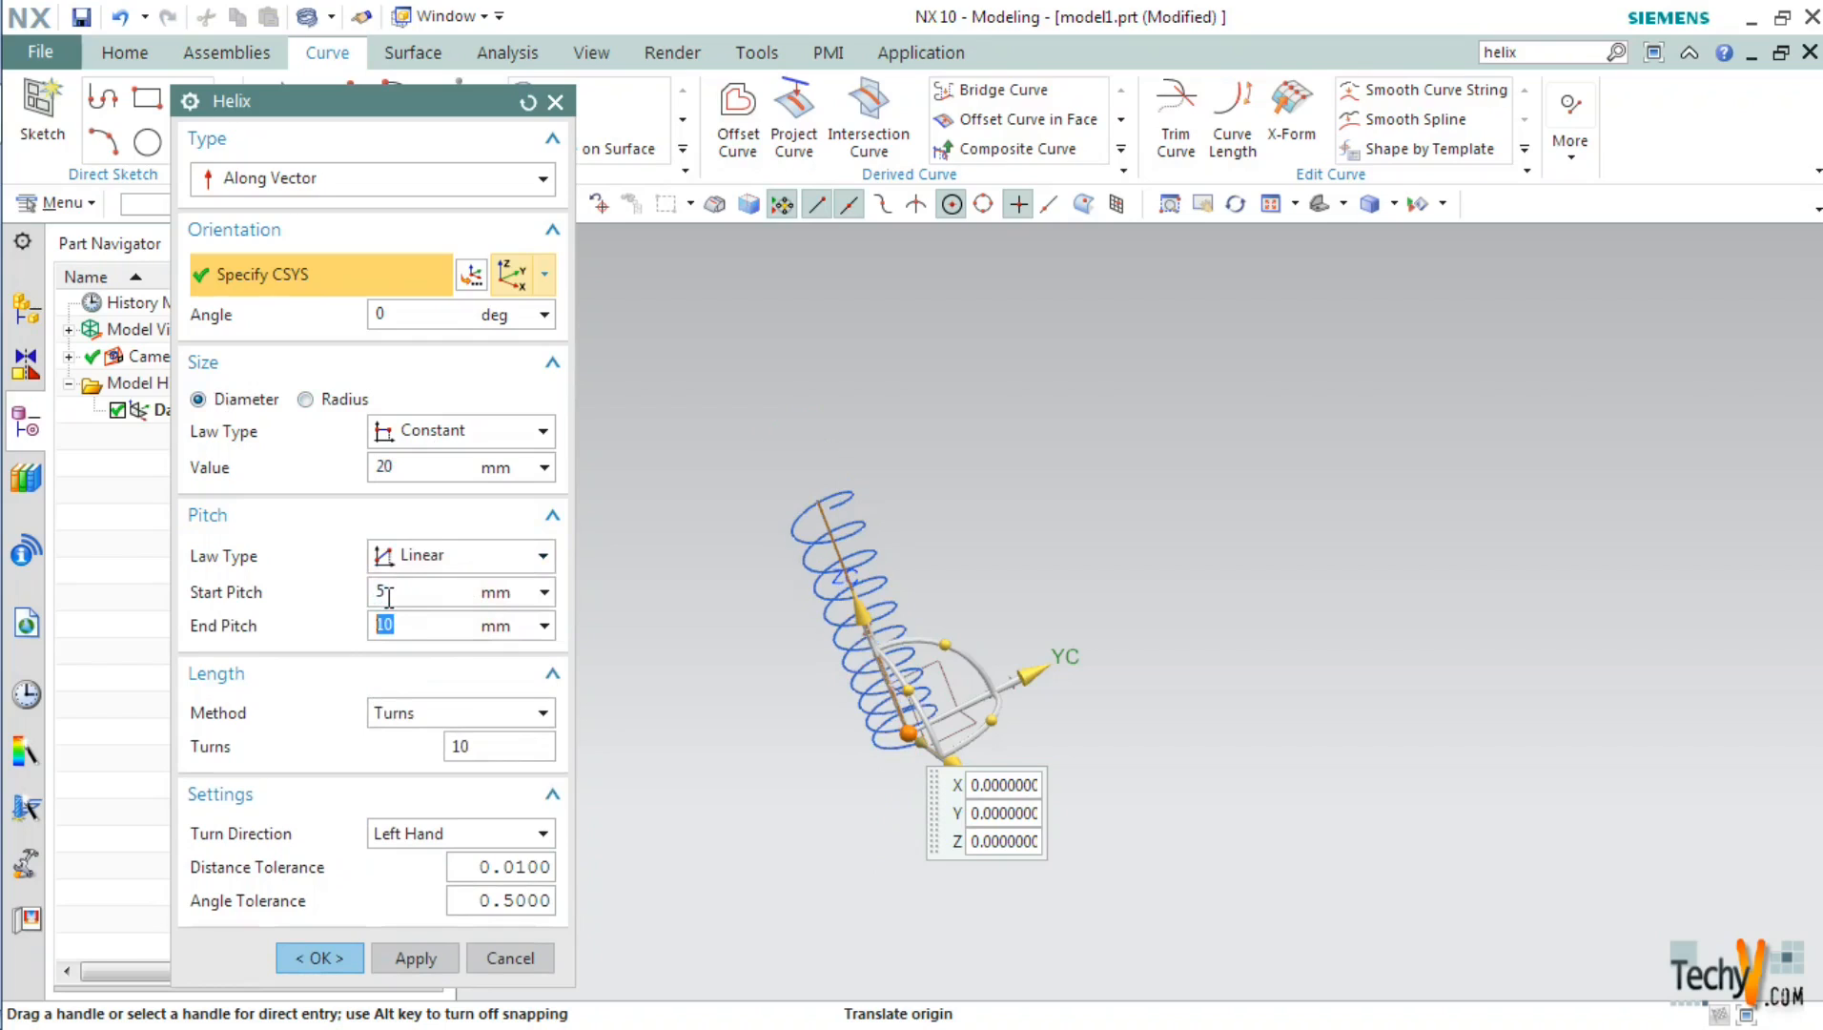
type("50")
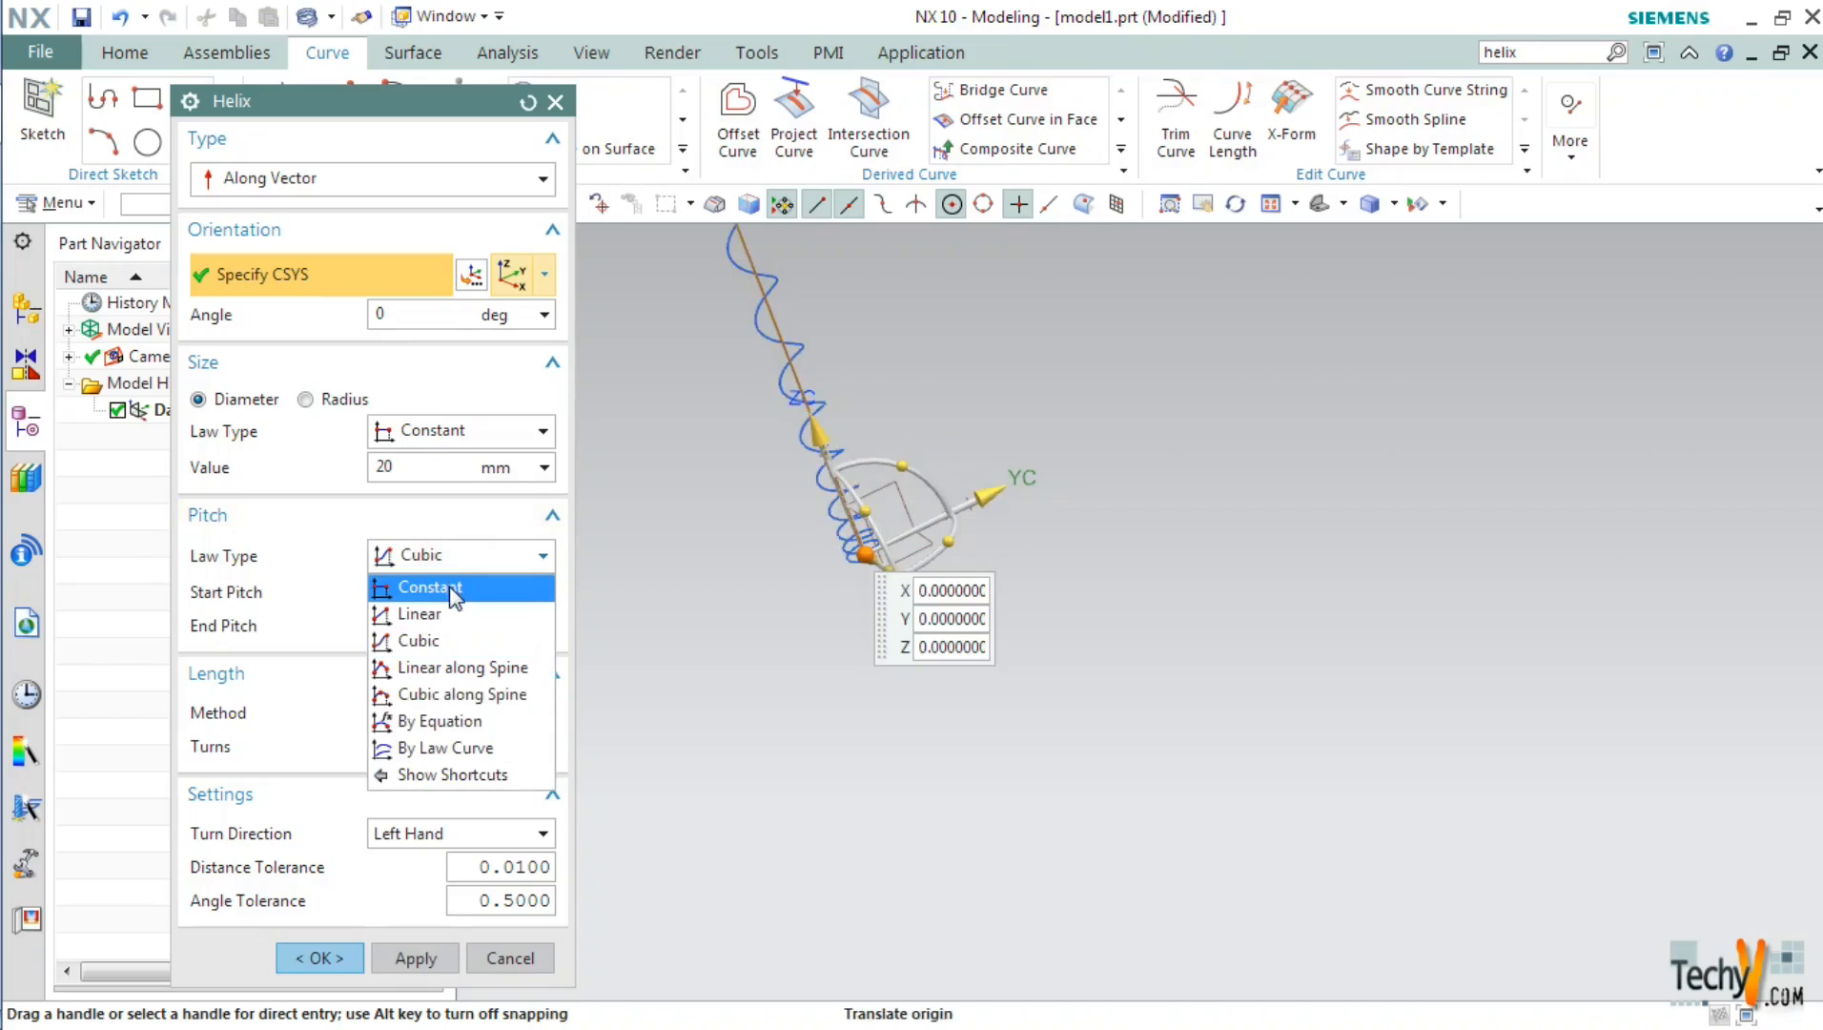
Restore a constant 10 mm pitch and, after trying Limits, define length by 10 turns
left_click(429, 588)
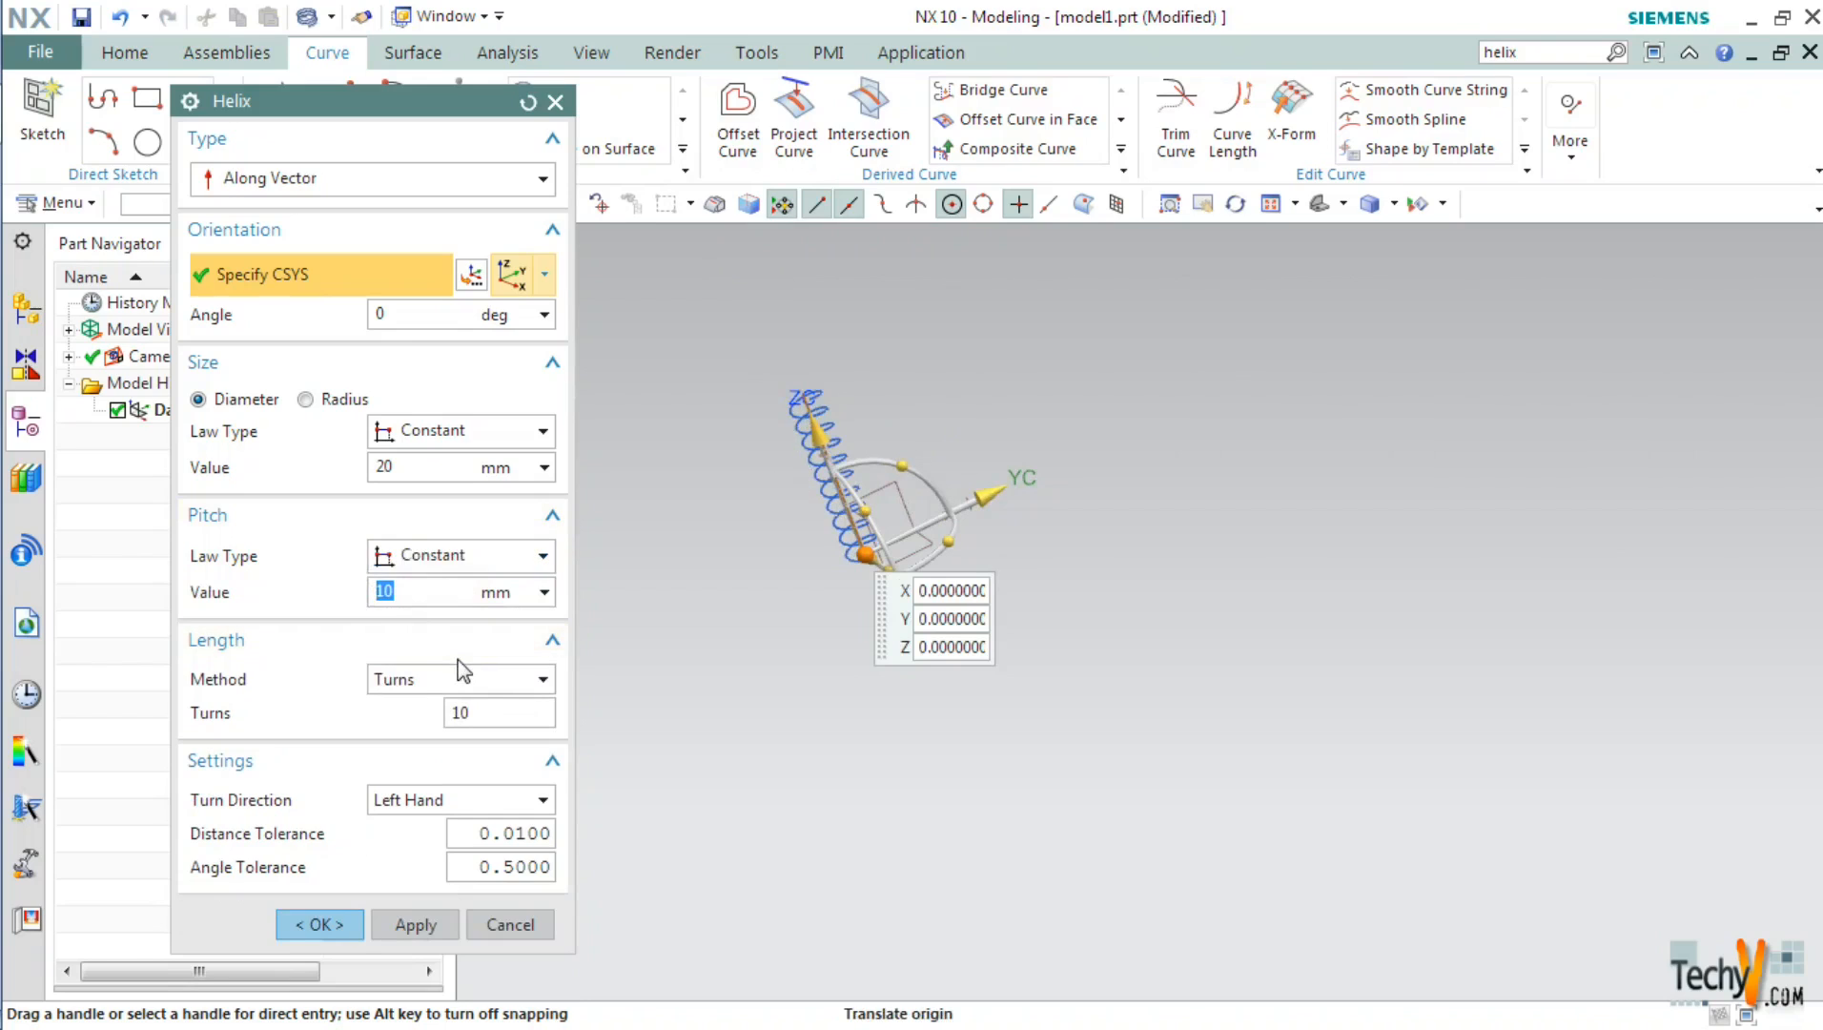
mouse_move(419, 668)
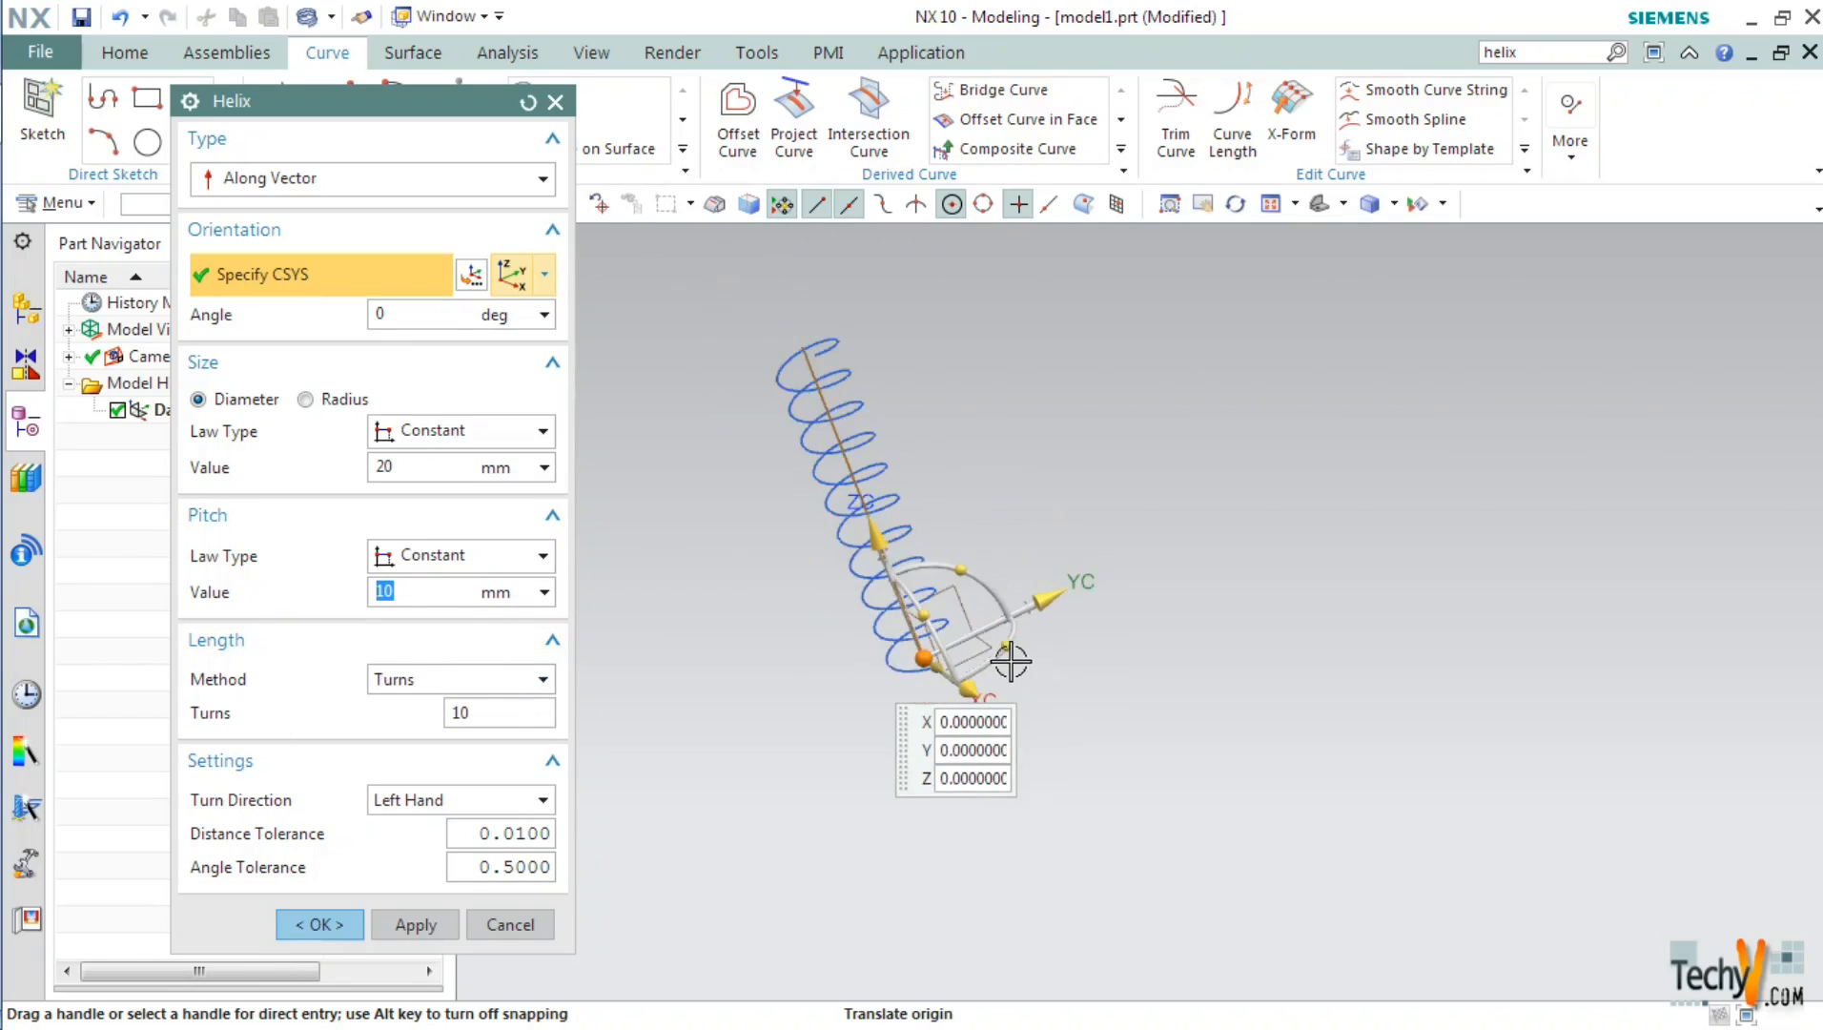
left_click(538, 678)
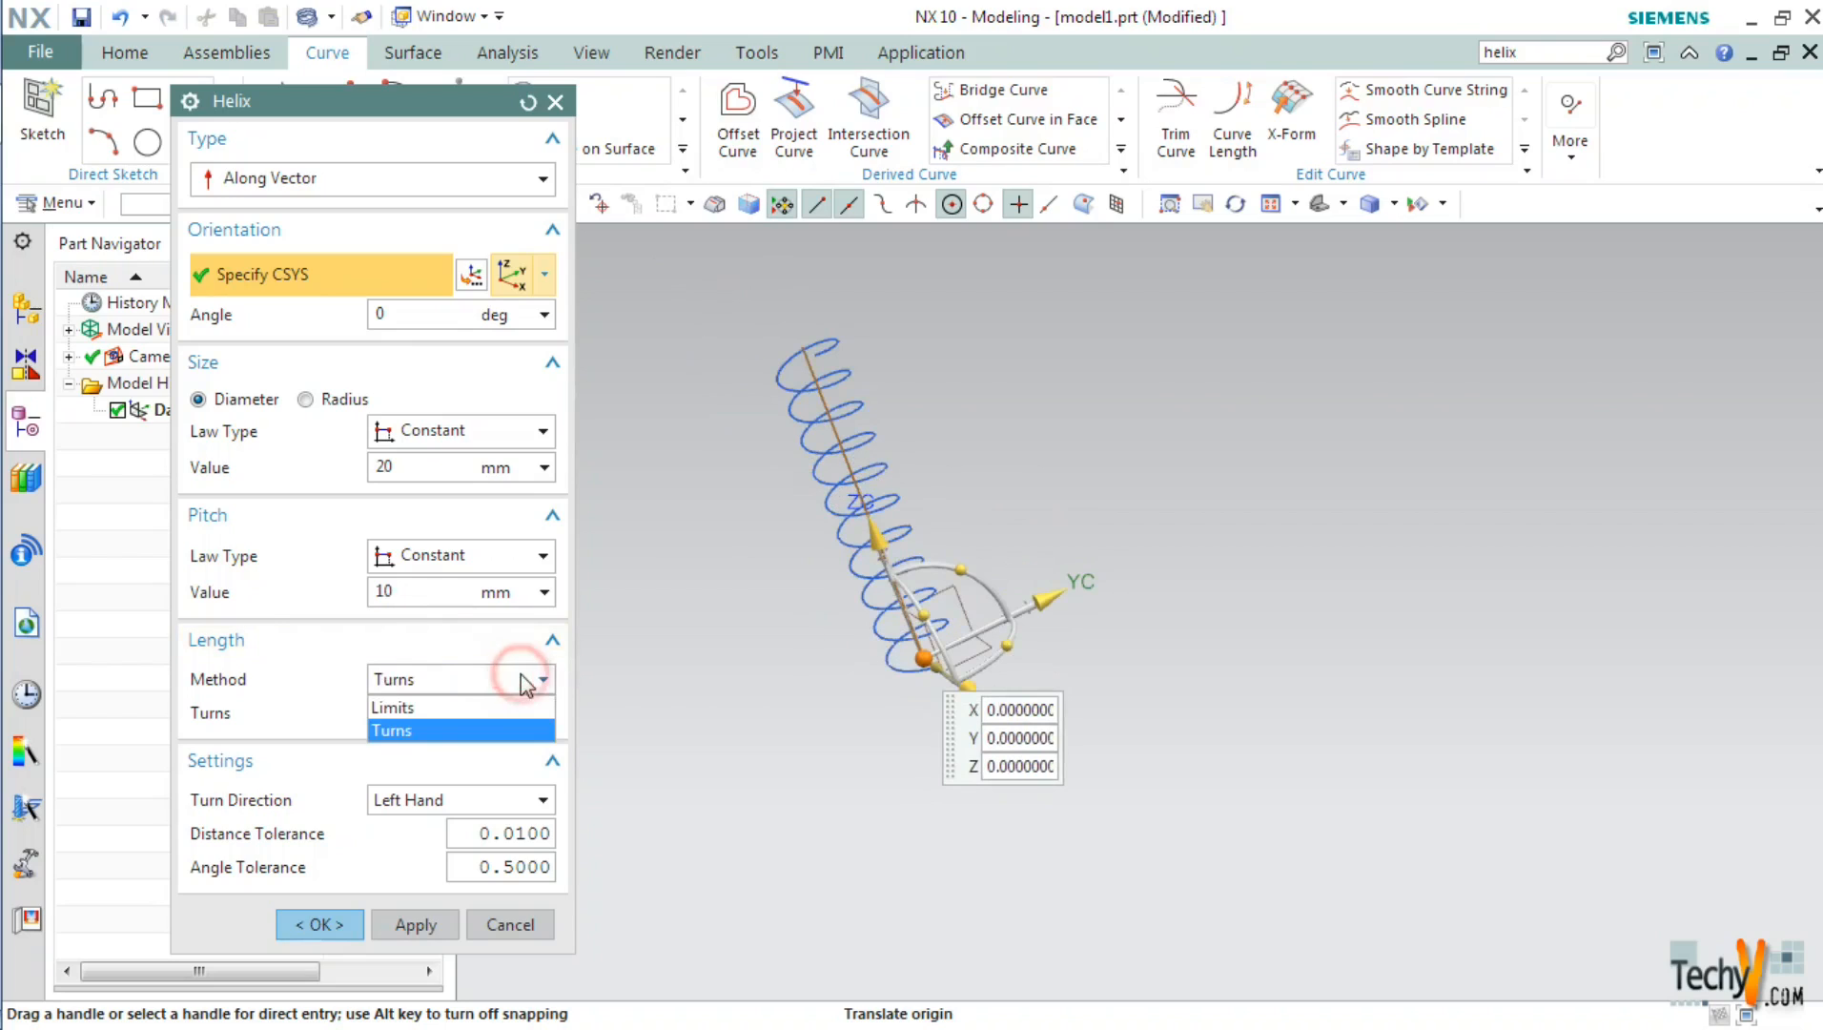
left_click(392, 707)
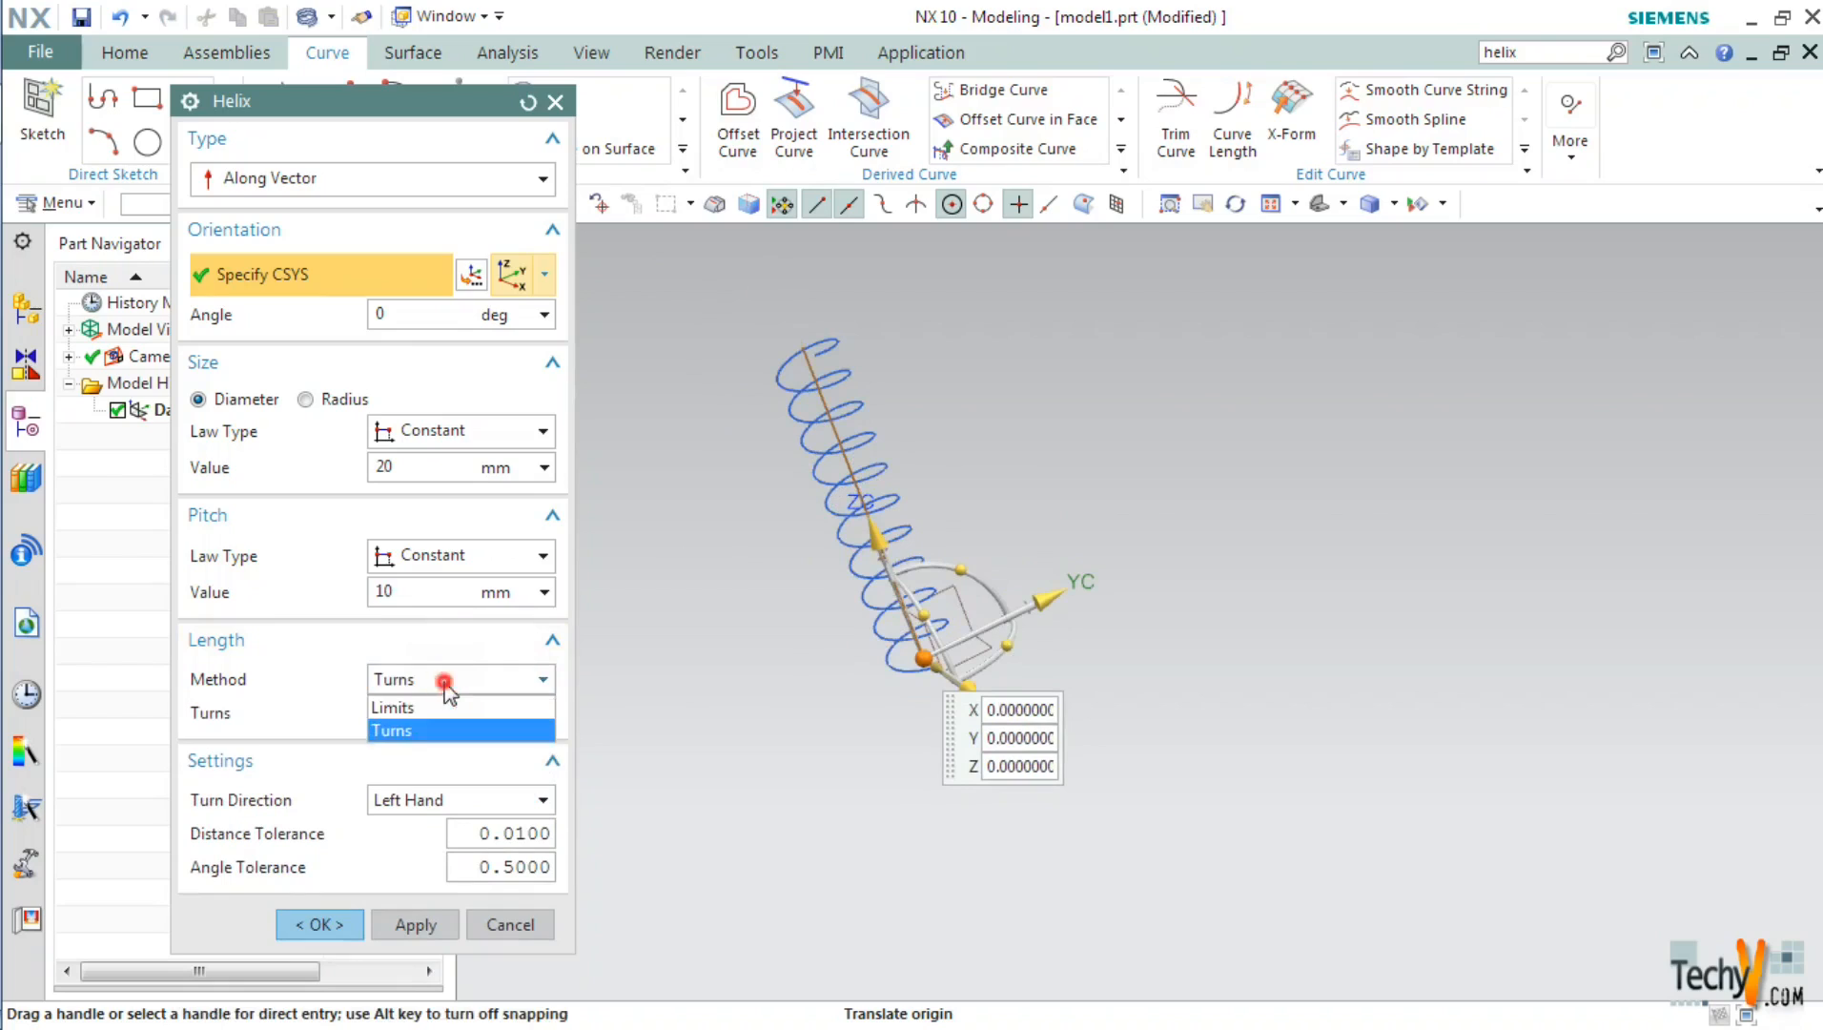
left_click(392, 707)
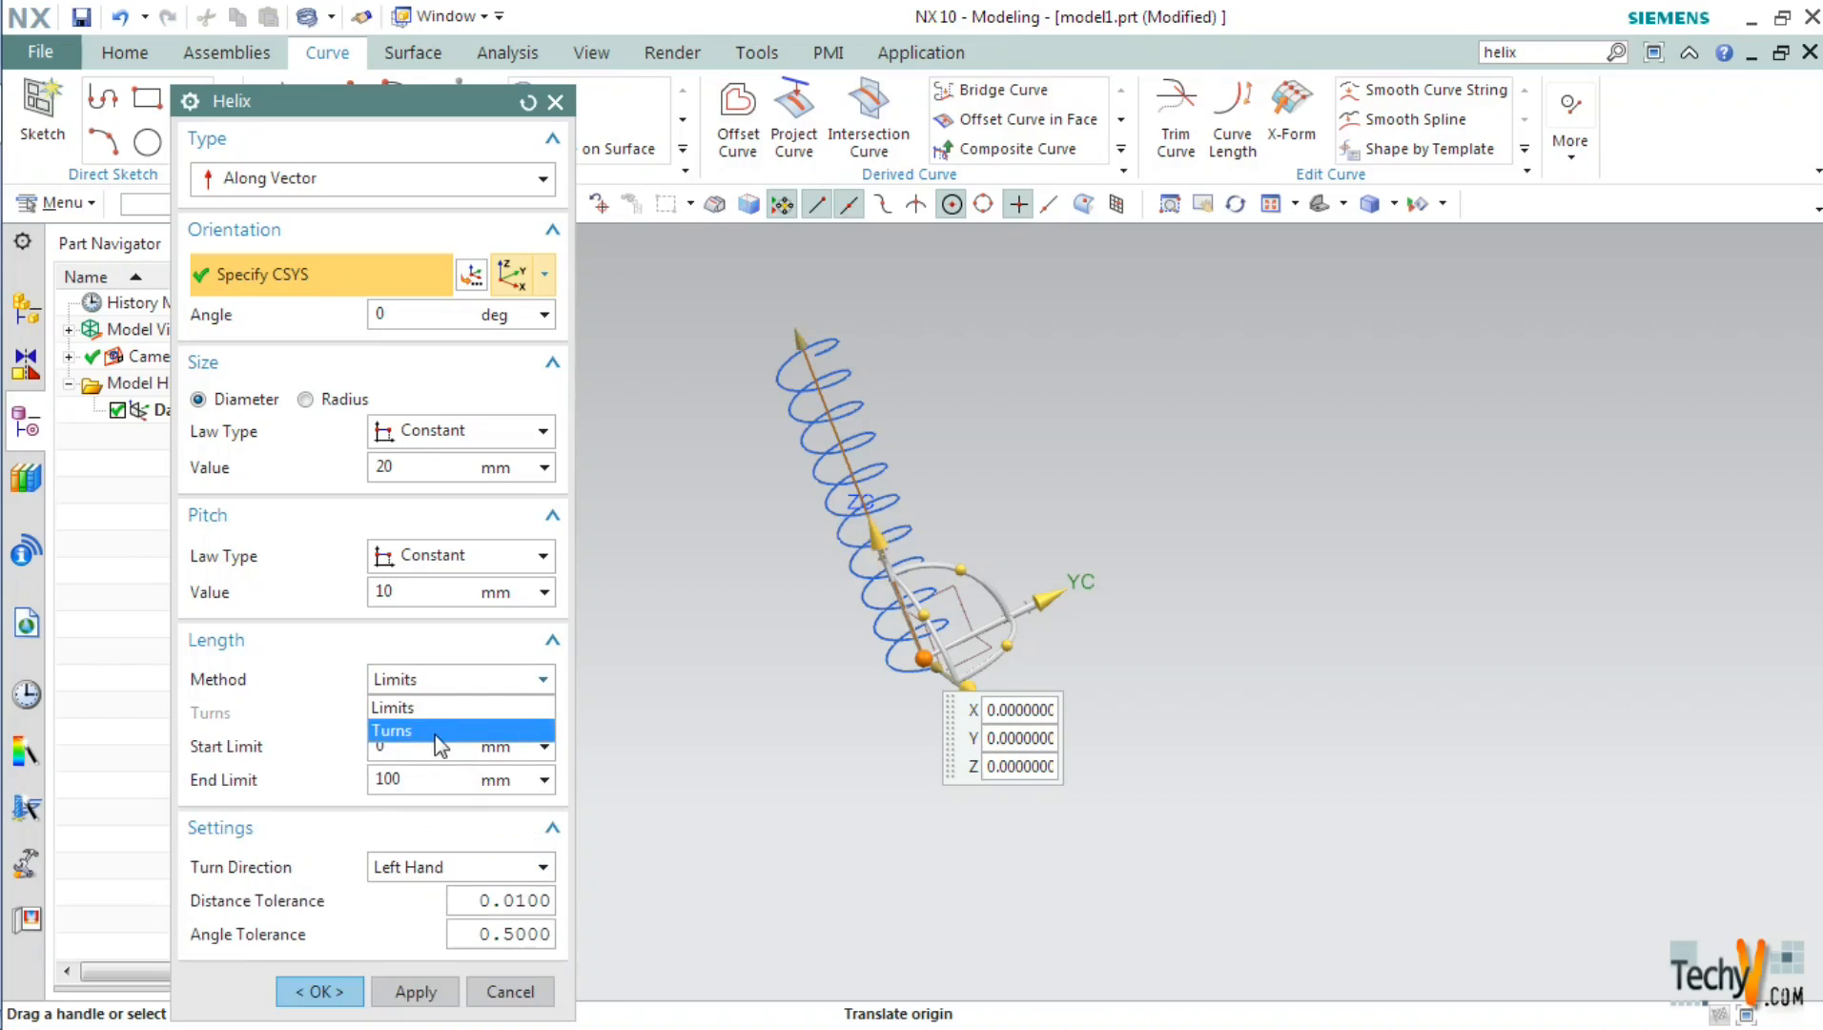
left_click(392, 731)
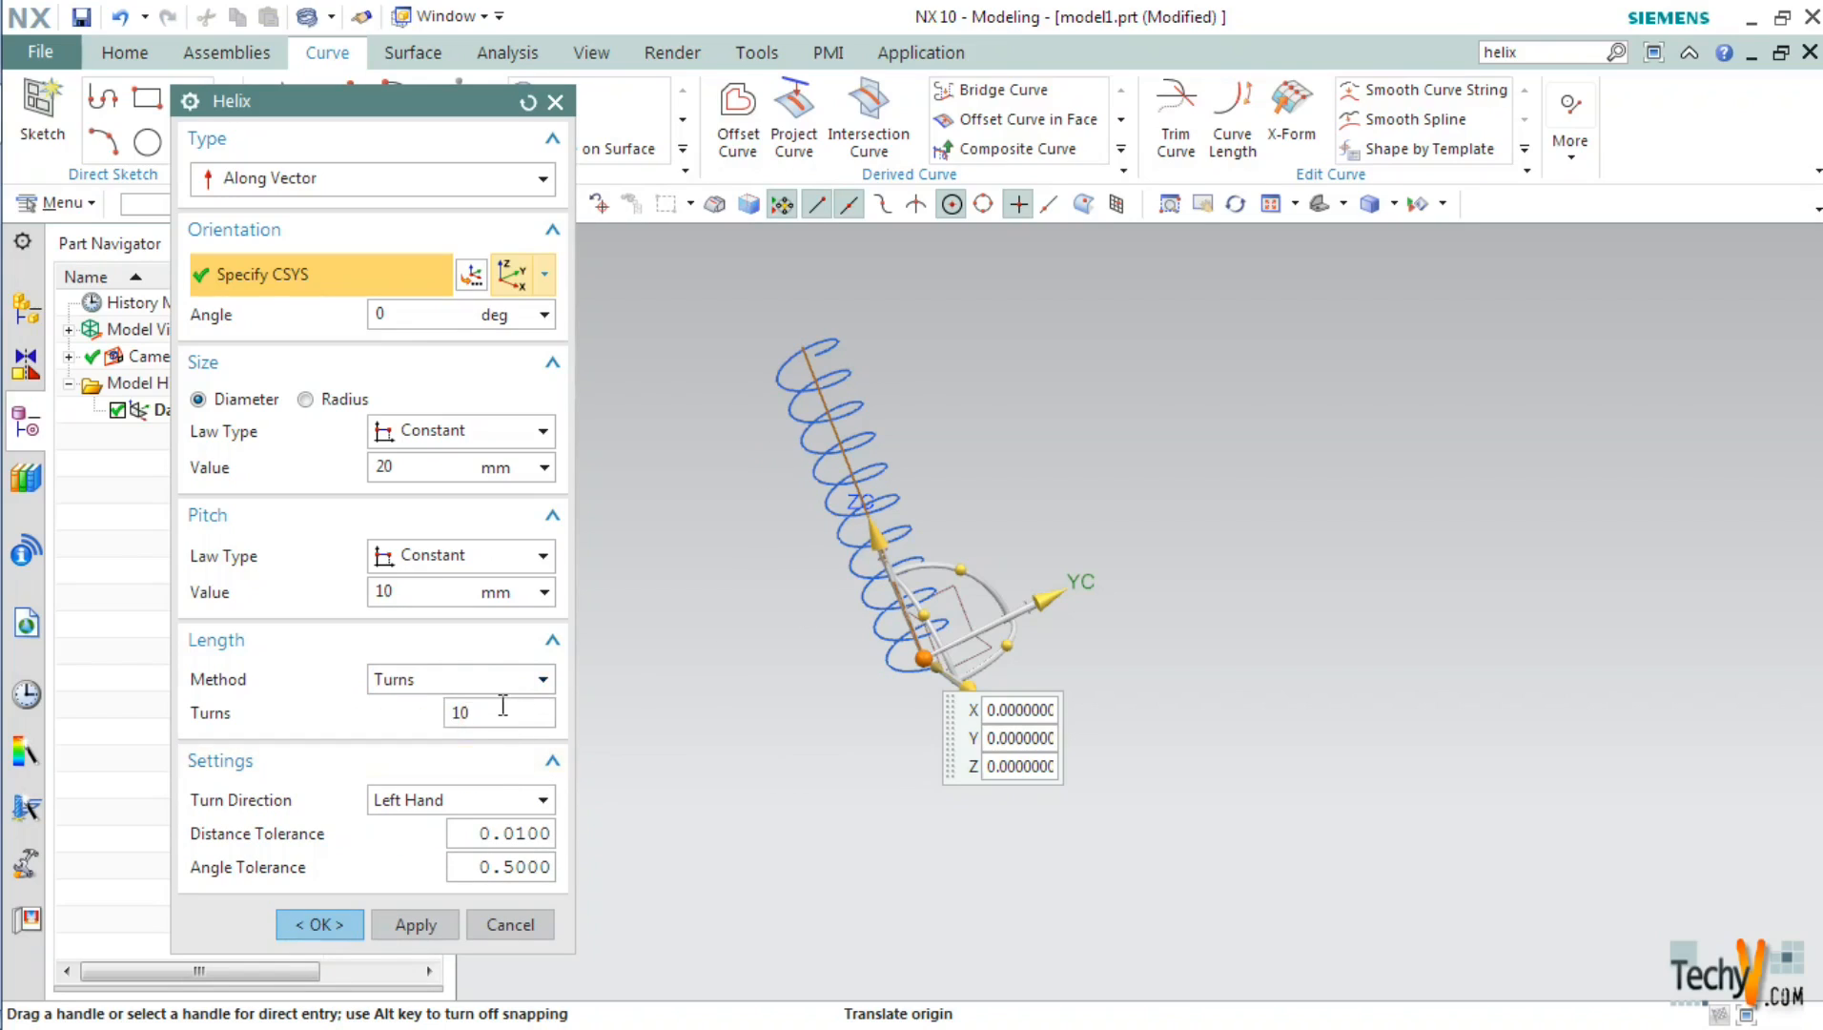
mouse_move(417, 760)
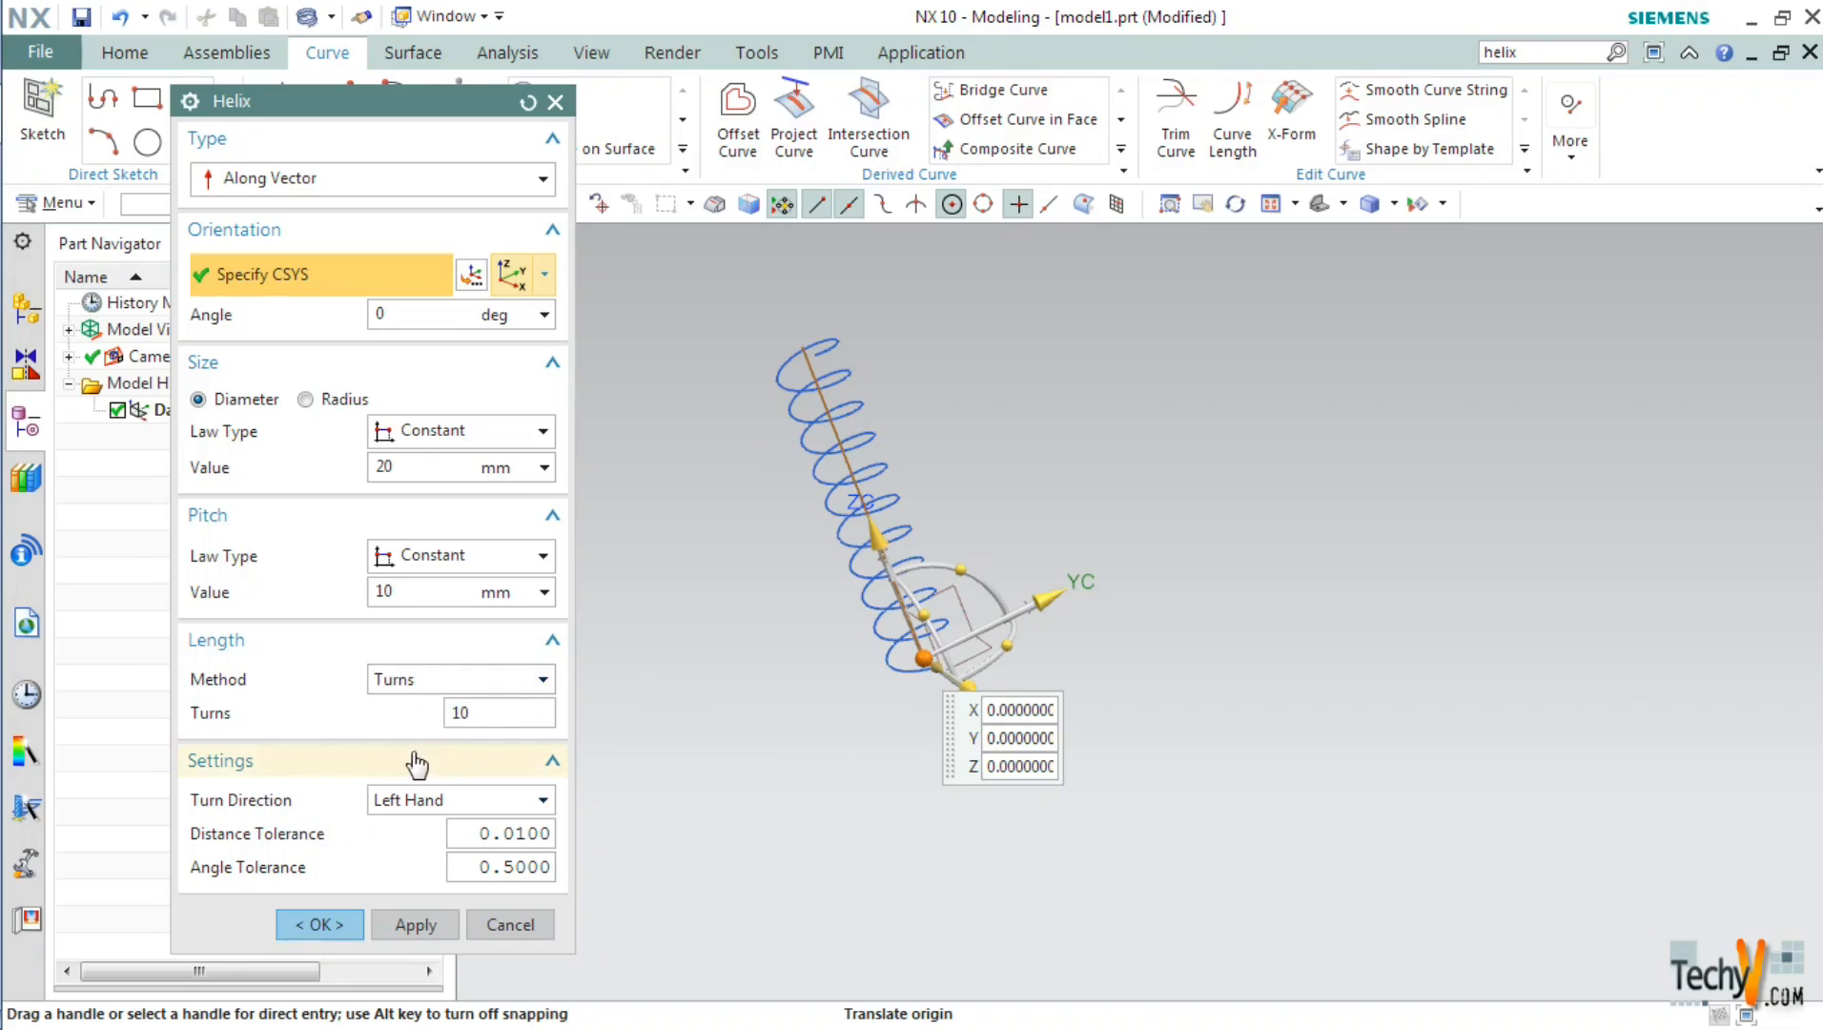
Set 10 turns and Right Hand winding, then create the 20 mm, 10 mm-pitch helix
left_click(497, 712)
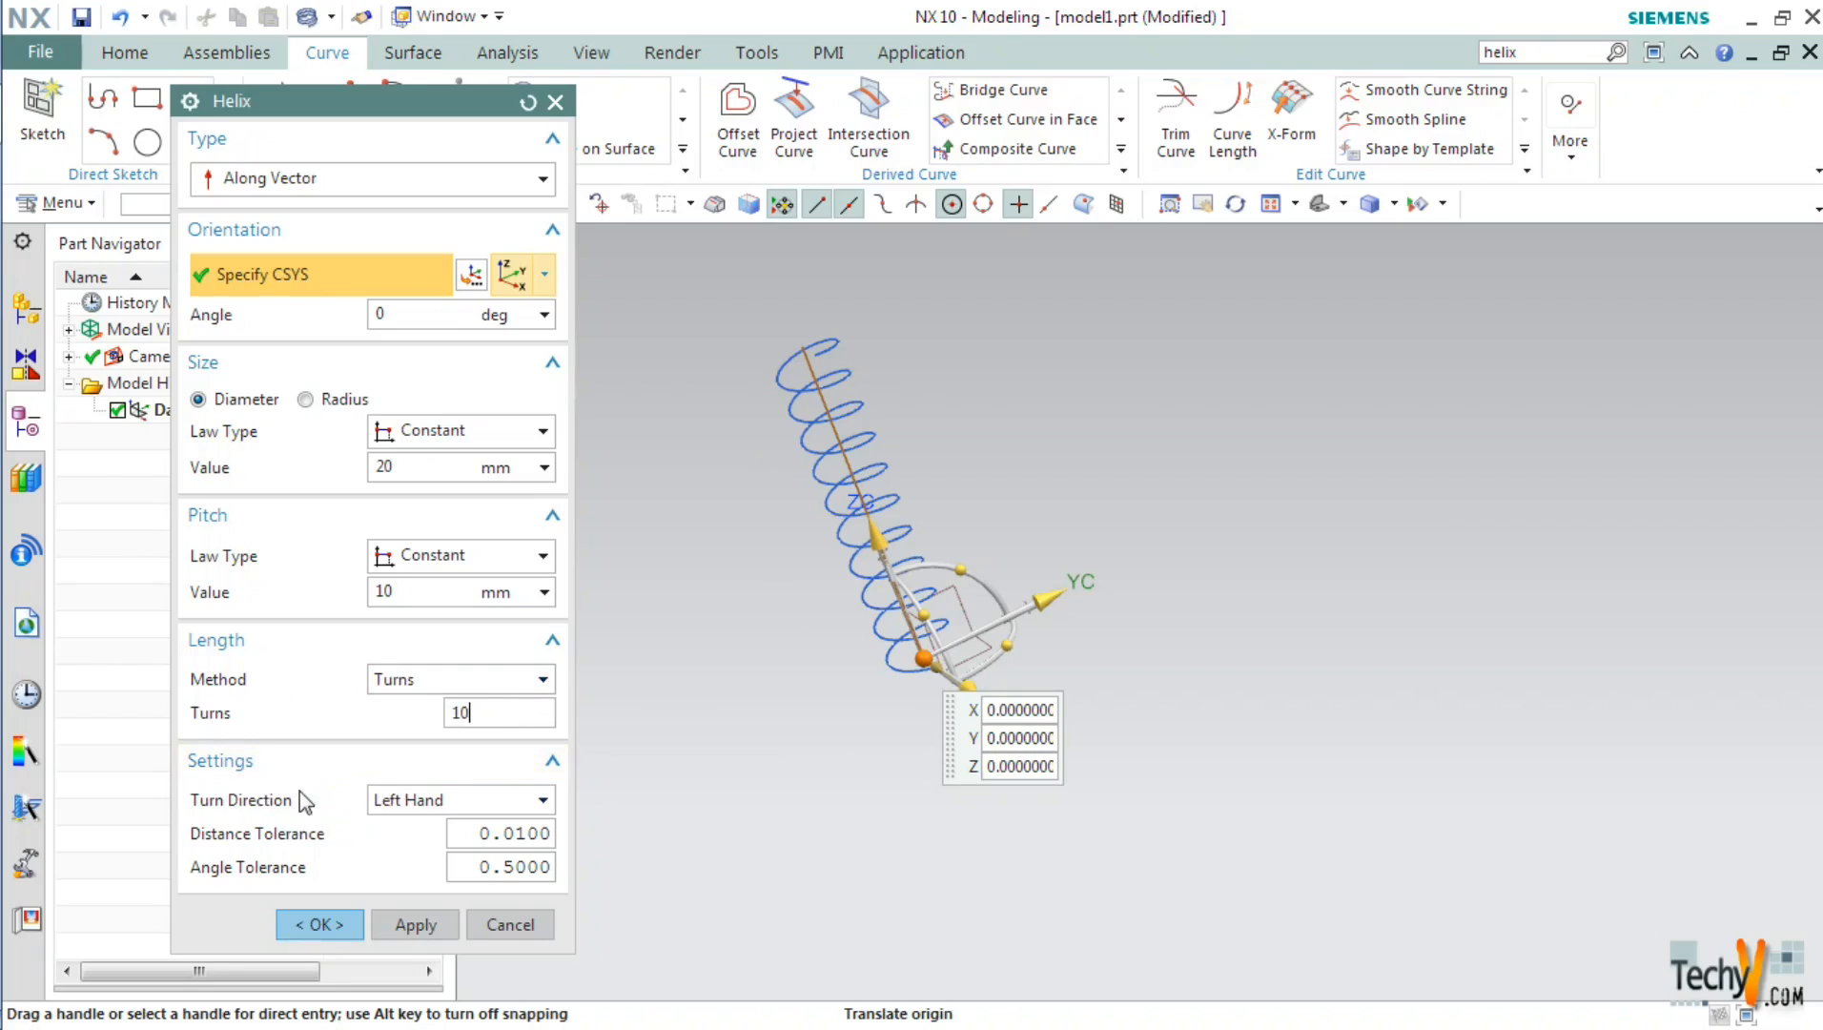
left_click(539, 798)
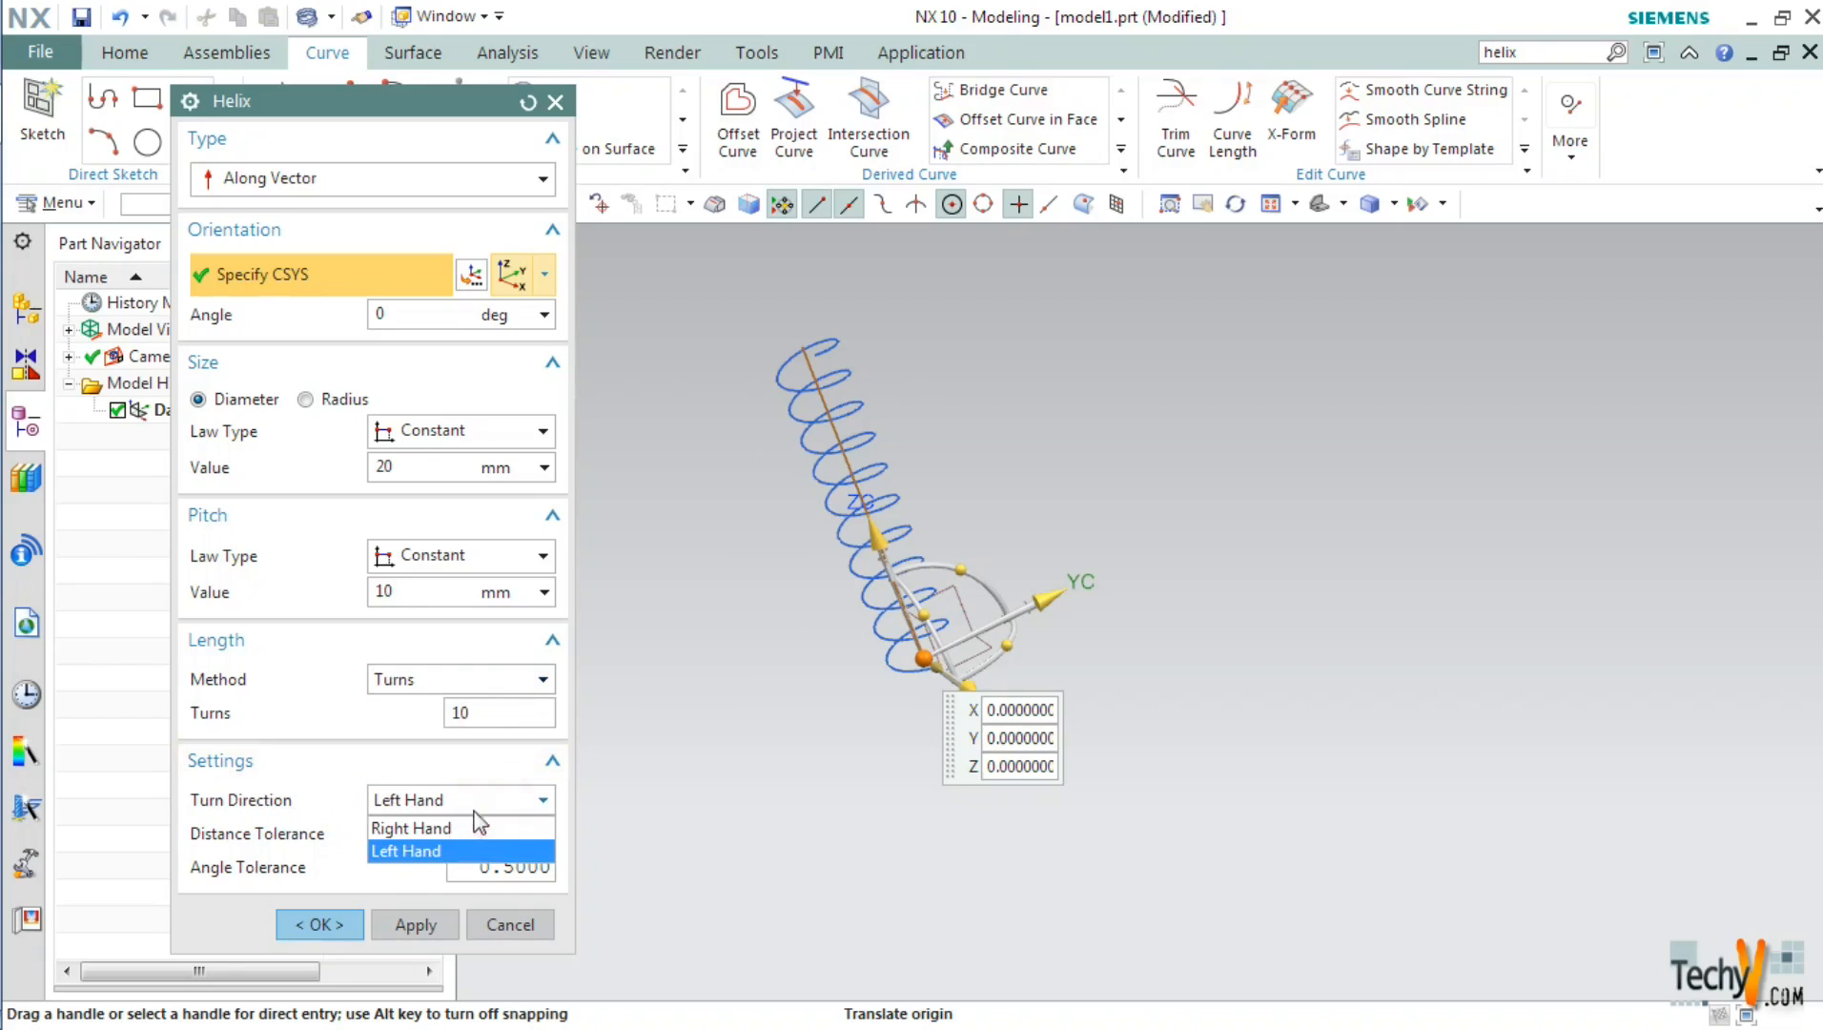
left_click(409, 828)
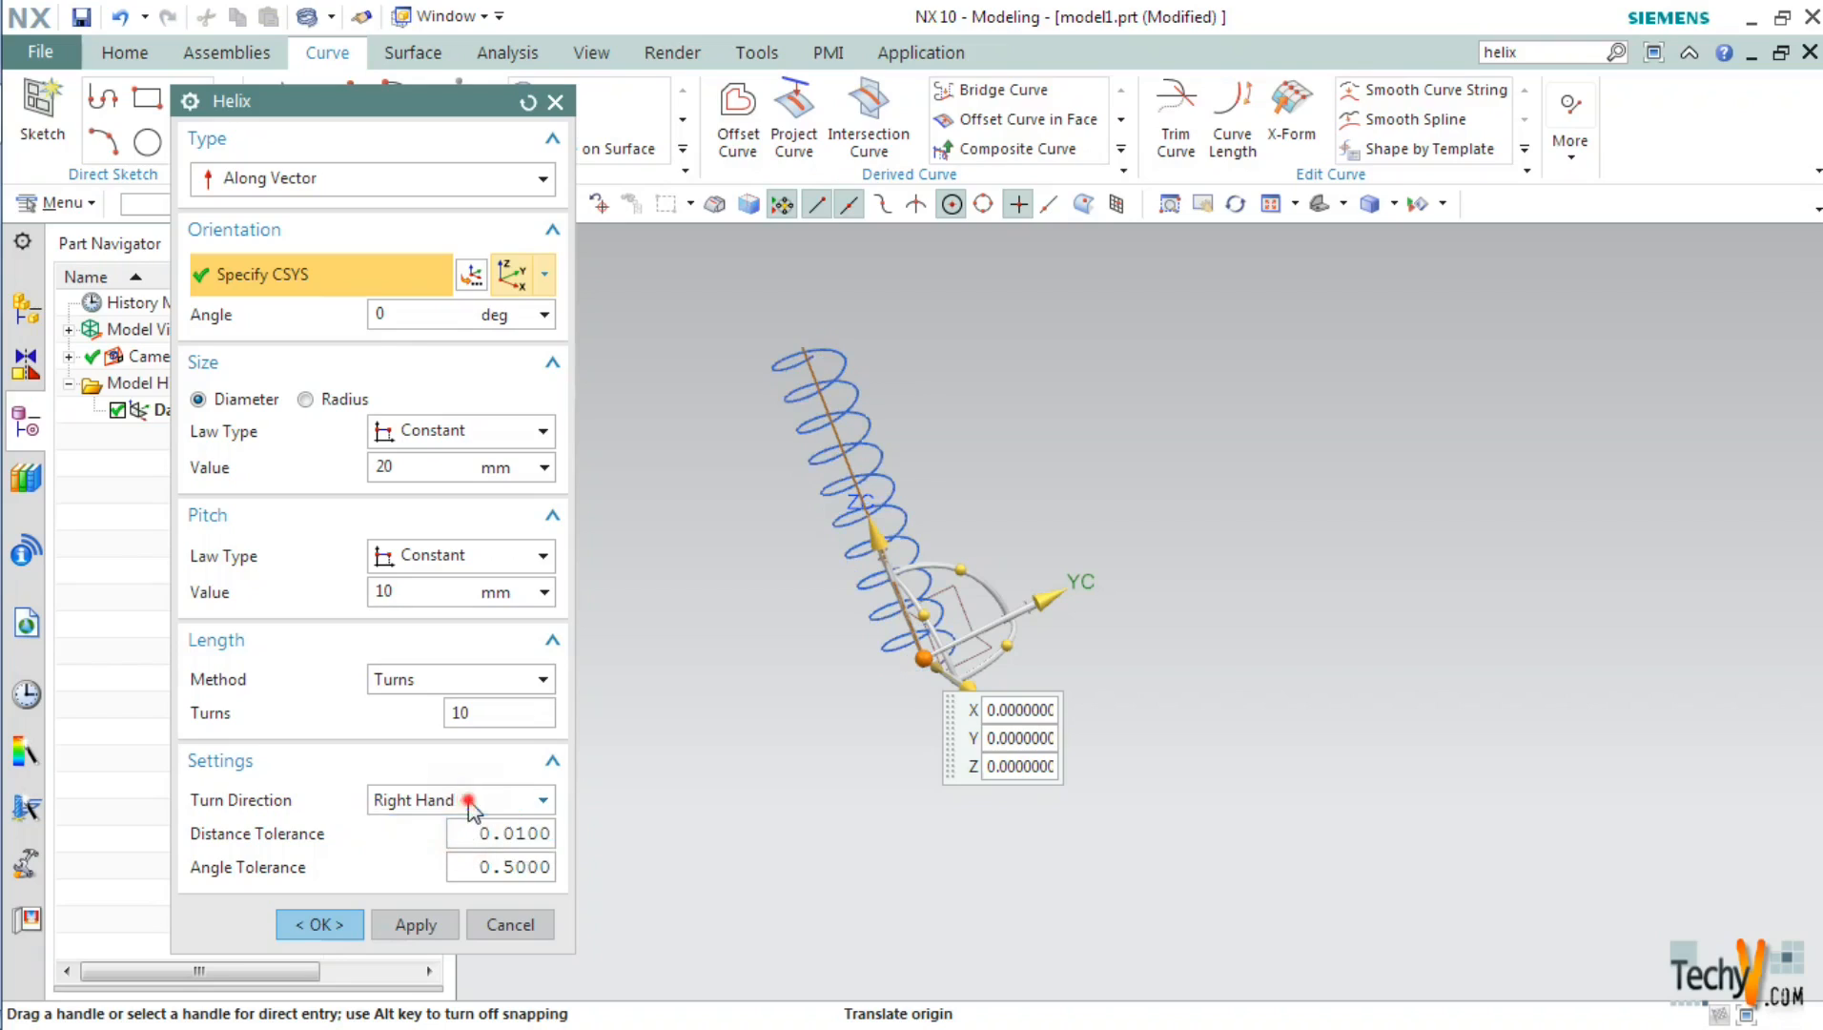
left_click(454, 800)
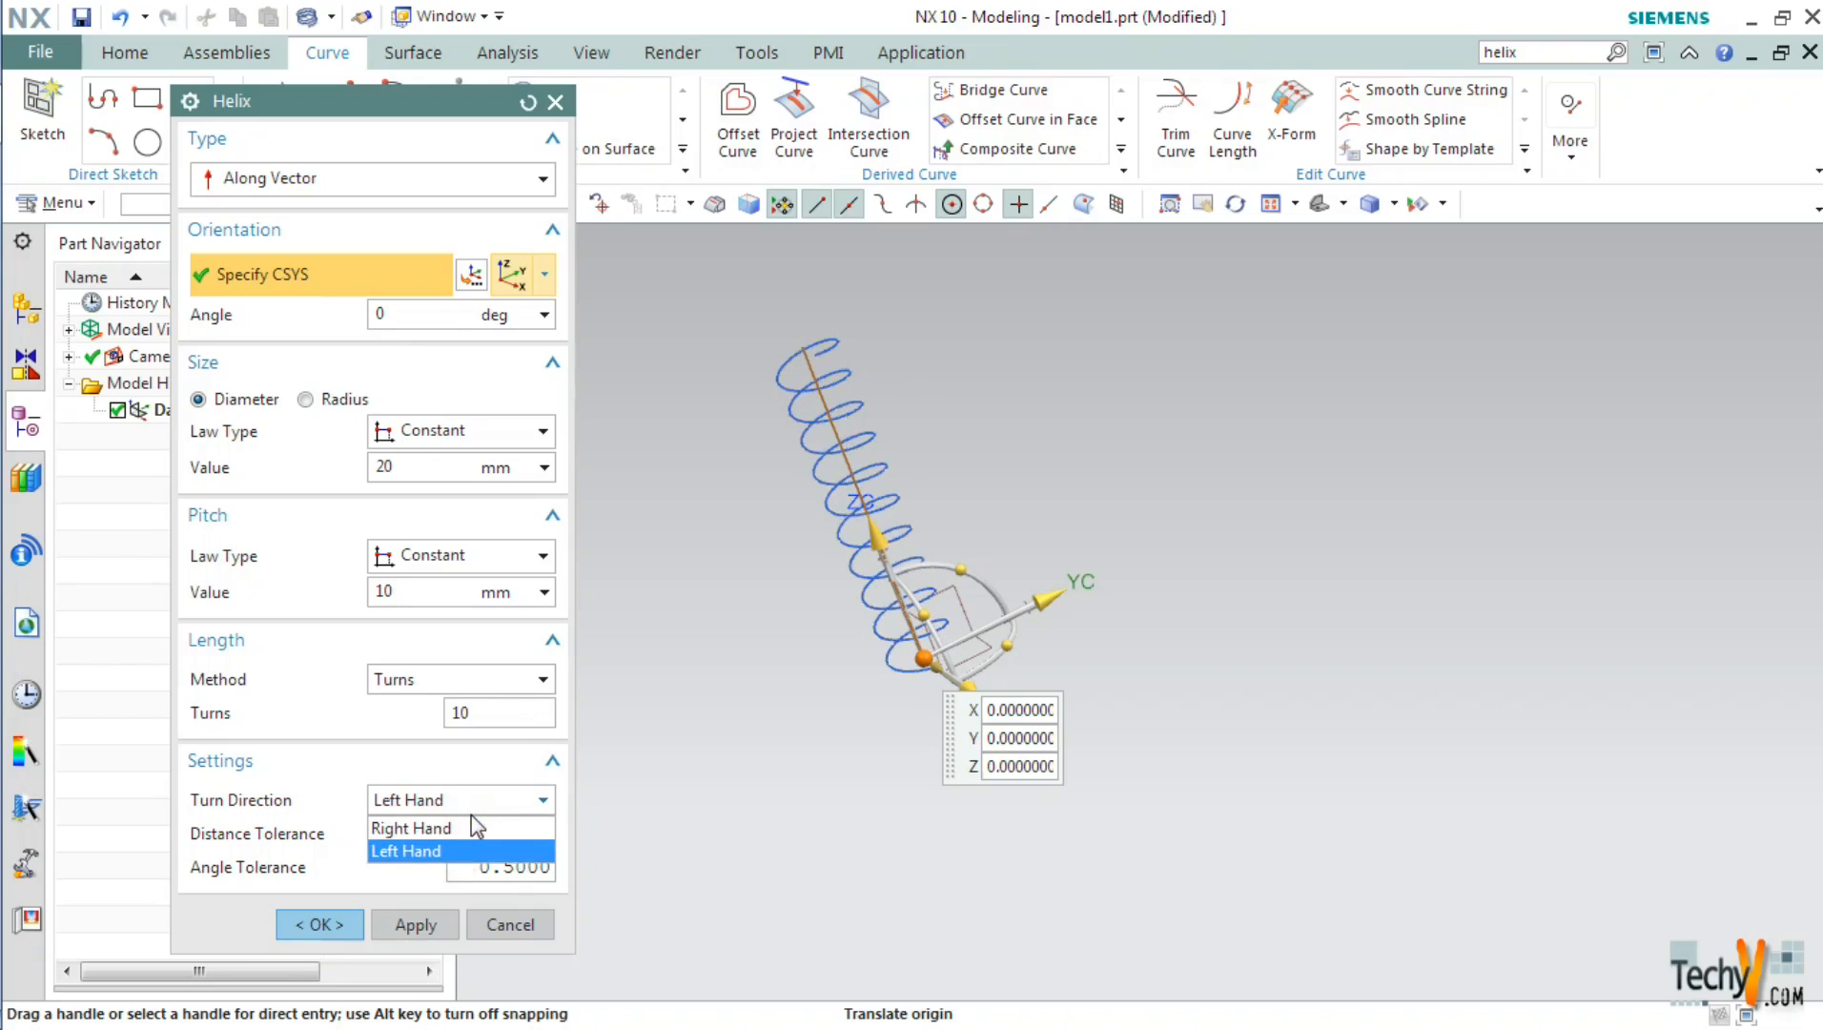
mouse_move(412, 828)
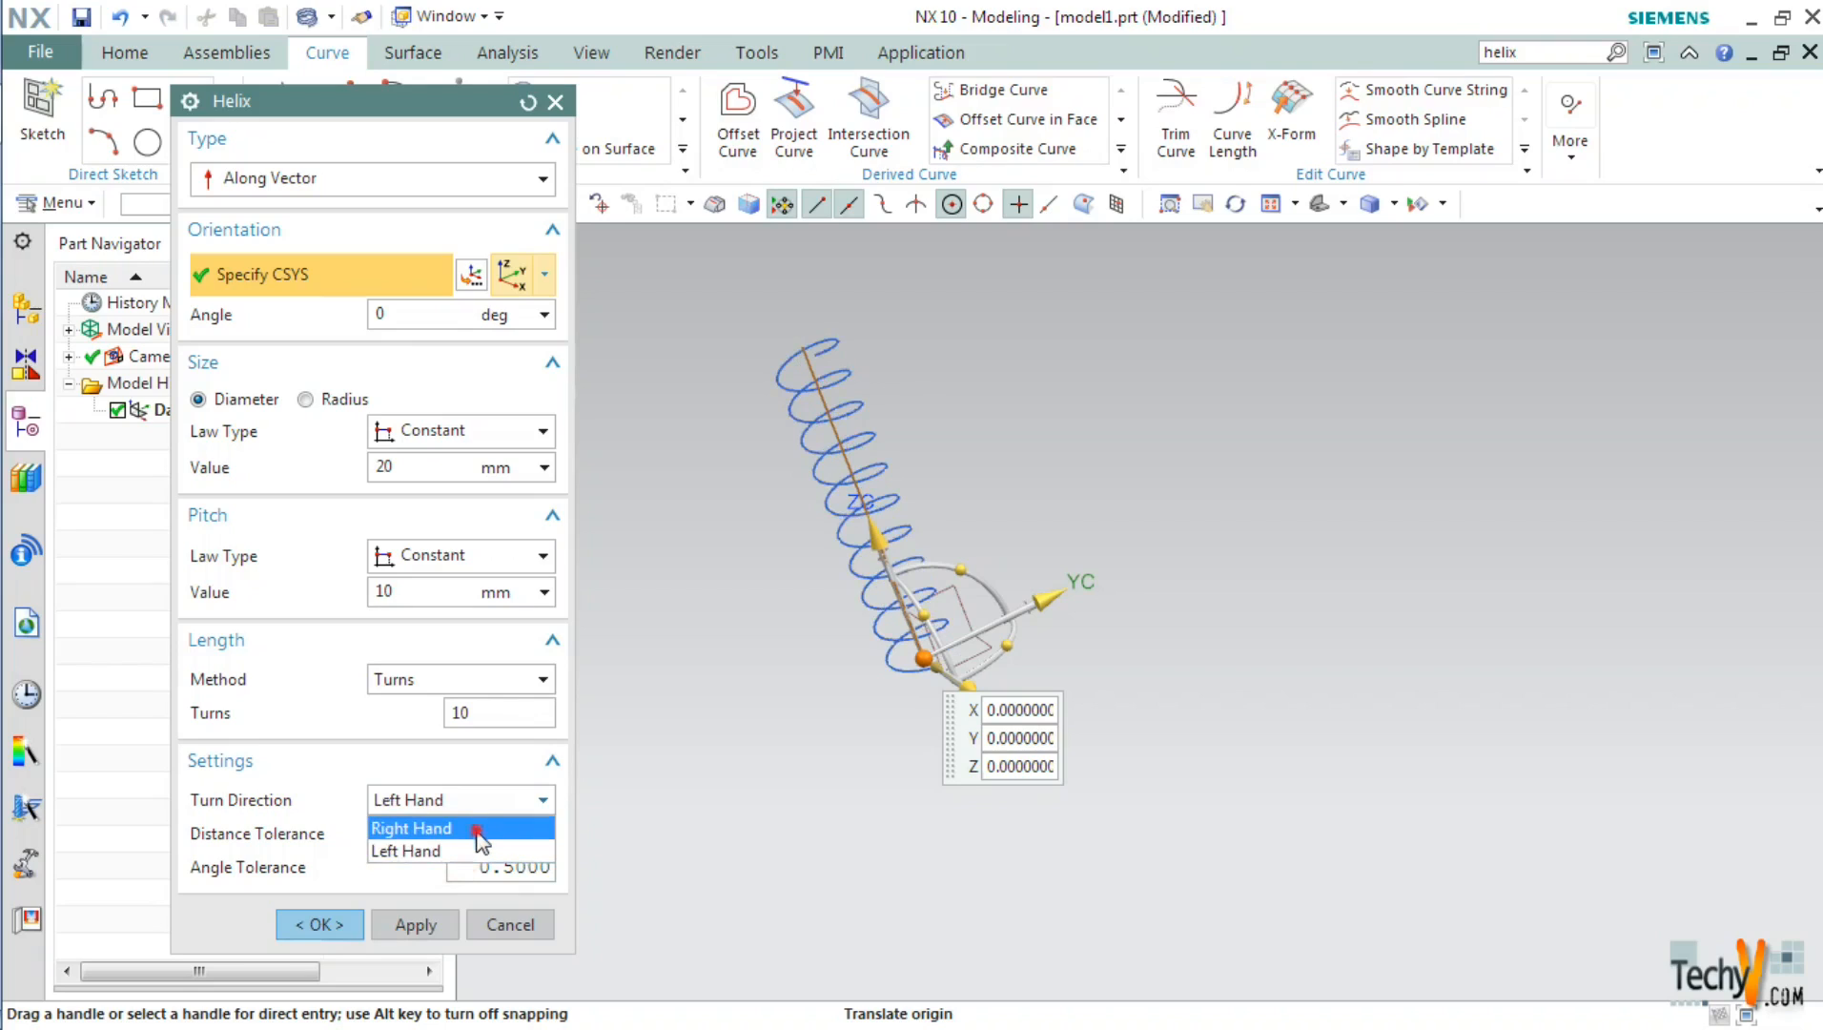
left_click(412, 827)
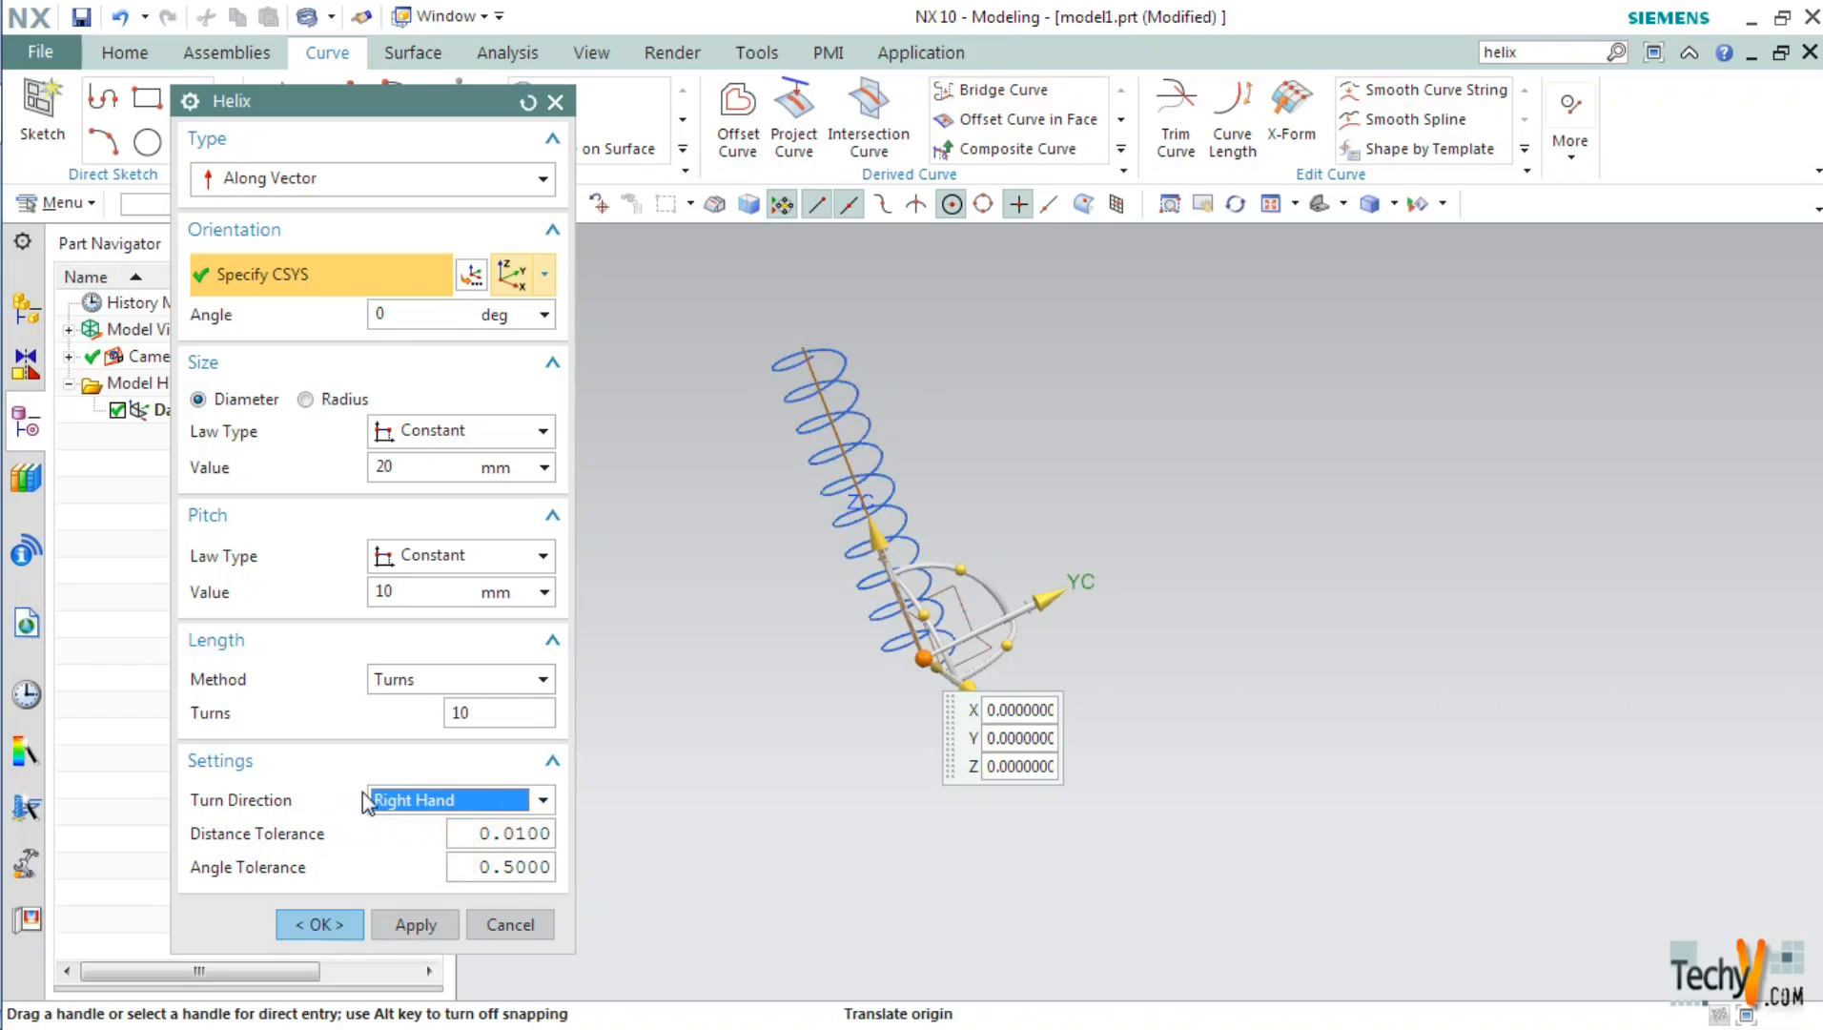
left_click(316, 924)
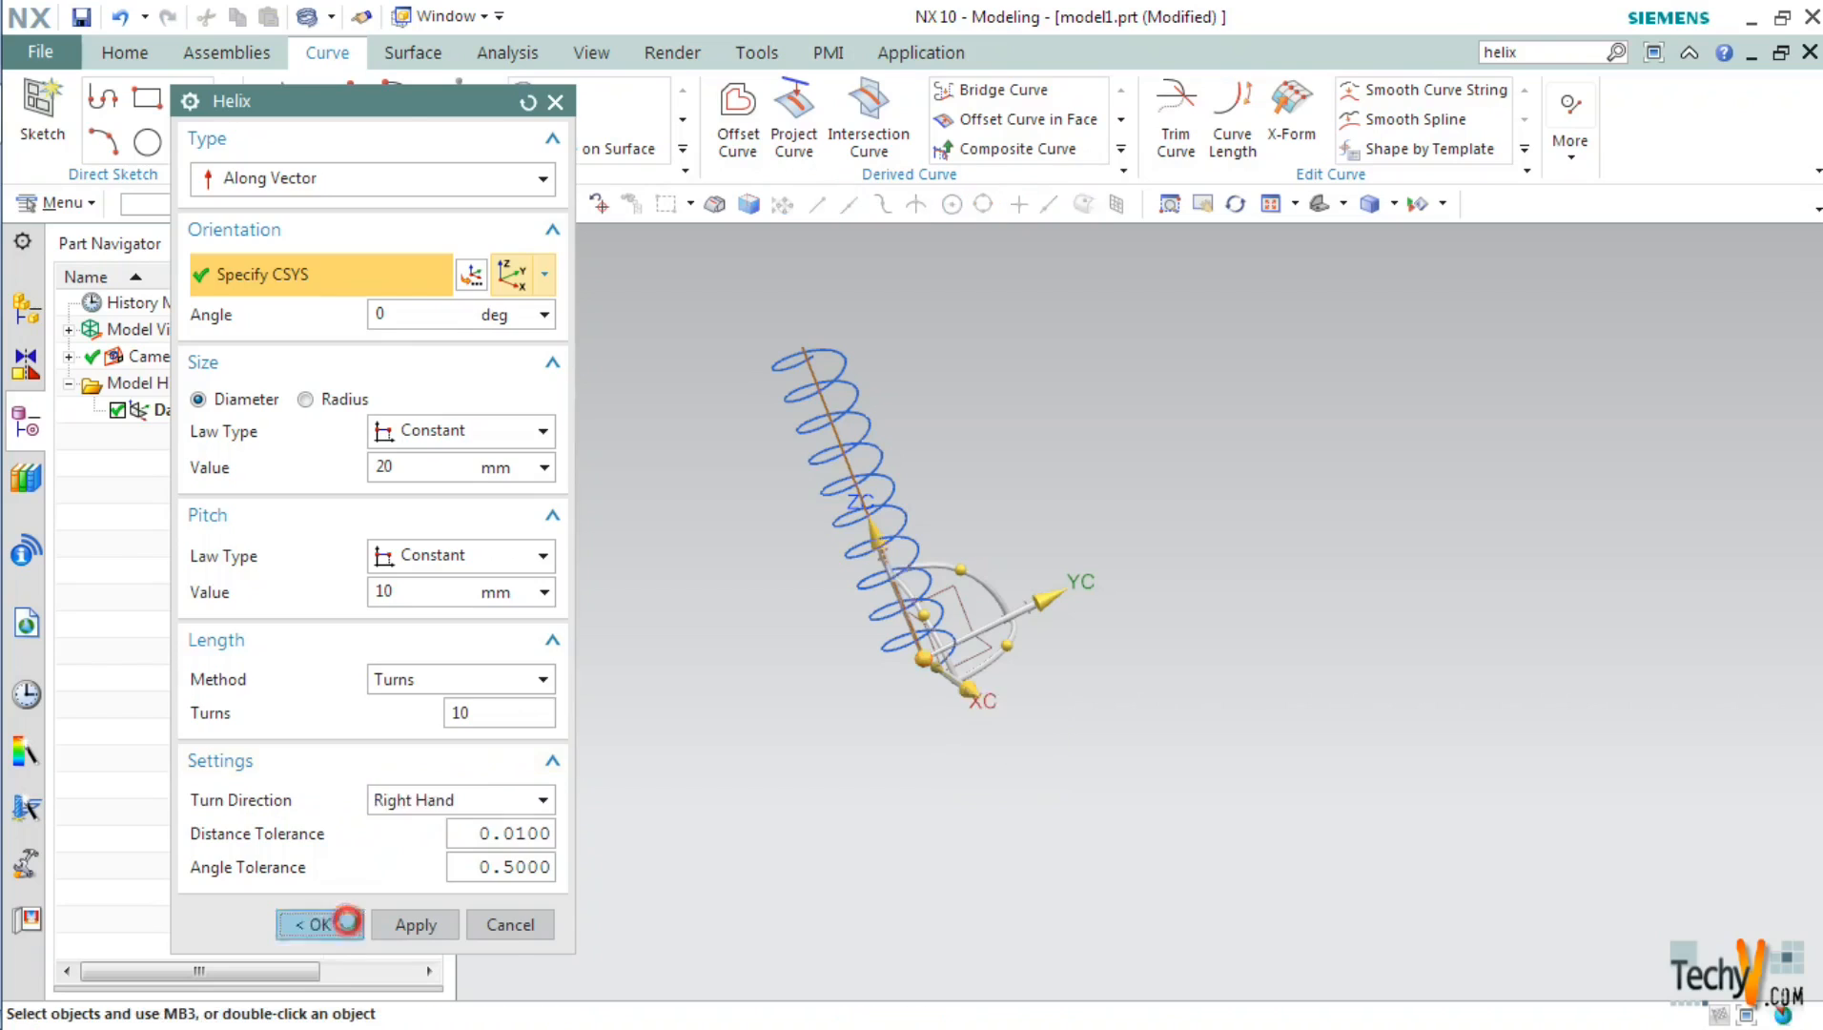
left_click(313, 924)
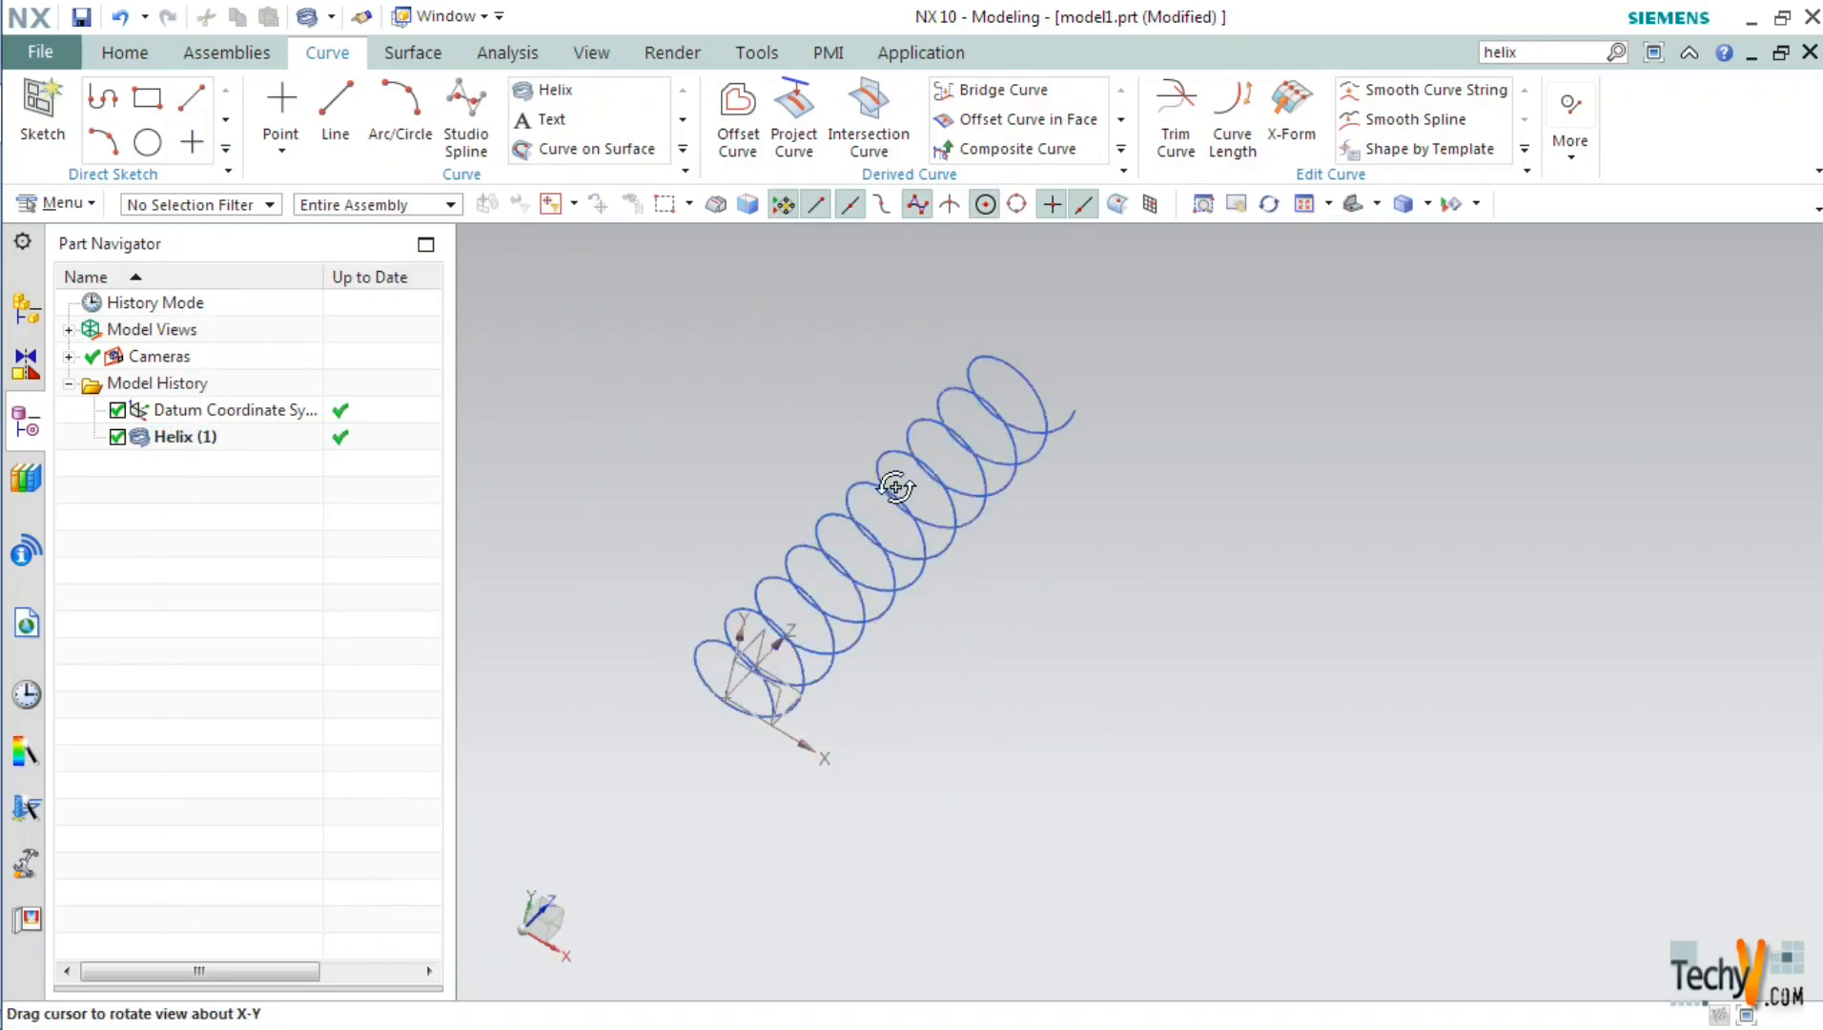
left_click_drag(897, 486, 805, 504)
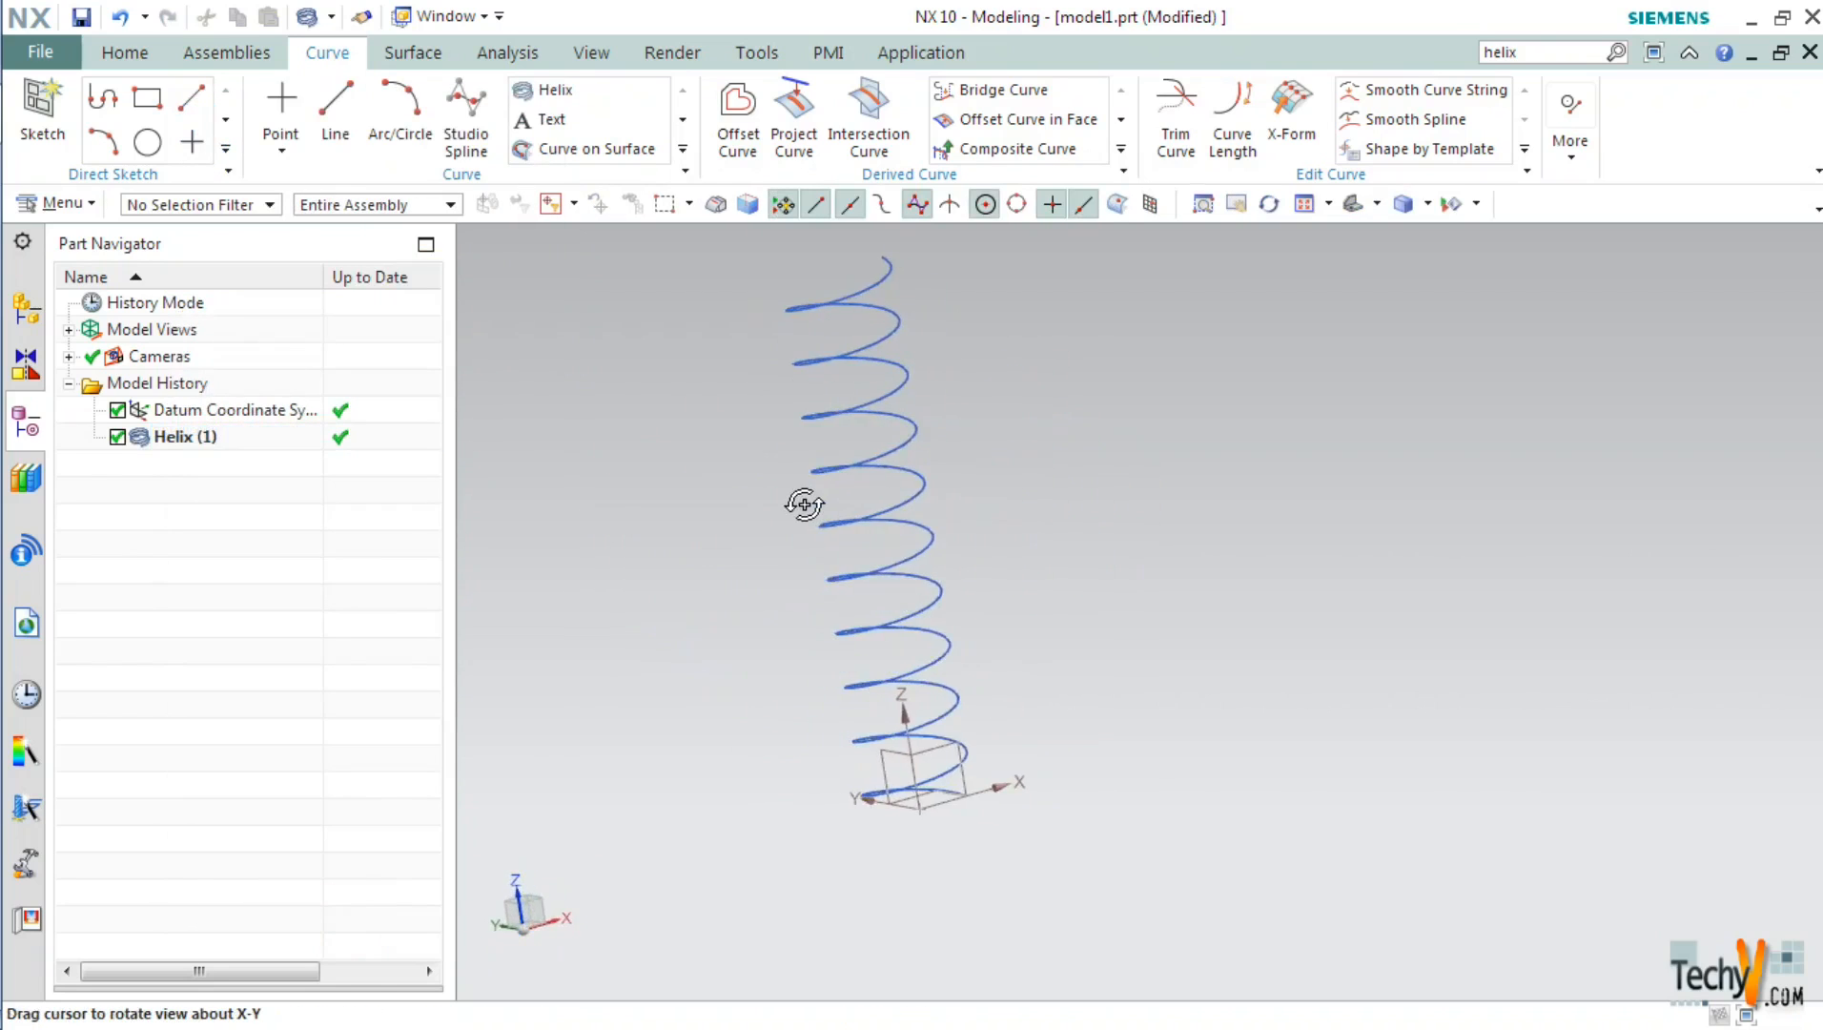
left_click_drag(805, 504, 645, 596)
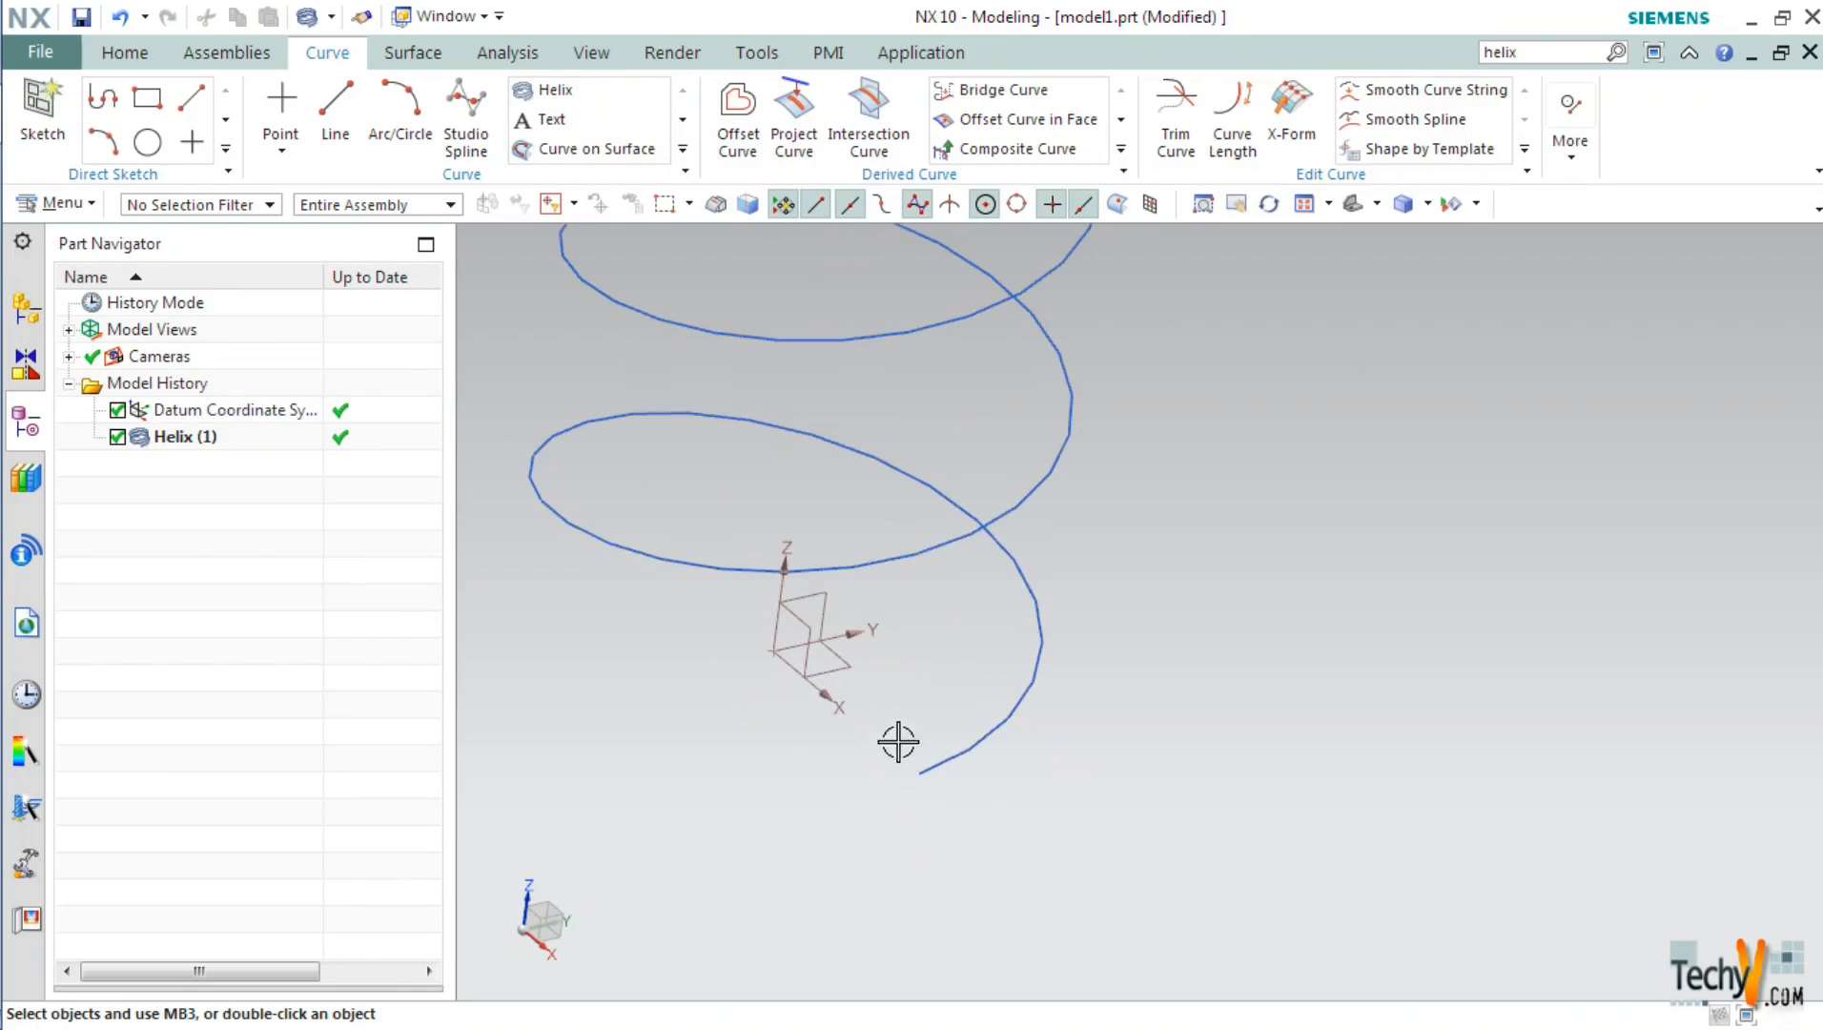
mouse_move(1019, 845)
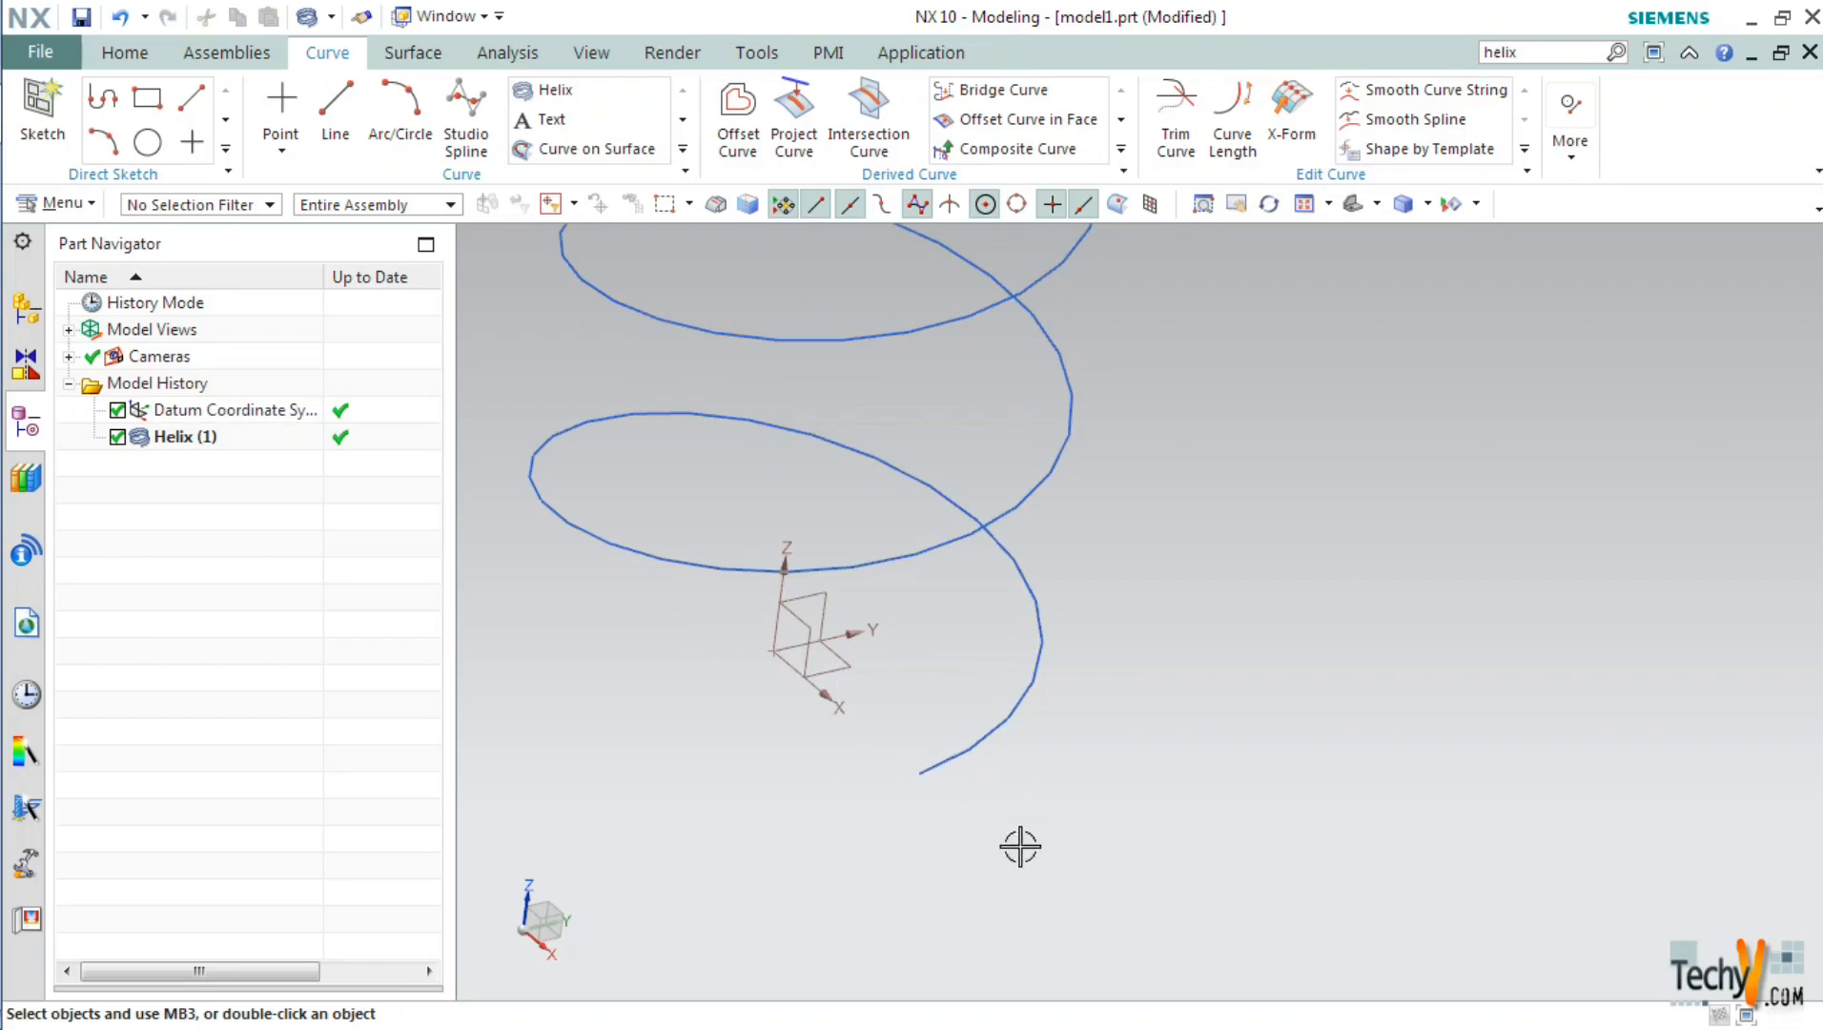
mouse_move(791, 304)
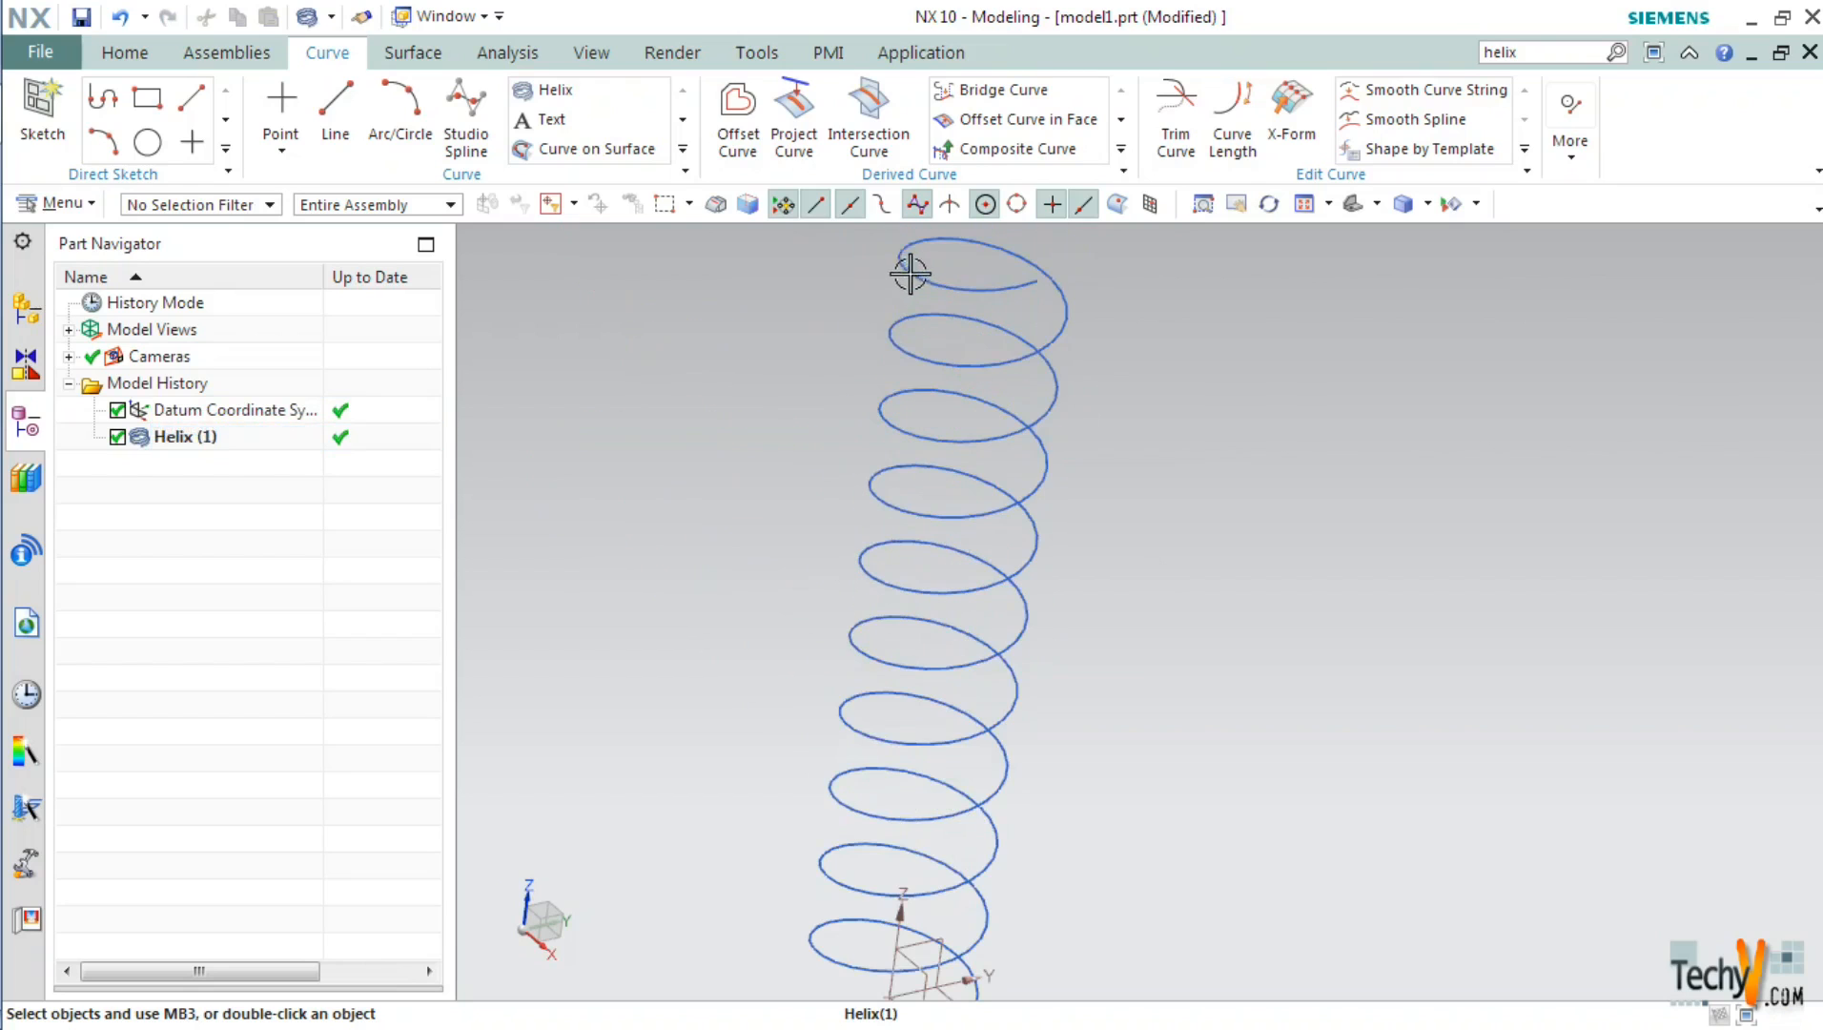
left_click_drag(911, 272, 893, 329)
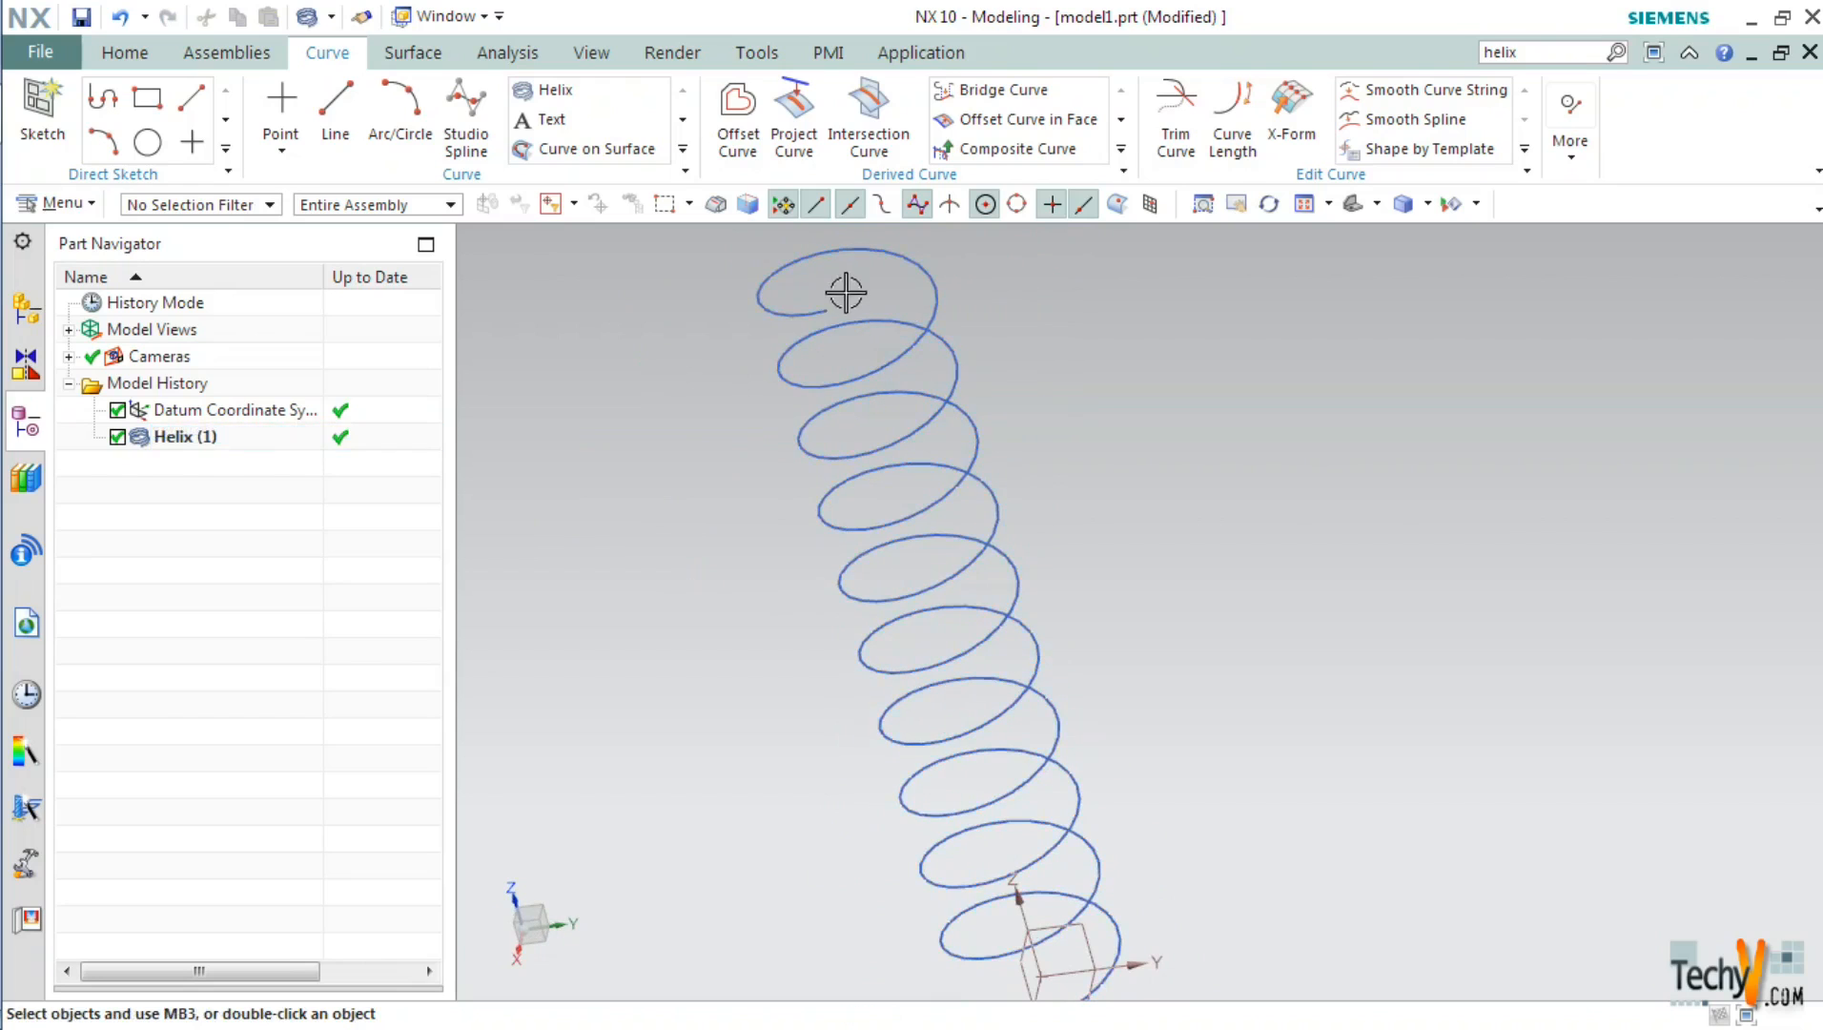
mouse_move(937, 638)
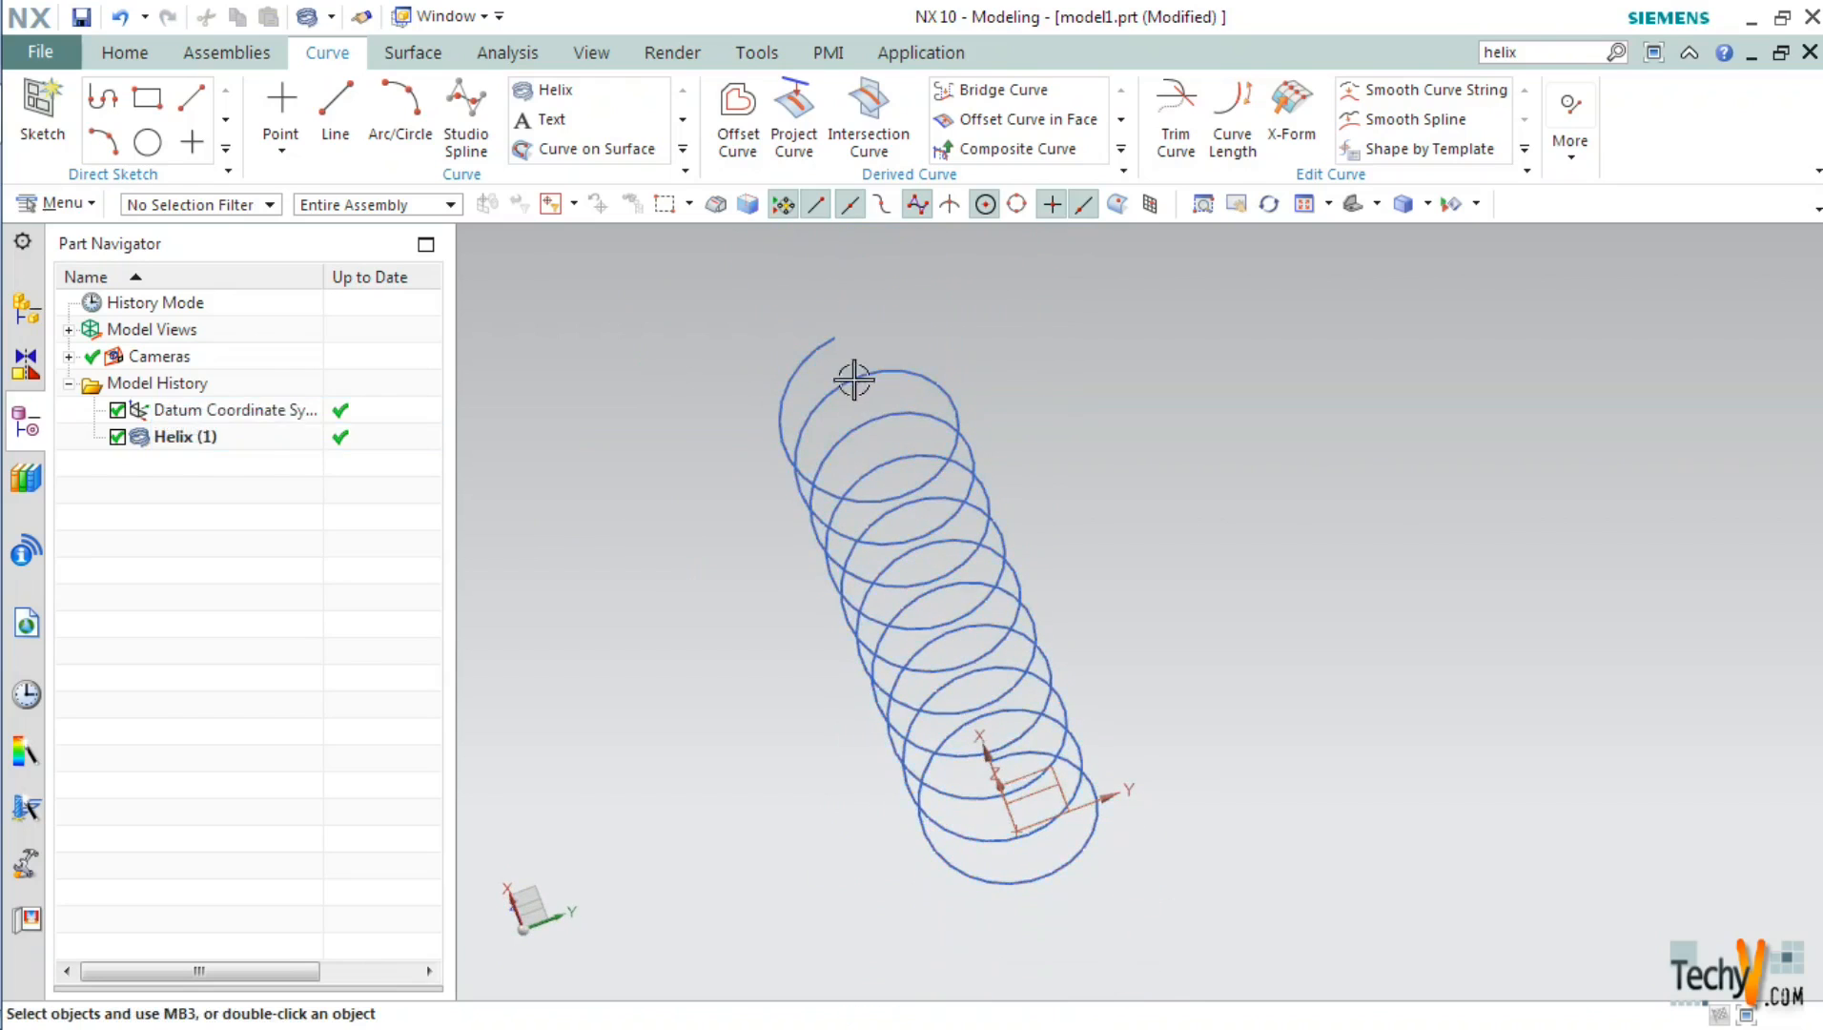
left_click_drag(852, 381, 860, 604)
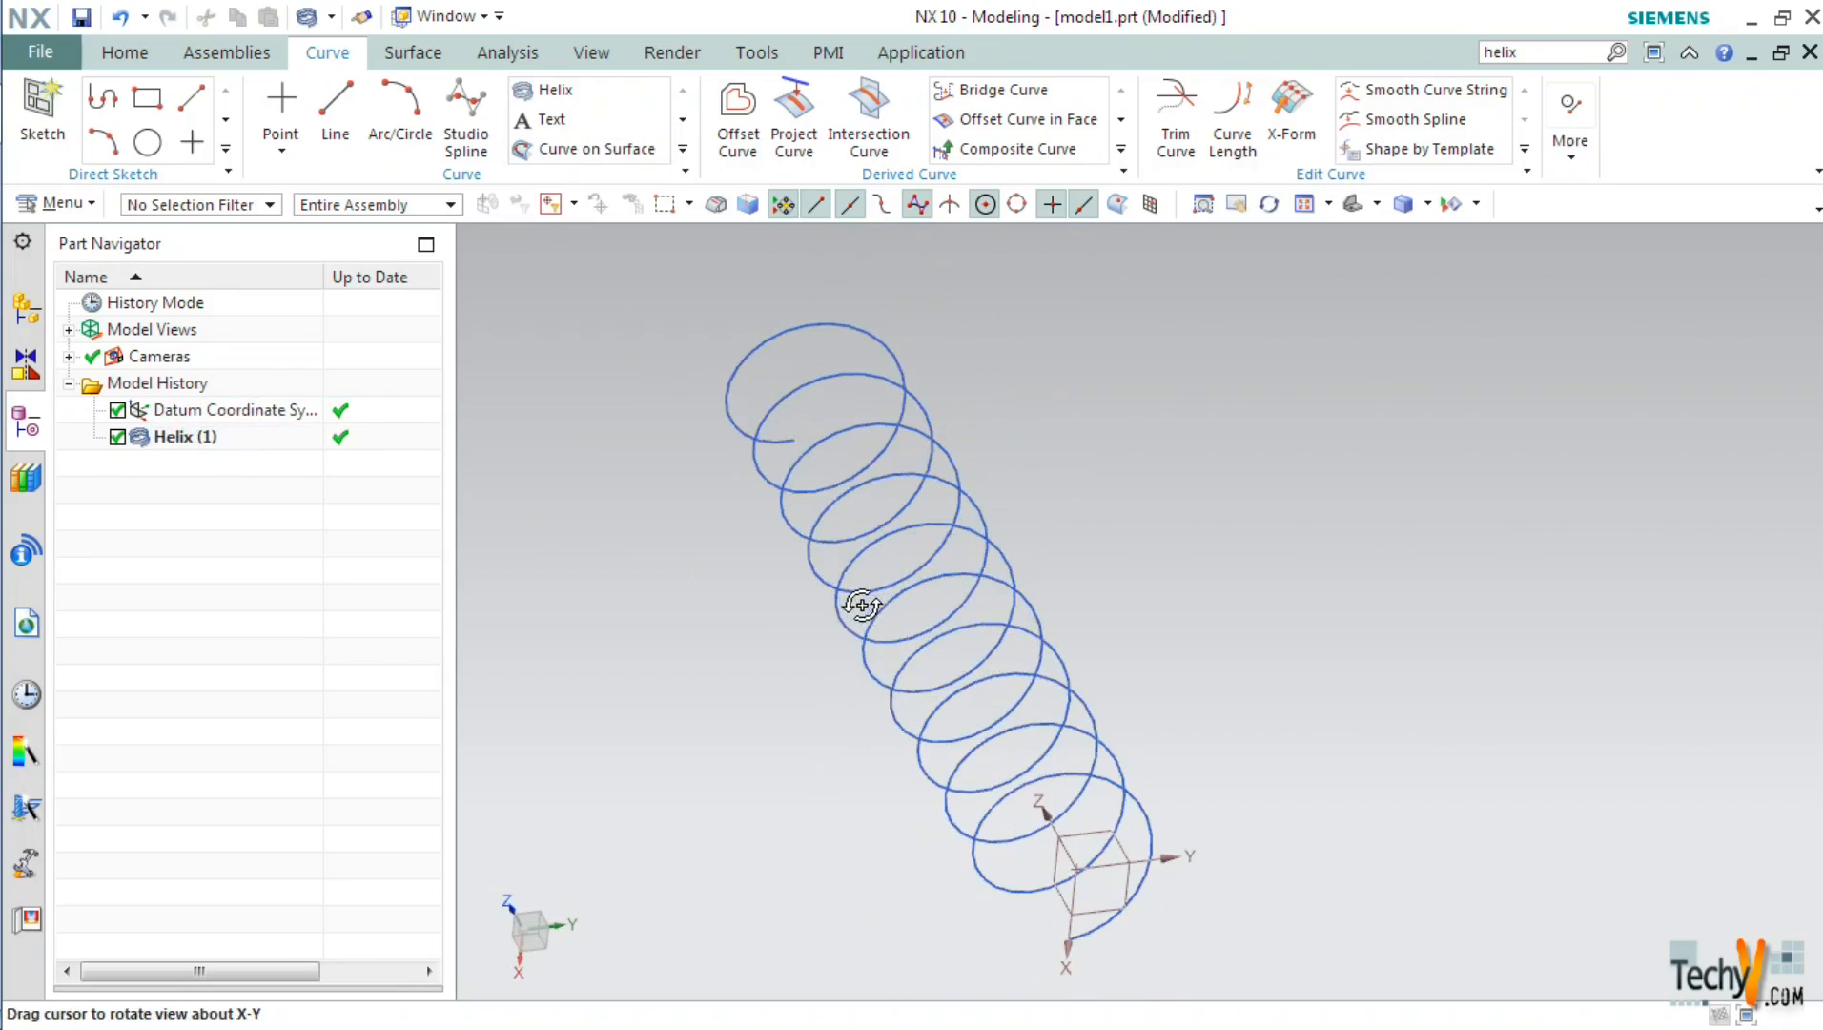
mouse_move(853, 409)
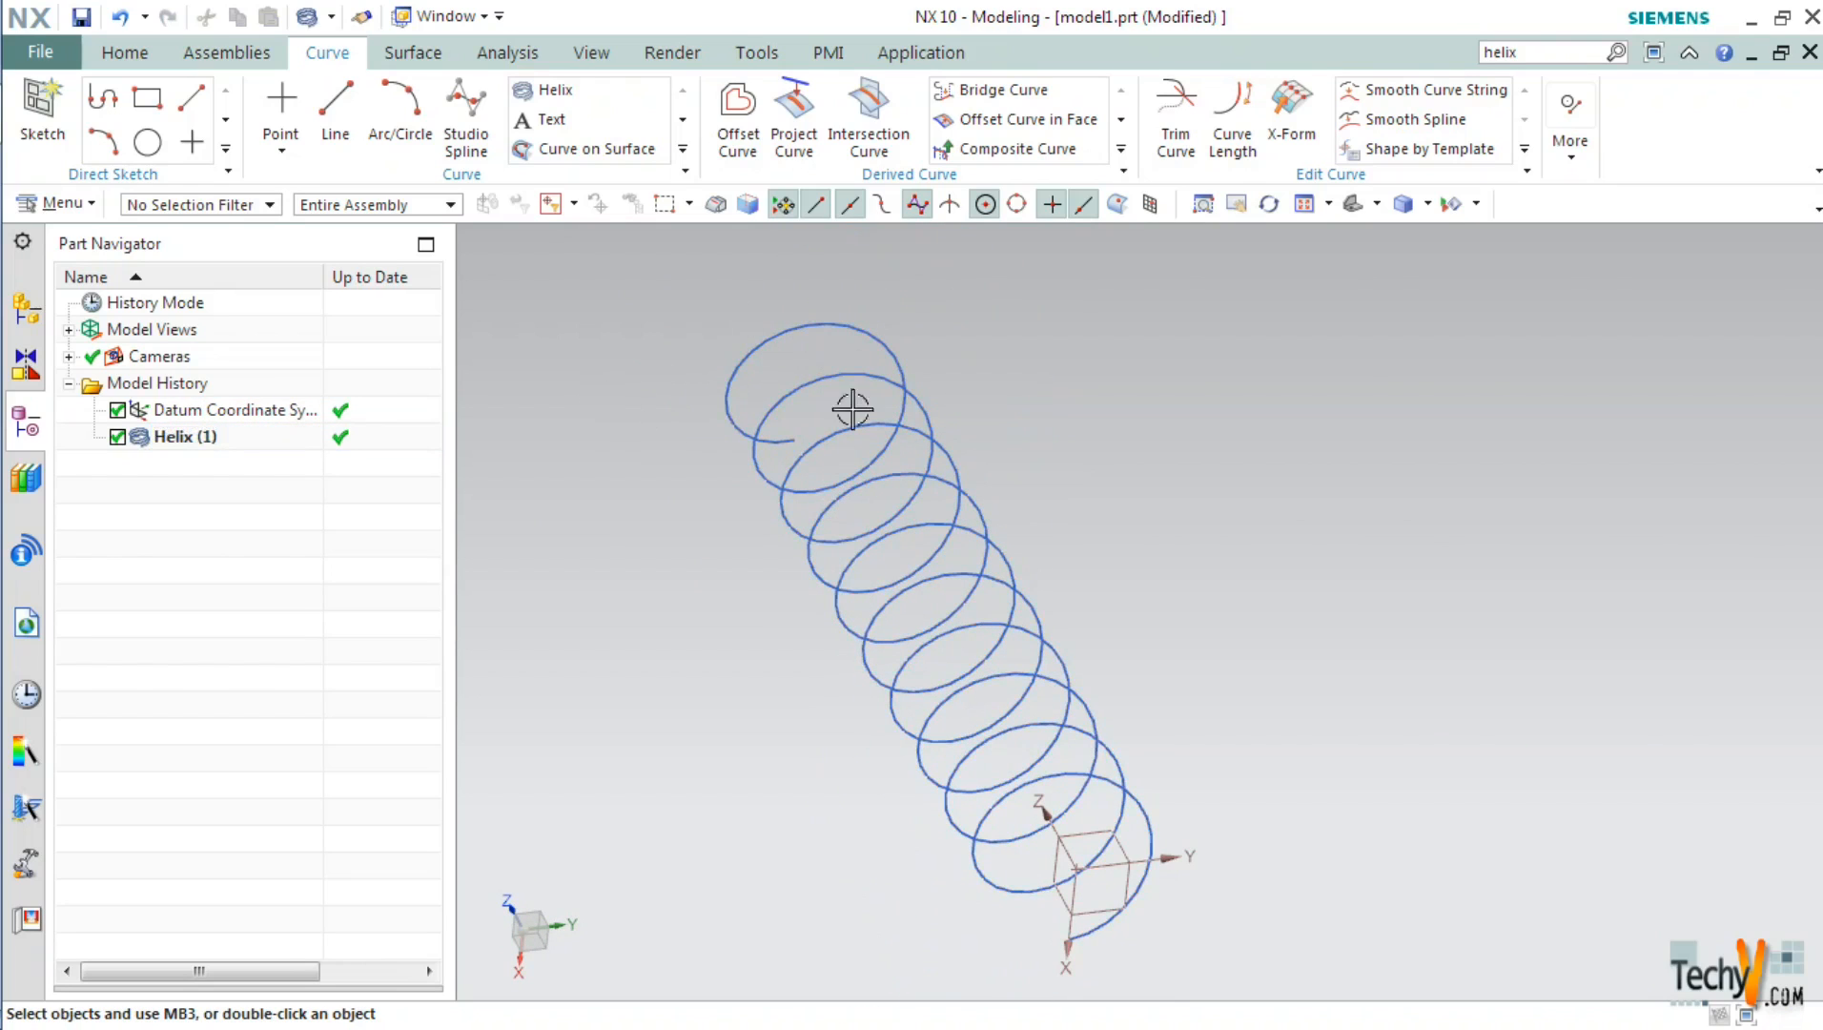
mouse_move(547, 264)
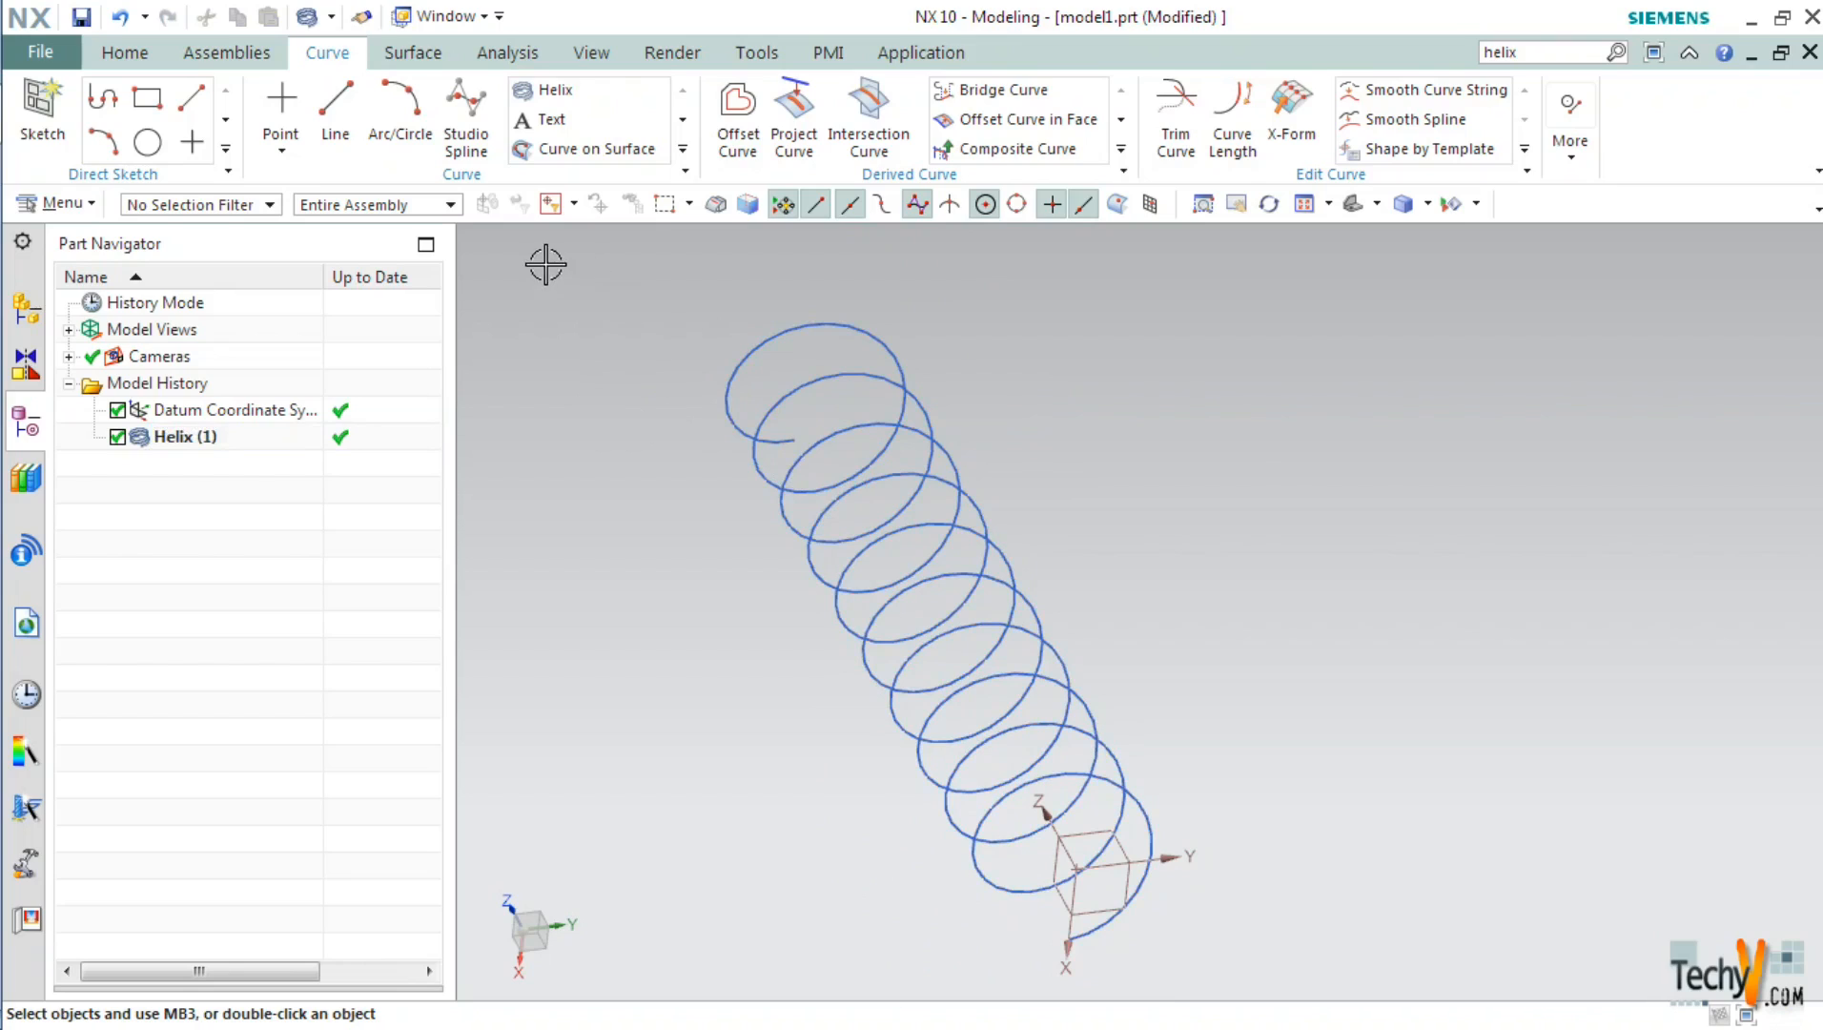
mouse_move(573, 287)
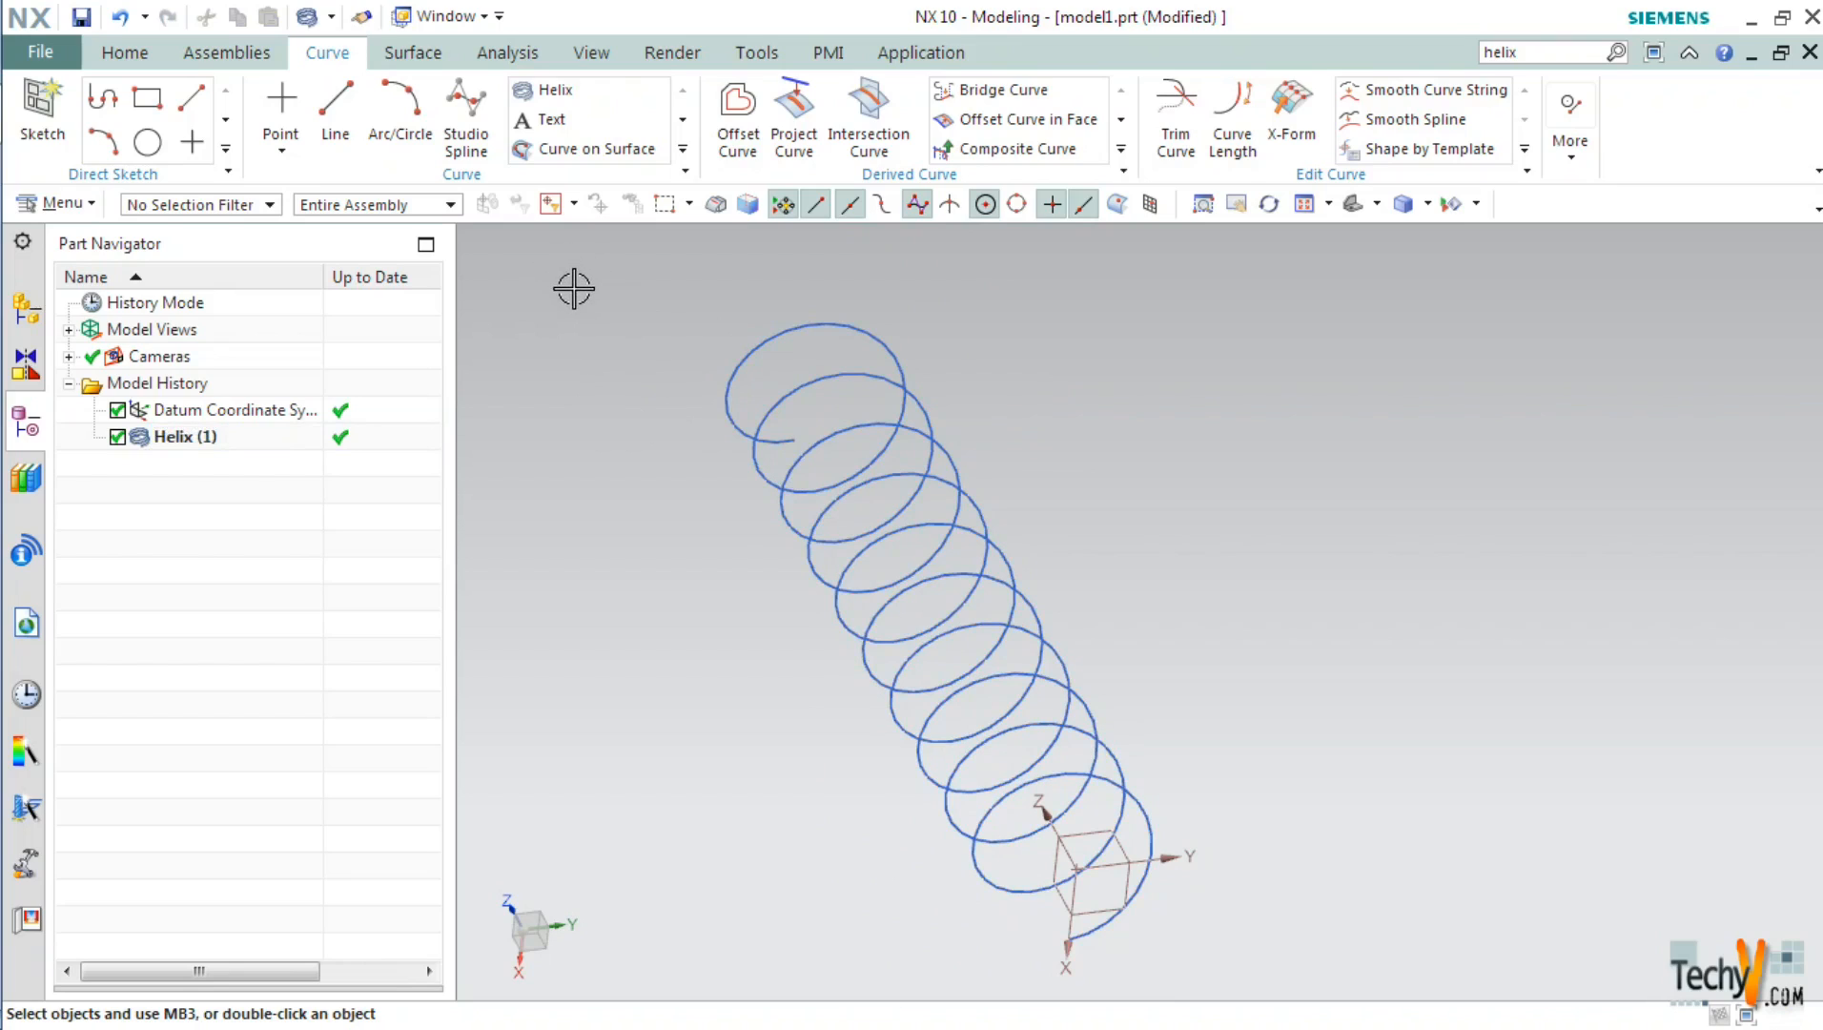
mouse_move(124, 52)
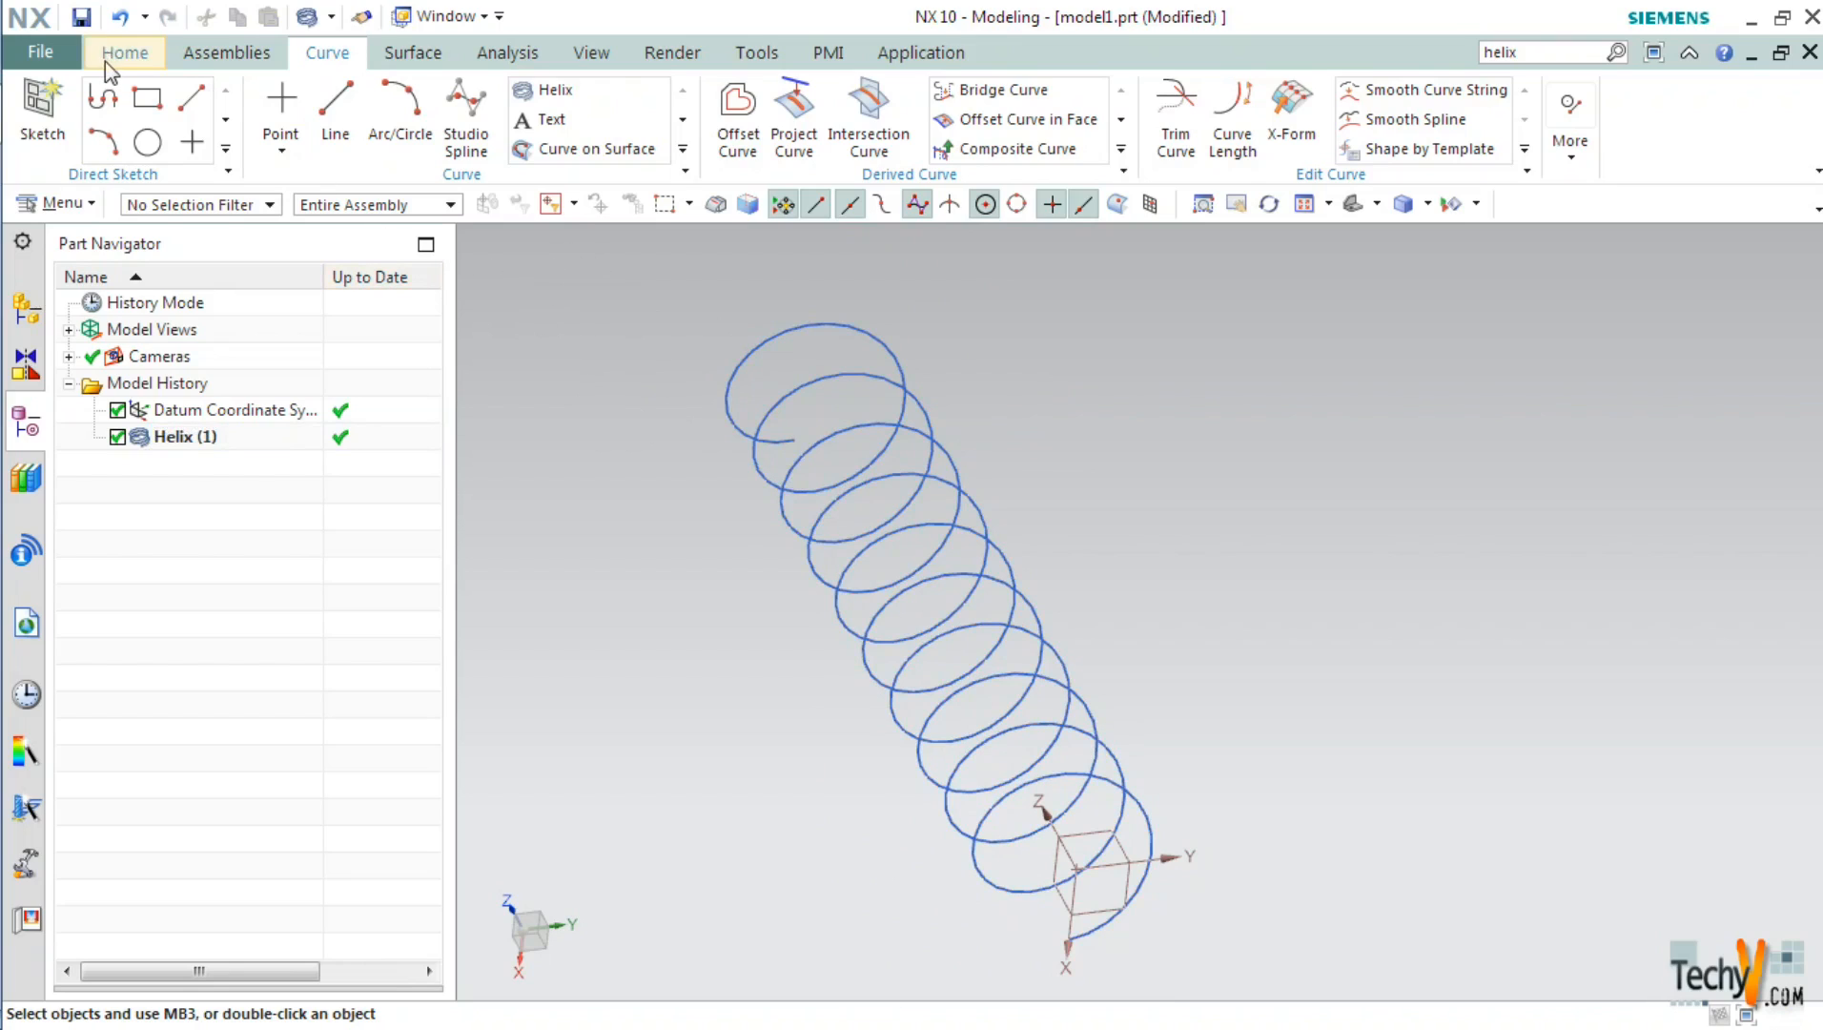
Preview an On Curve datum plane on the helix at 50% arc length, normal to path
left_click(123, 52)
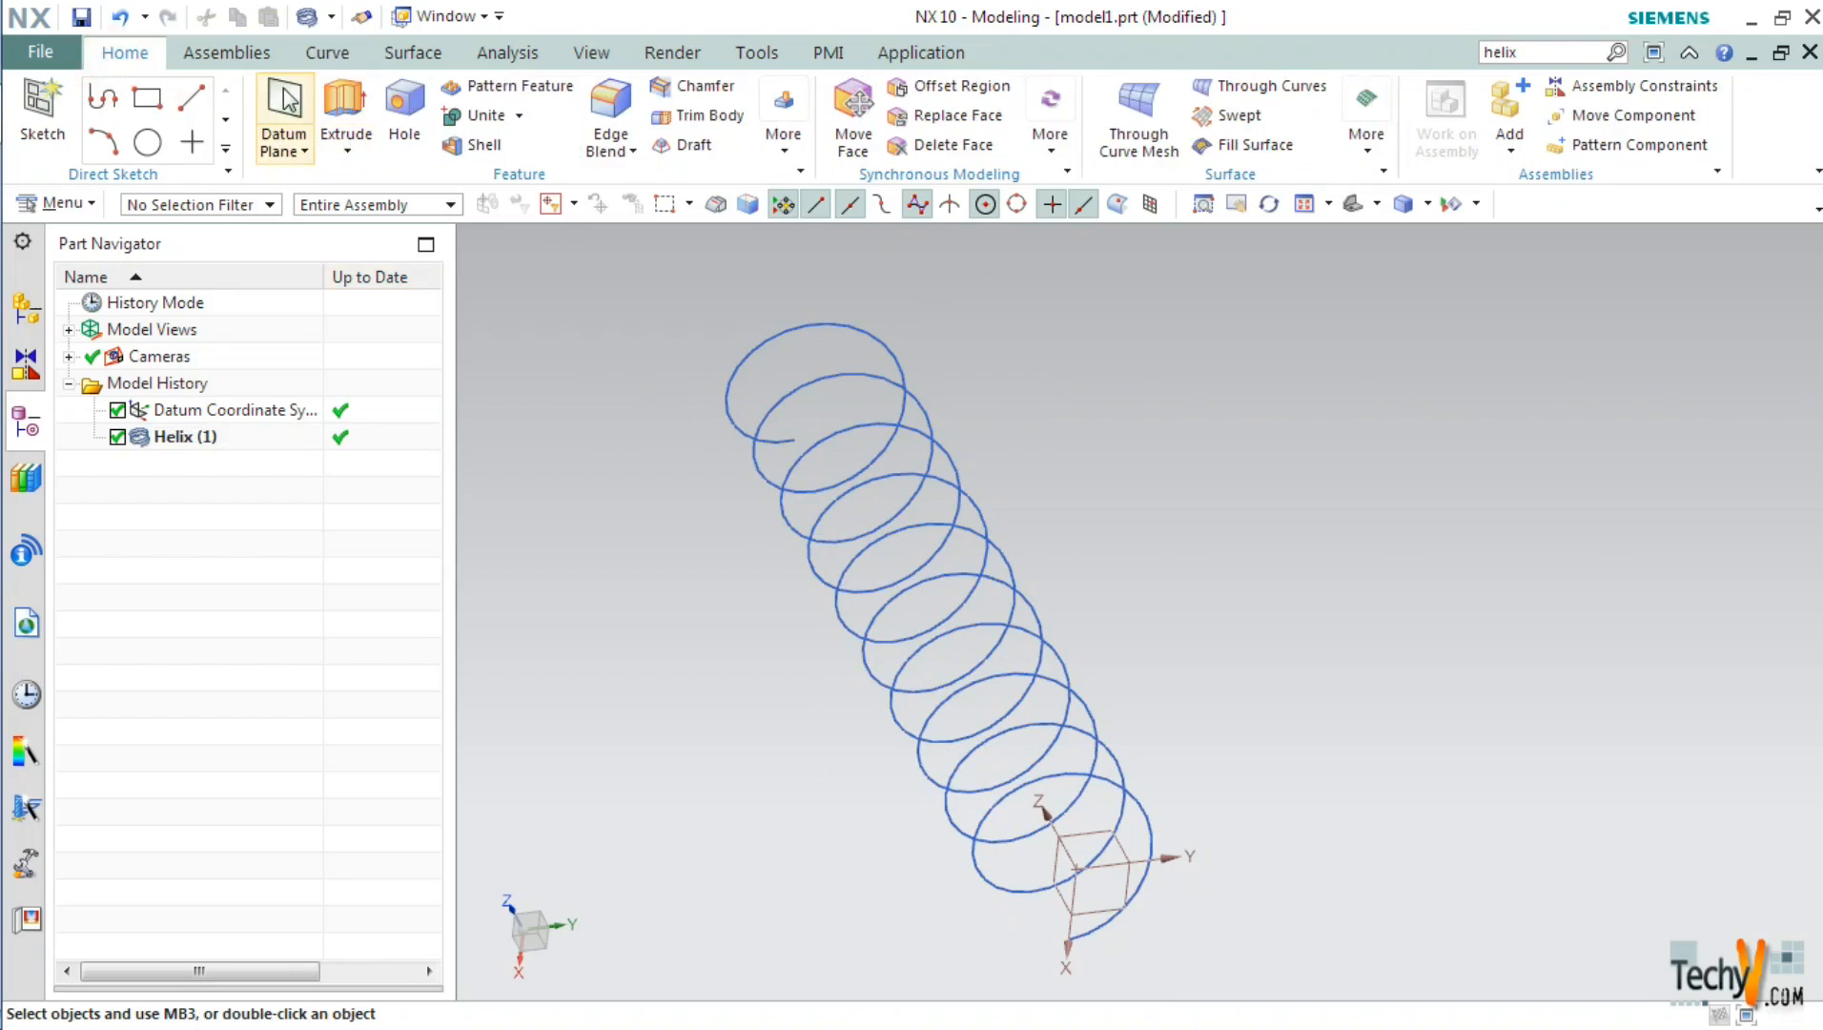
left_click(282, 116)
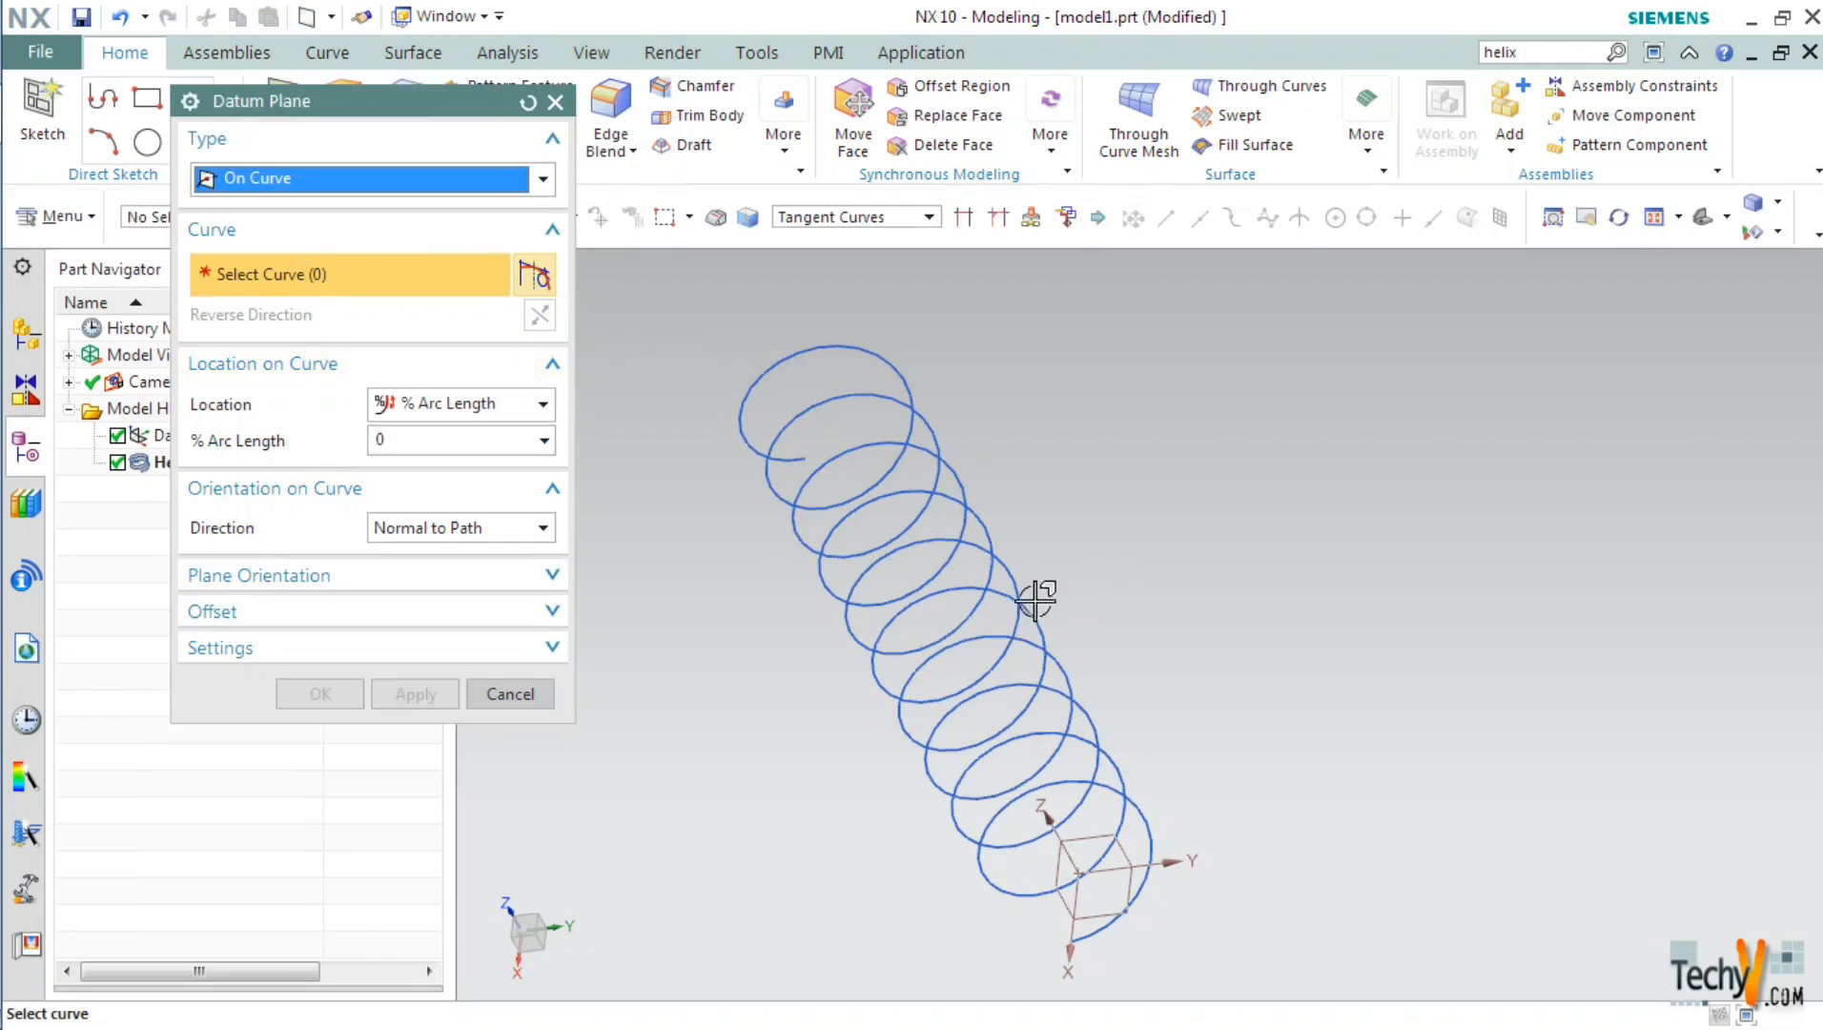
left_click(1017, 610)
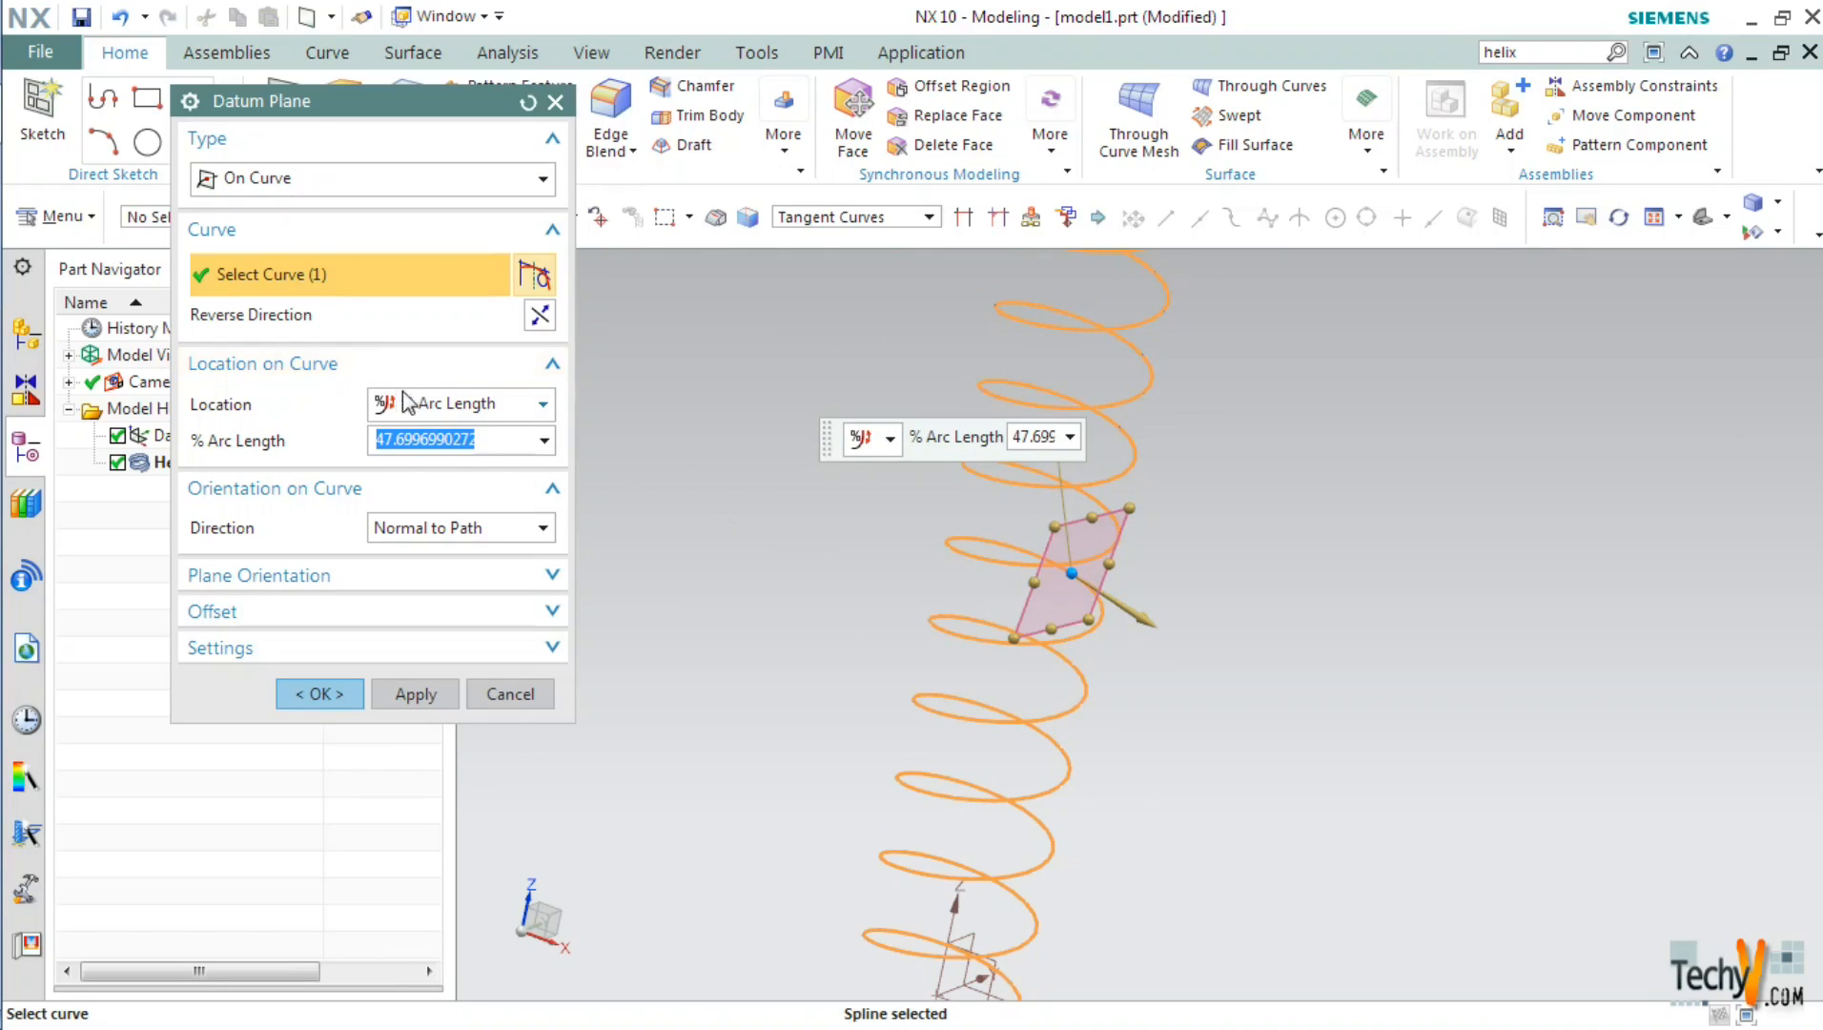
mouse_move(454, 403)
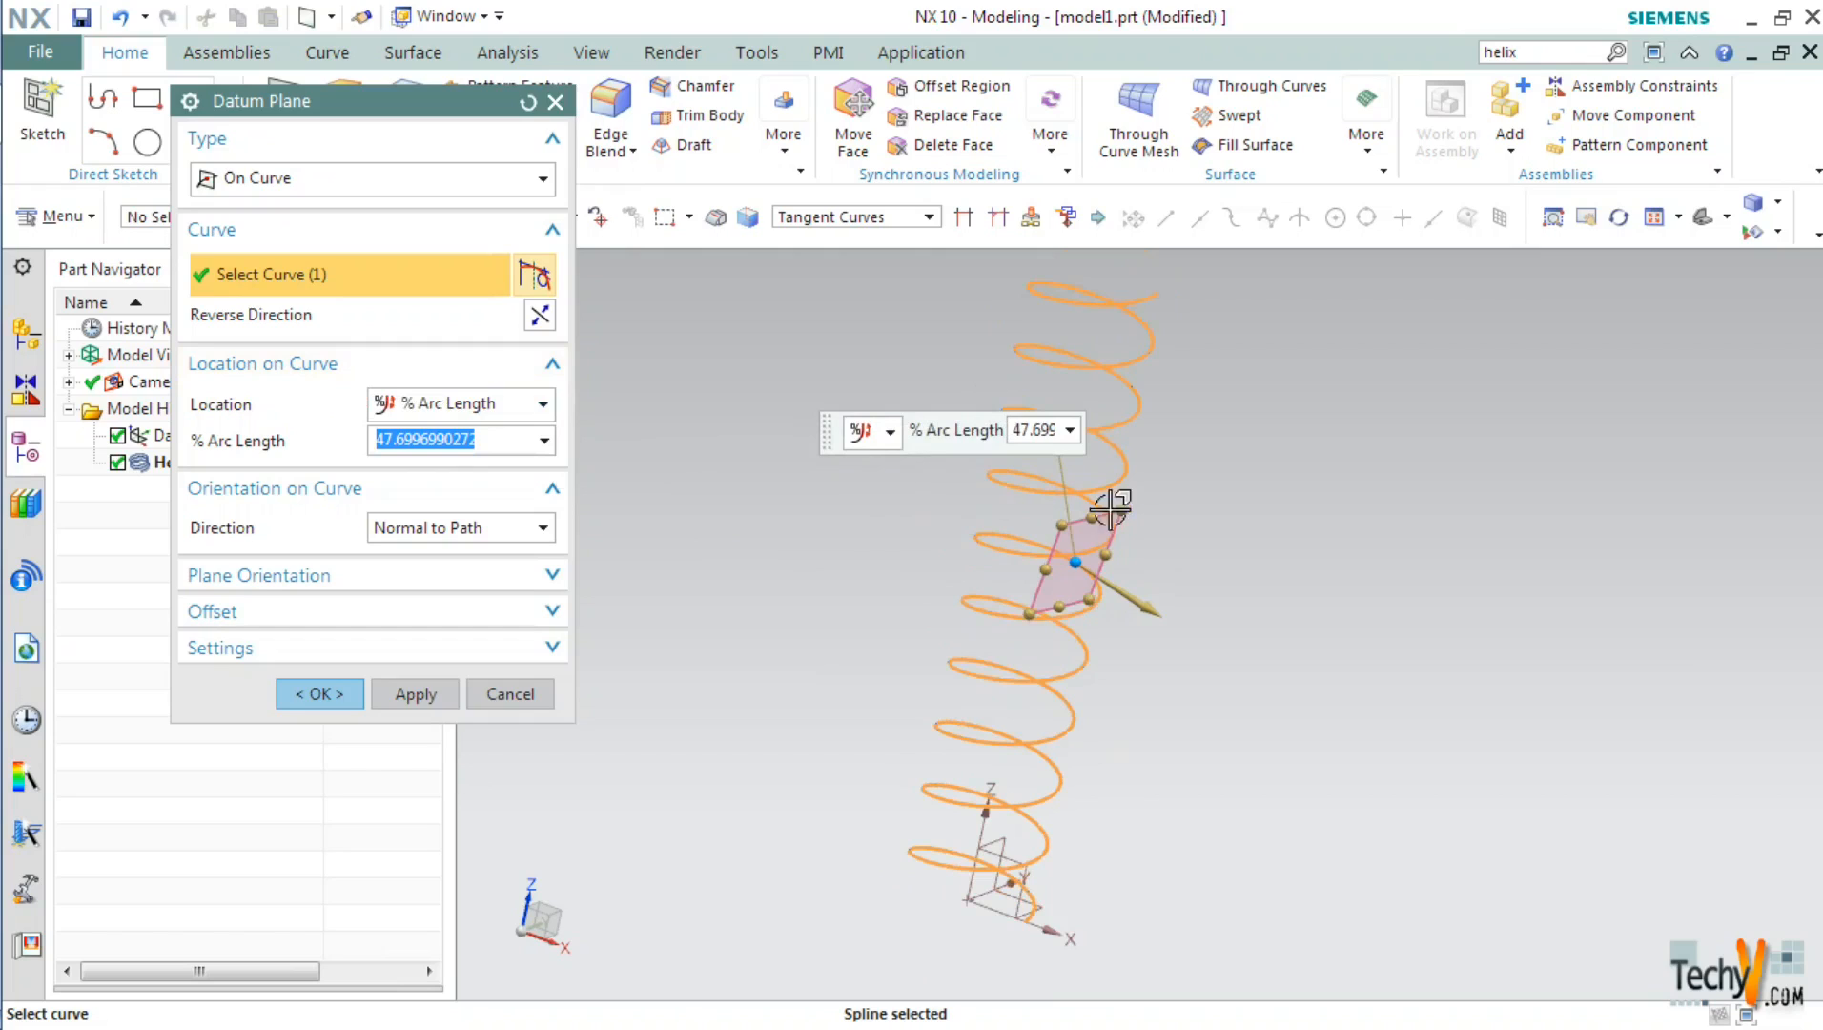
mouse_move(519, 392)
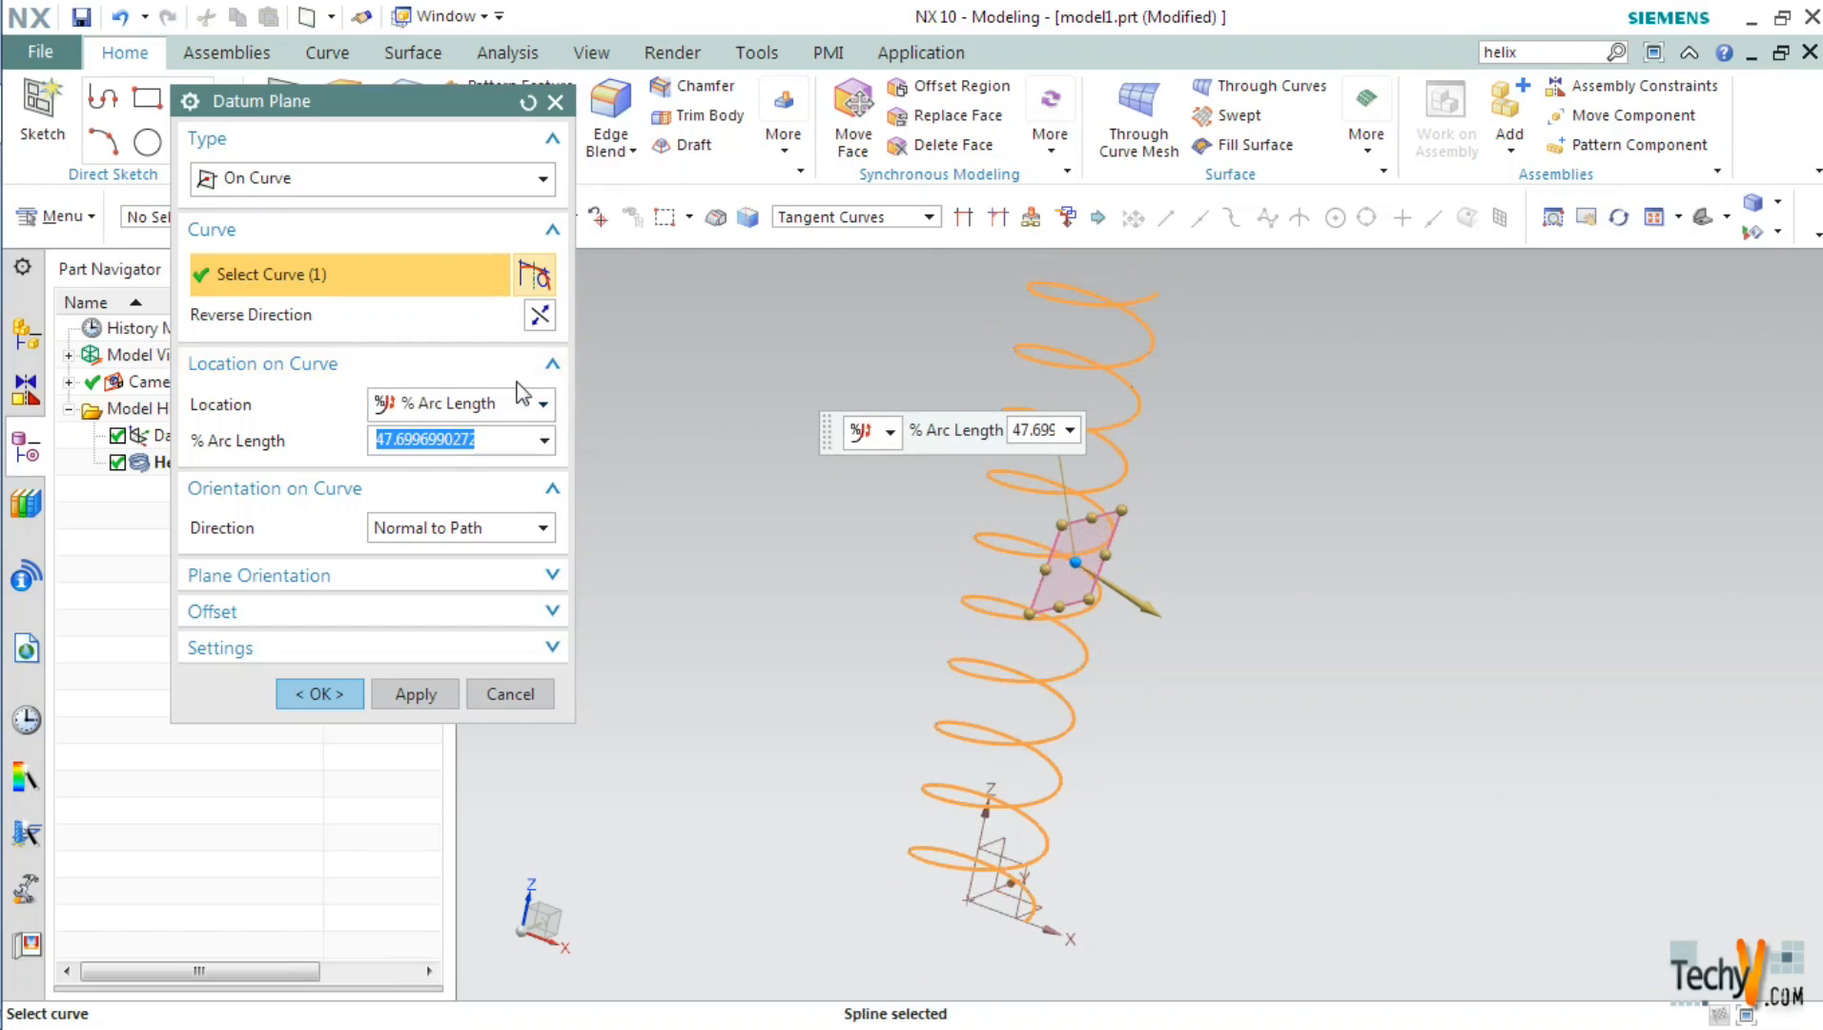
left_click(460, 403)
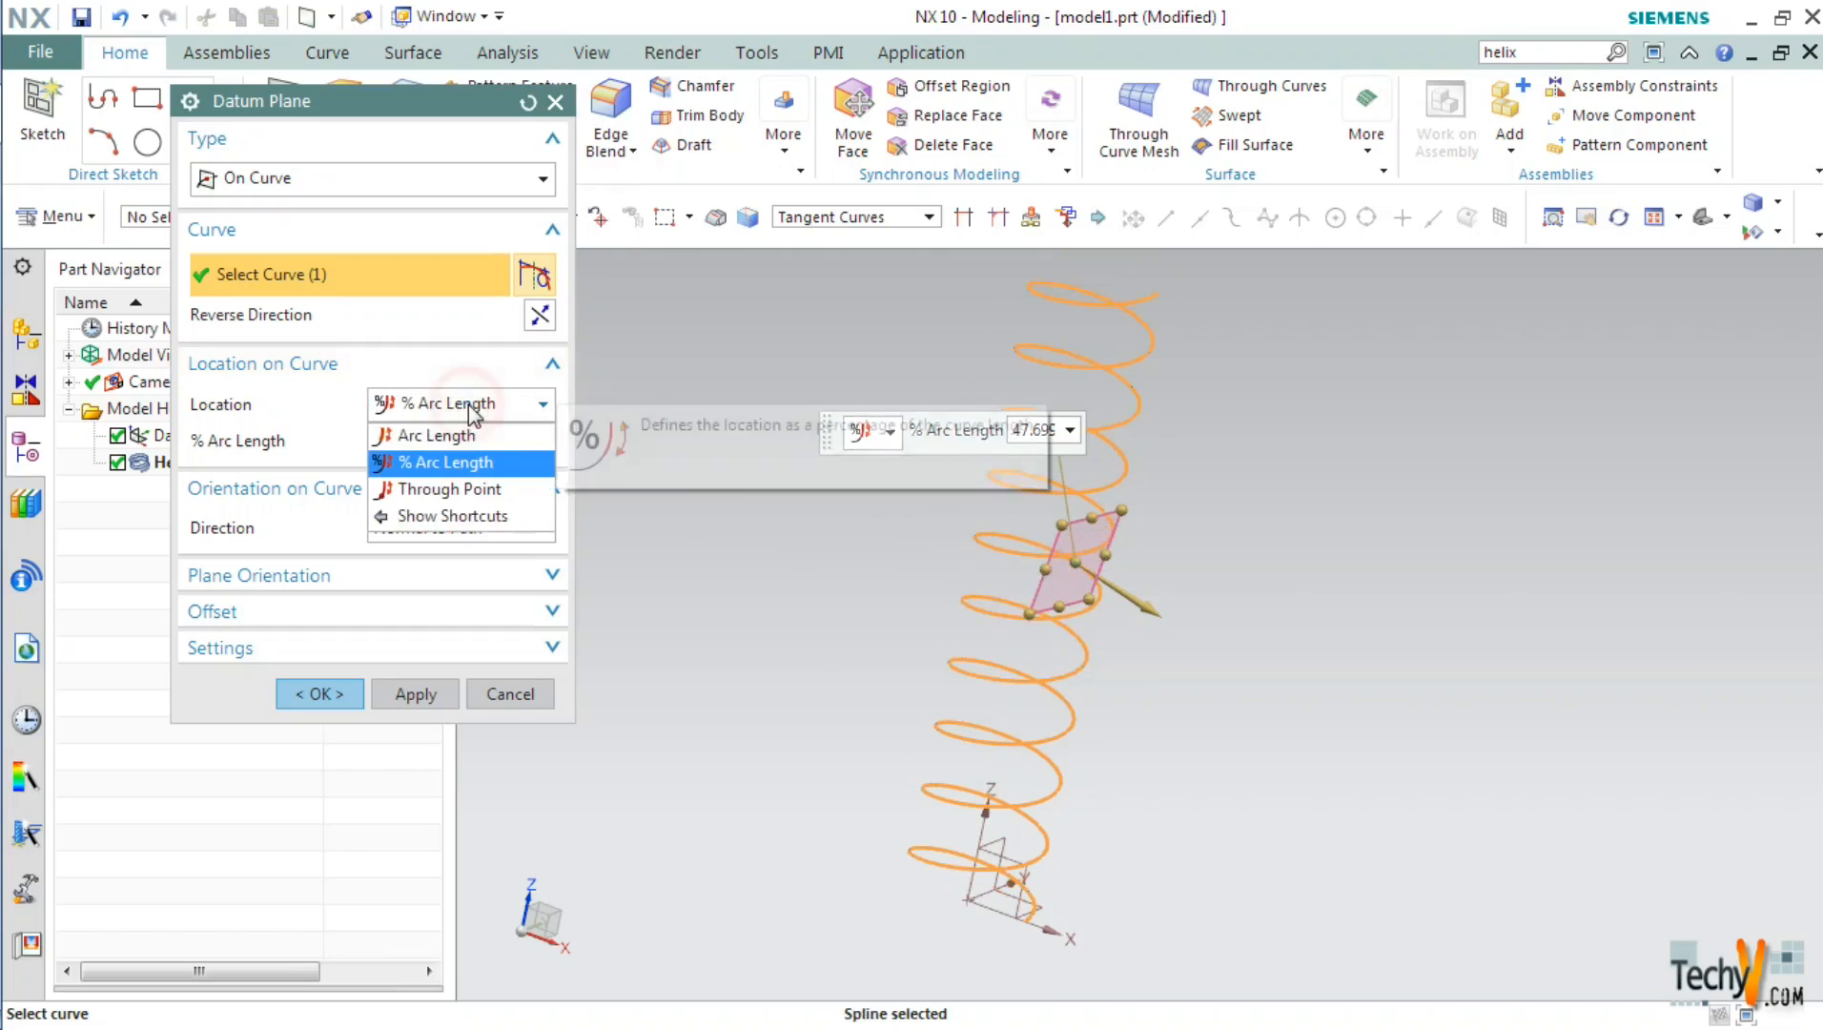
left_click(447, 488)
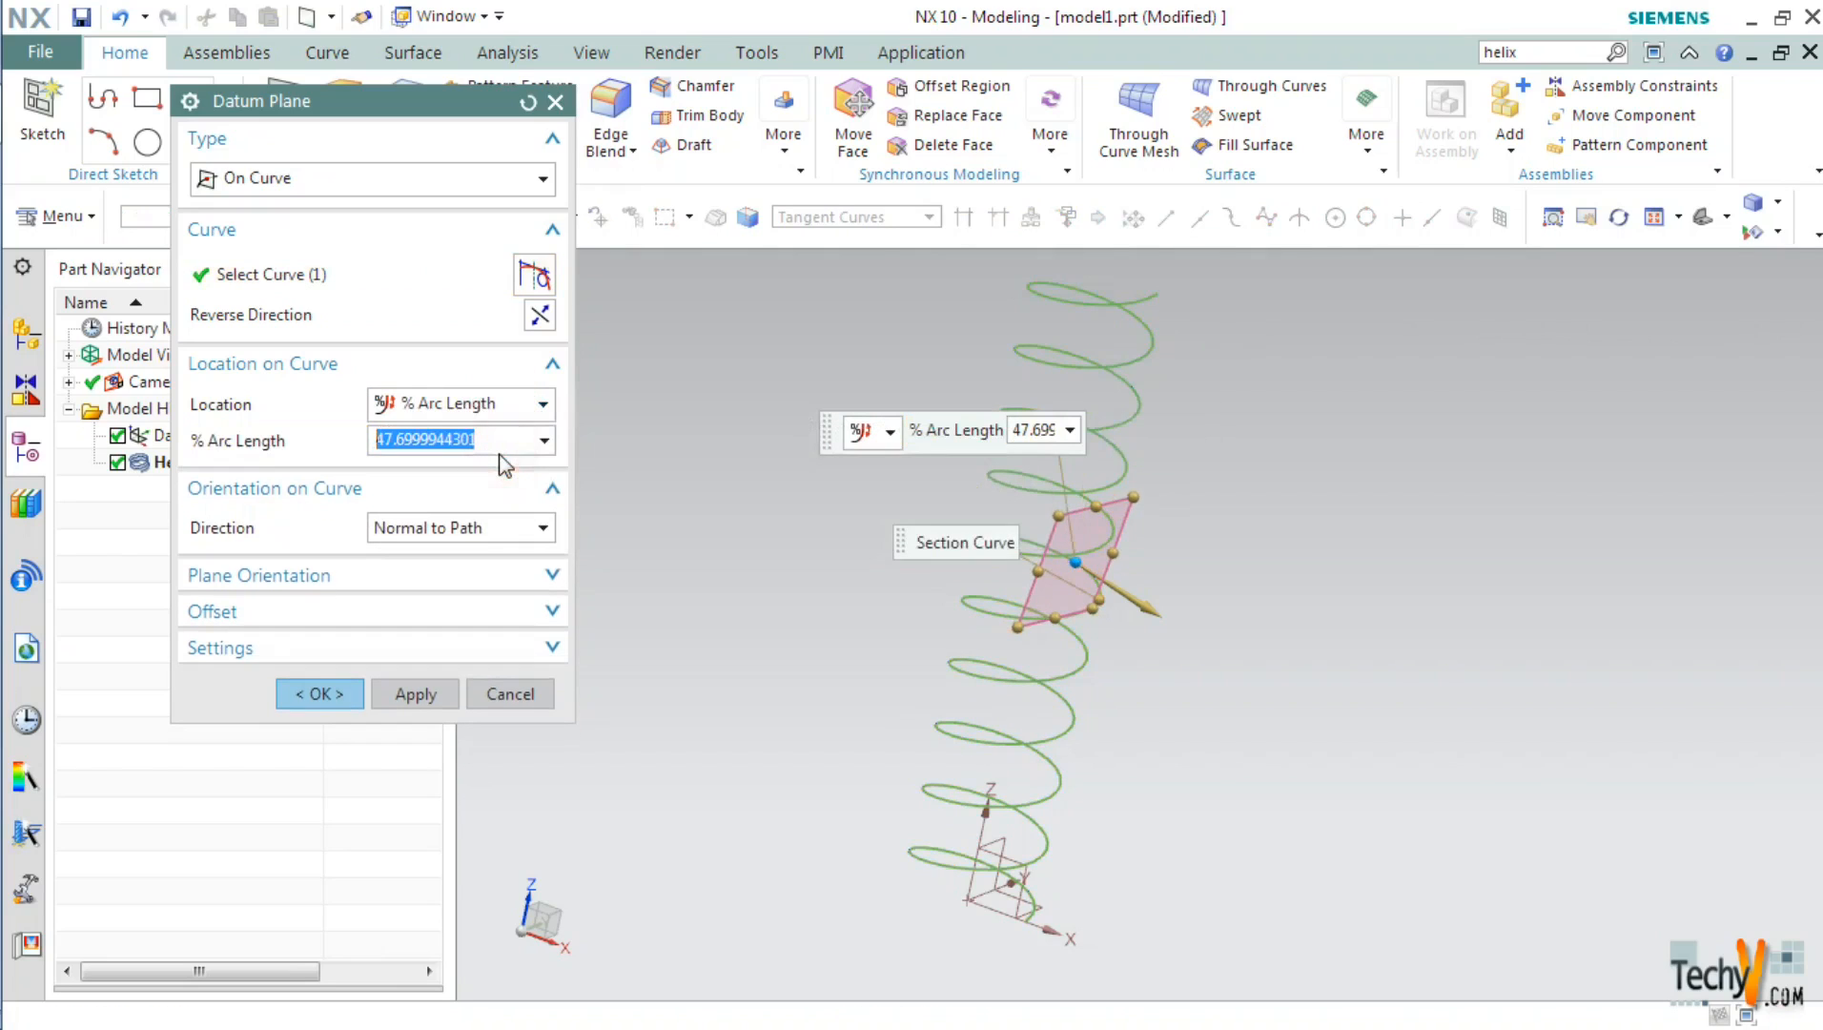
mouse_move(475, 434)
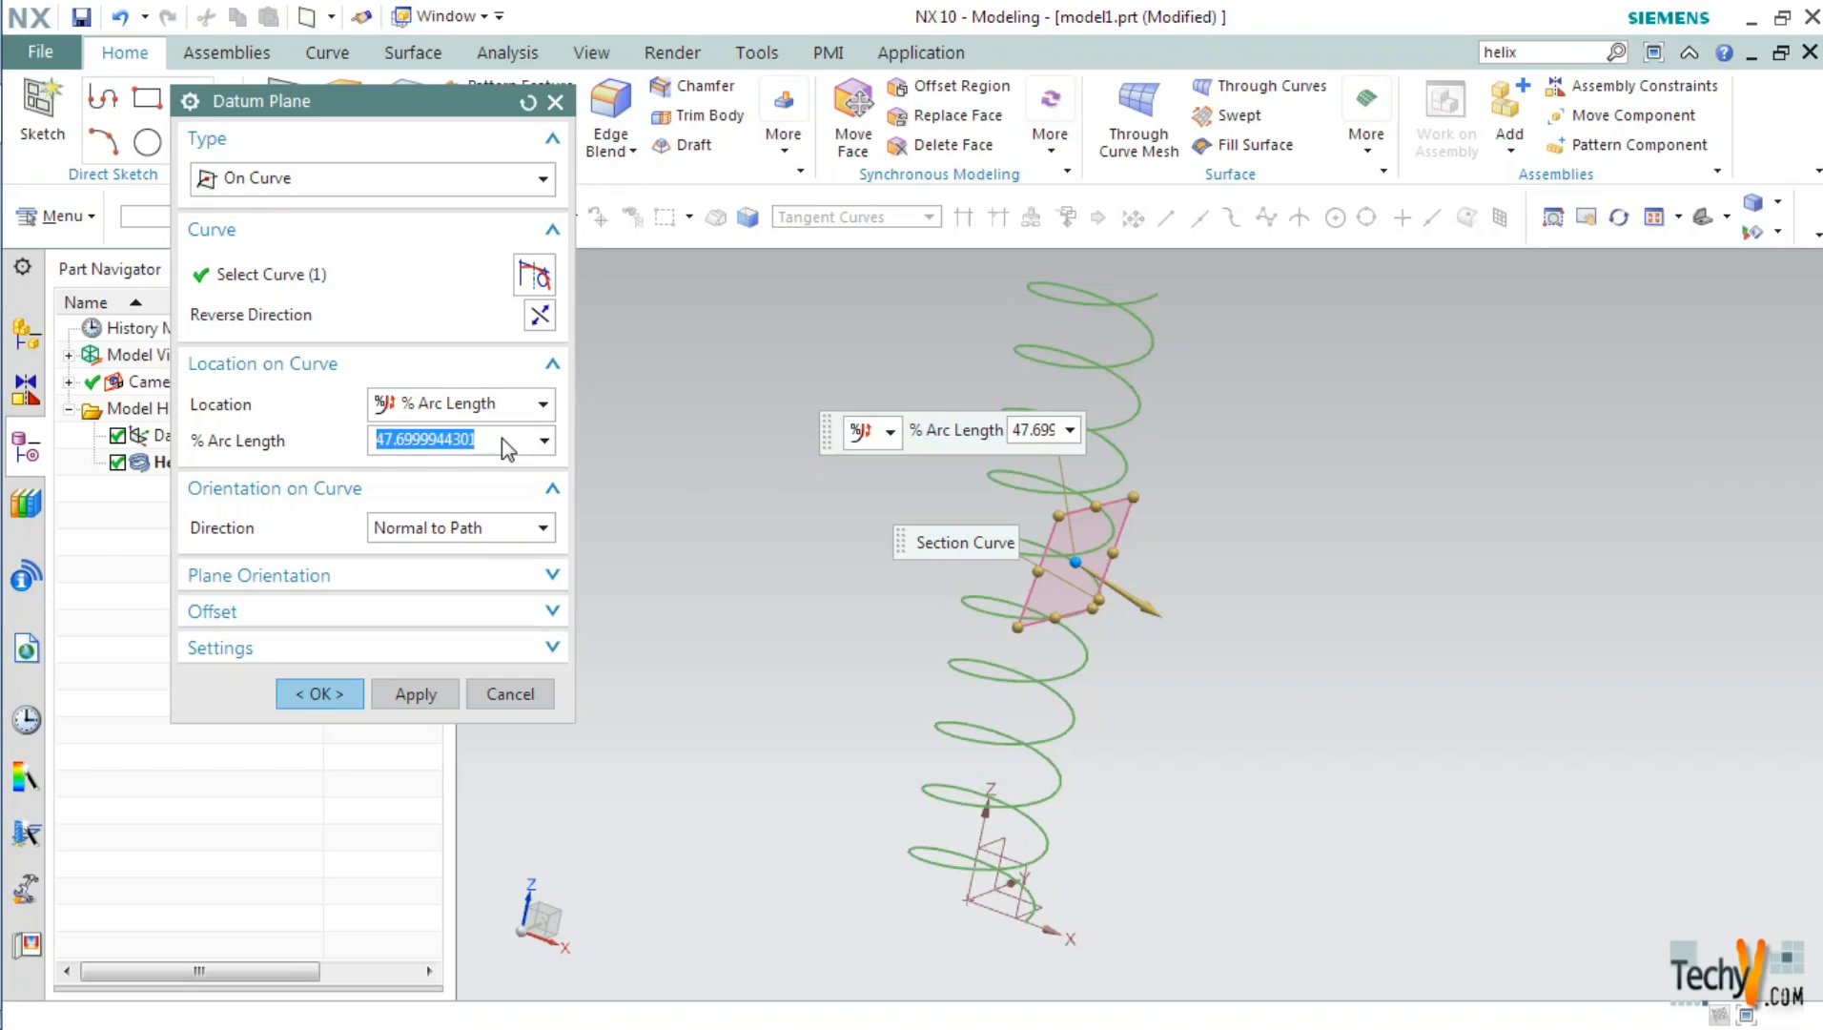
mouse_move(1144, 302)
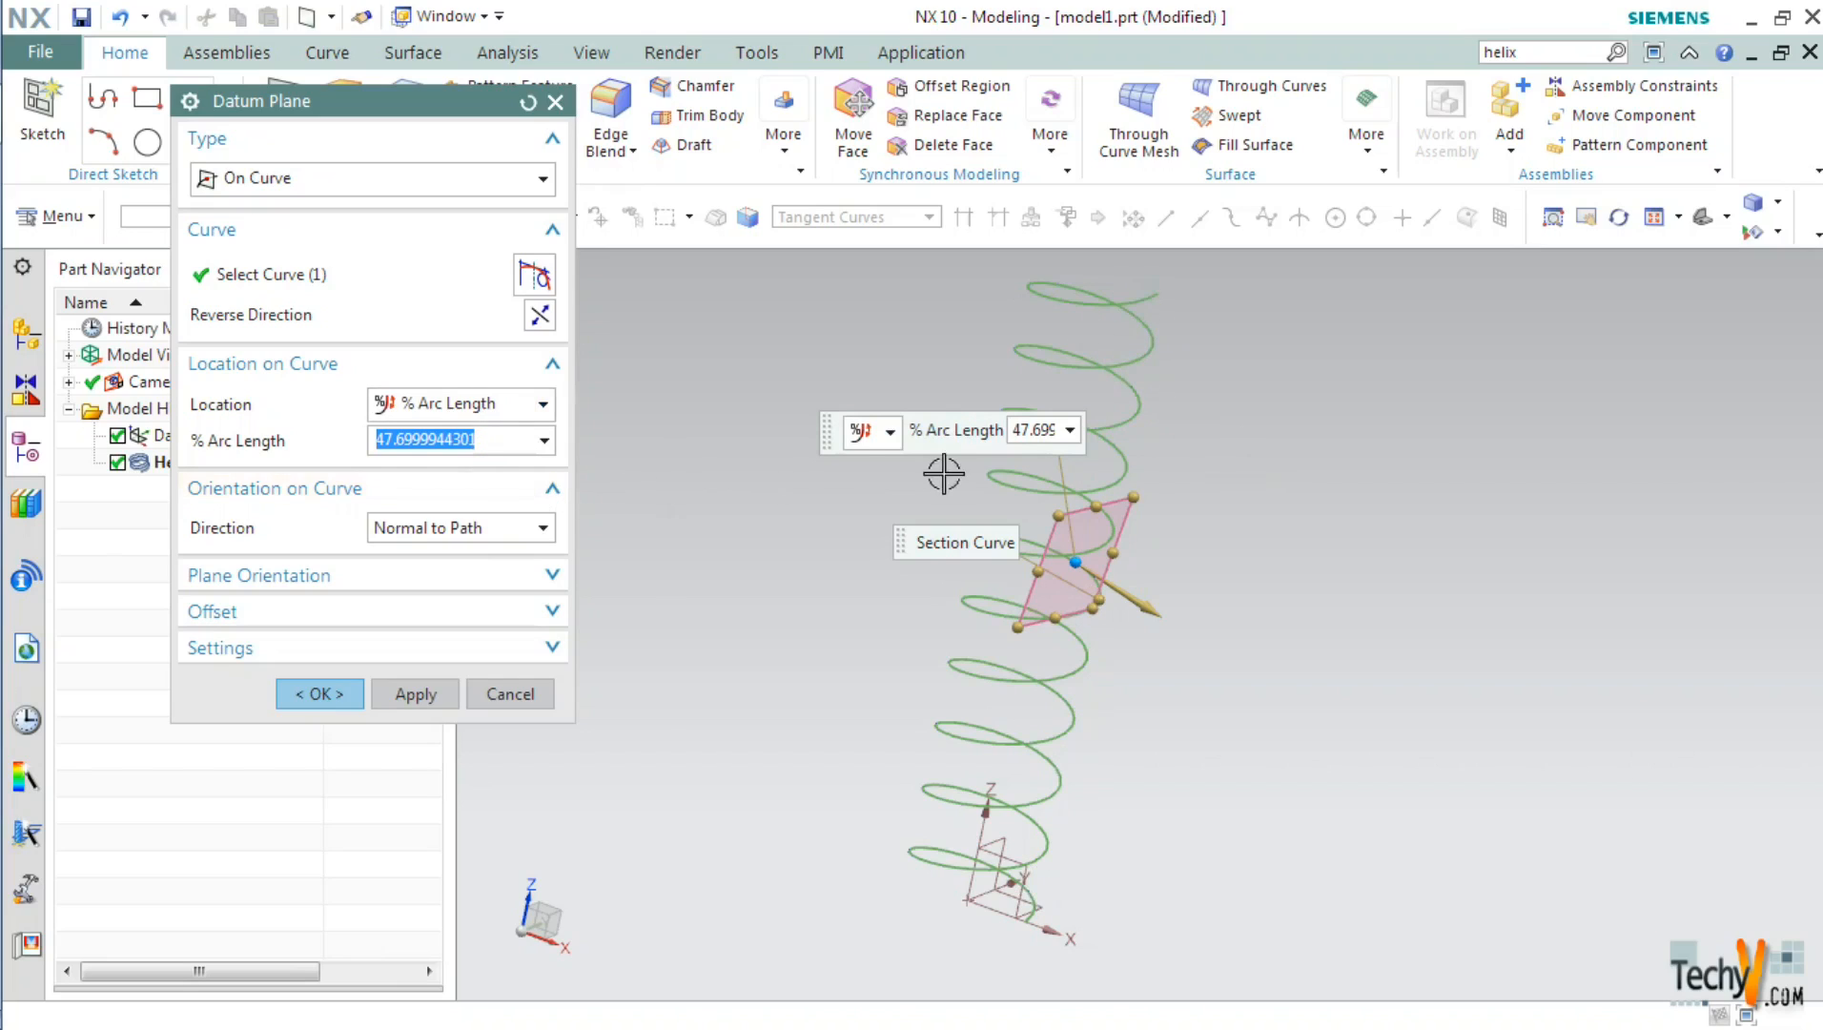
mouse_move(500, 480)
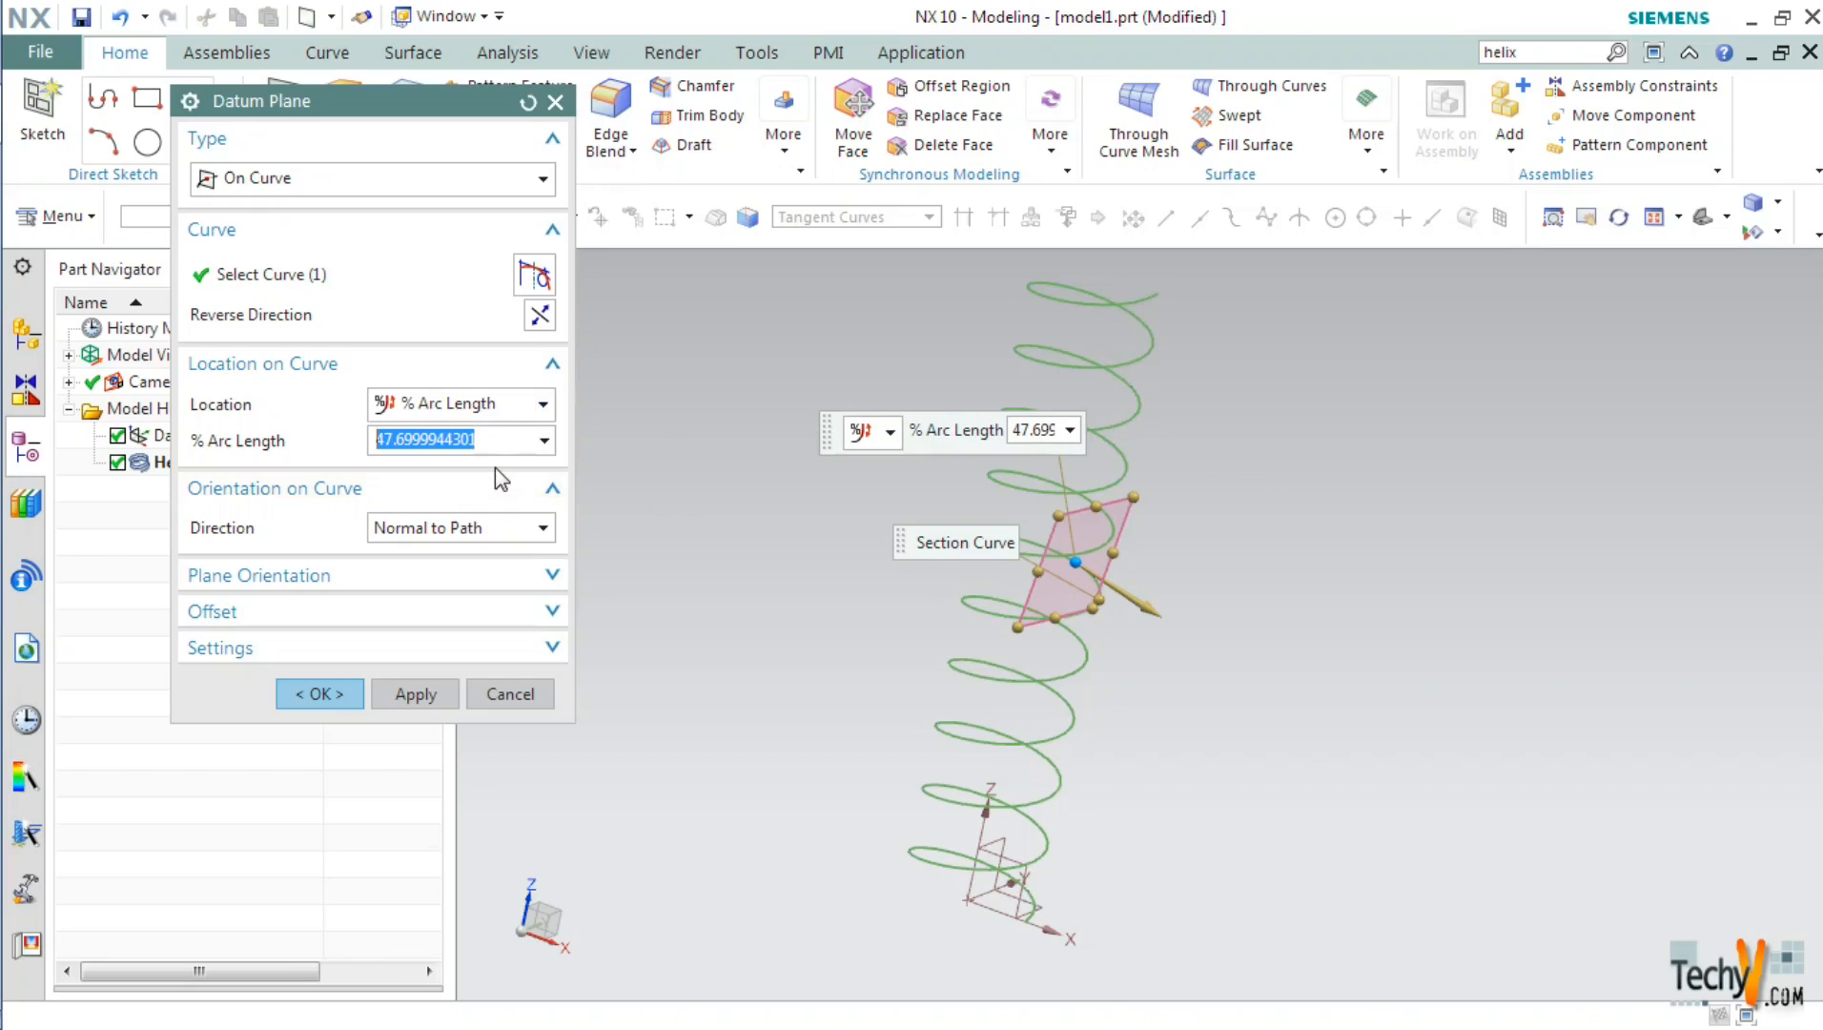
type("0")
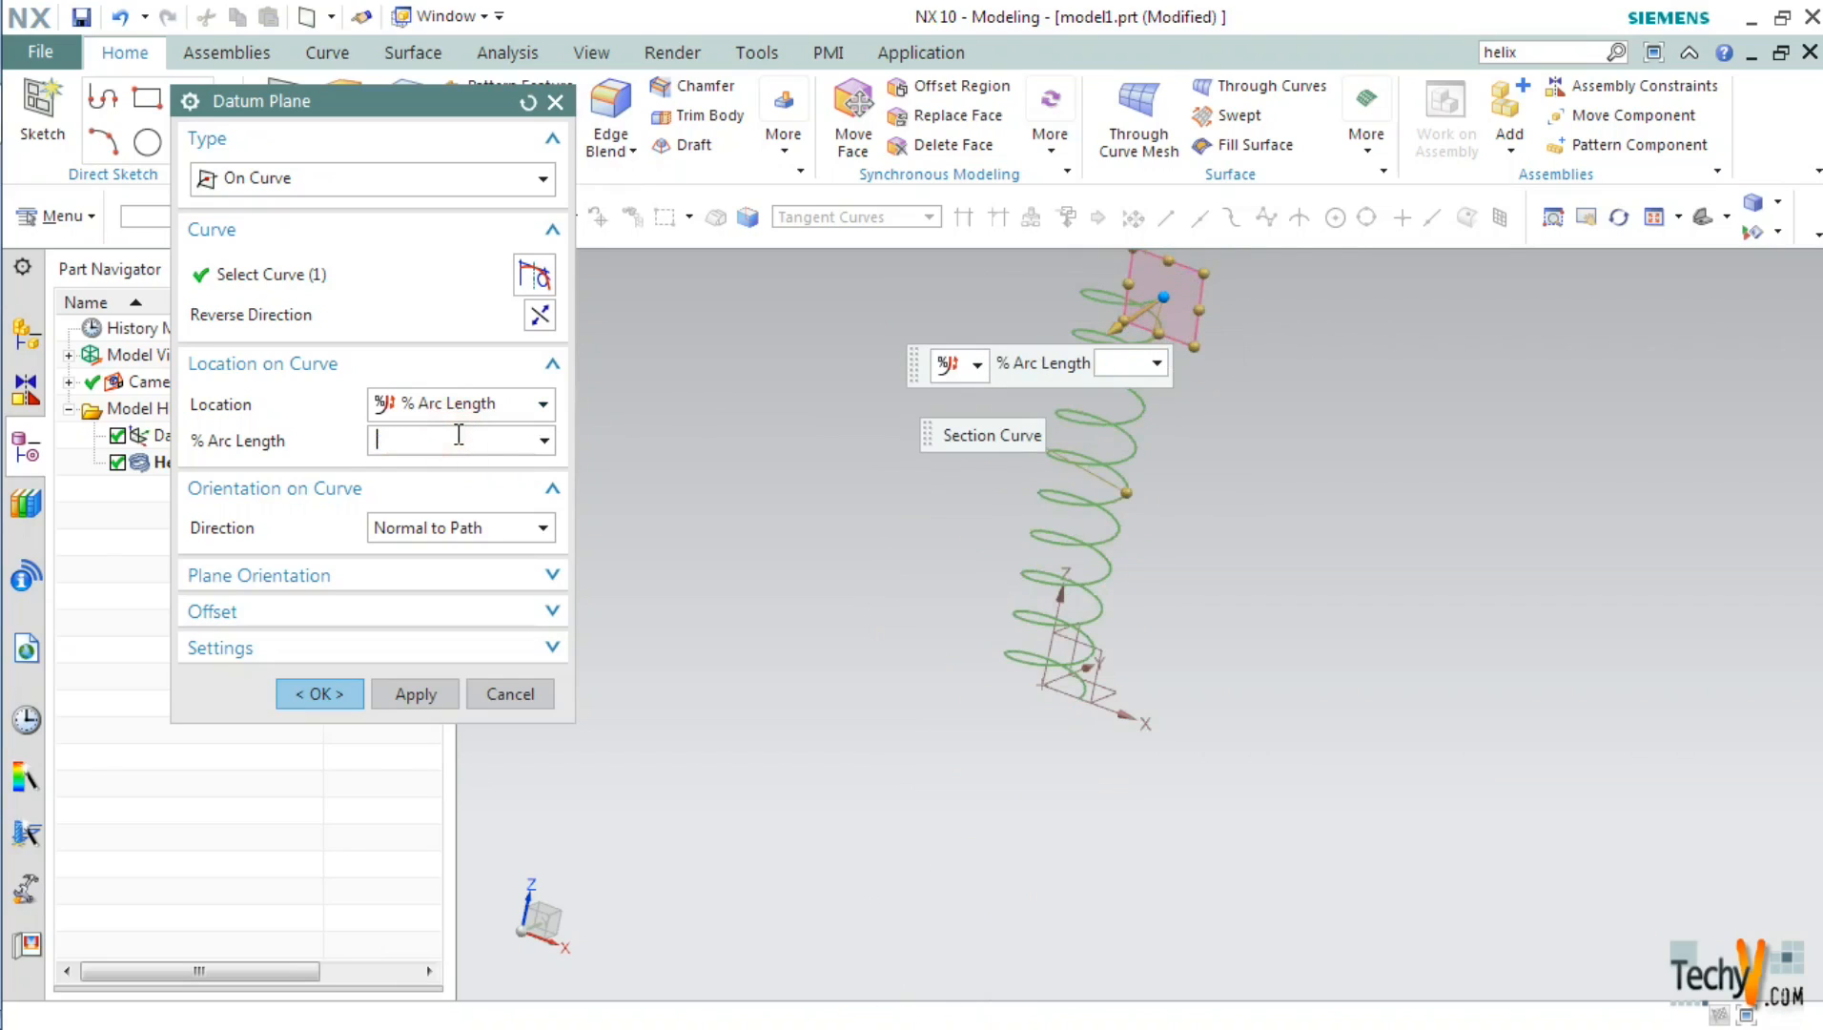
type("100")
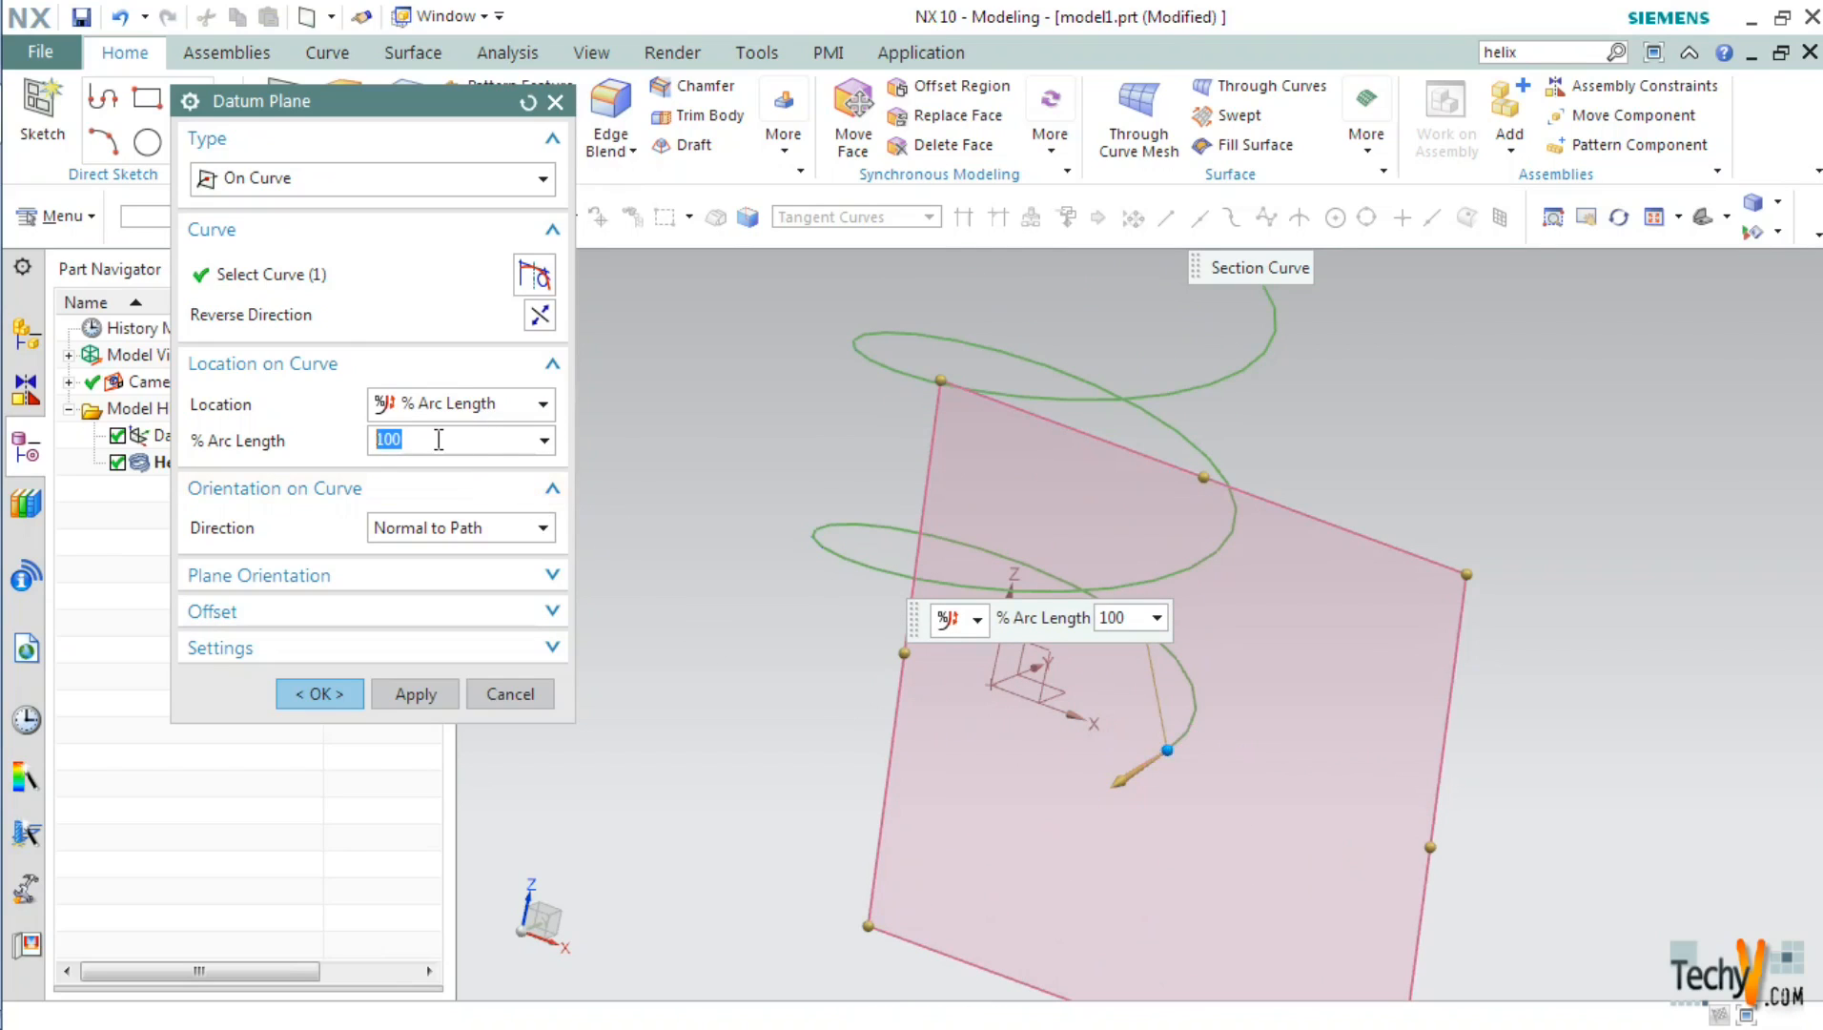
type("50")
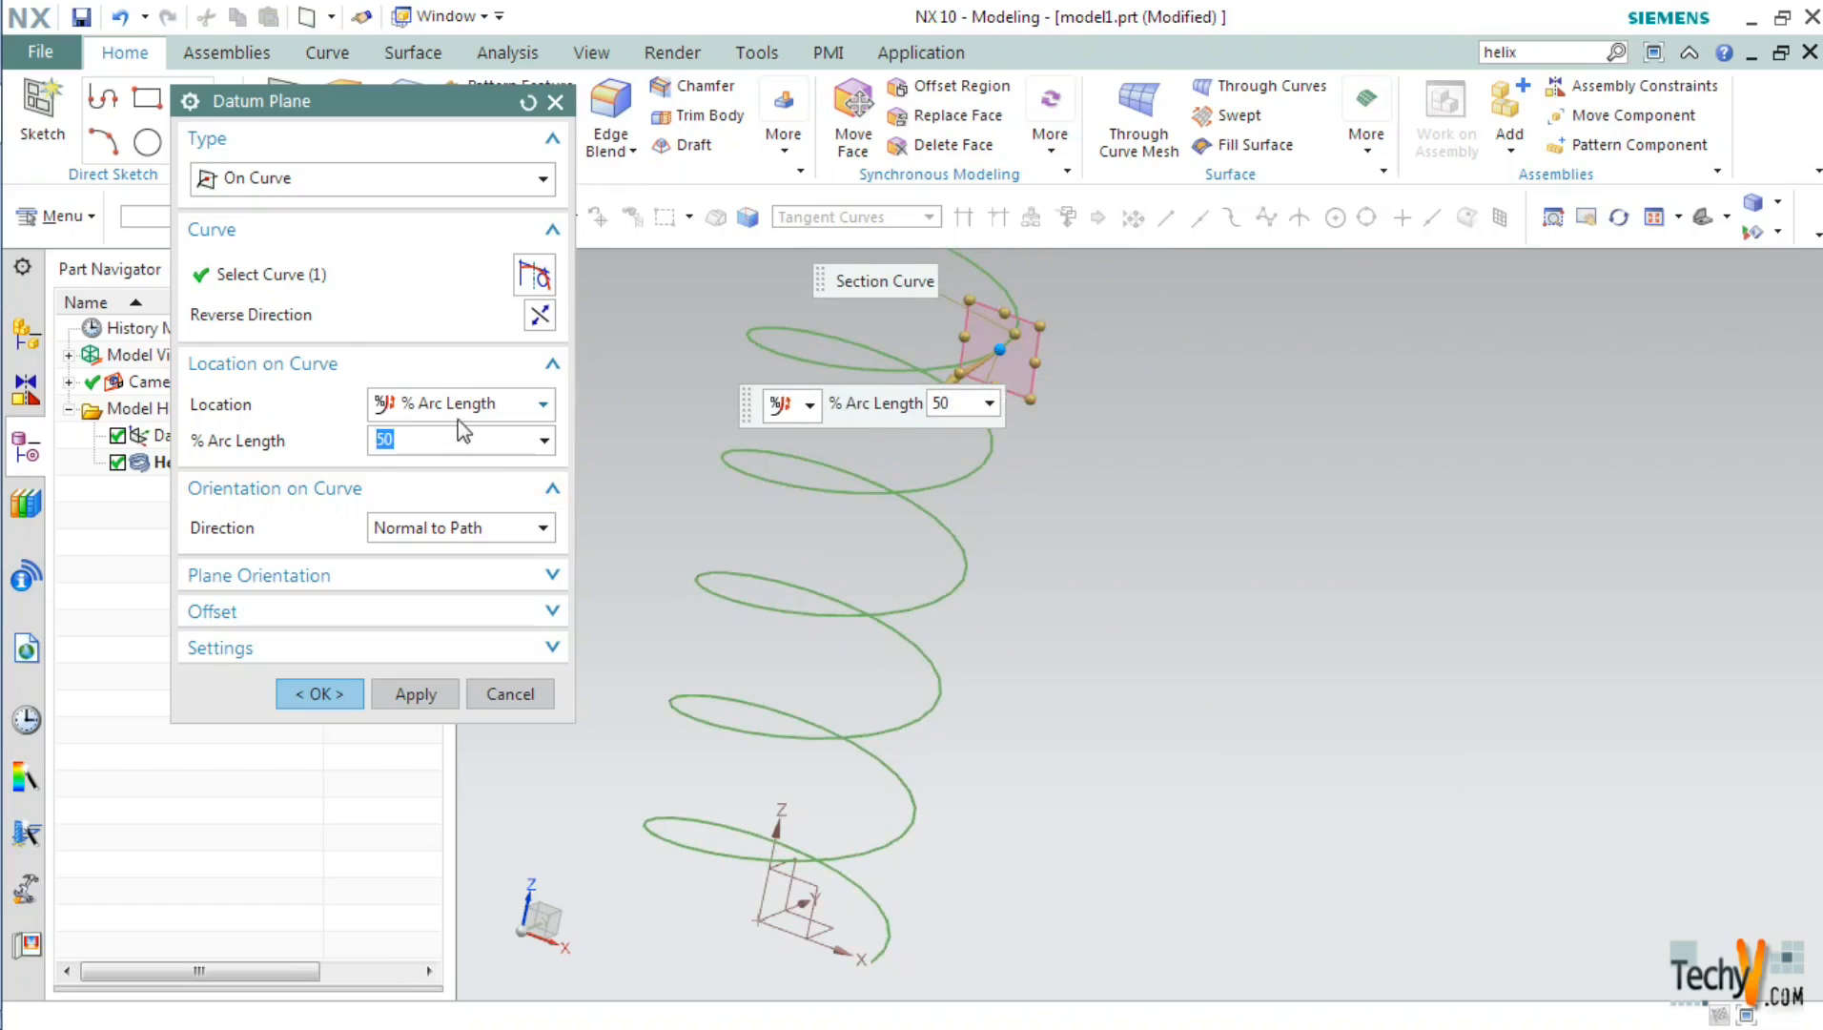
Create Datum Plane (2) through the helix's upper end point, normal to the path
left_click(458, 404)
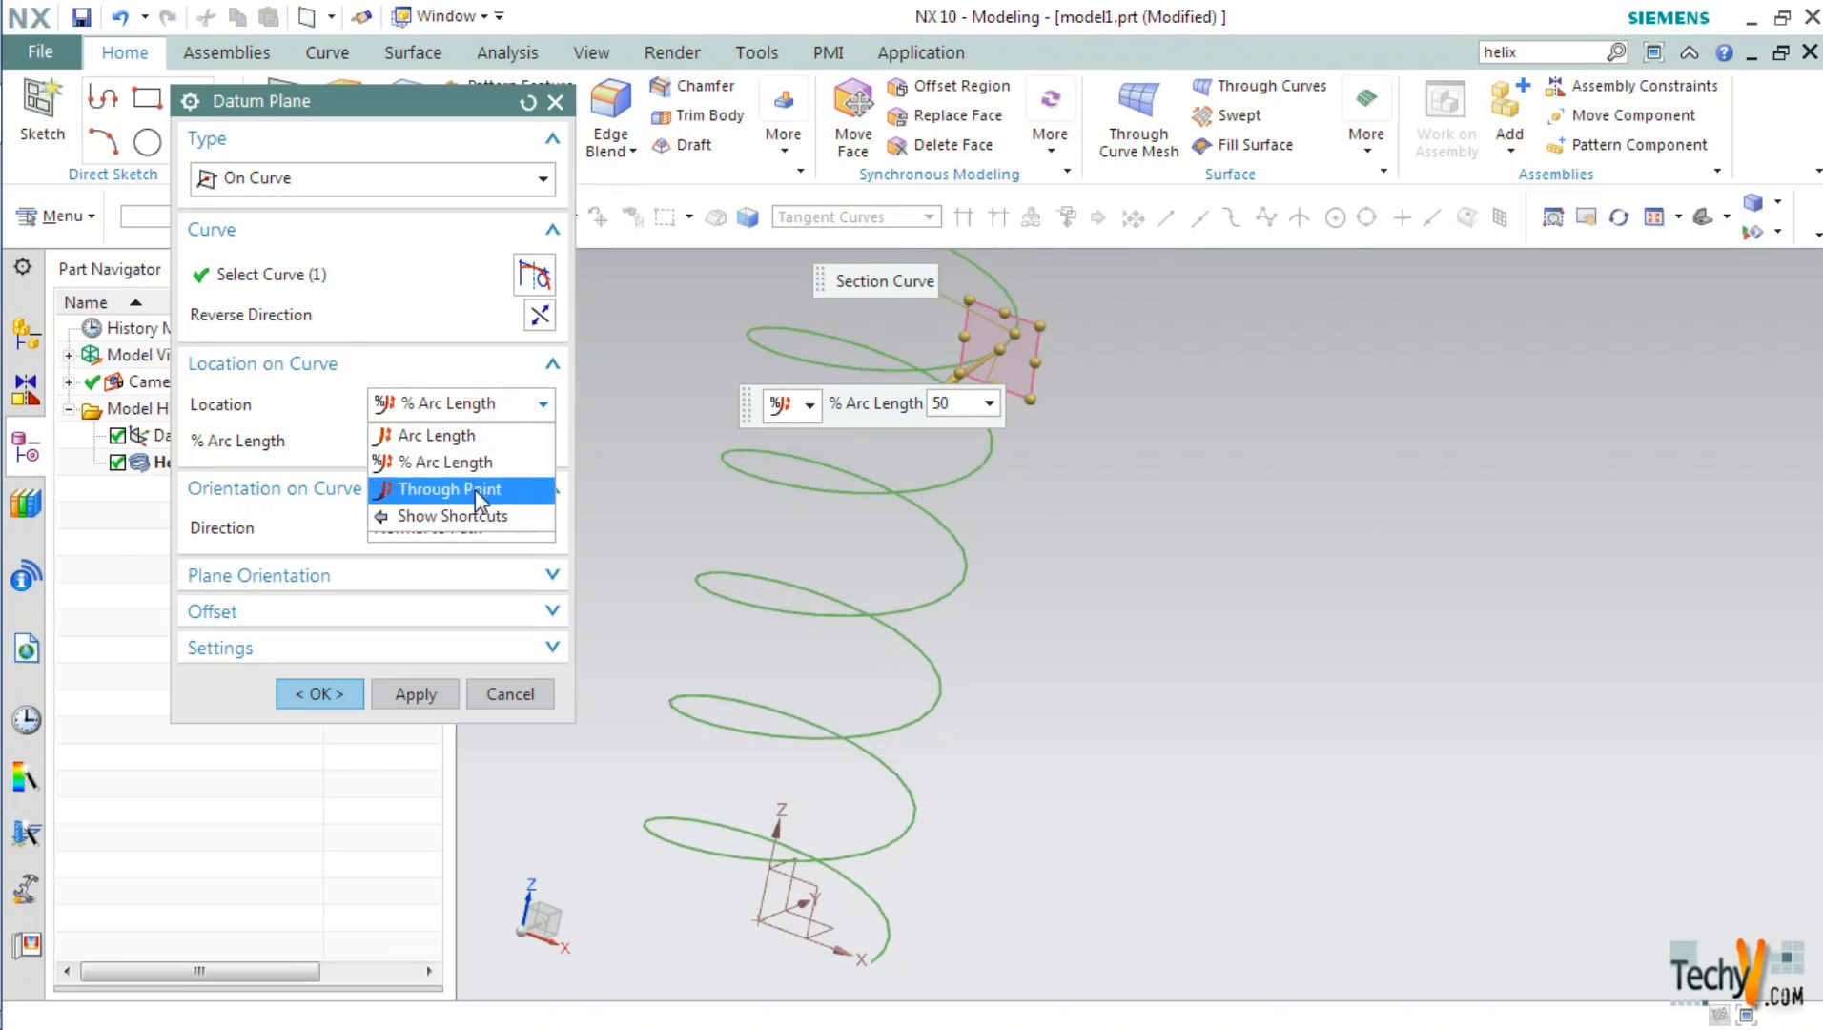
left_click(450, 488)
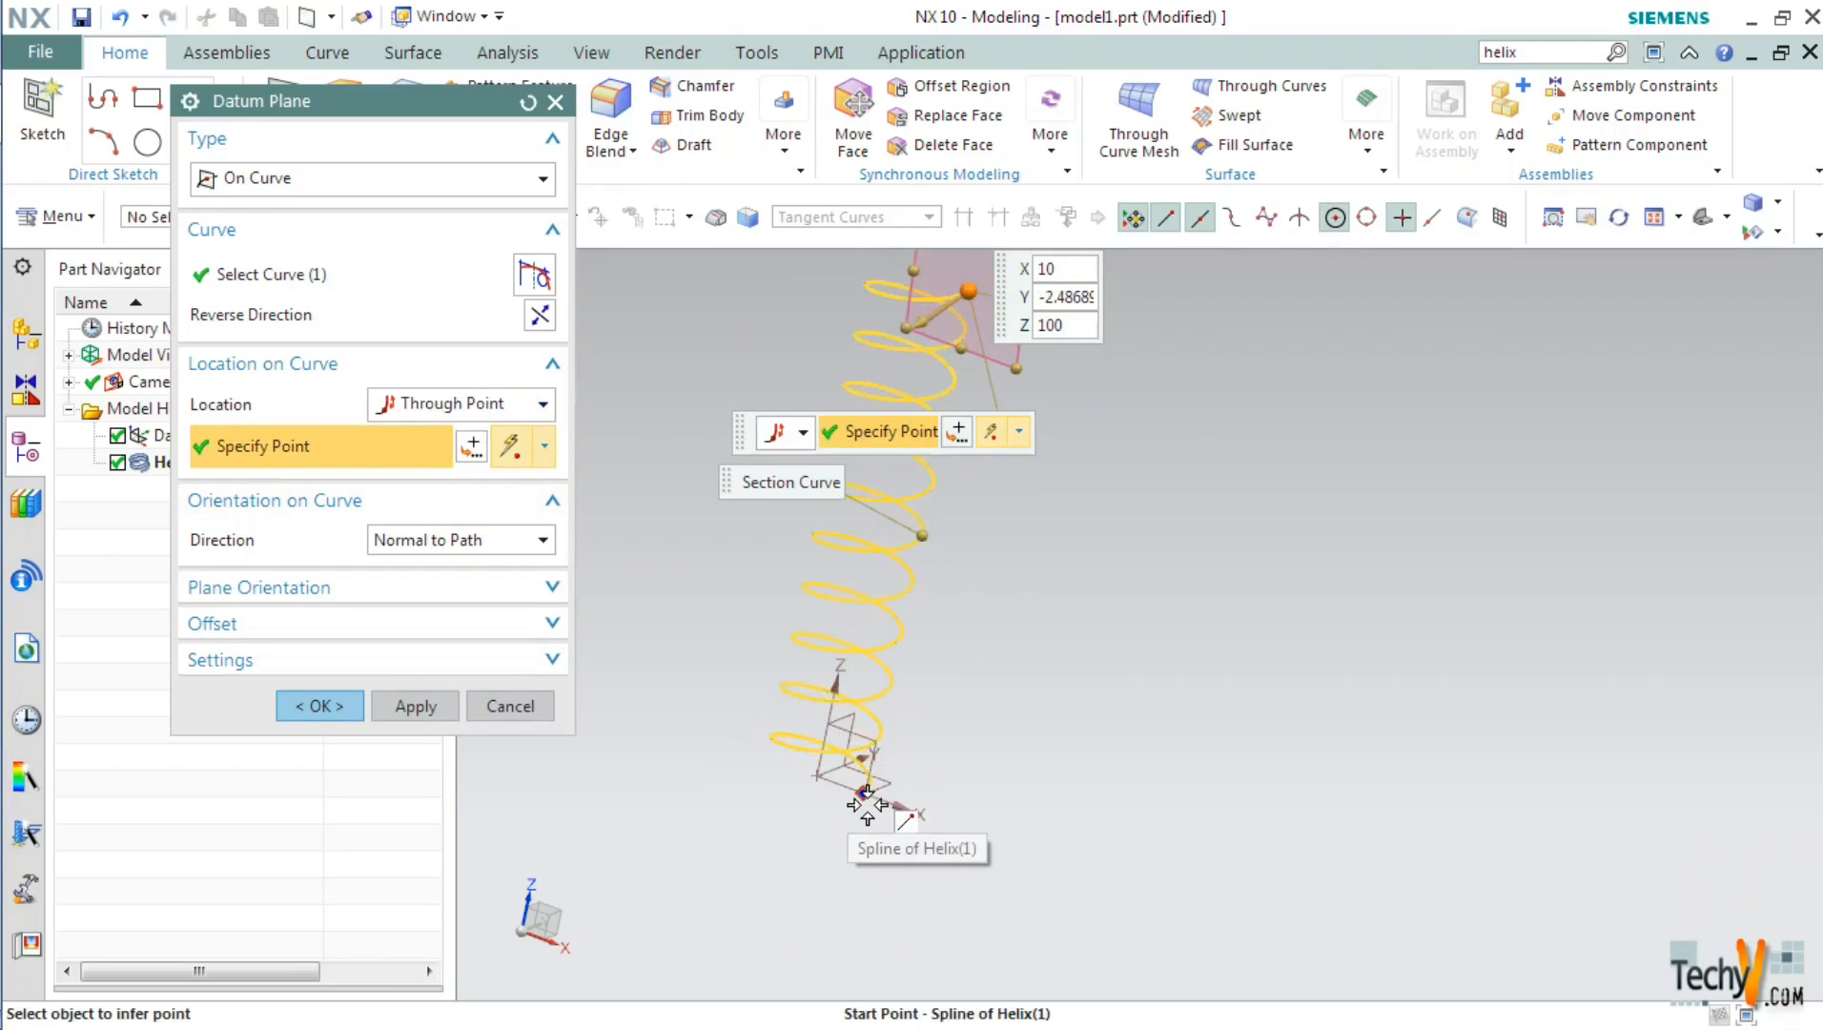
left_click(863, 794)
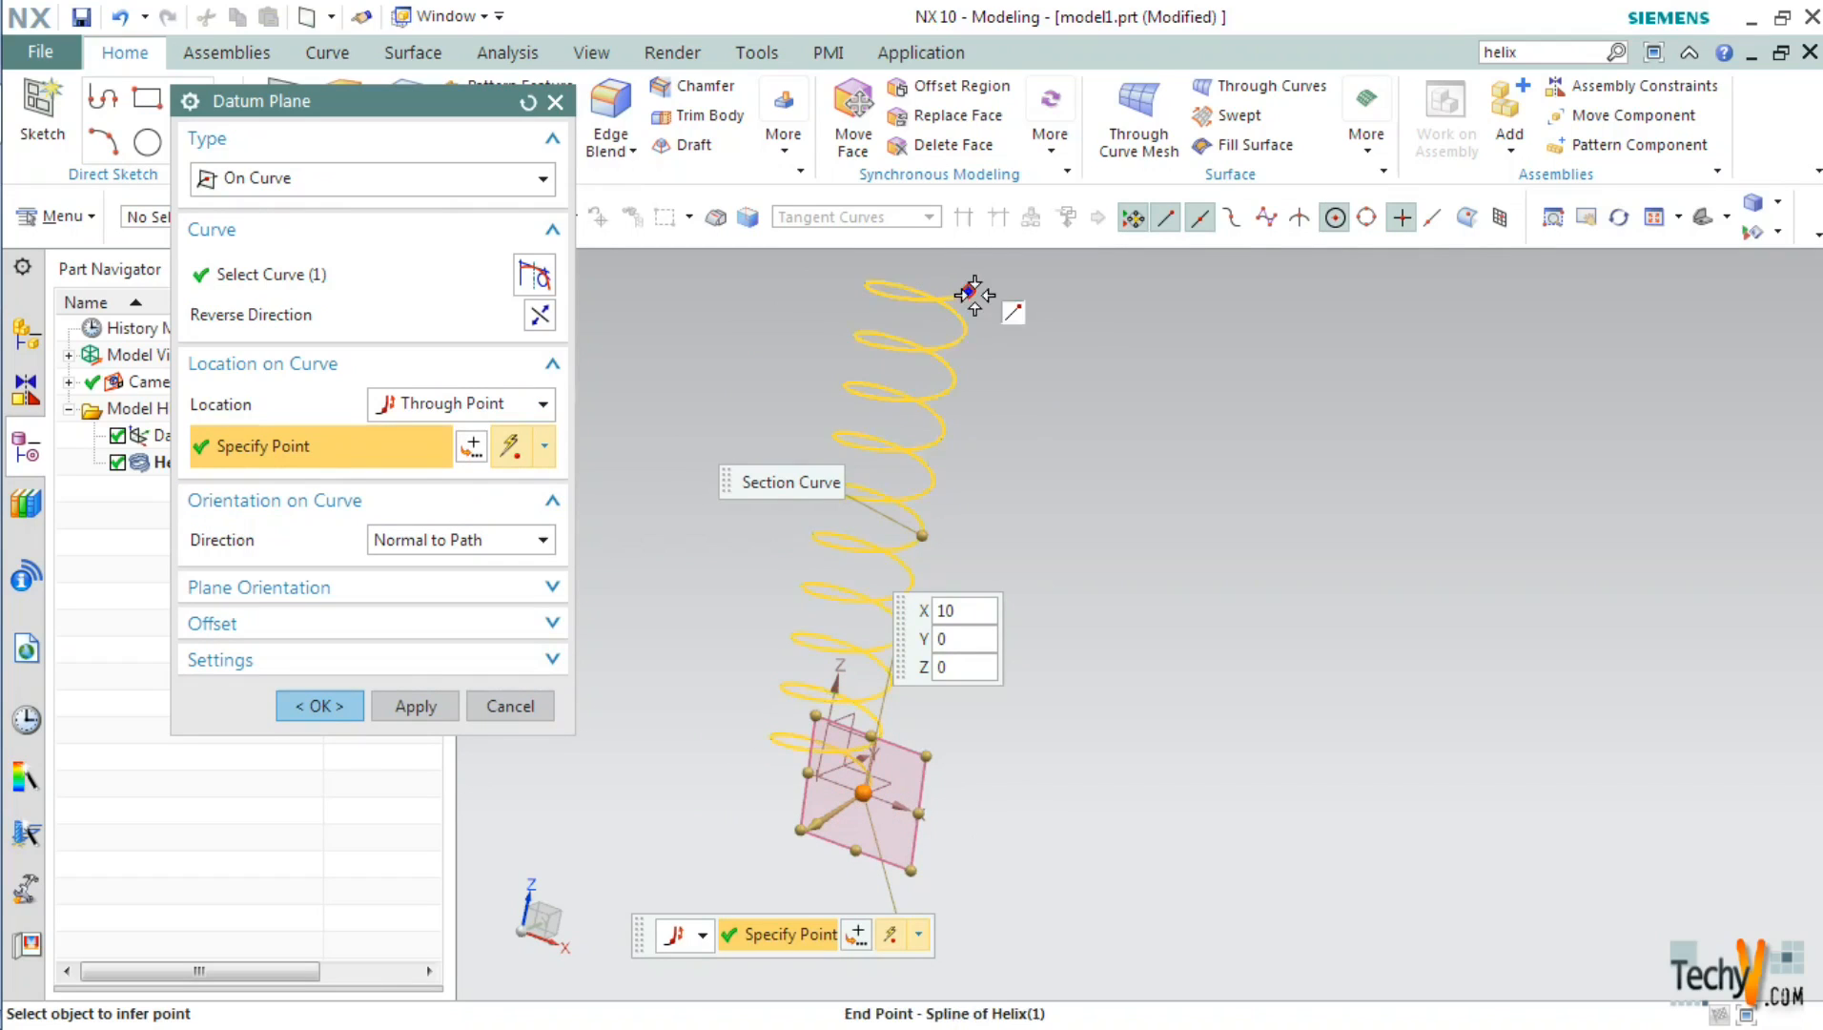
left_click(971, 293)
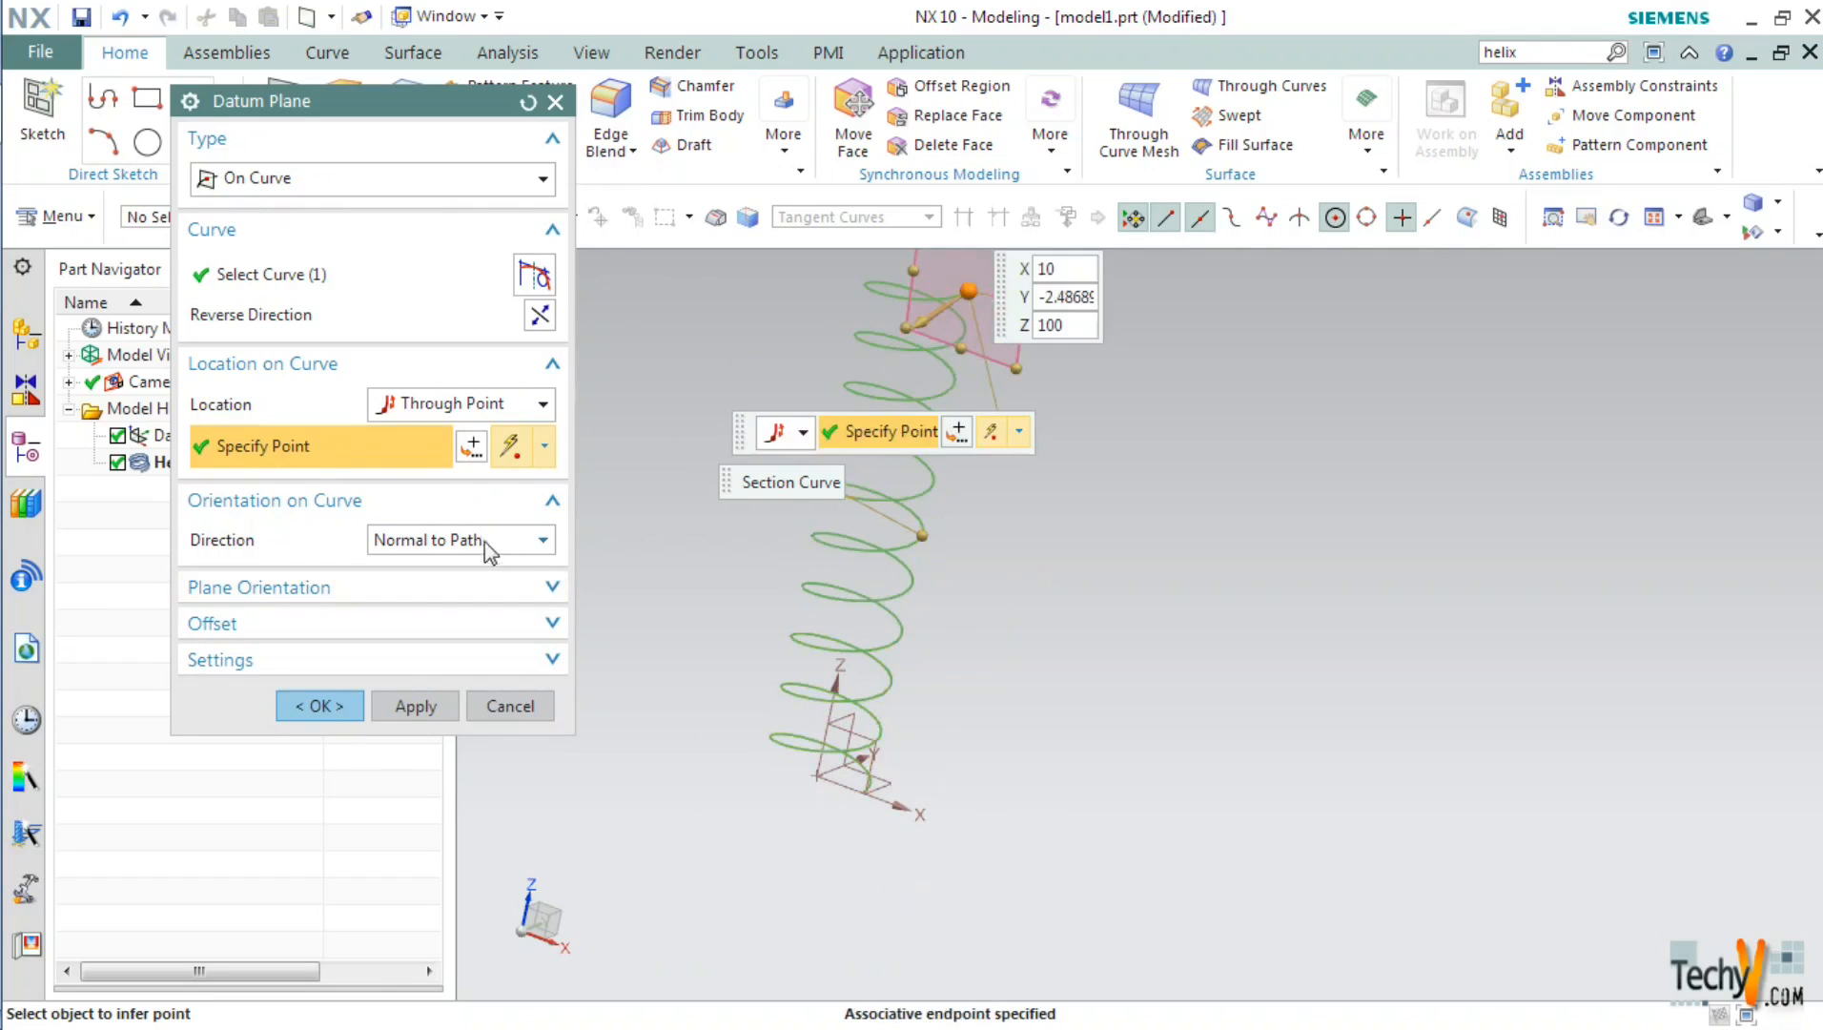
mouse_move(462, 556)
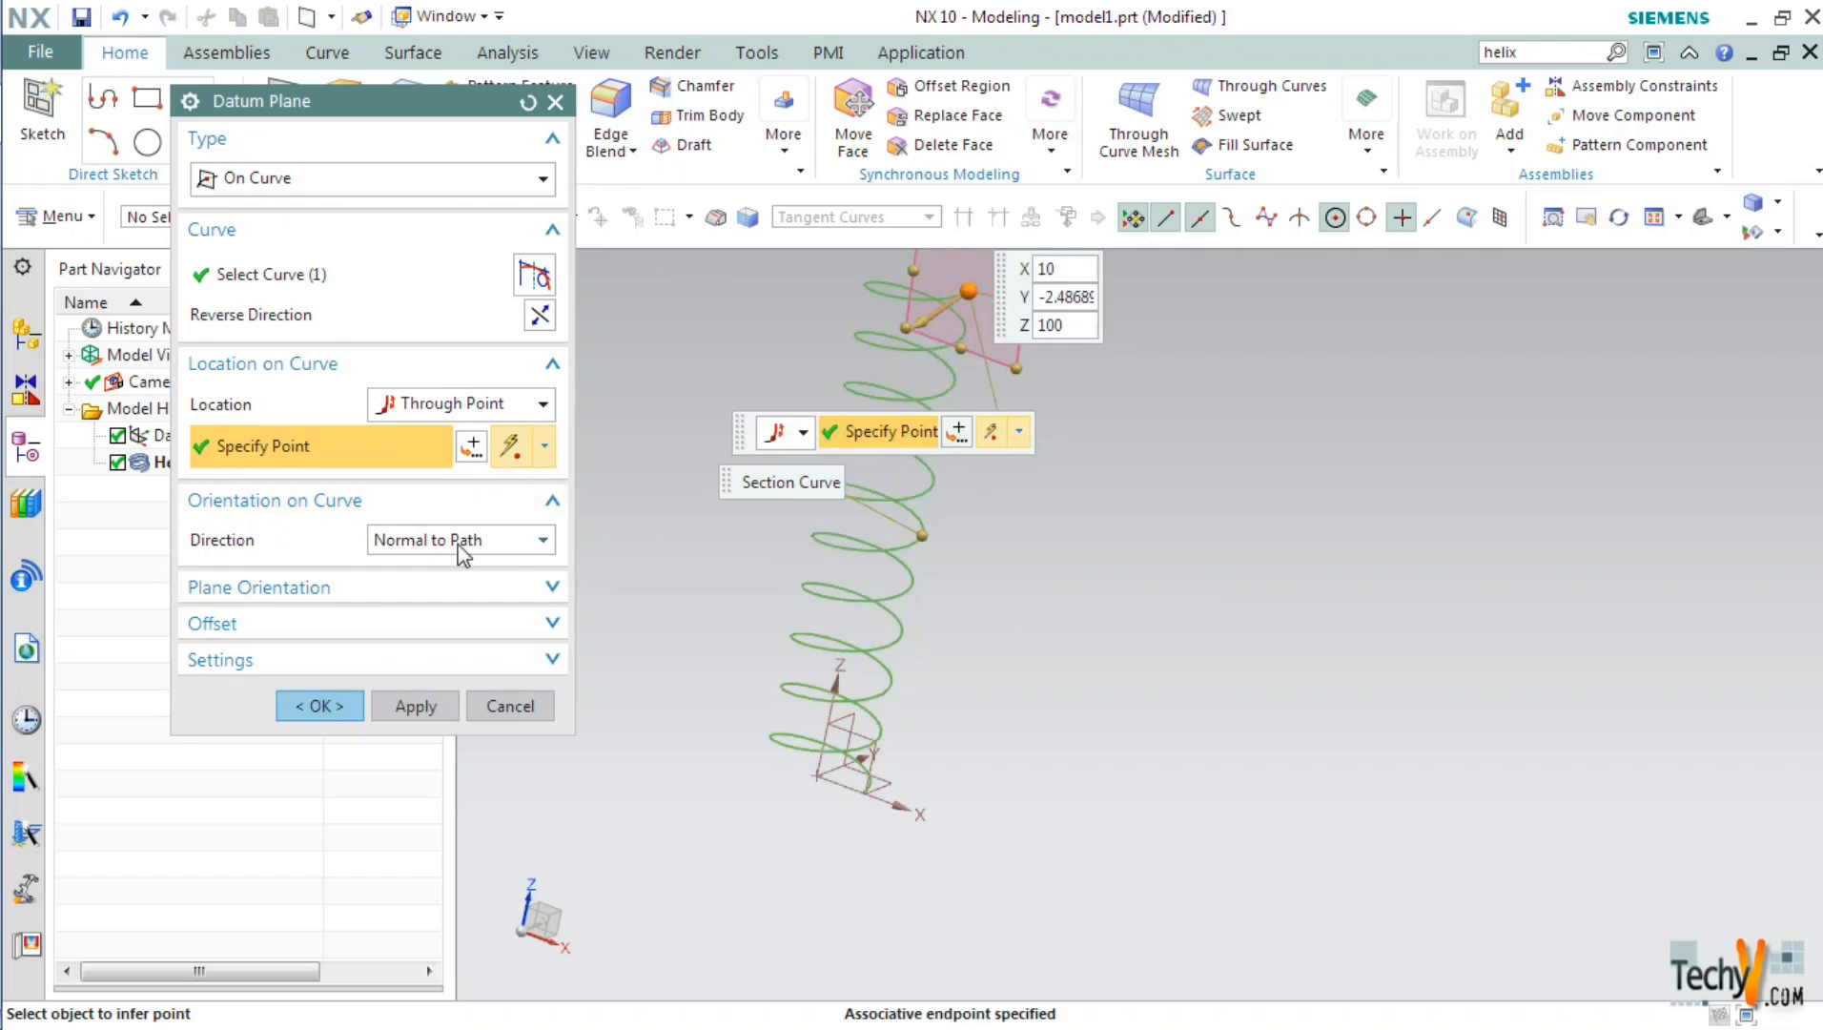
left_click(454, 540)
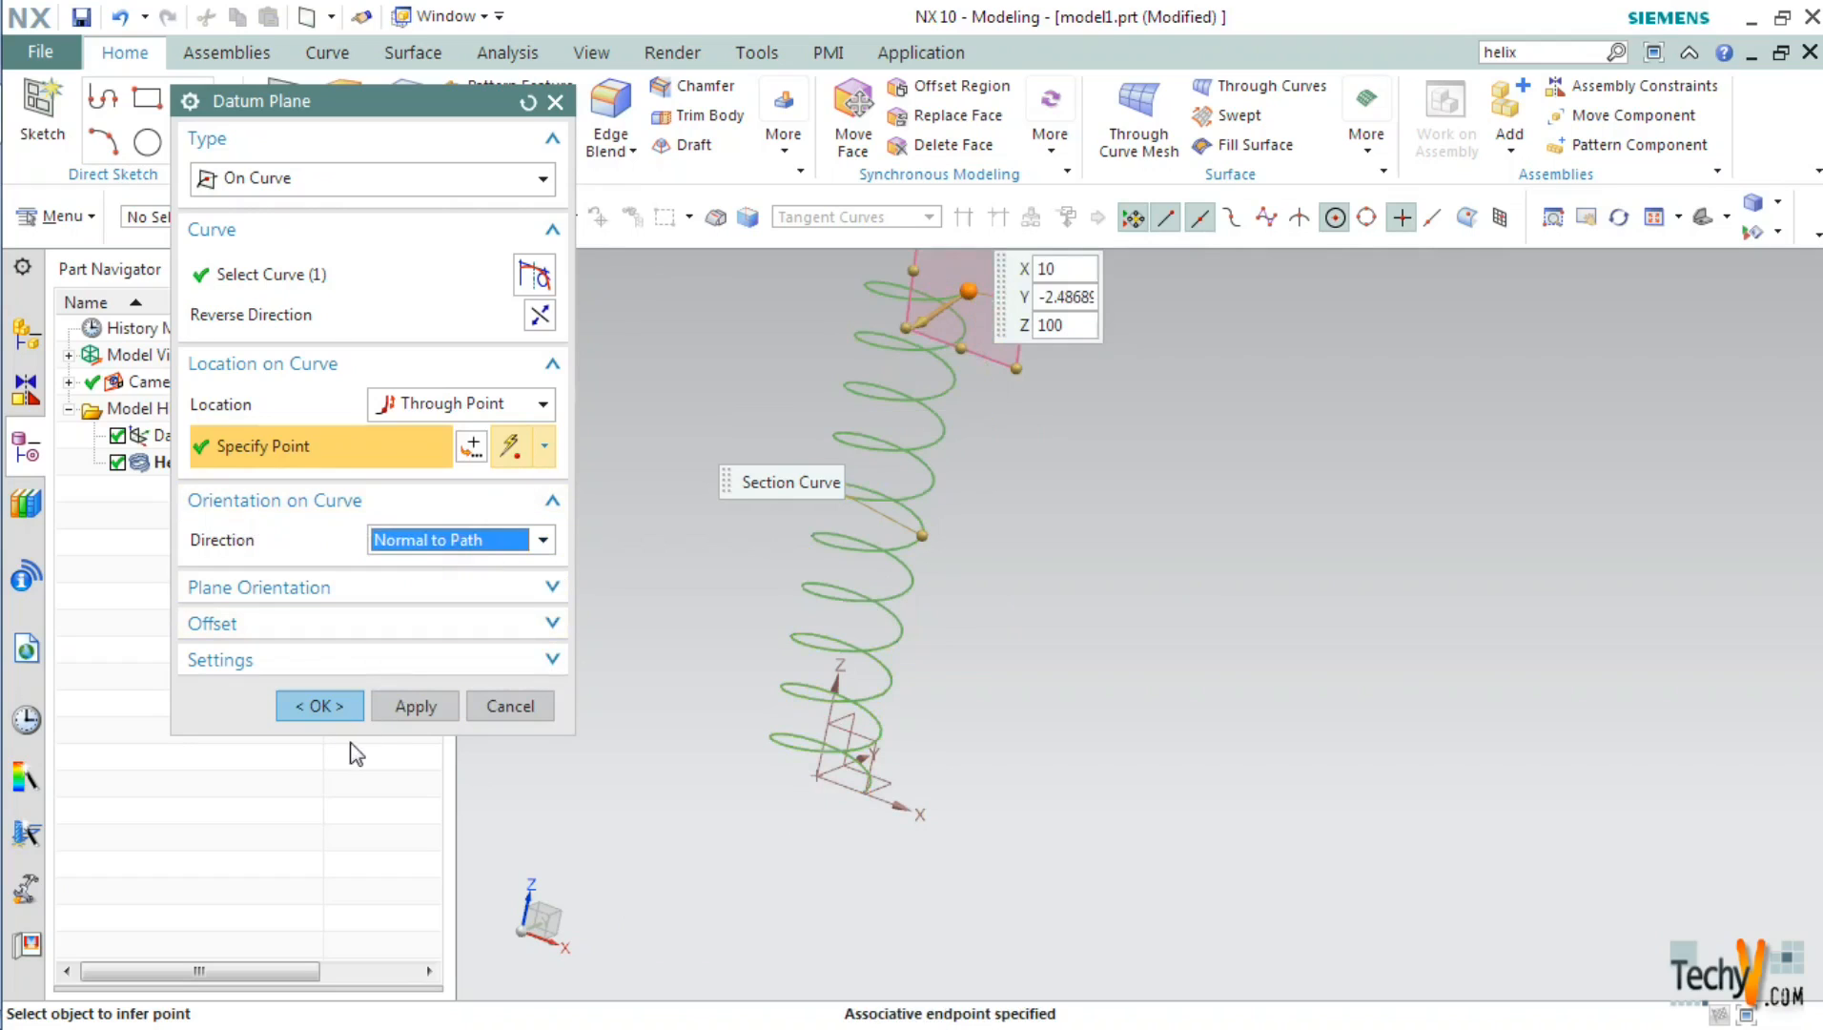
left_click(319, 705)
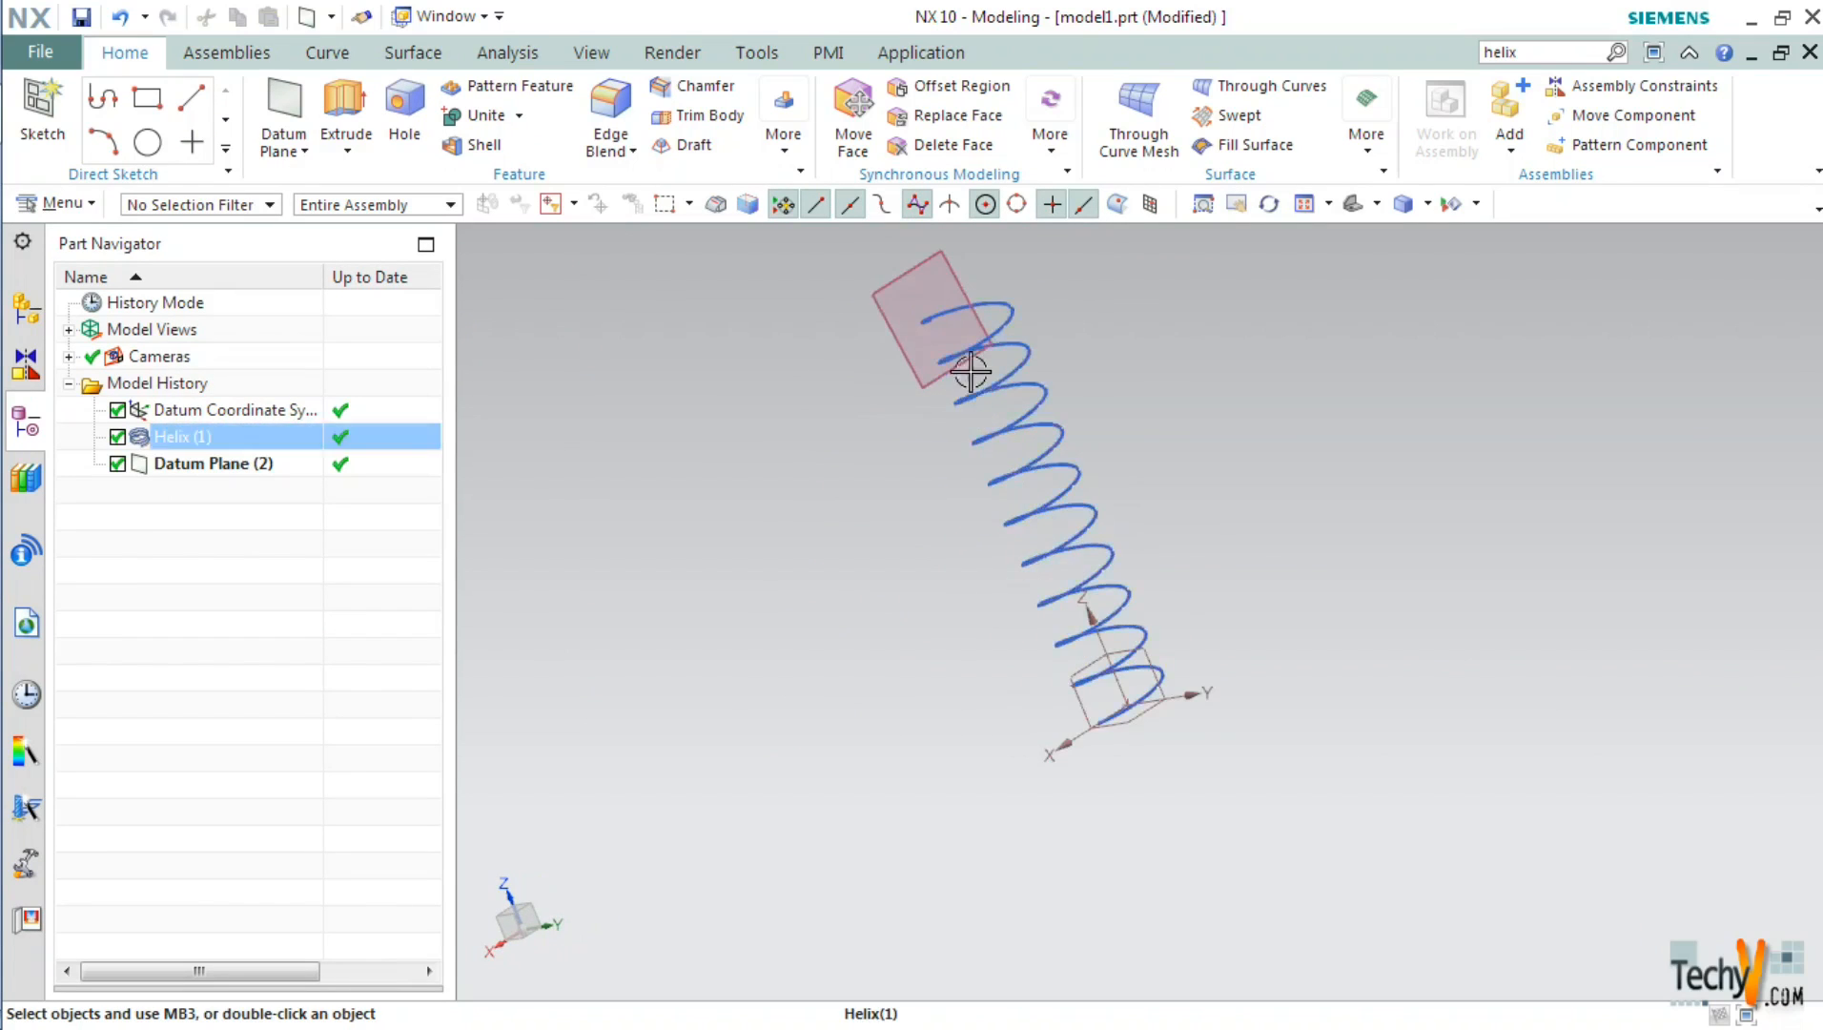
Create Sketch (3) on the datum plane at the helix's upper end
left_click_drag(971, 370, 1024, 486)
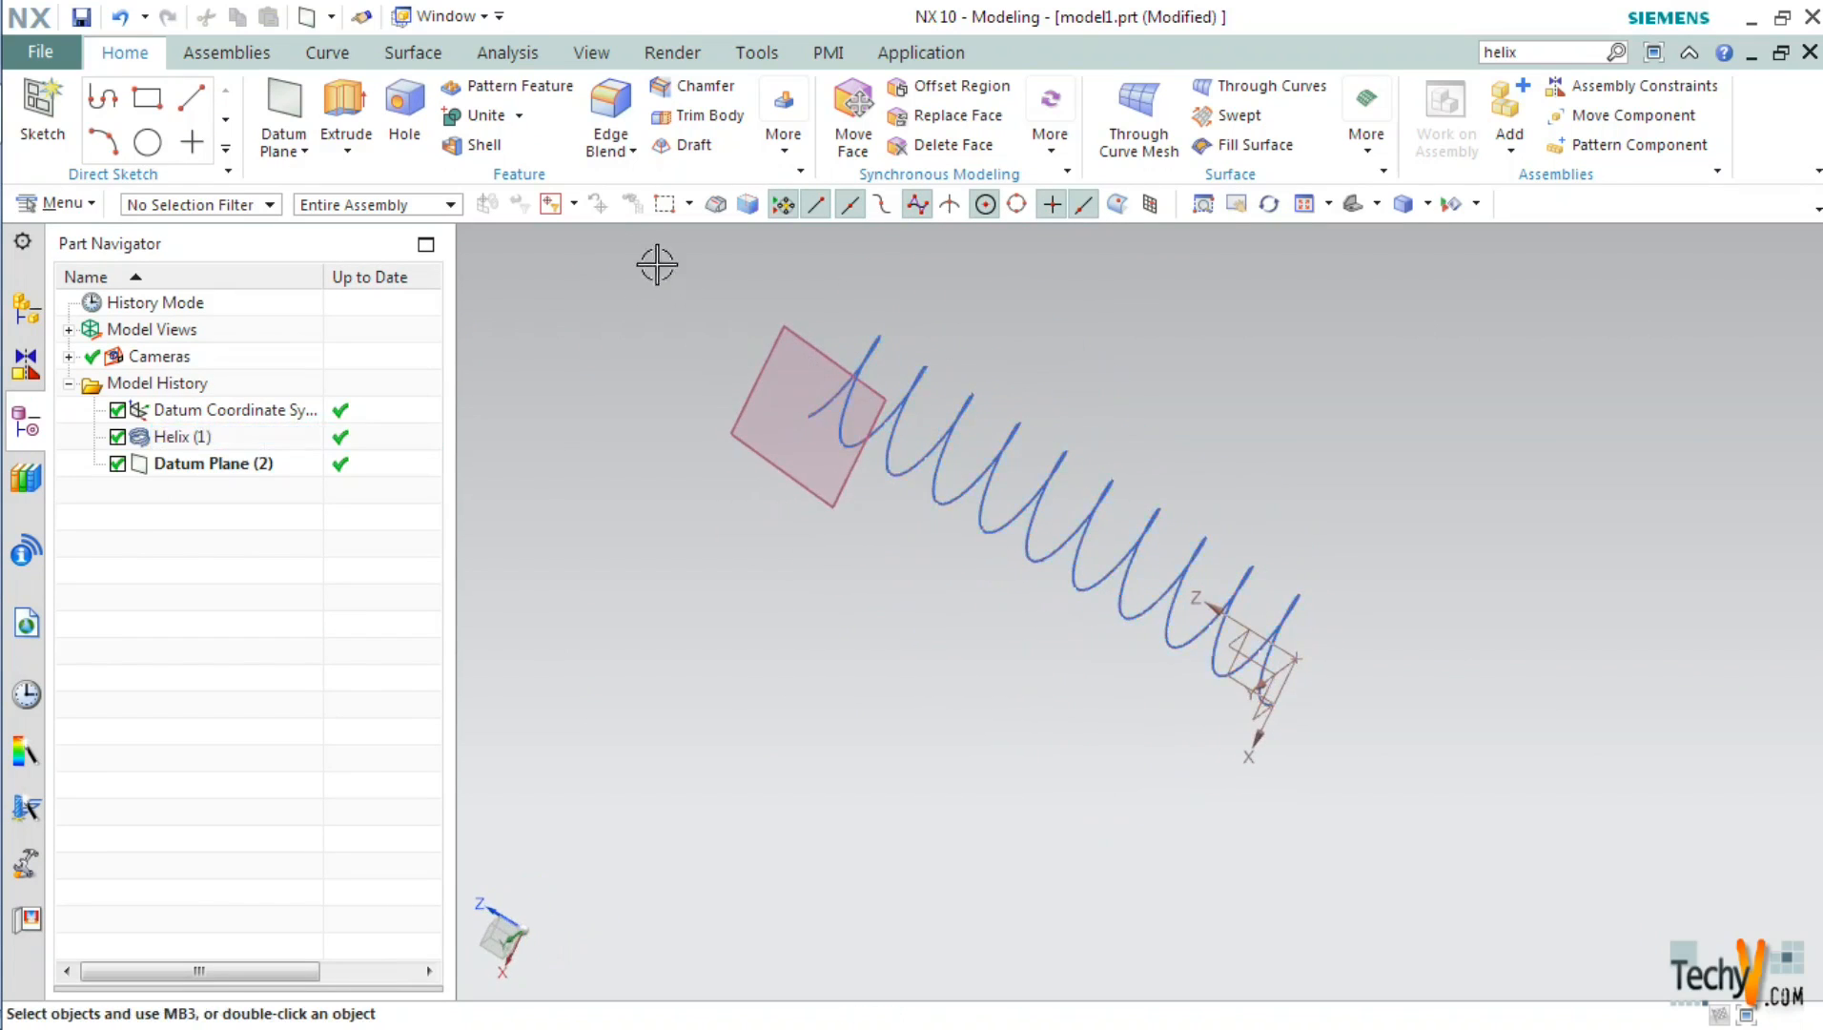
left_click(327, 53)
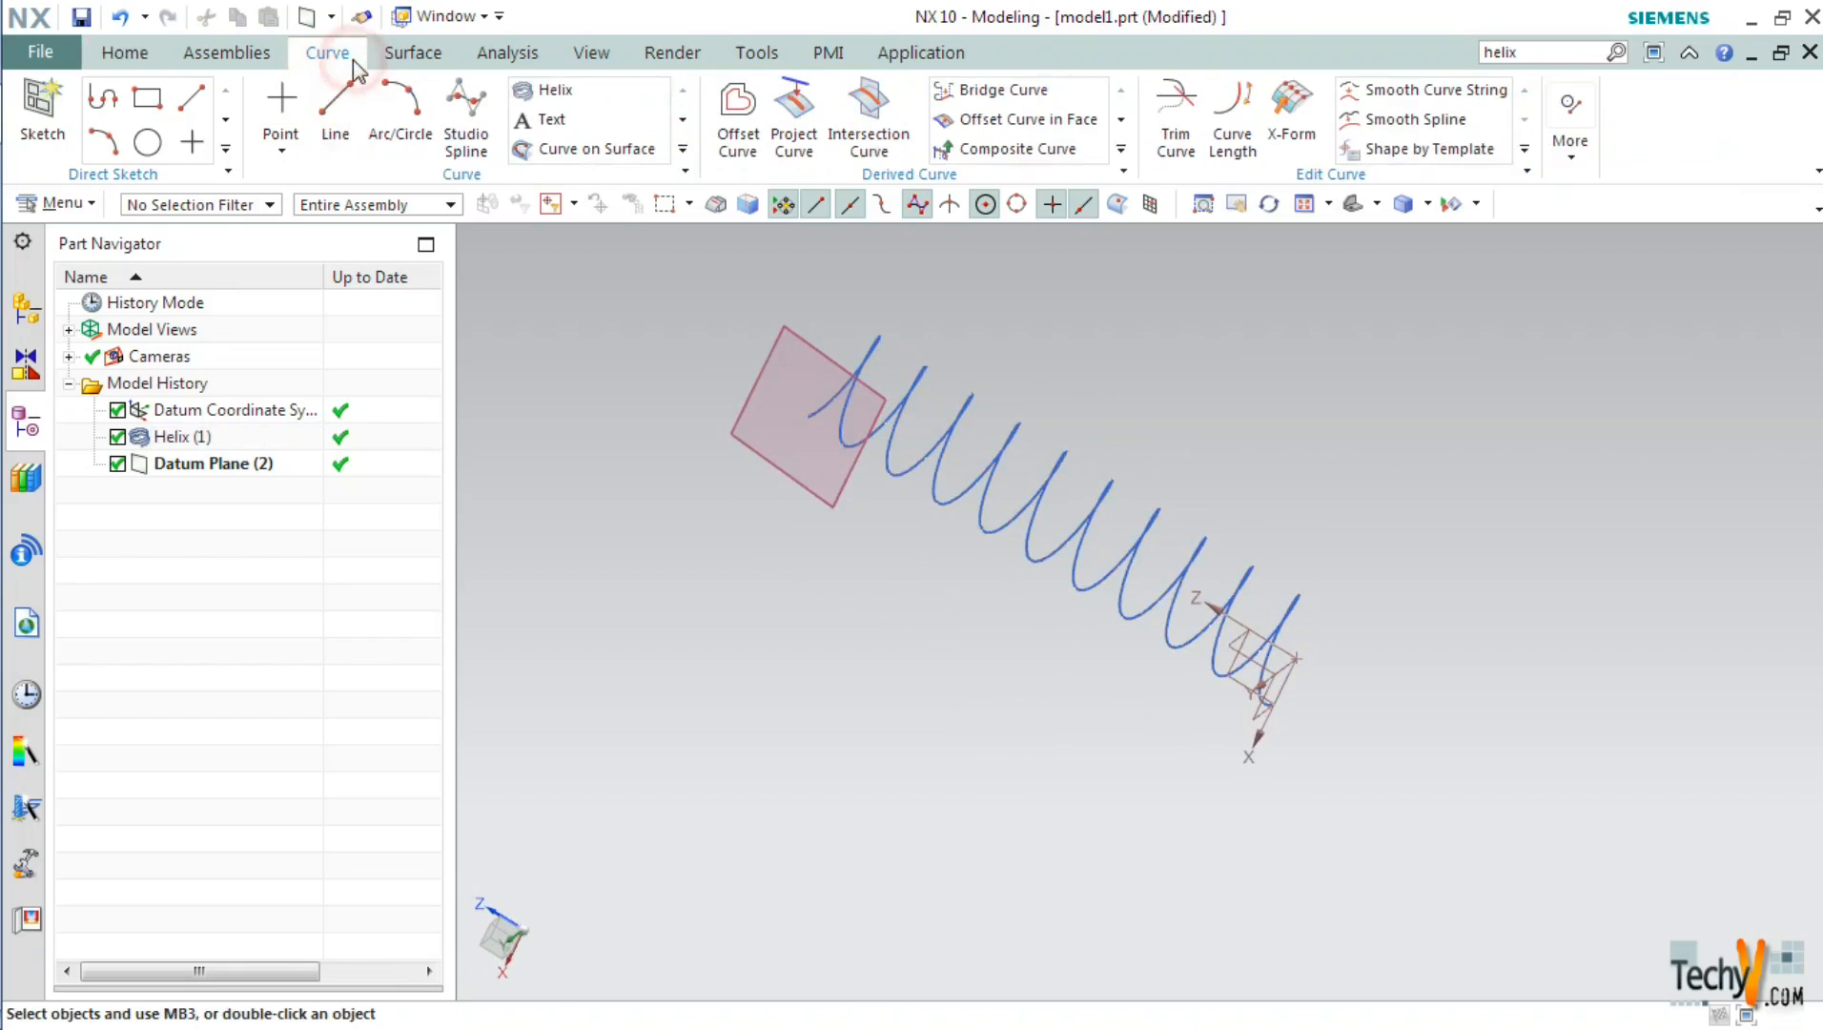
left_click(42, 117)
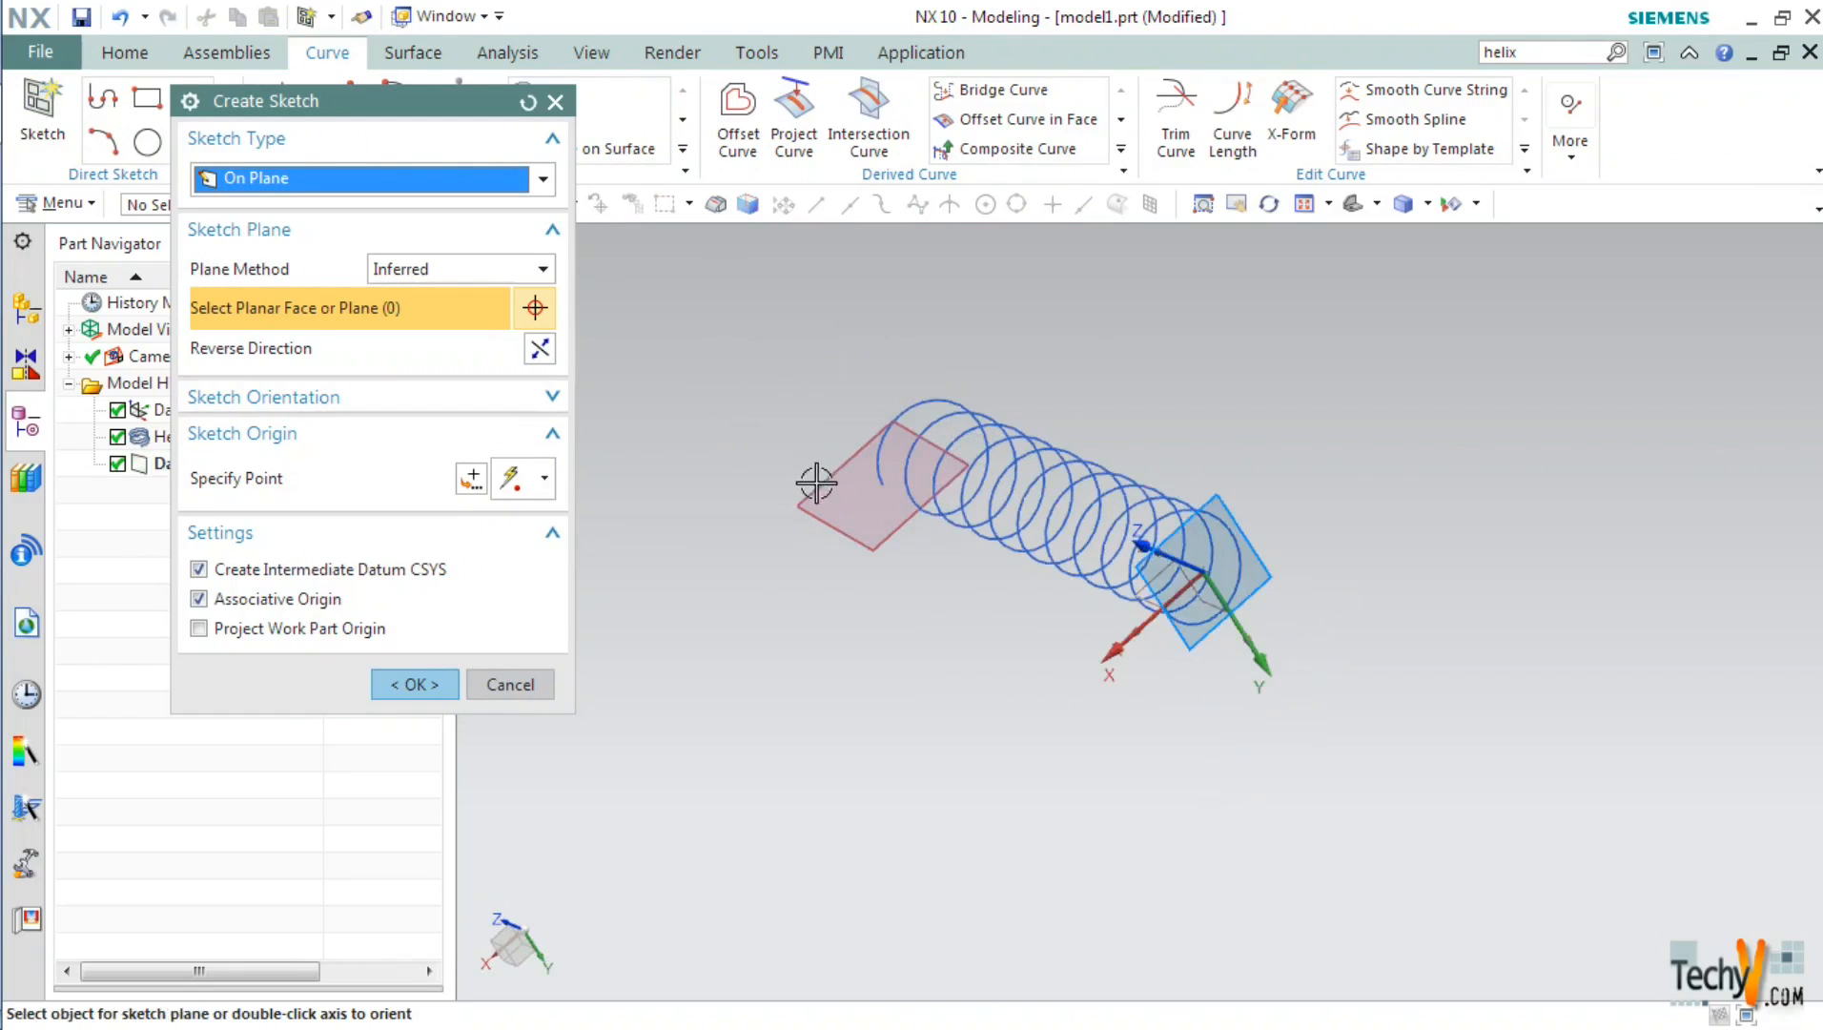
left_click(1151, 569)
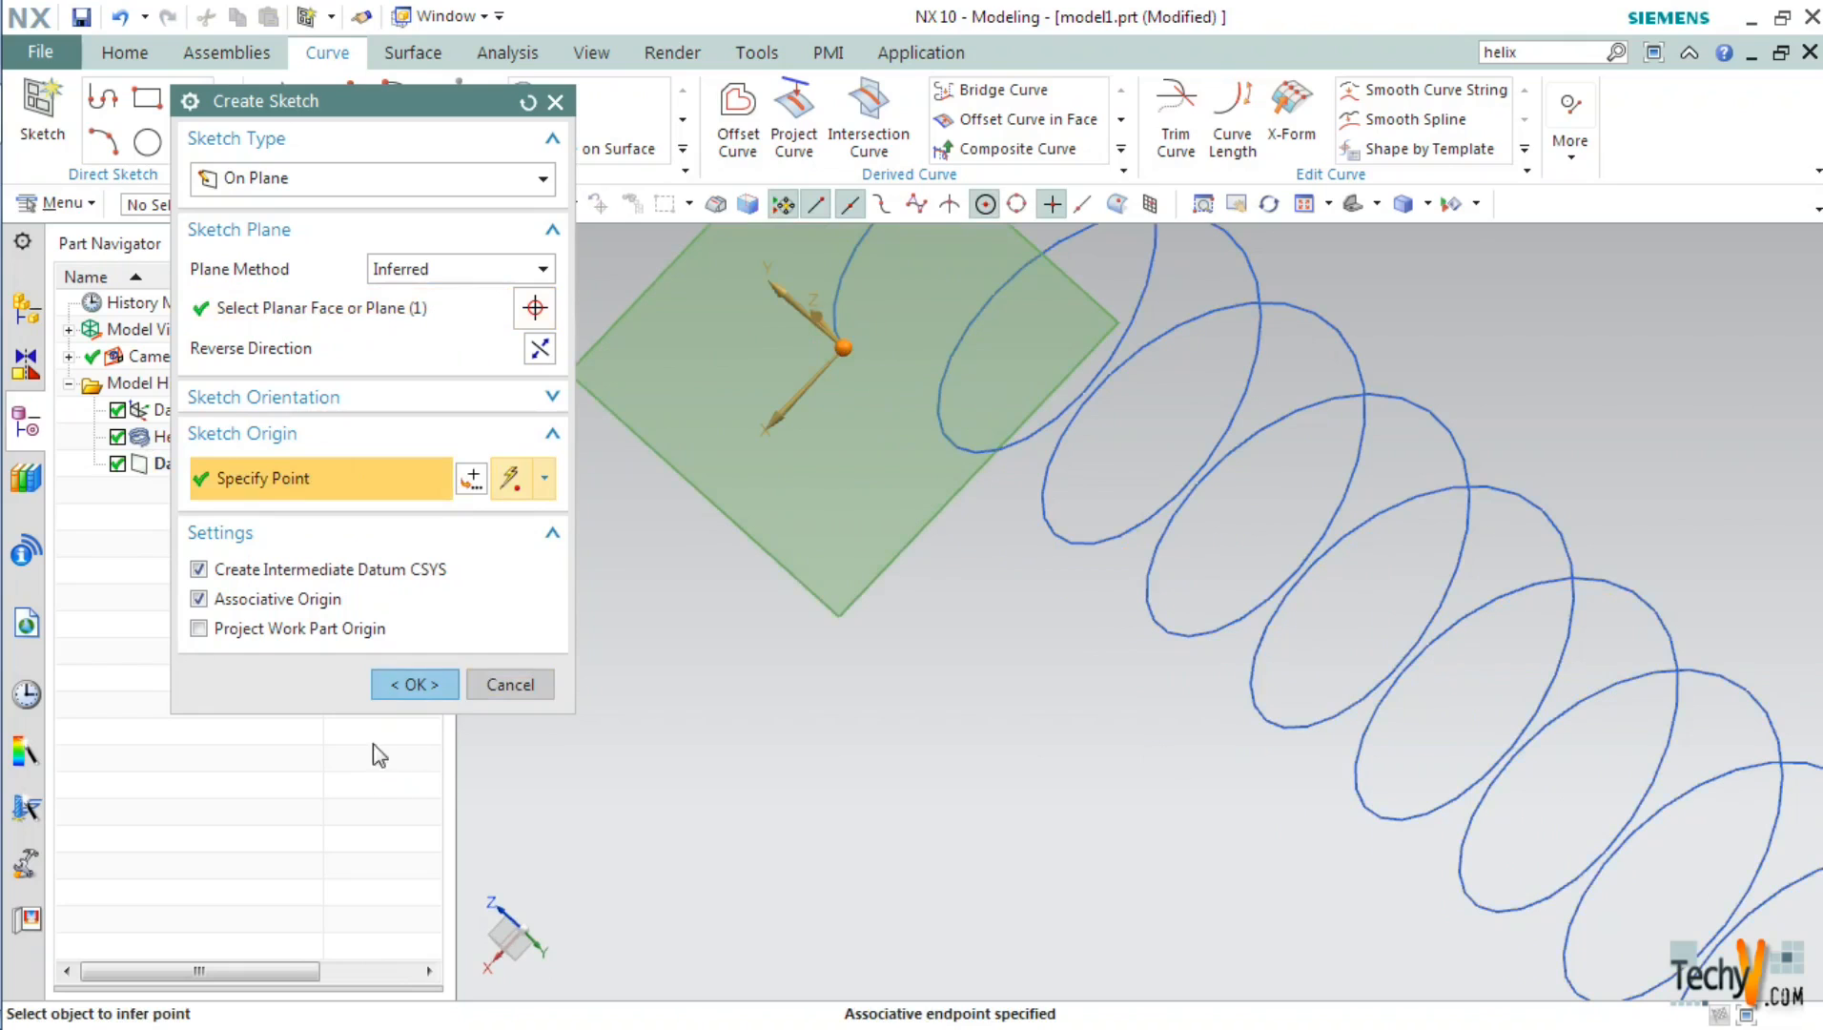
left_click(413, 684)
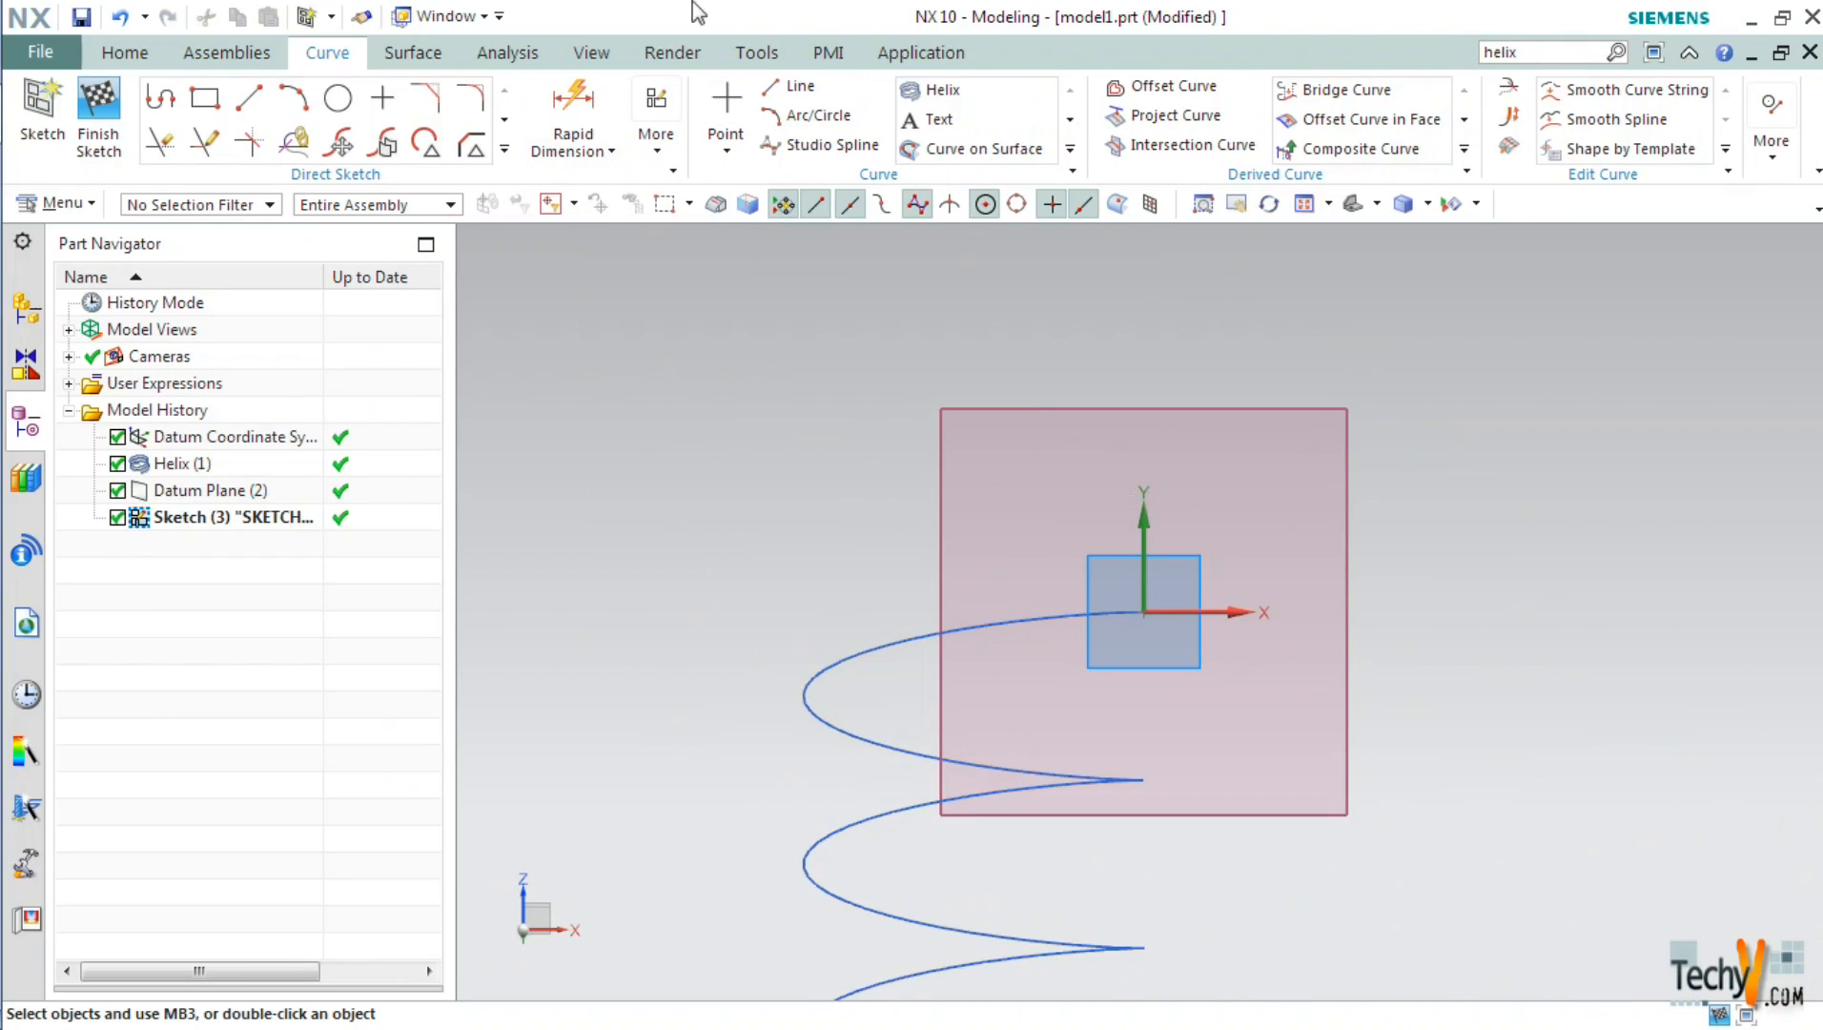
Draw a 5 mm diameter circle at the helix end and finish Sketch (3)
left_click(337, 99)
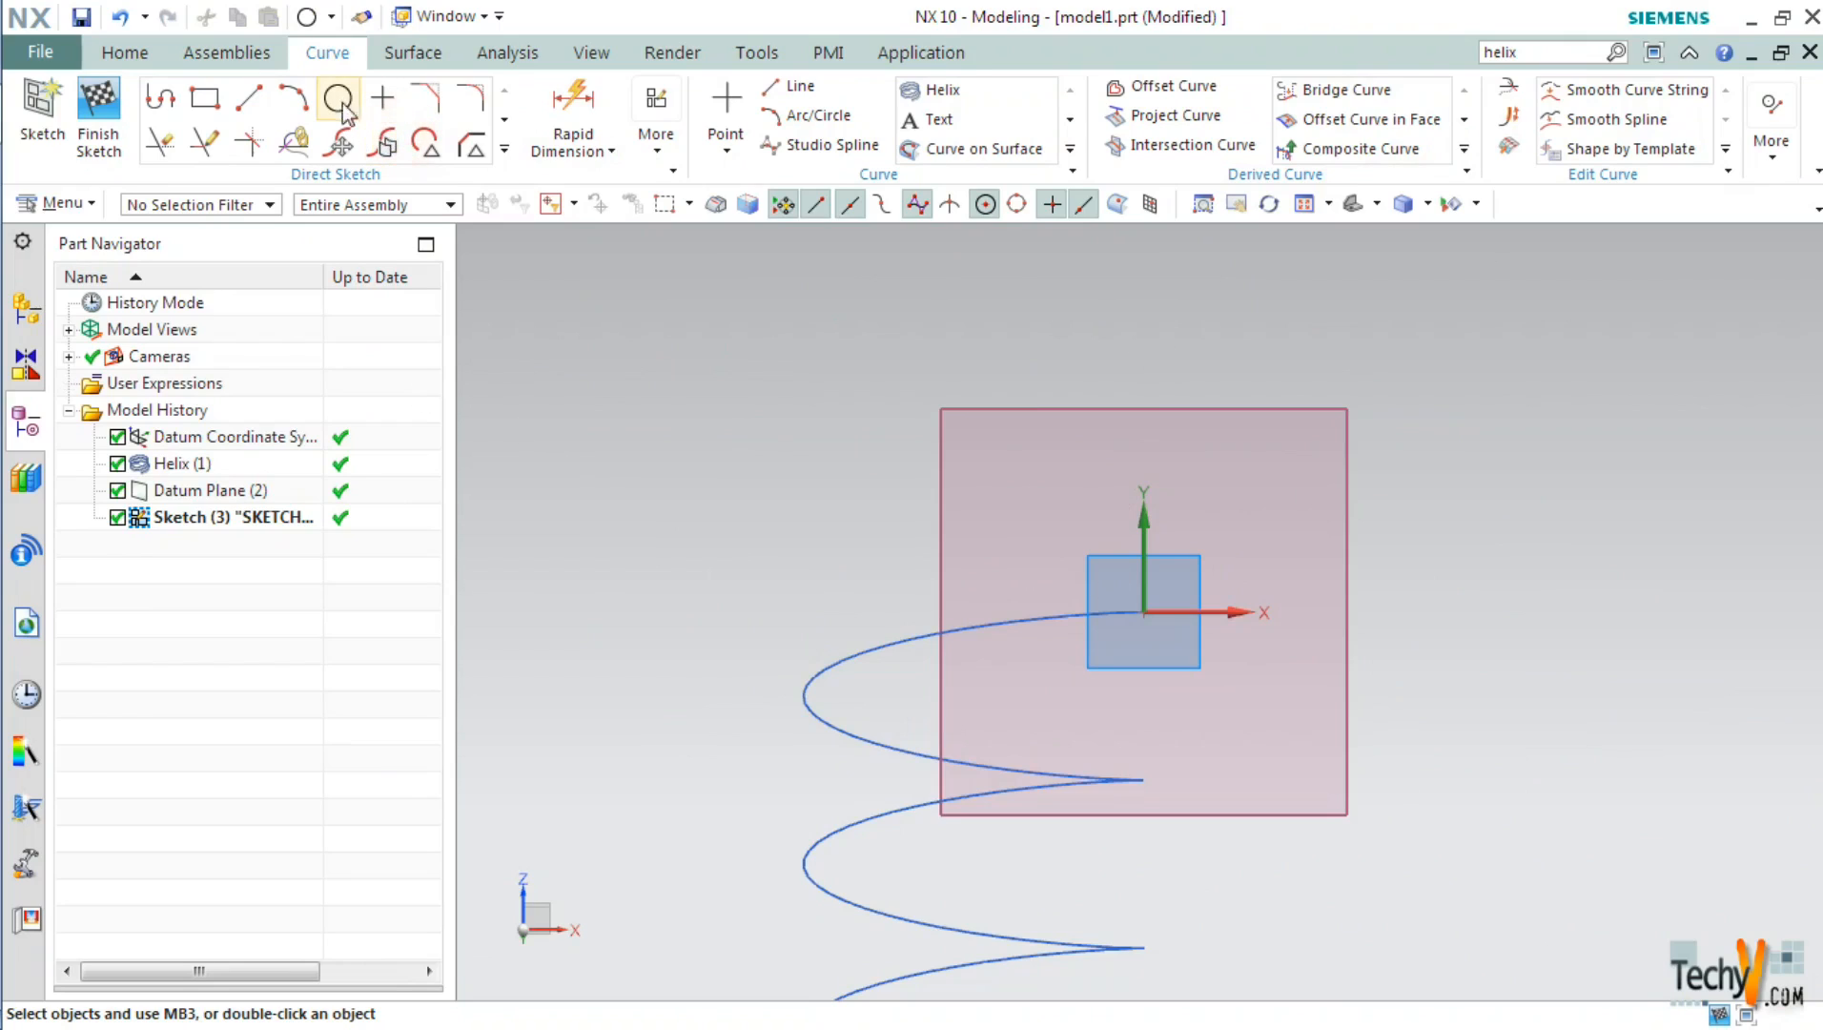
left_click(338, 100)
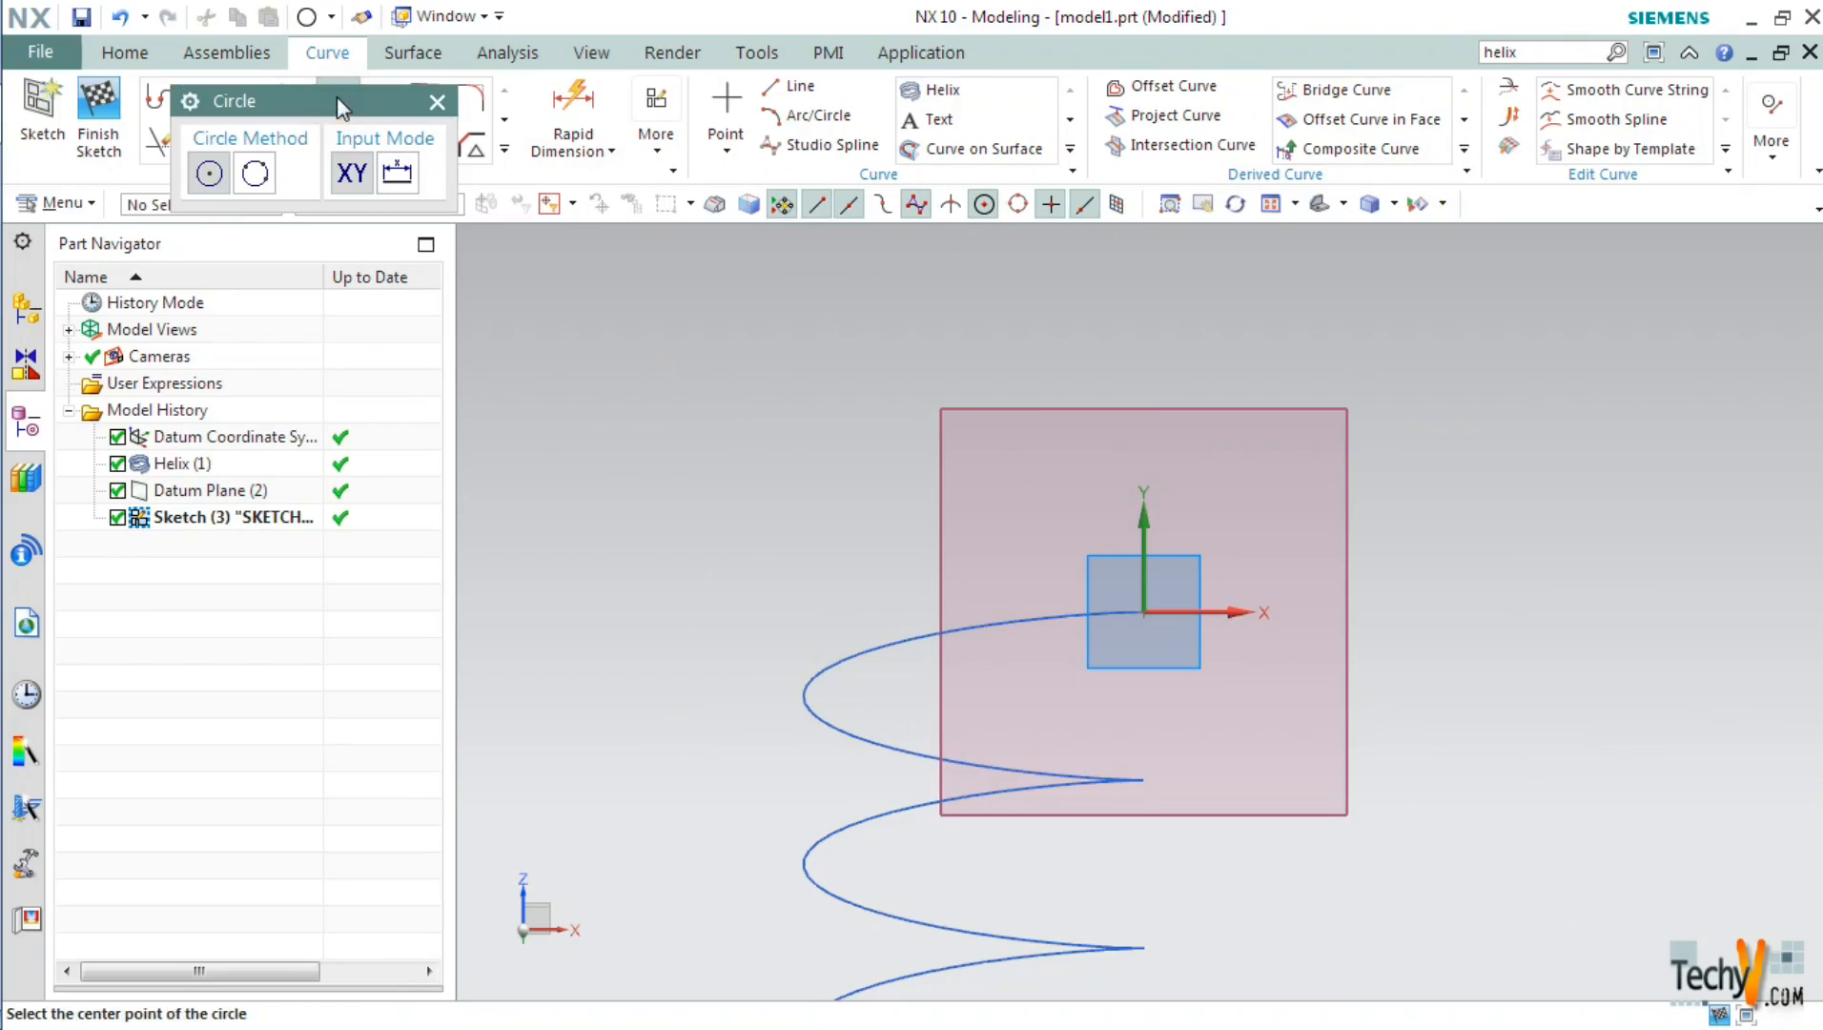
mouse_move(209, 174)
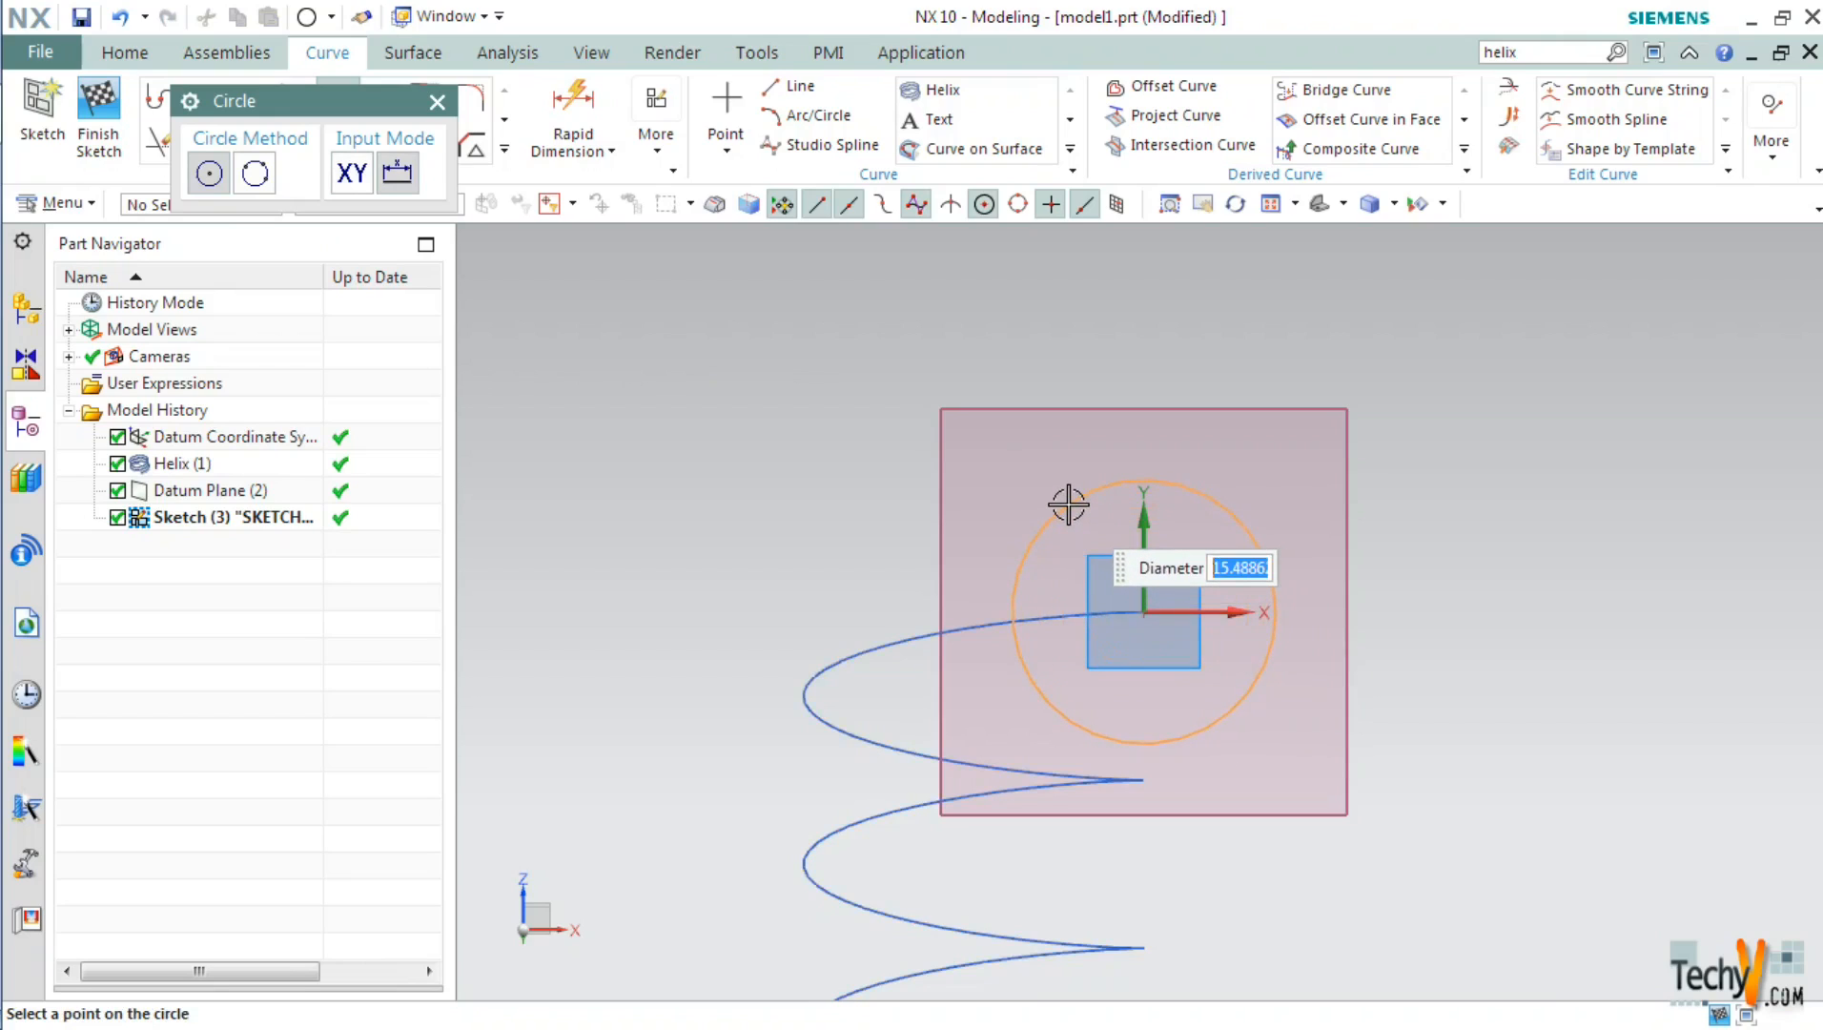
type("5")
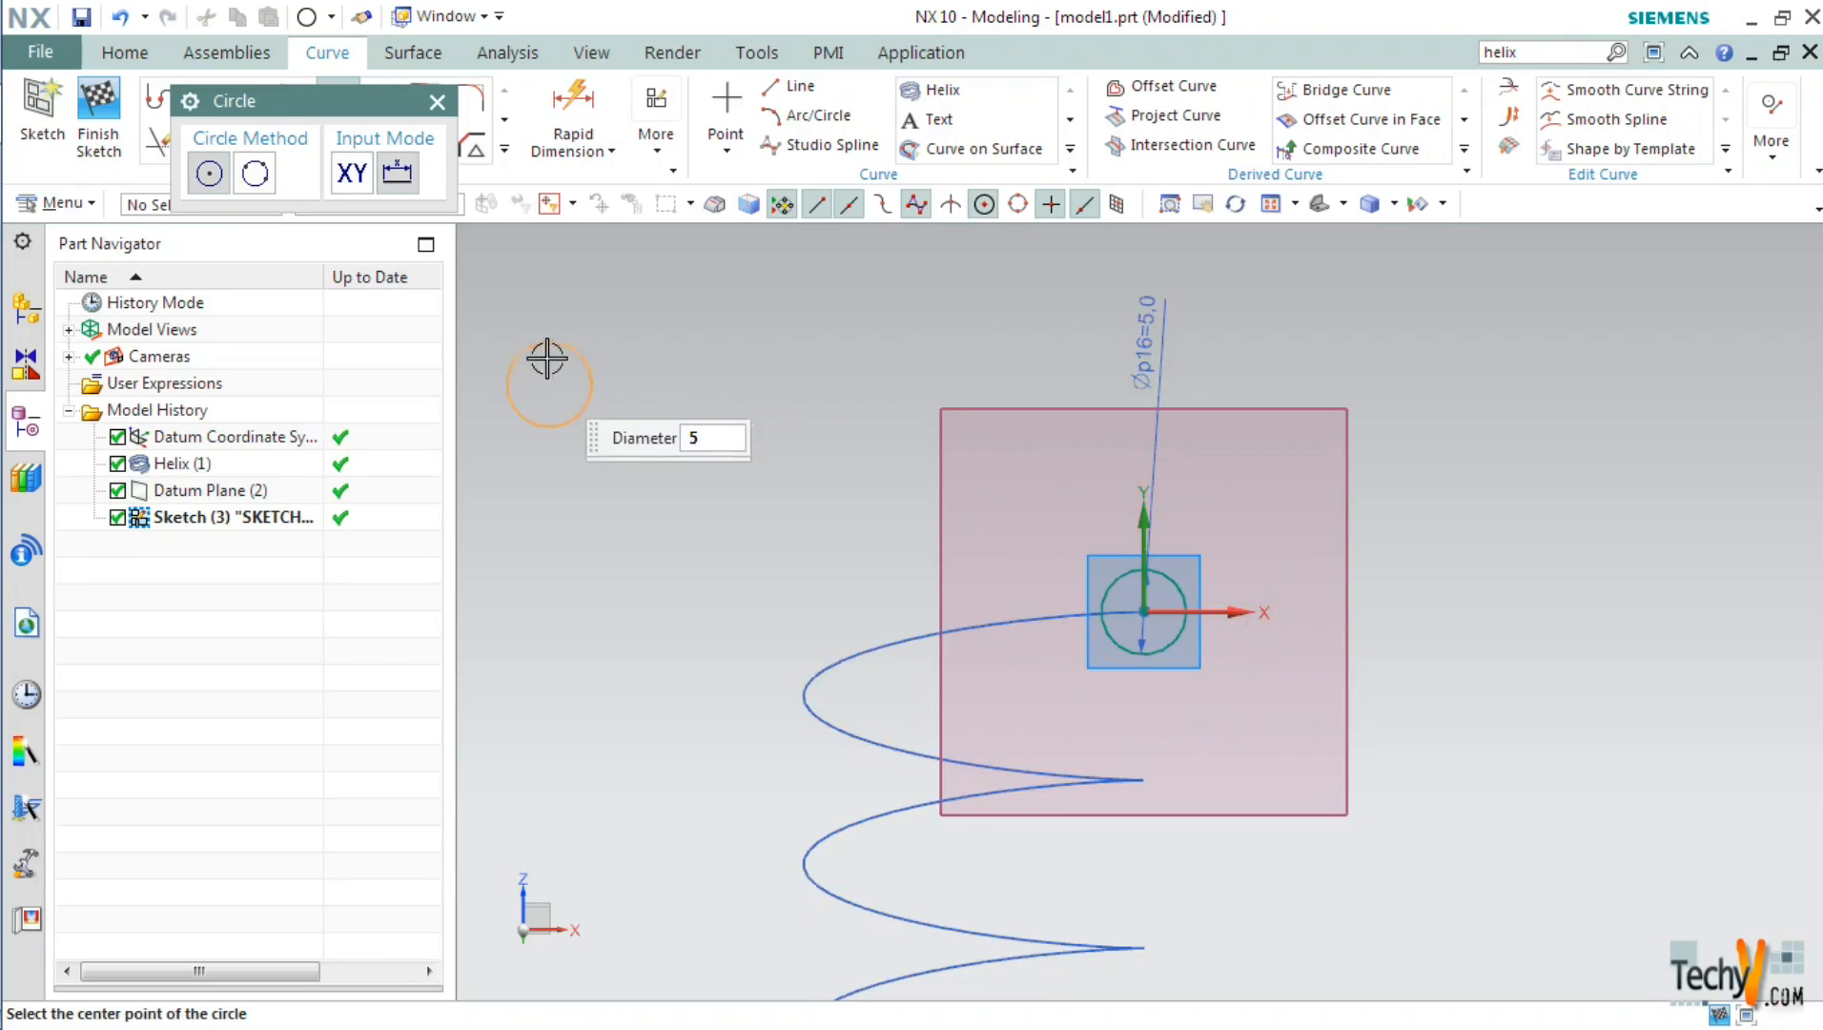
left_click(439, 101)
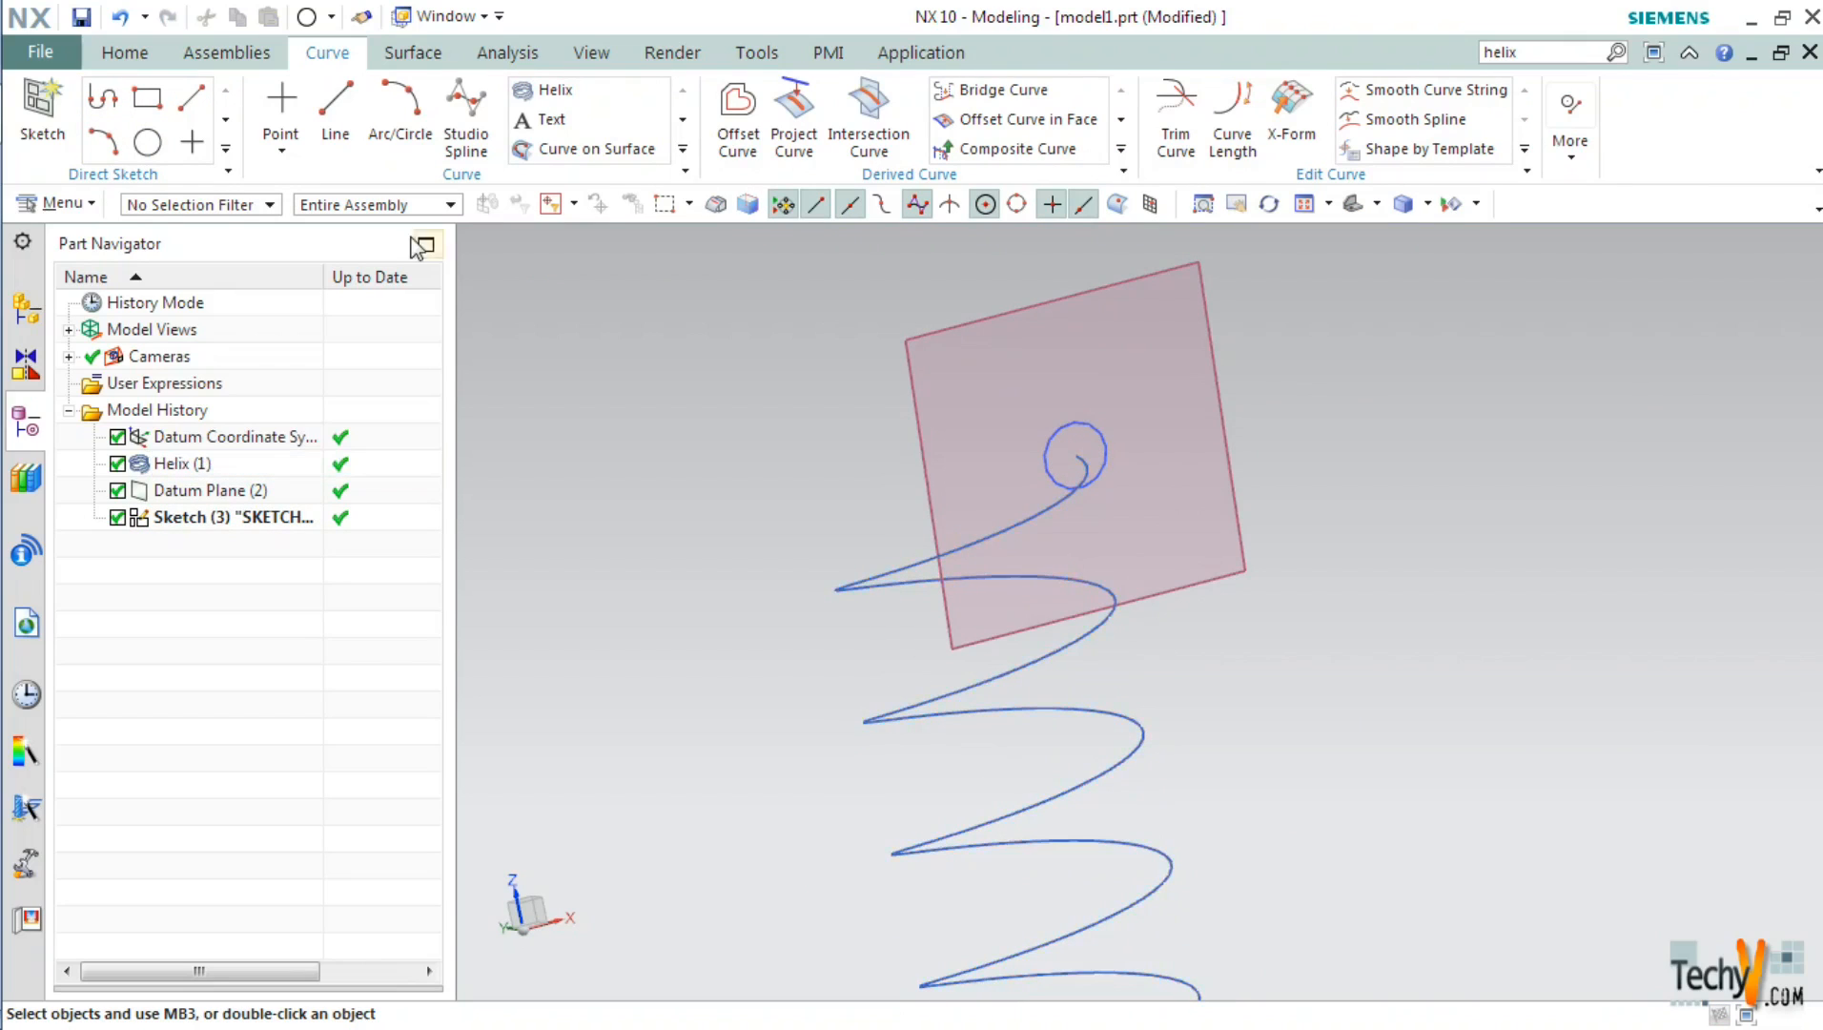
Start the Sweep along Guide command from the surface commands
left_click(412, 52)
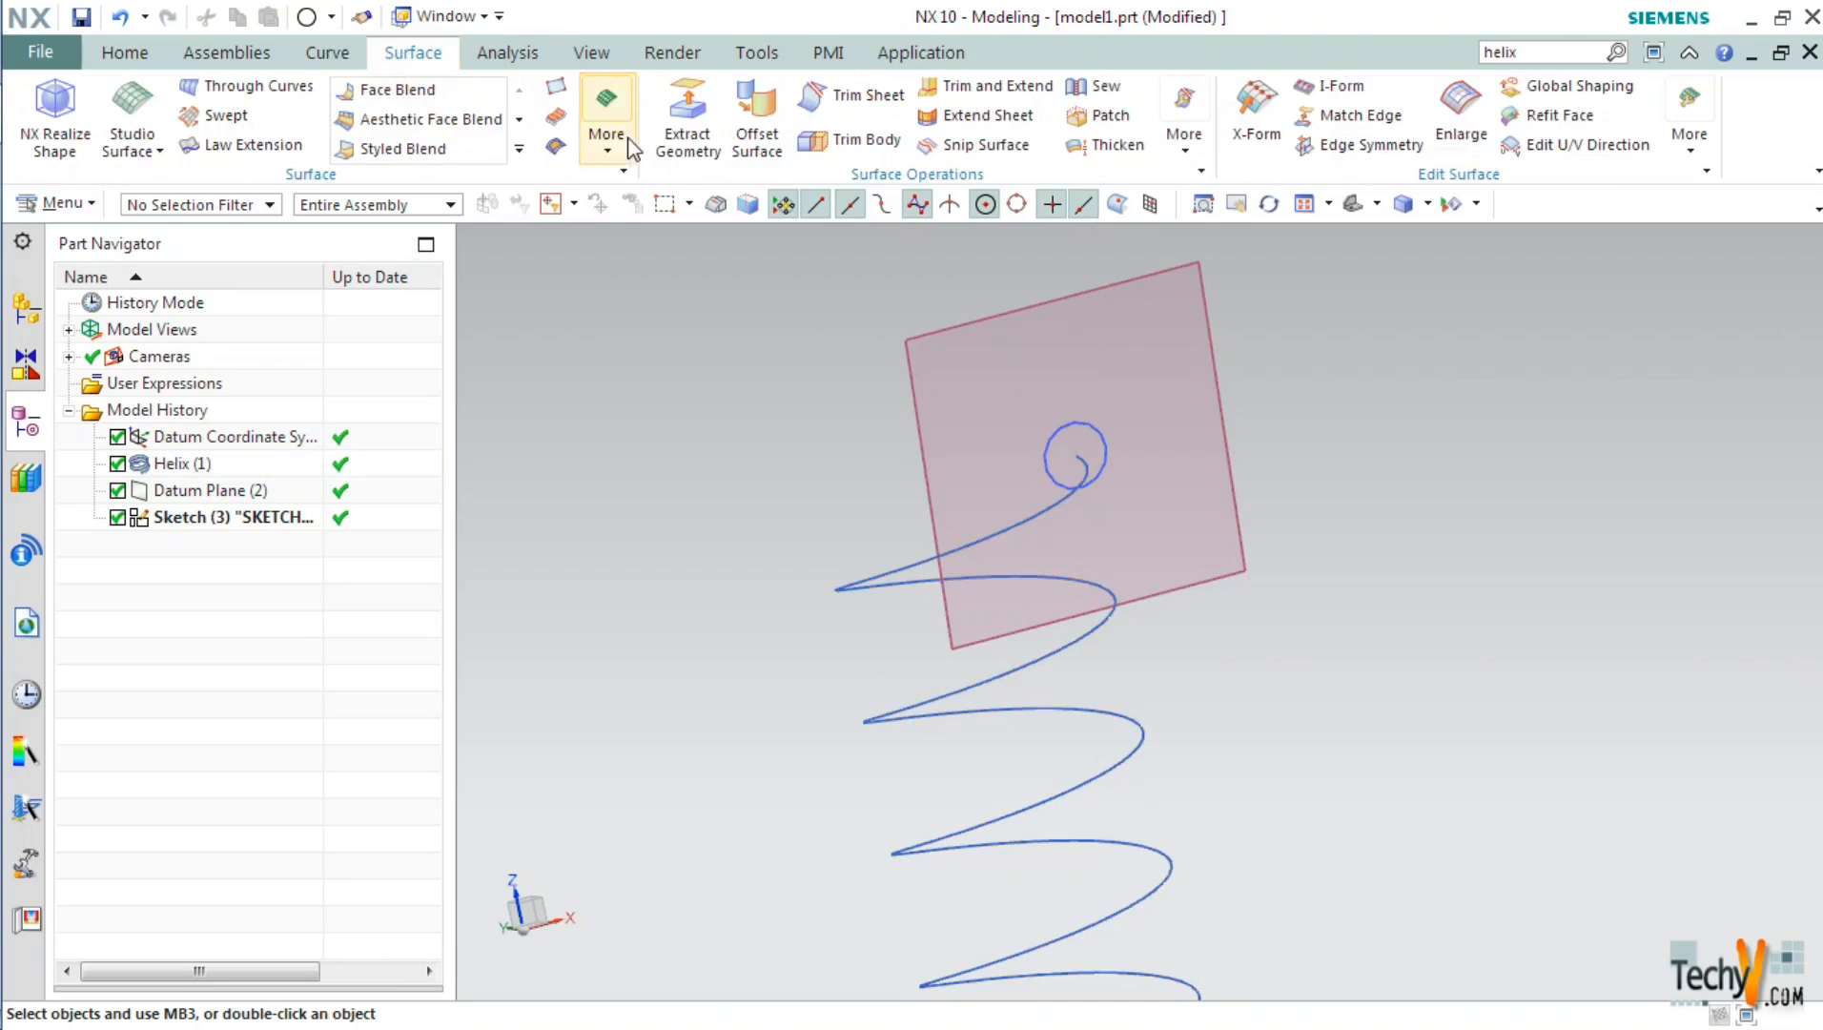
left_click(606, 120)
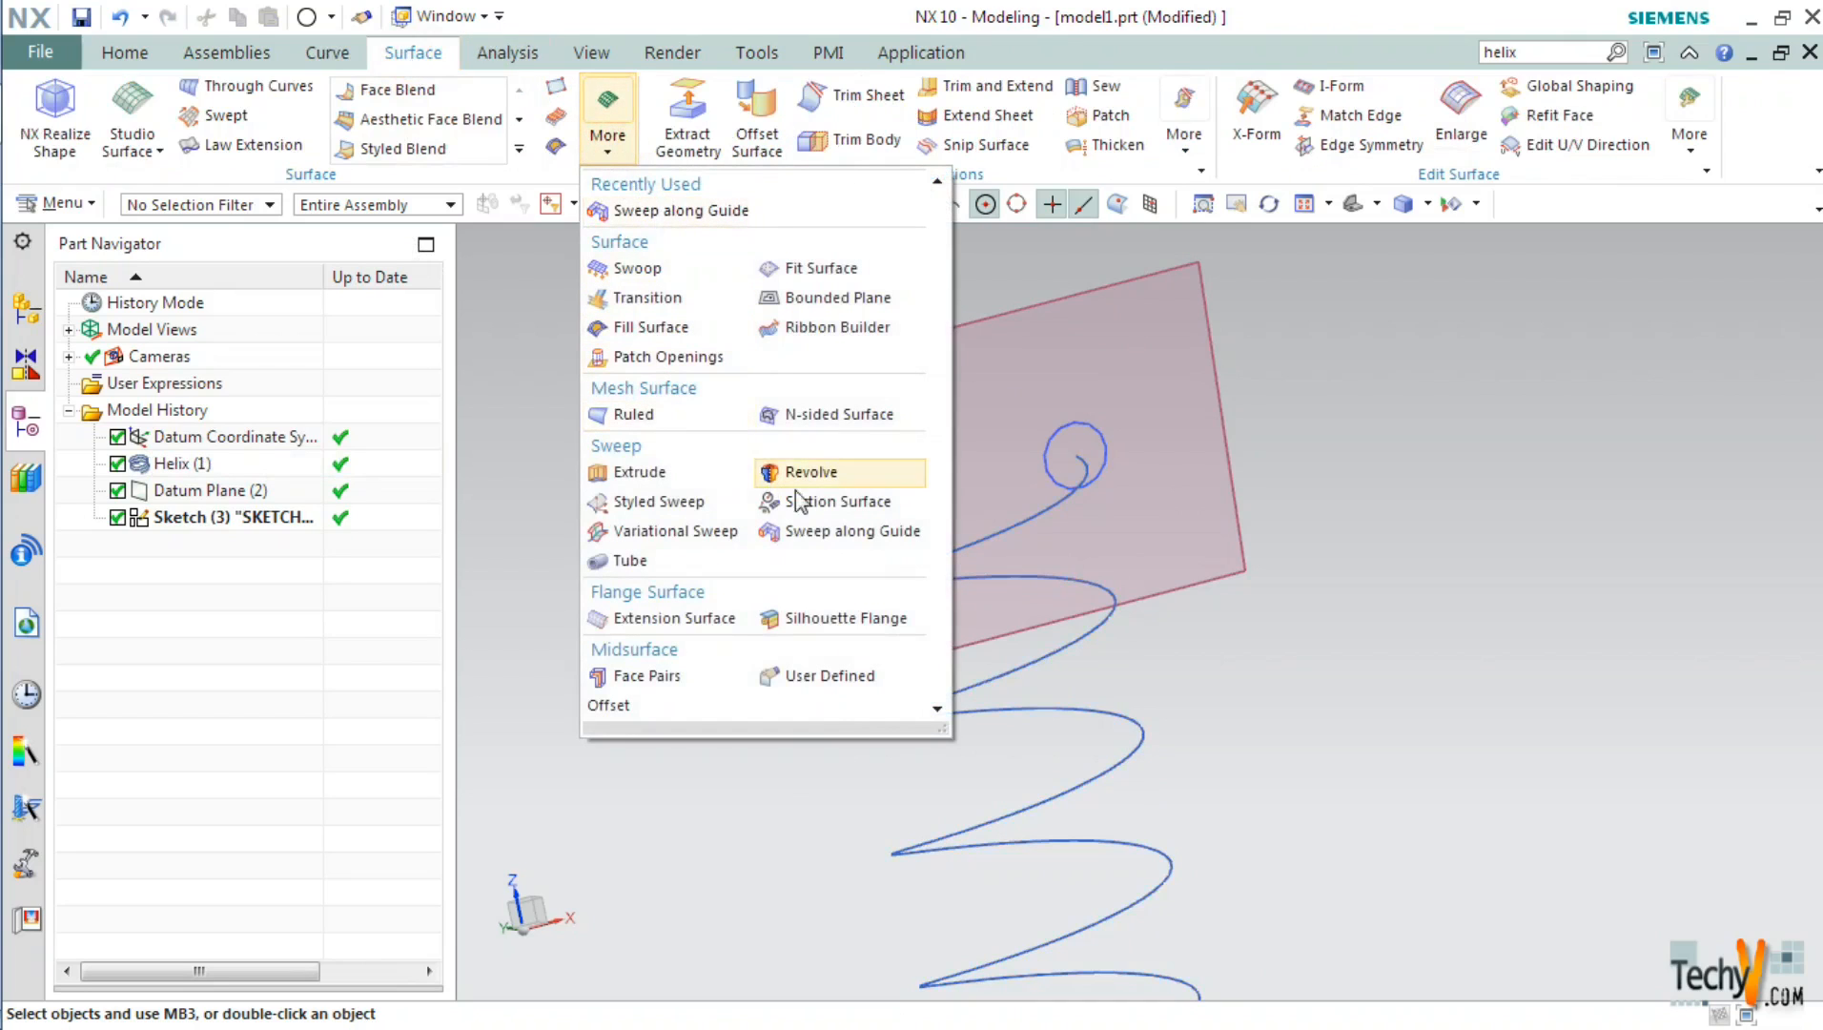
left_click(683, 211)
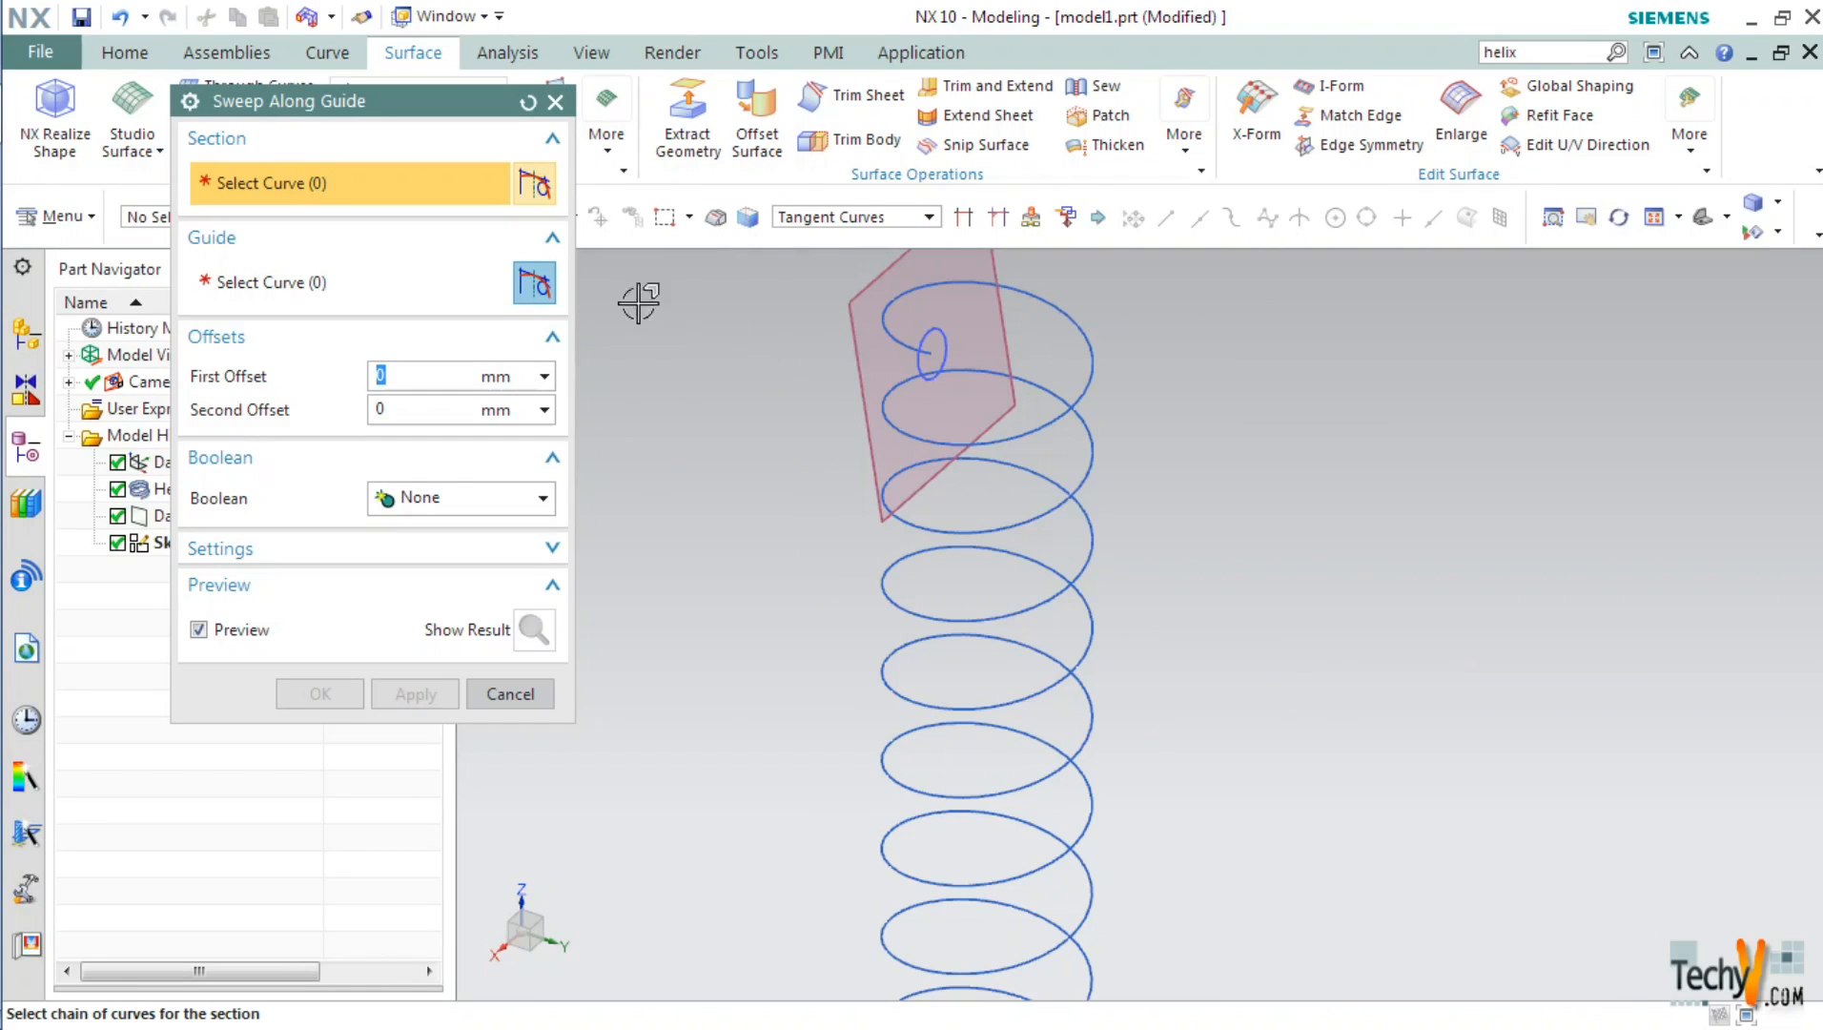
Sweep the 5 mm circle section along the helix guide into a solid spring
left_click(930, 351)
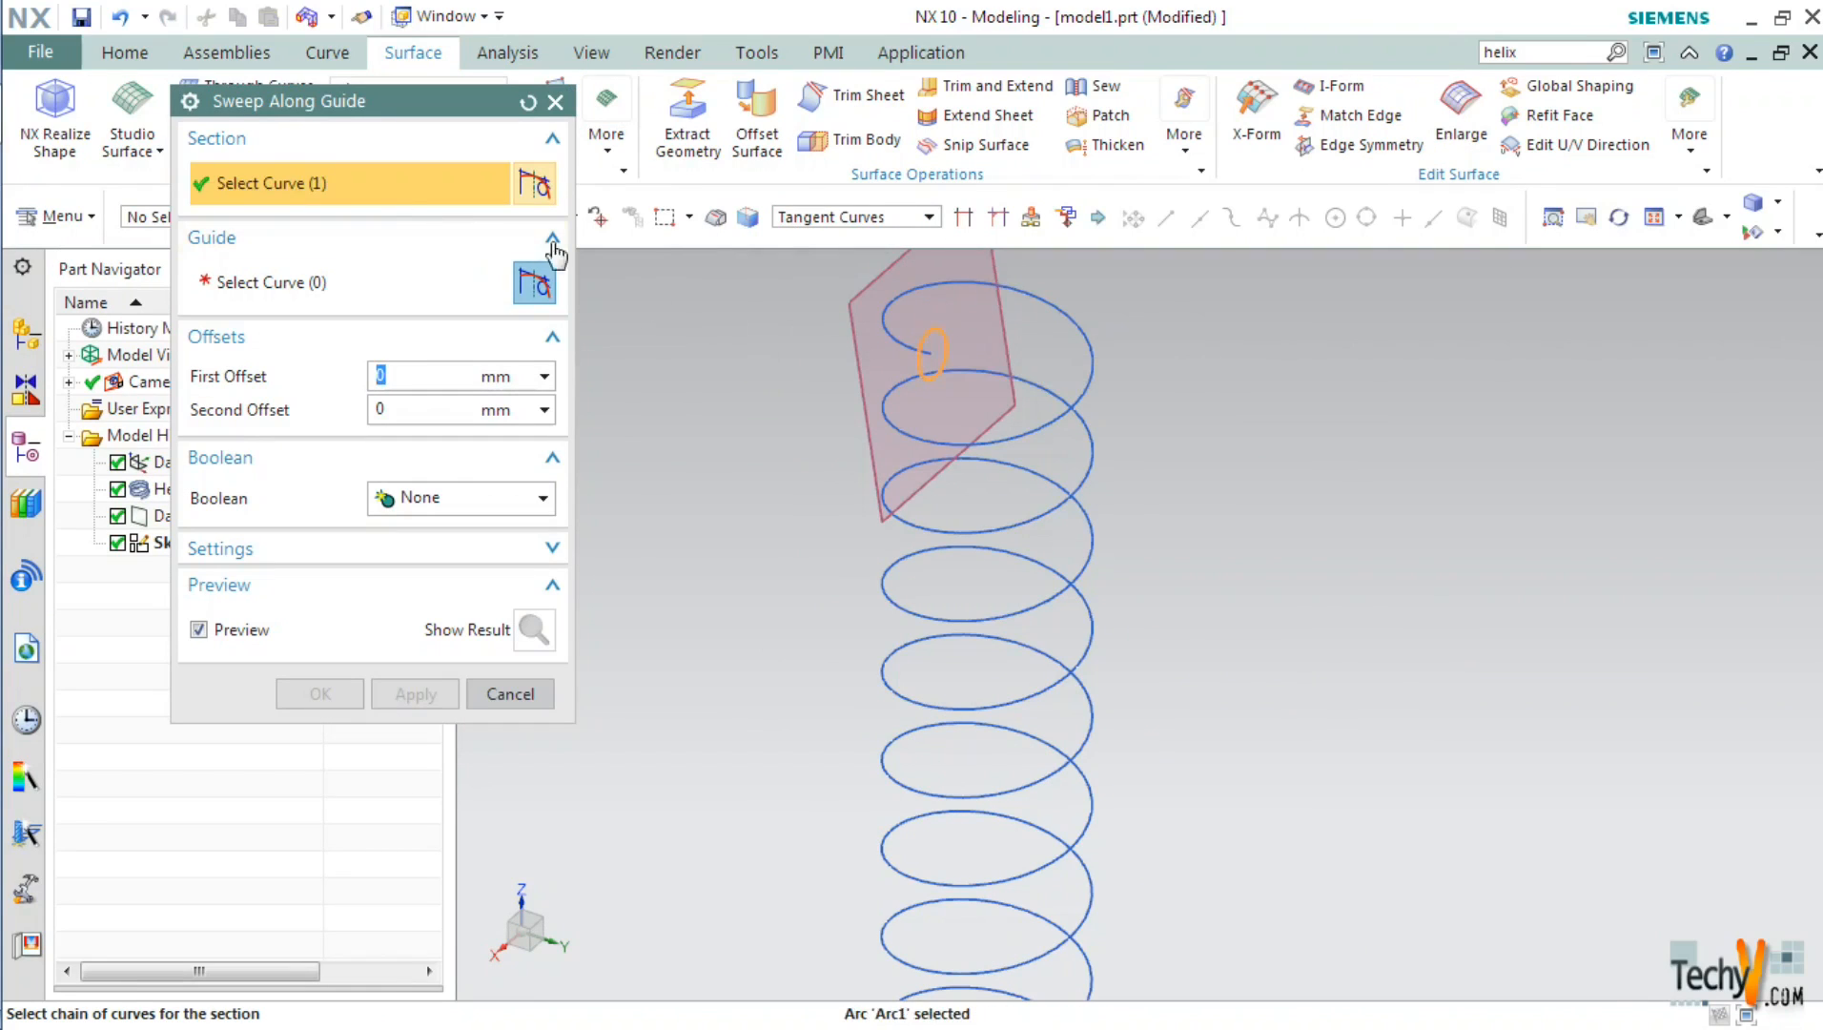
left_click(267, 283)
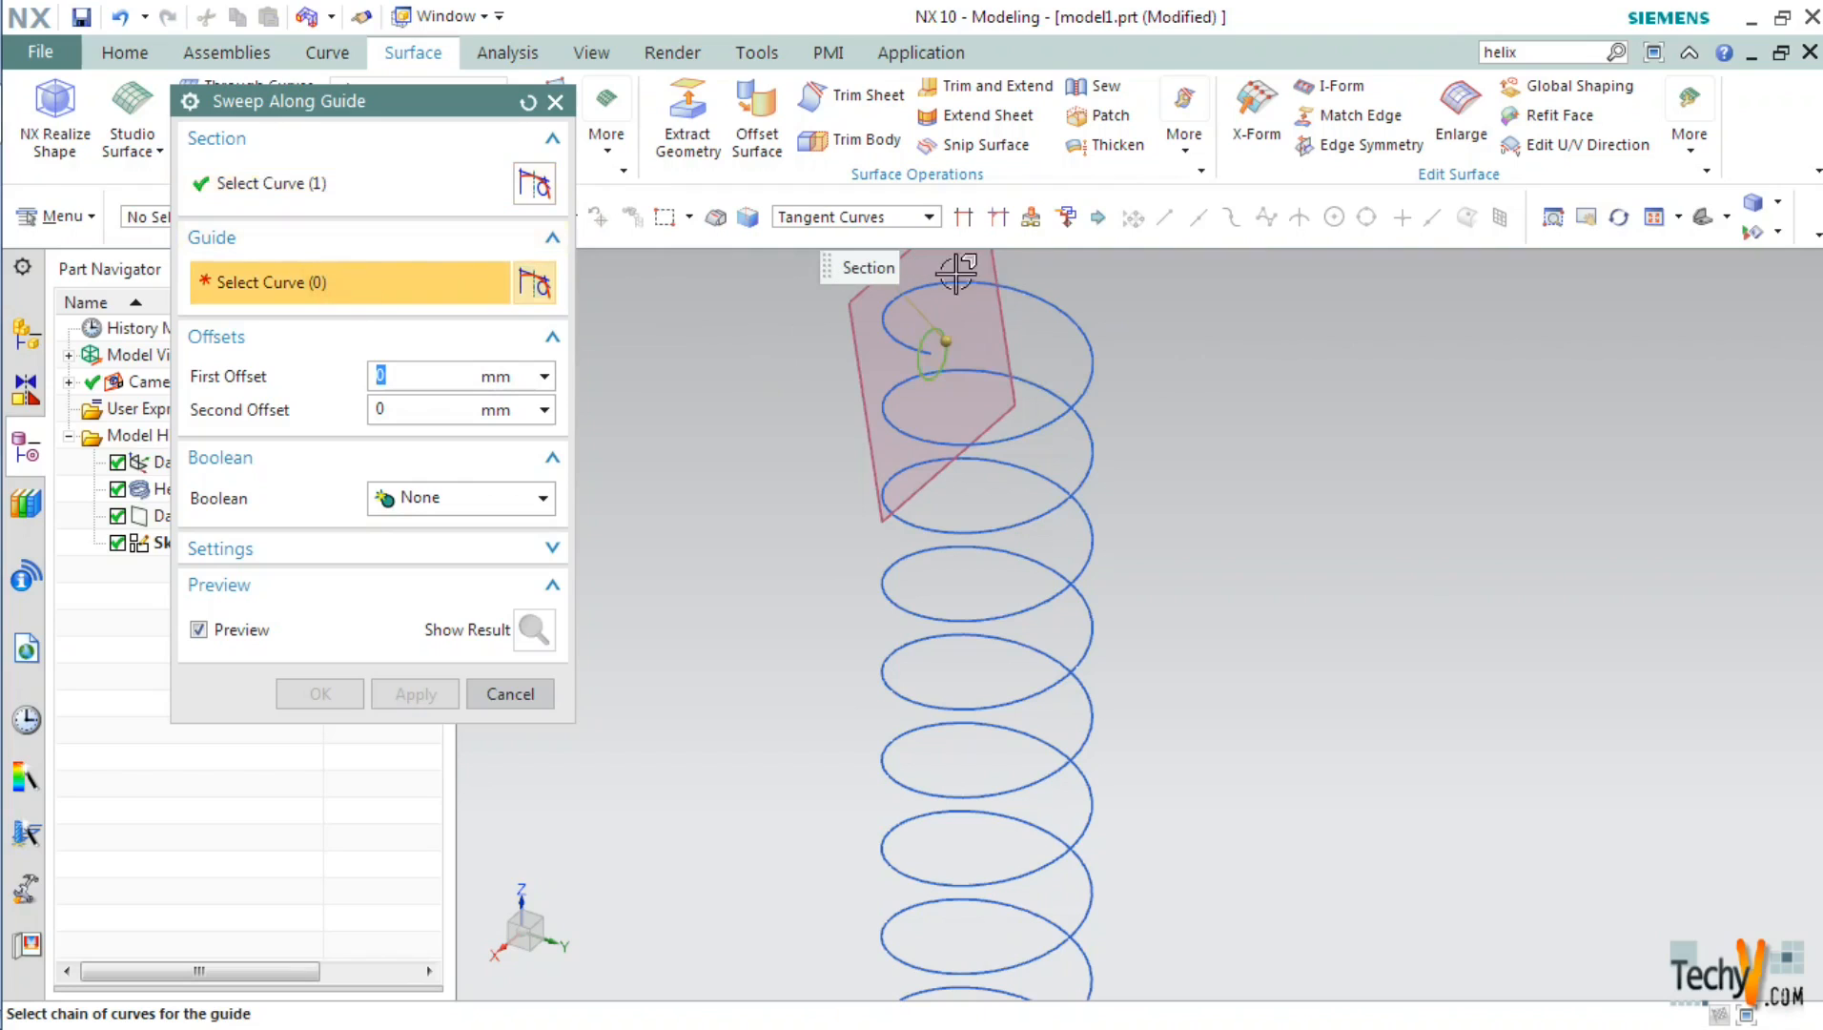
left_click(953, 349)
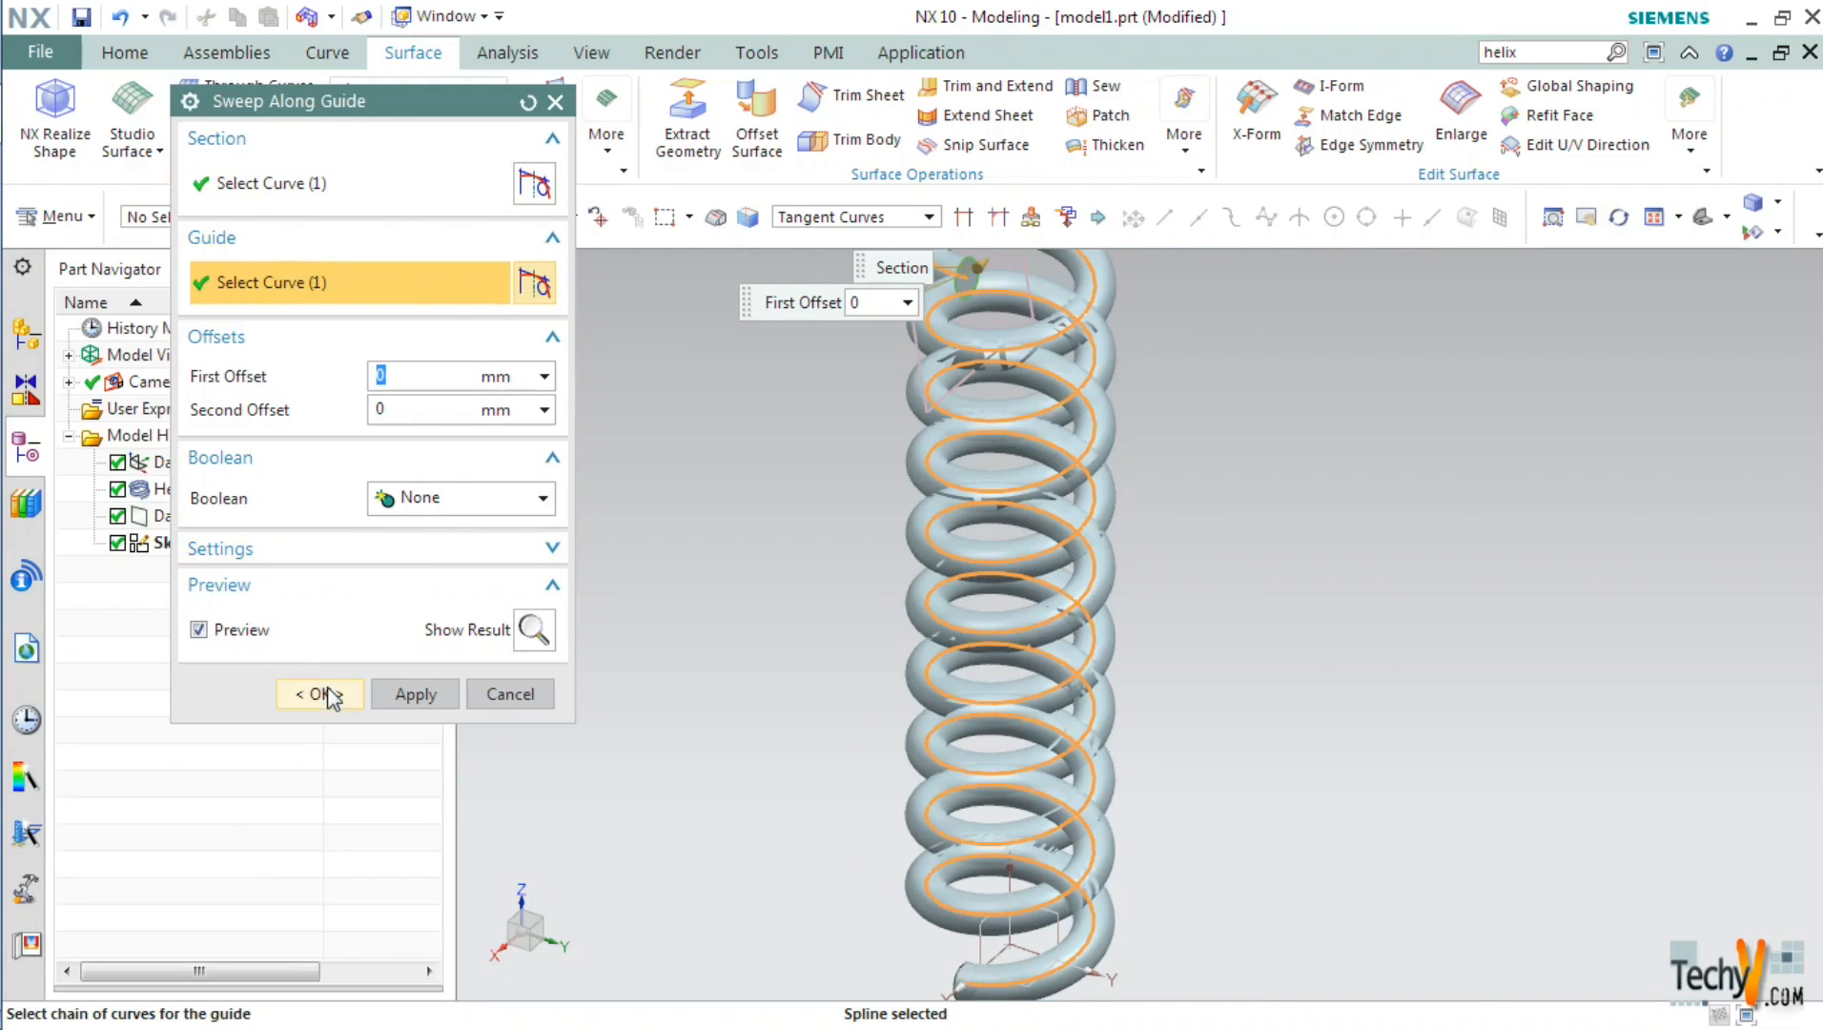
left_click(319, 694)
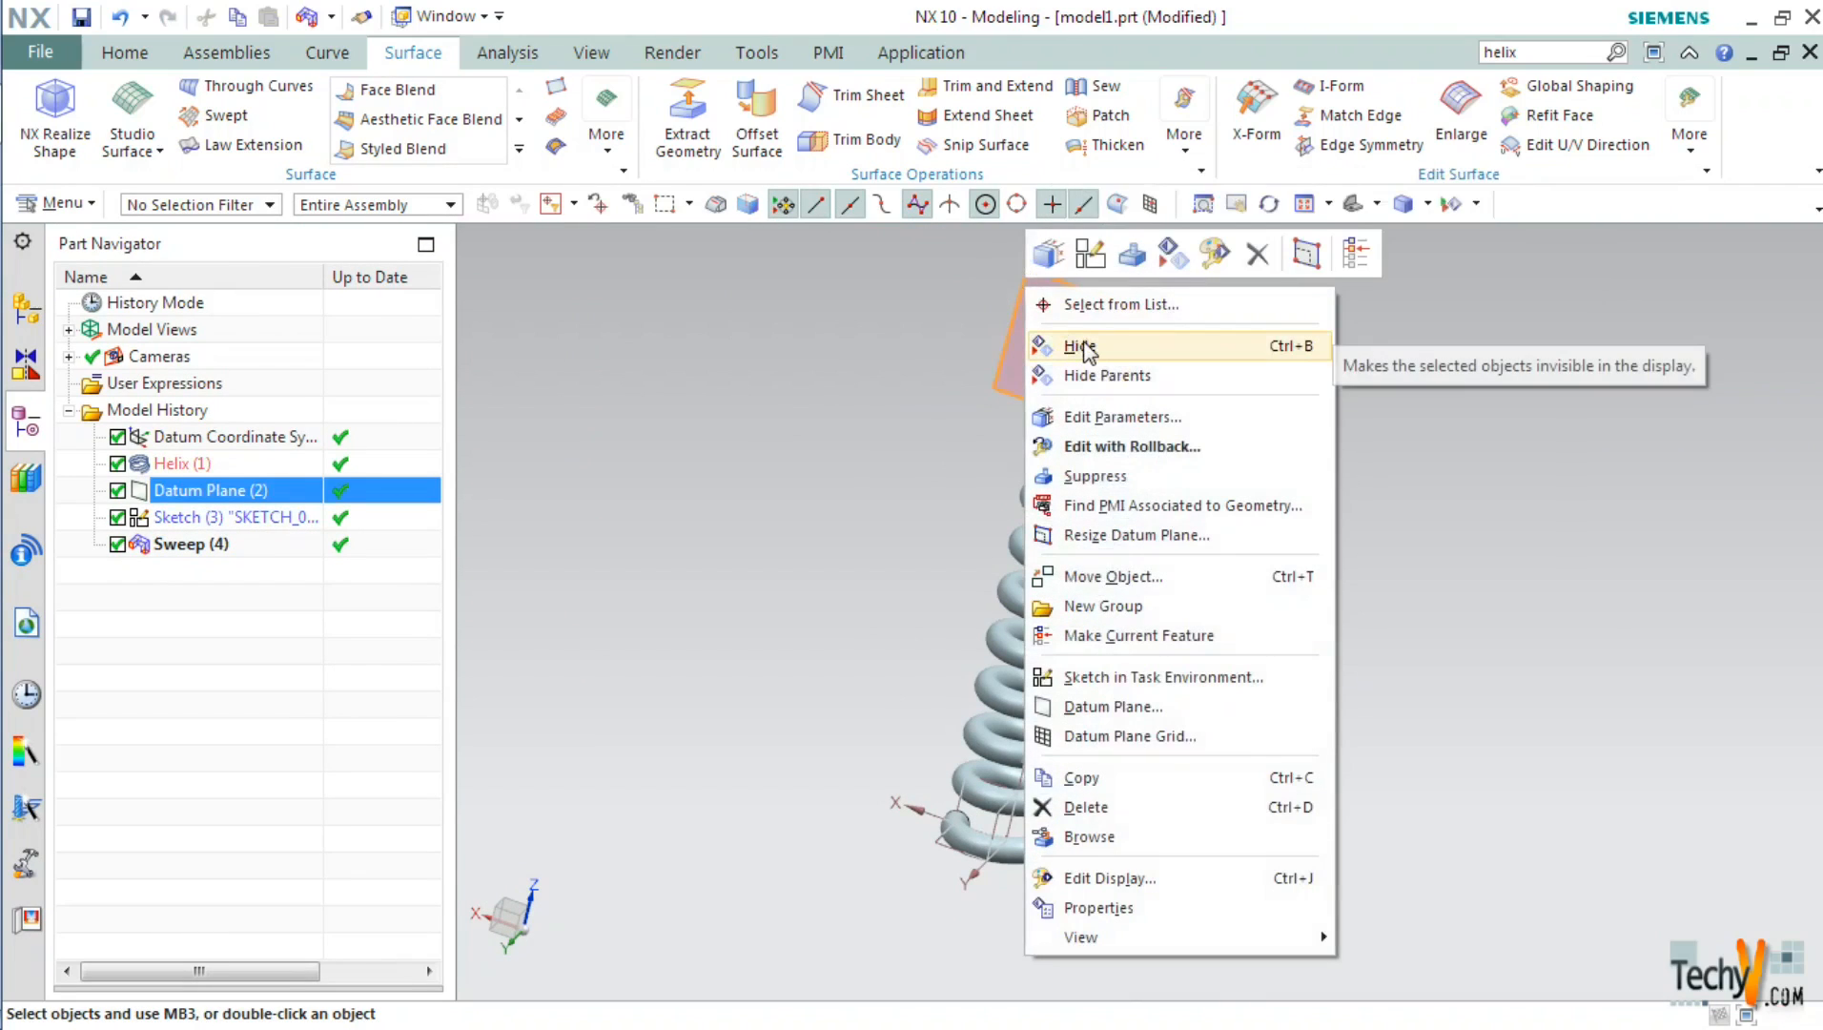
Hide Datum Plane (2) and select the Sweep (4) spring body
left_click(1081, 346)
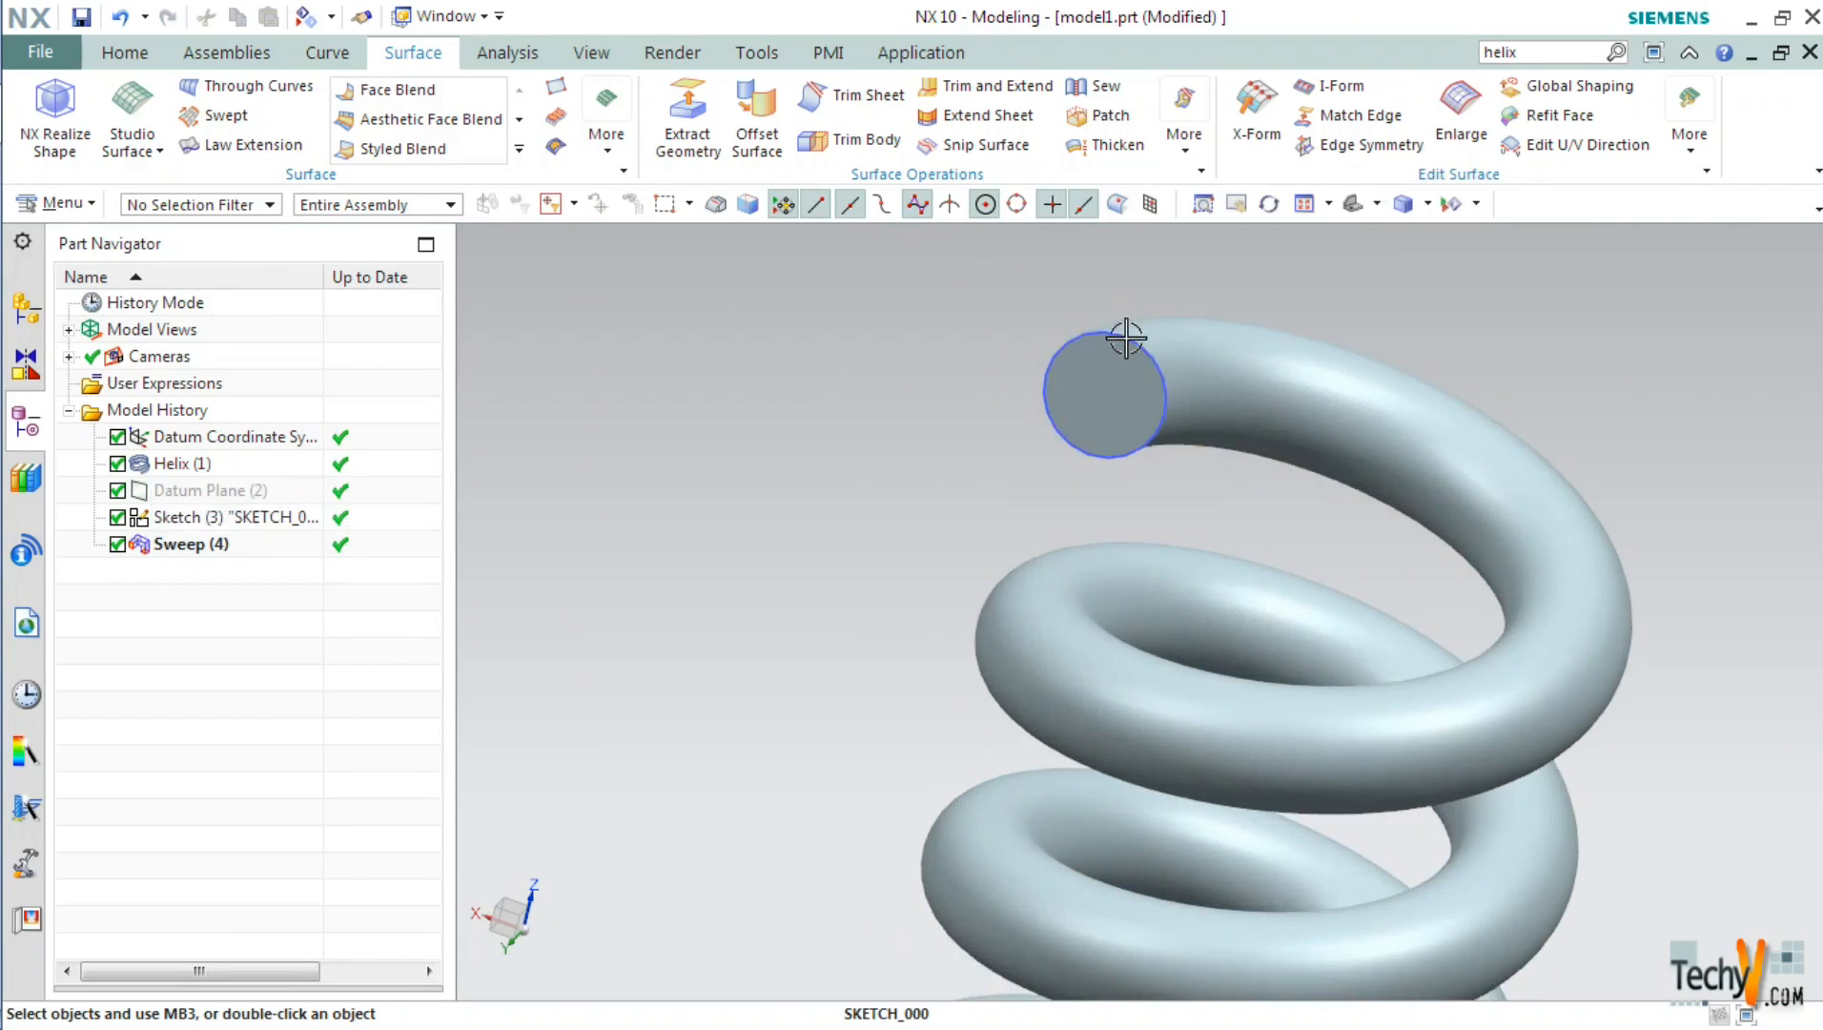
left_click(190, 543)
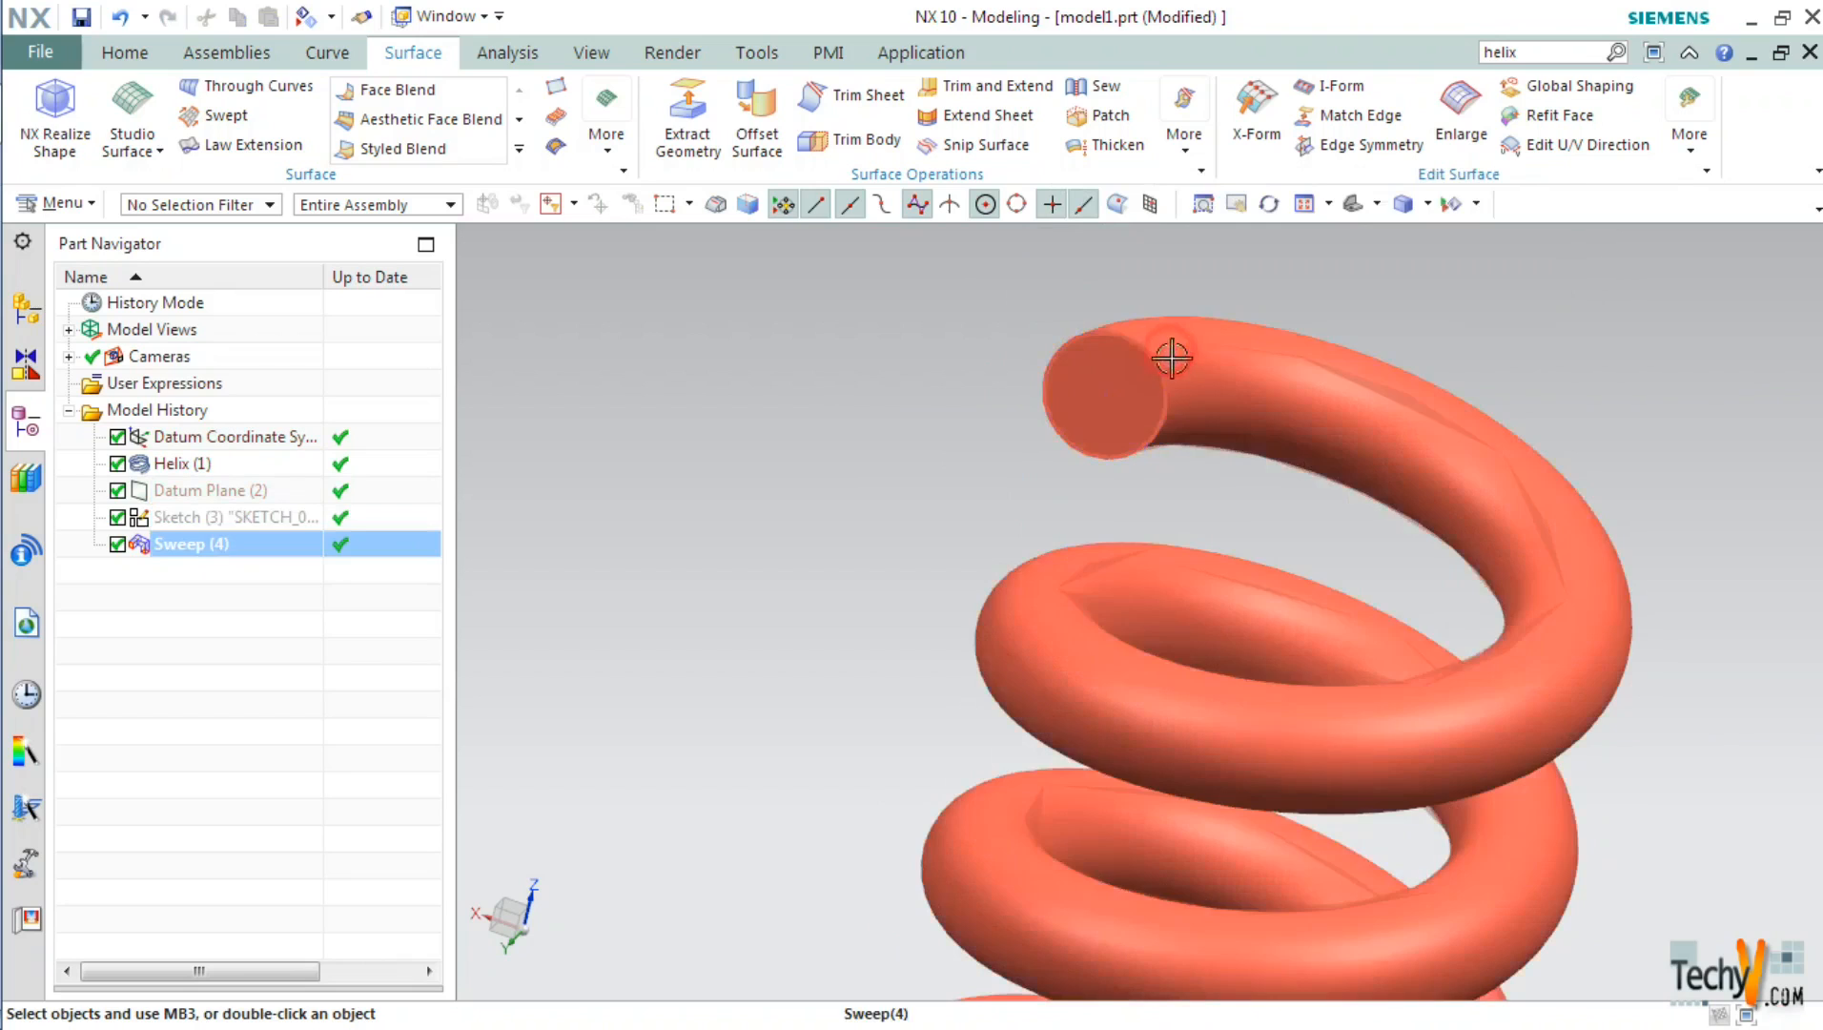